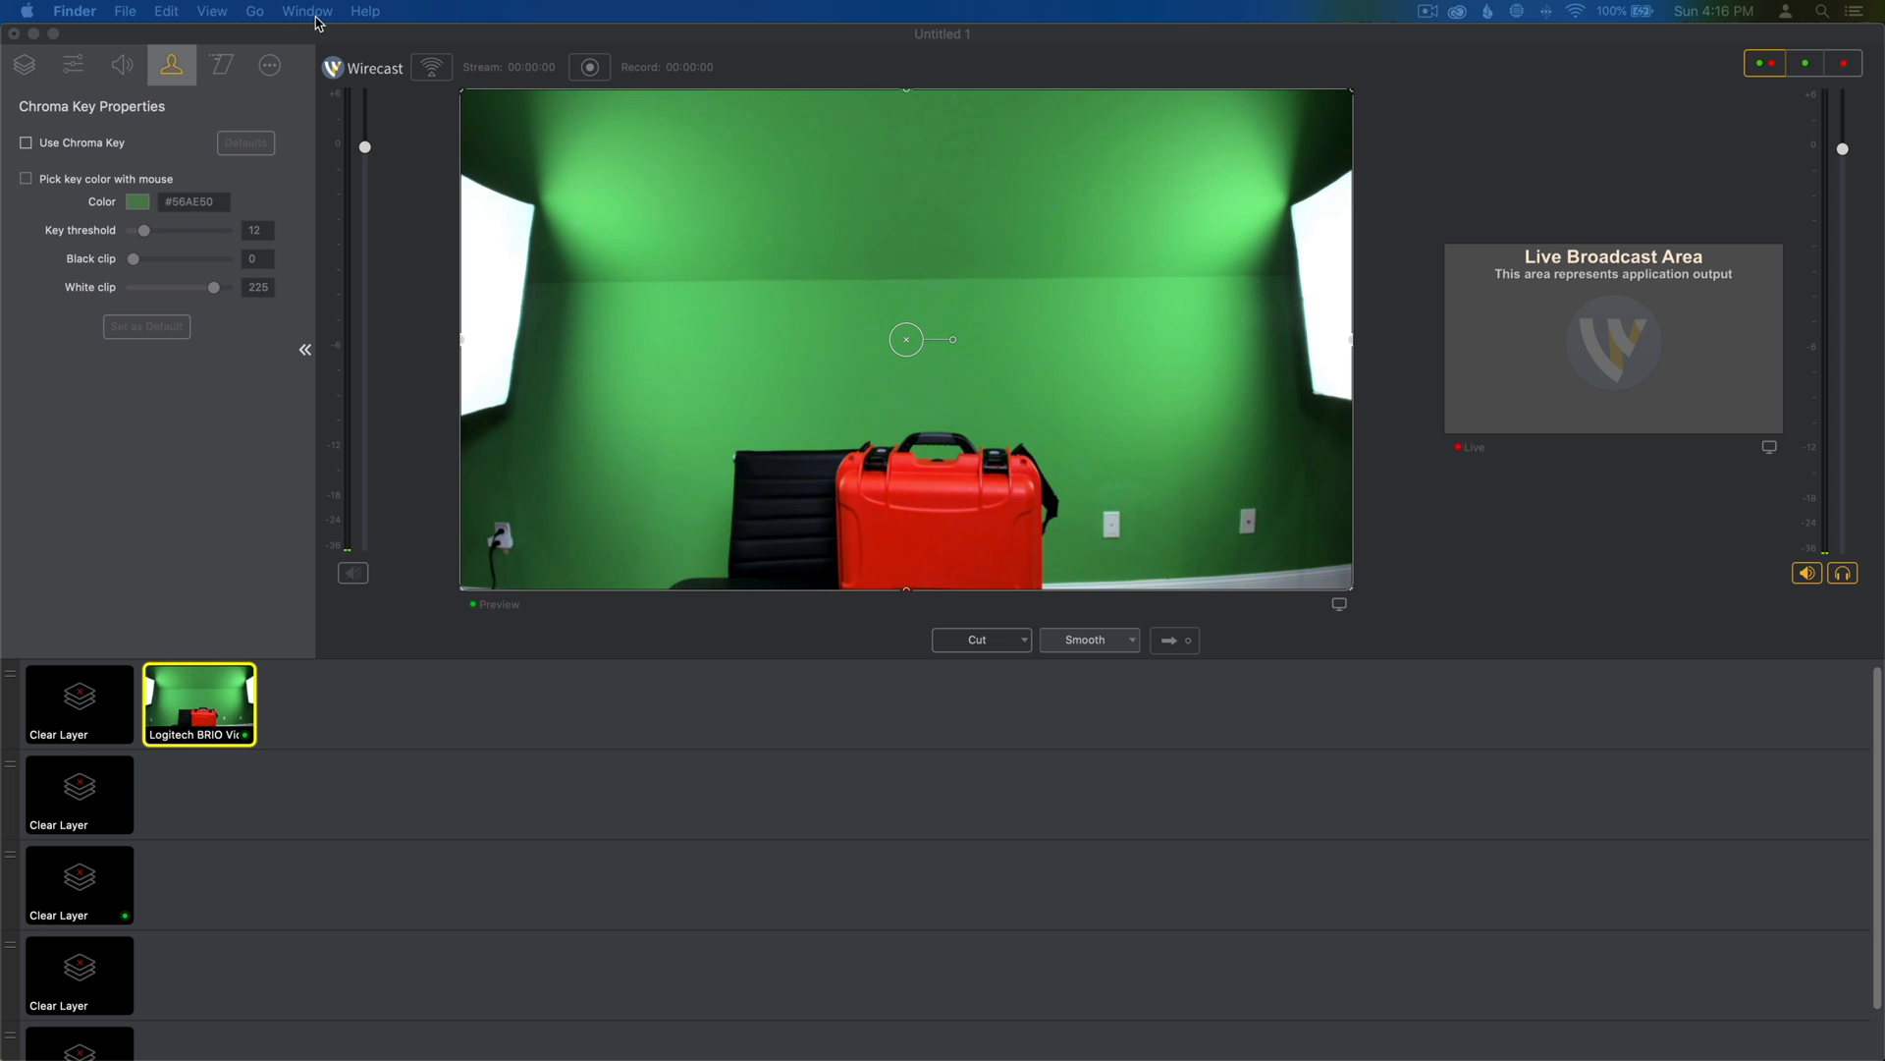
pyautogui.moveTo(586, 43)
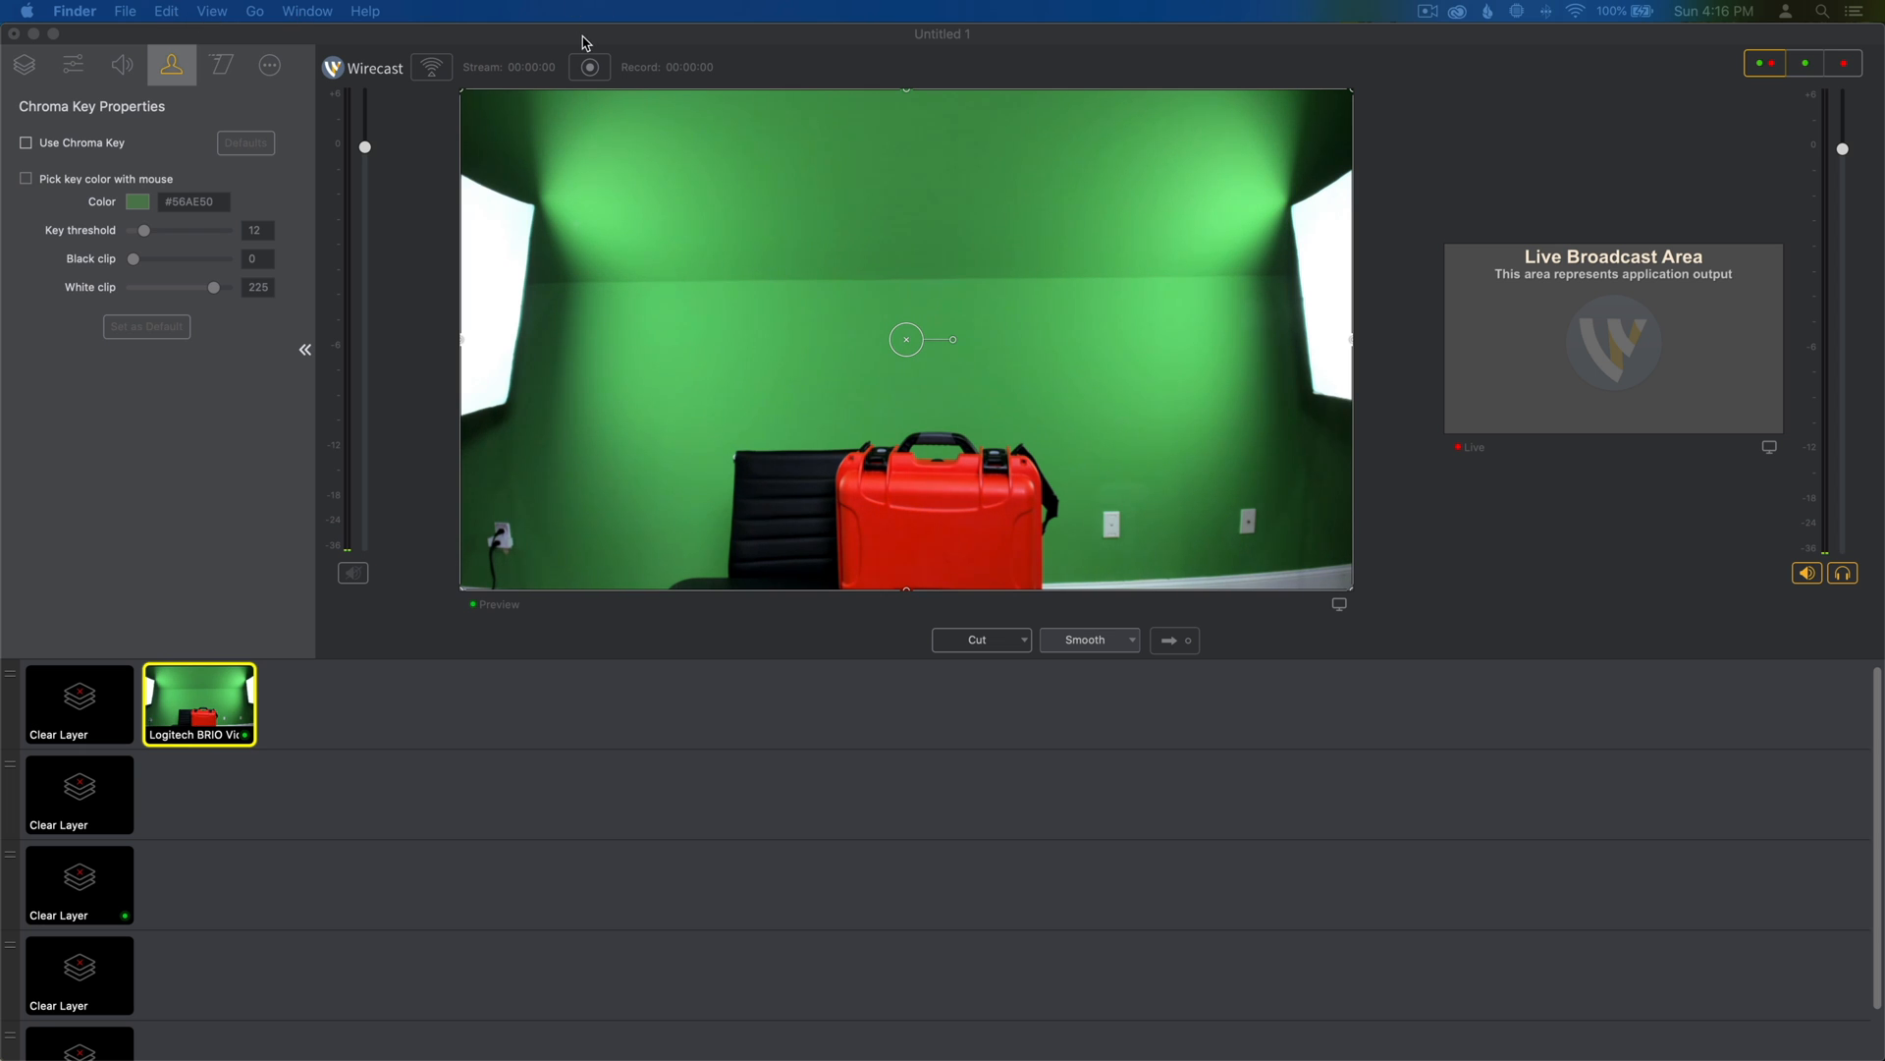
pyautogui.moveTo(735, 36)
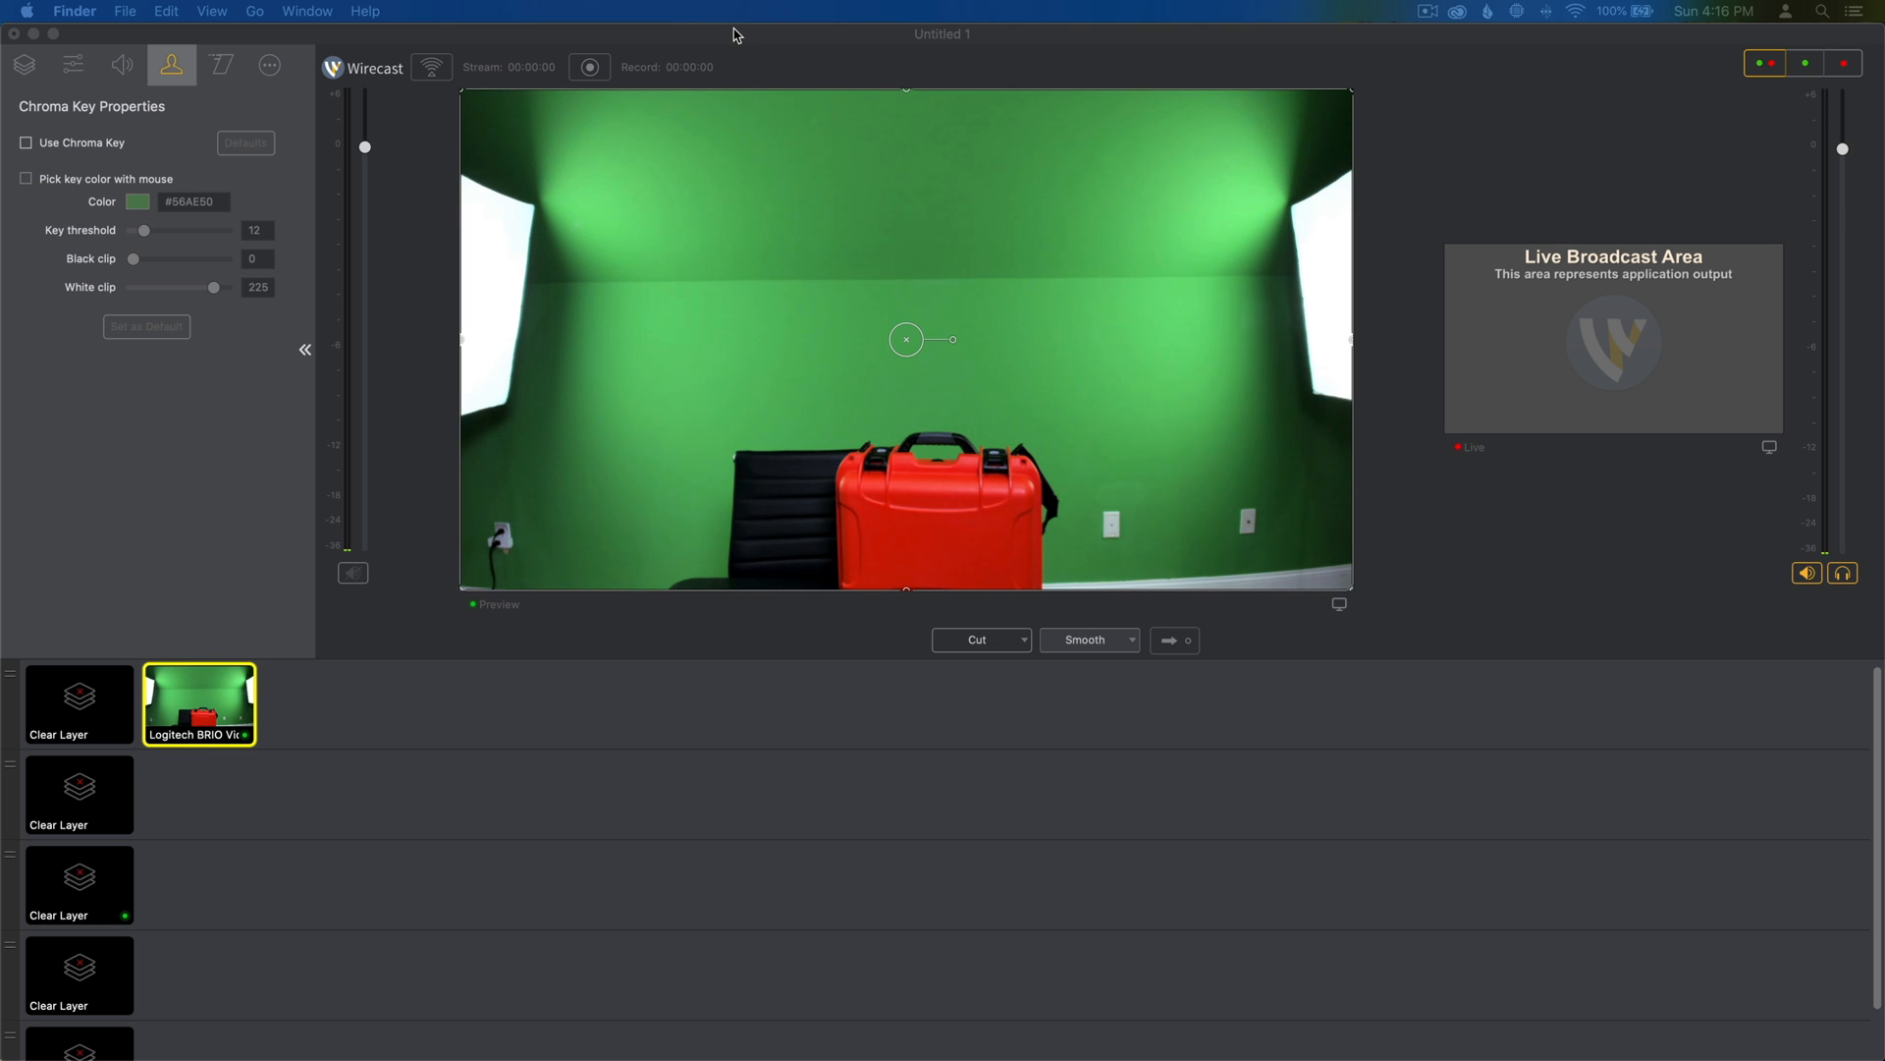
pyautogui.moveTo(972, 185)
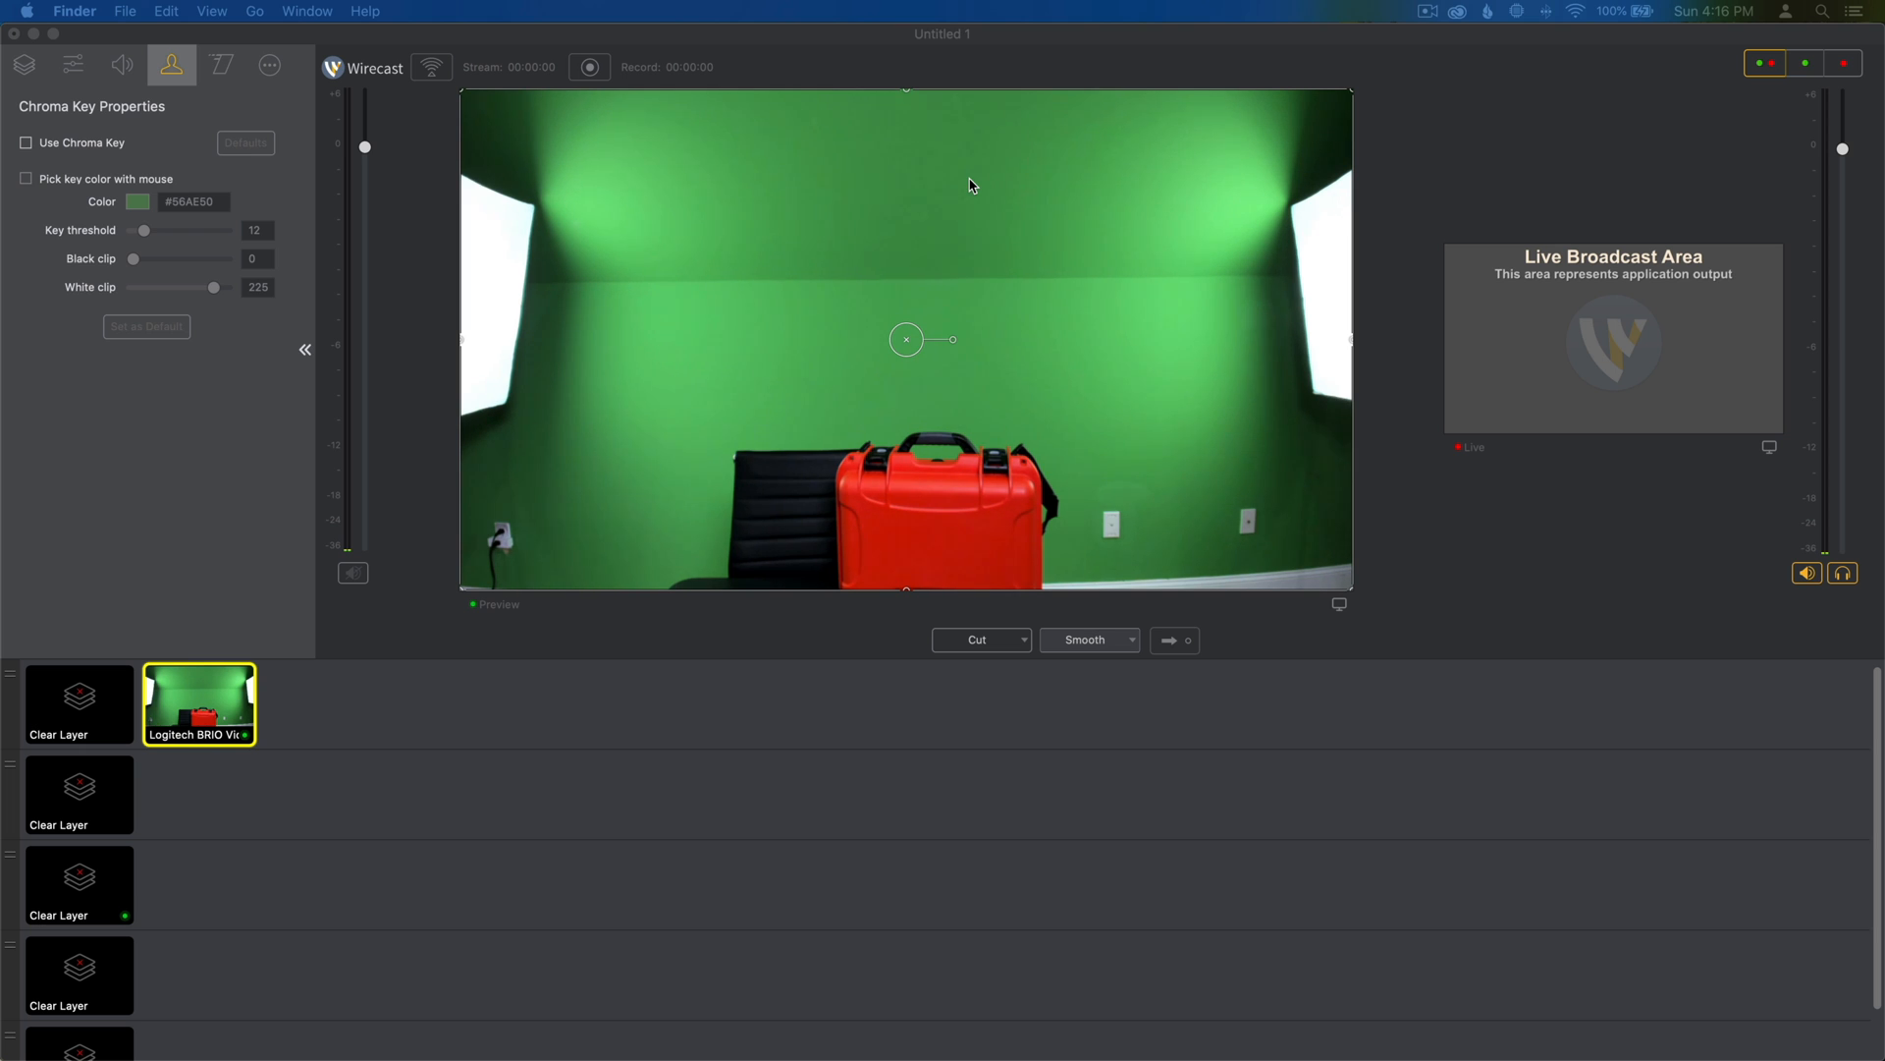
pyautogui.moveTo(768, 385)
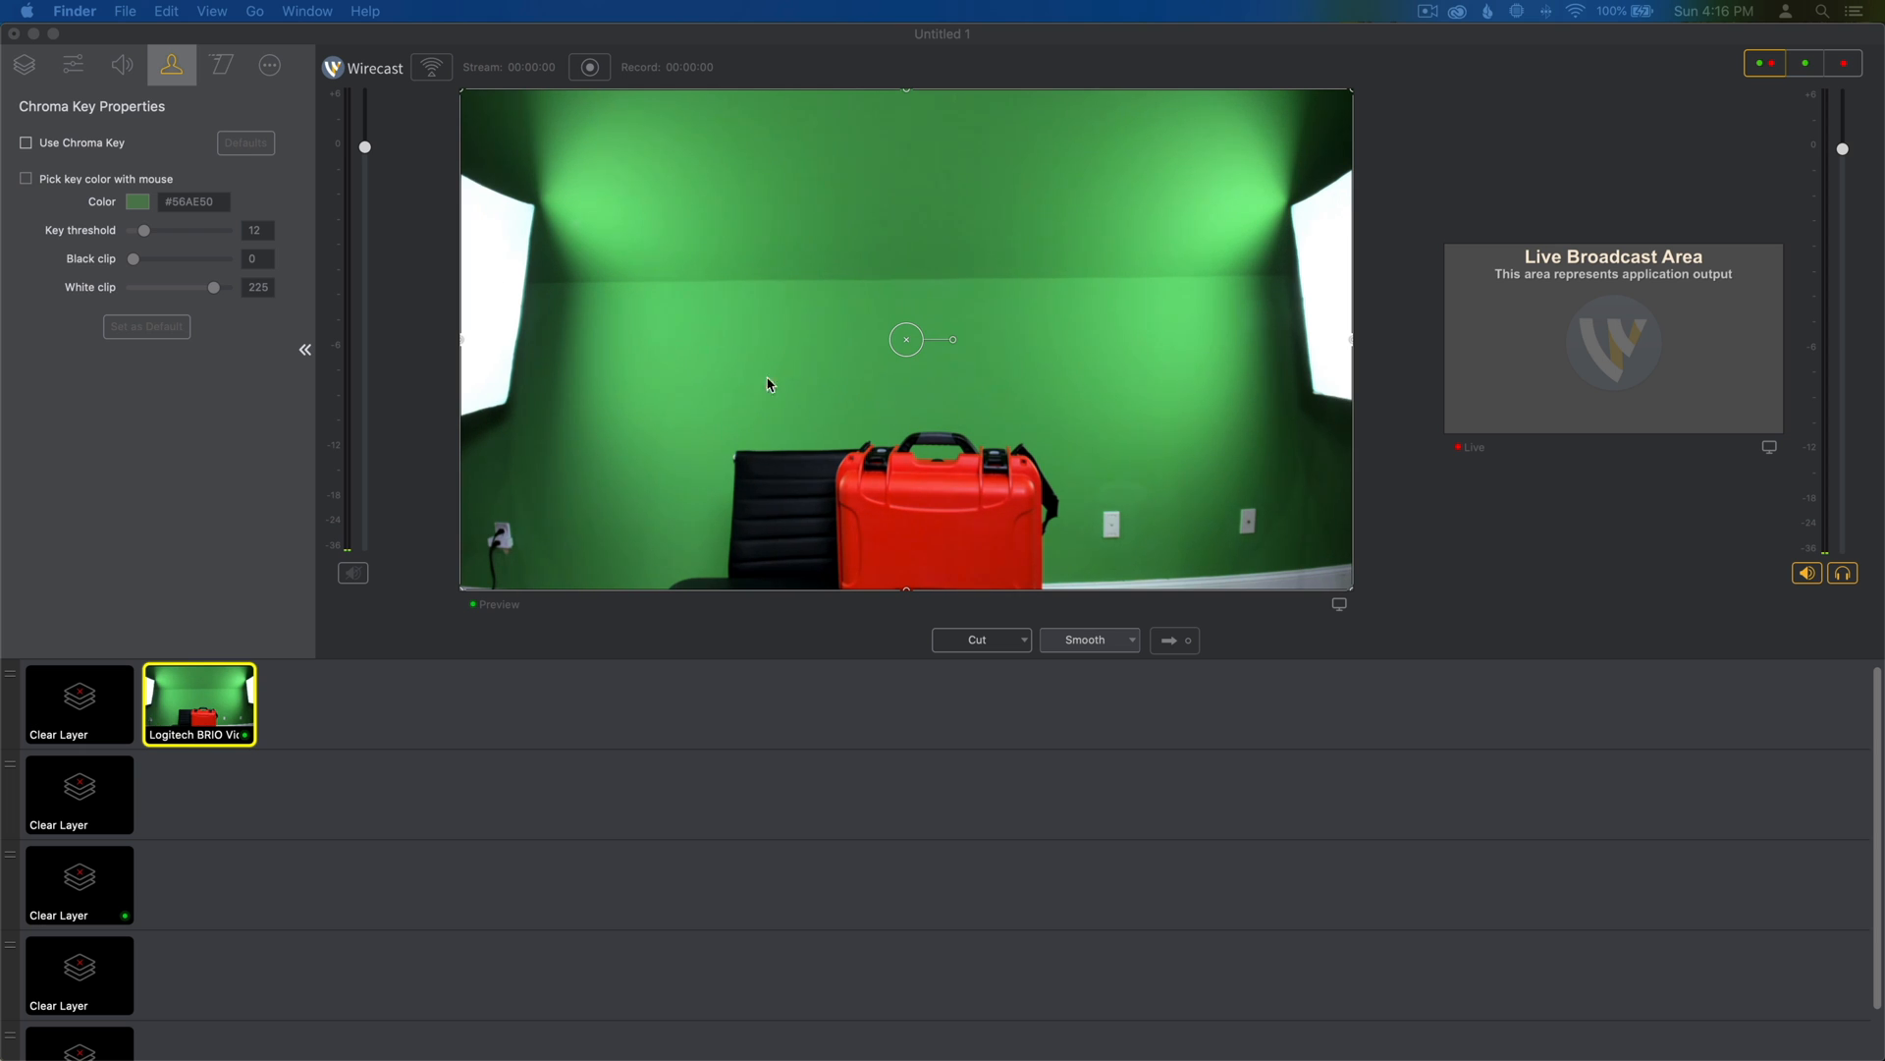
pyautogui.moveTo(1278, 269)
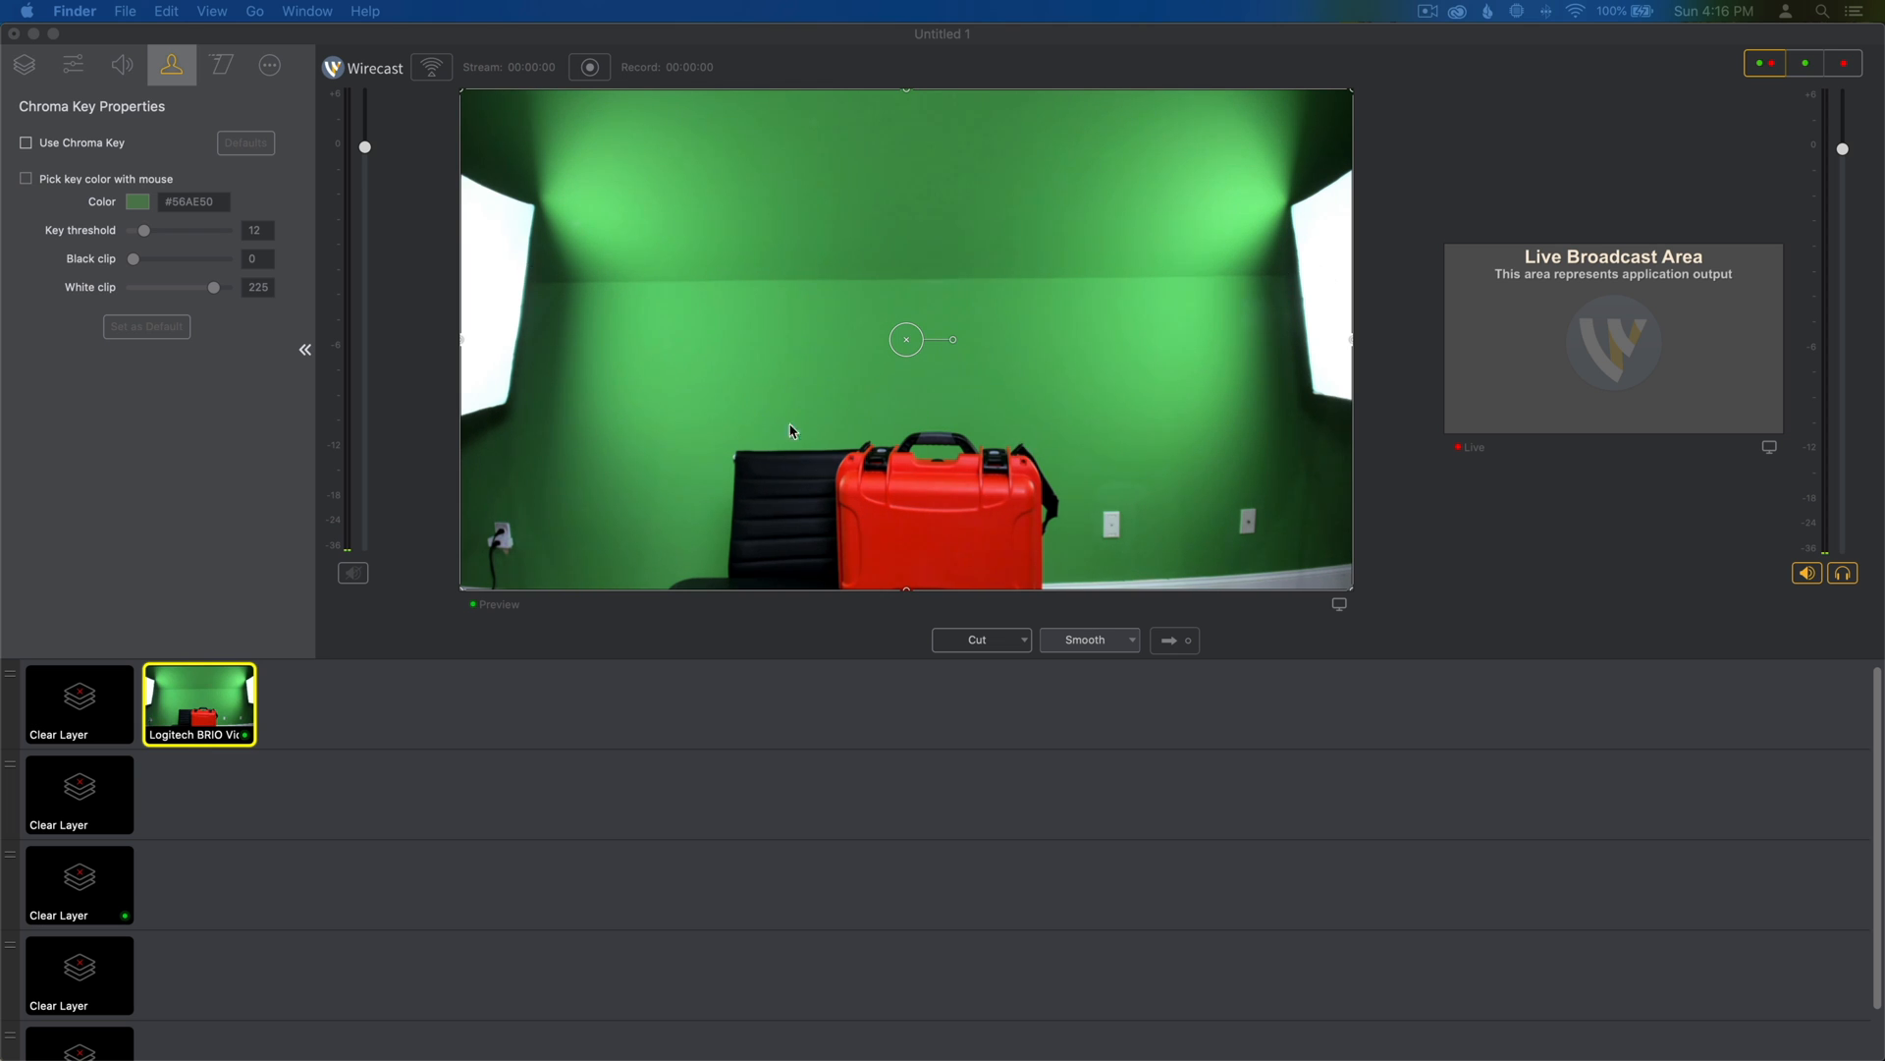
pyautogui.moveTo(318, 434)
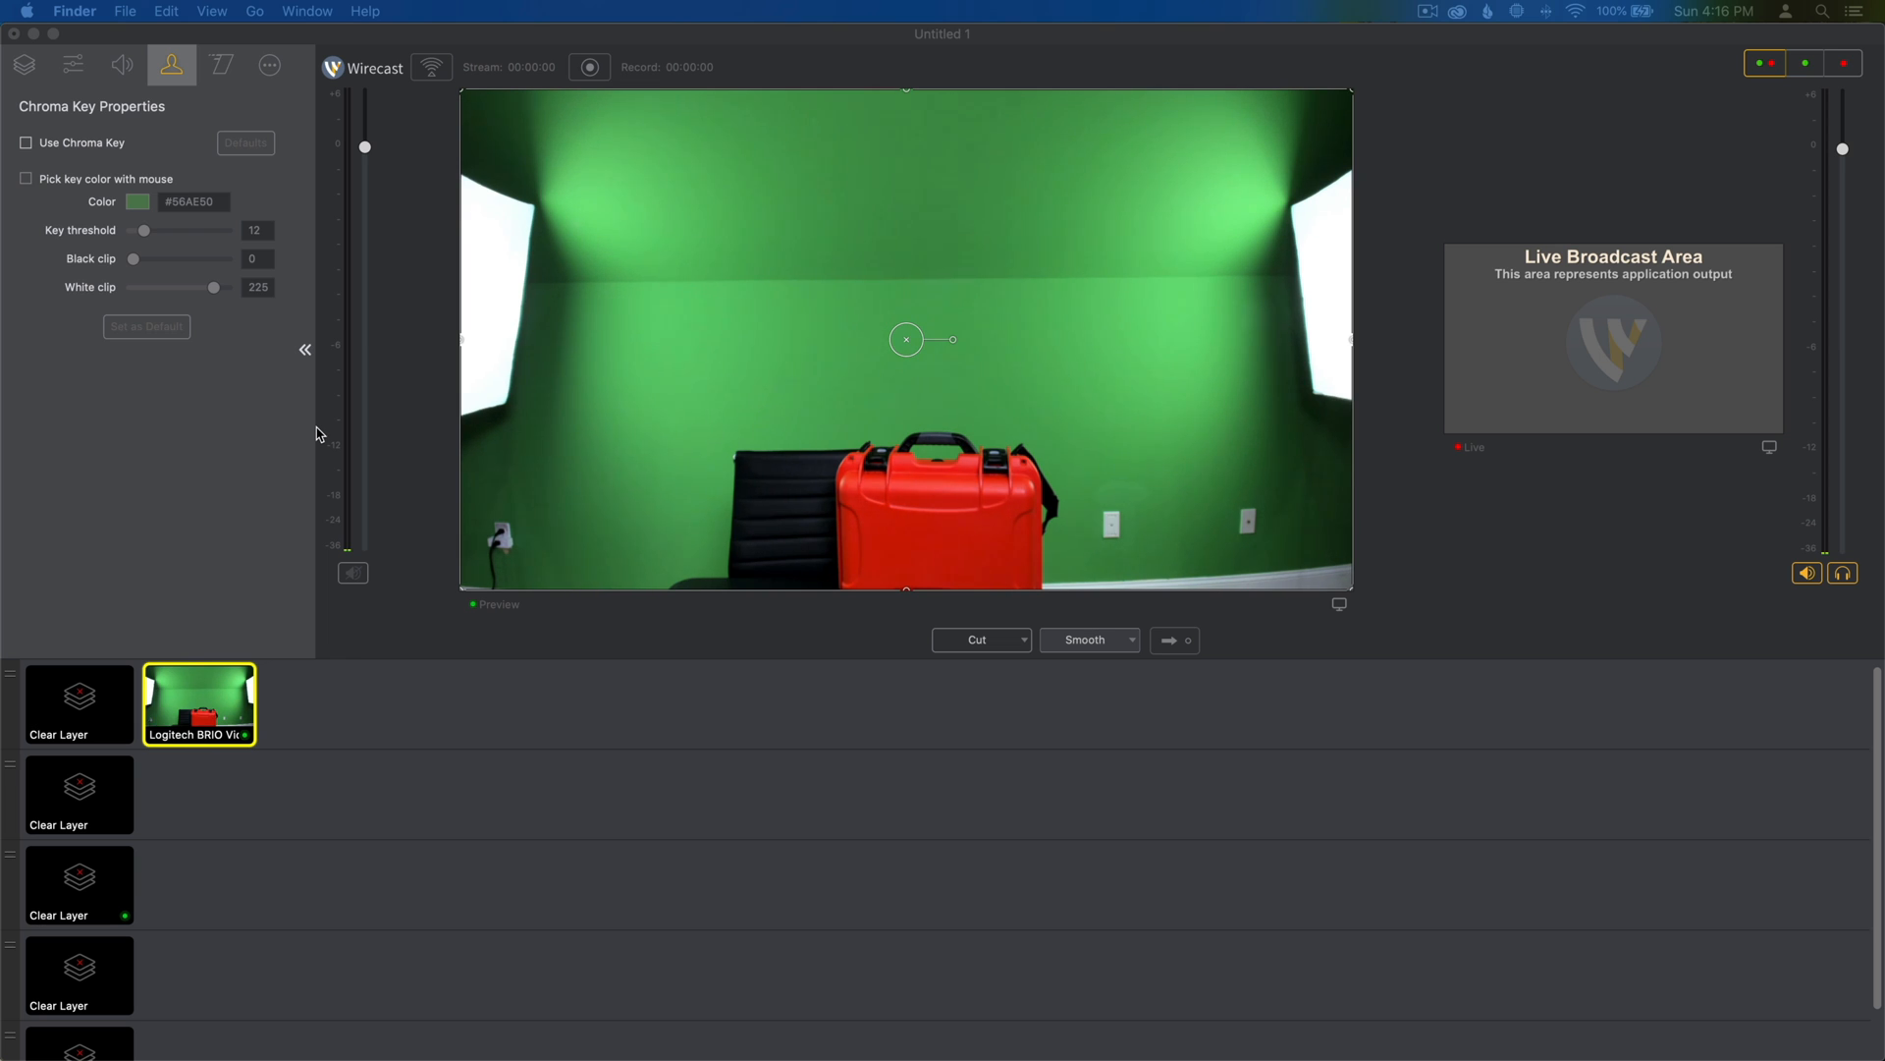
pyautogui.moveTo(646, 361)
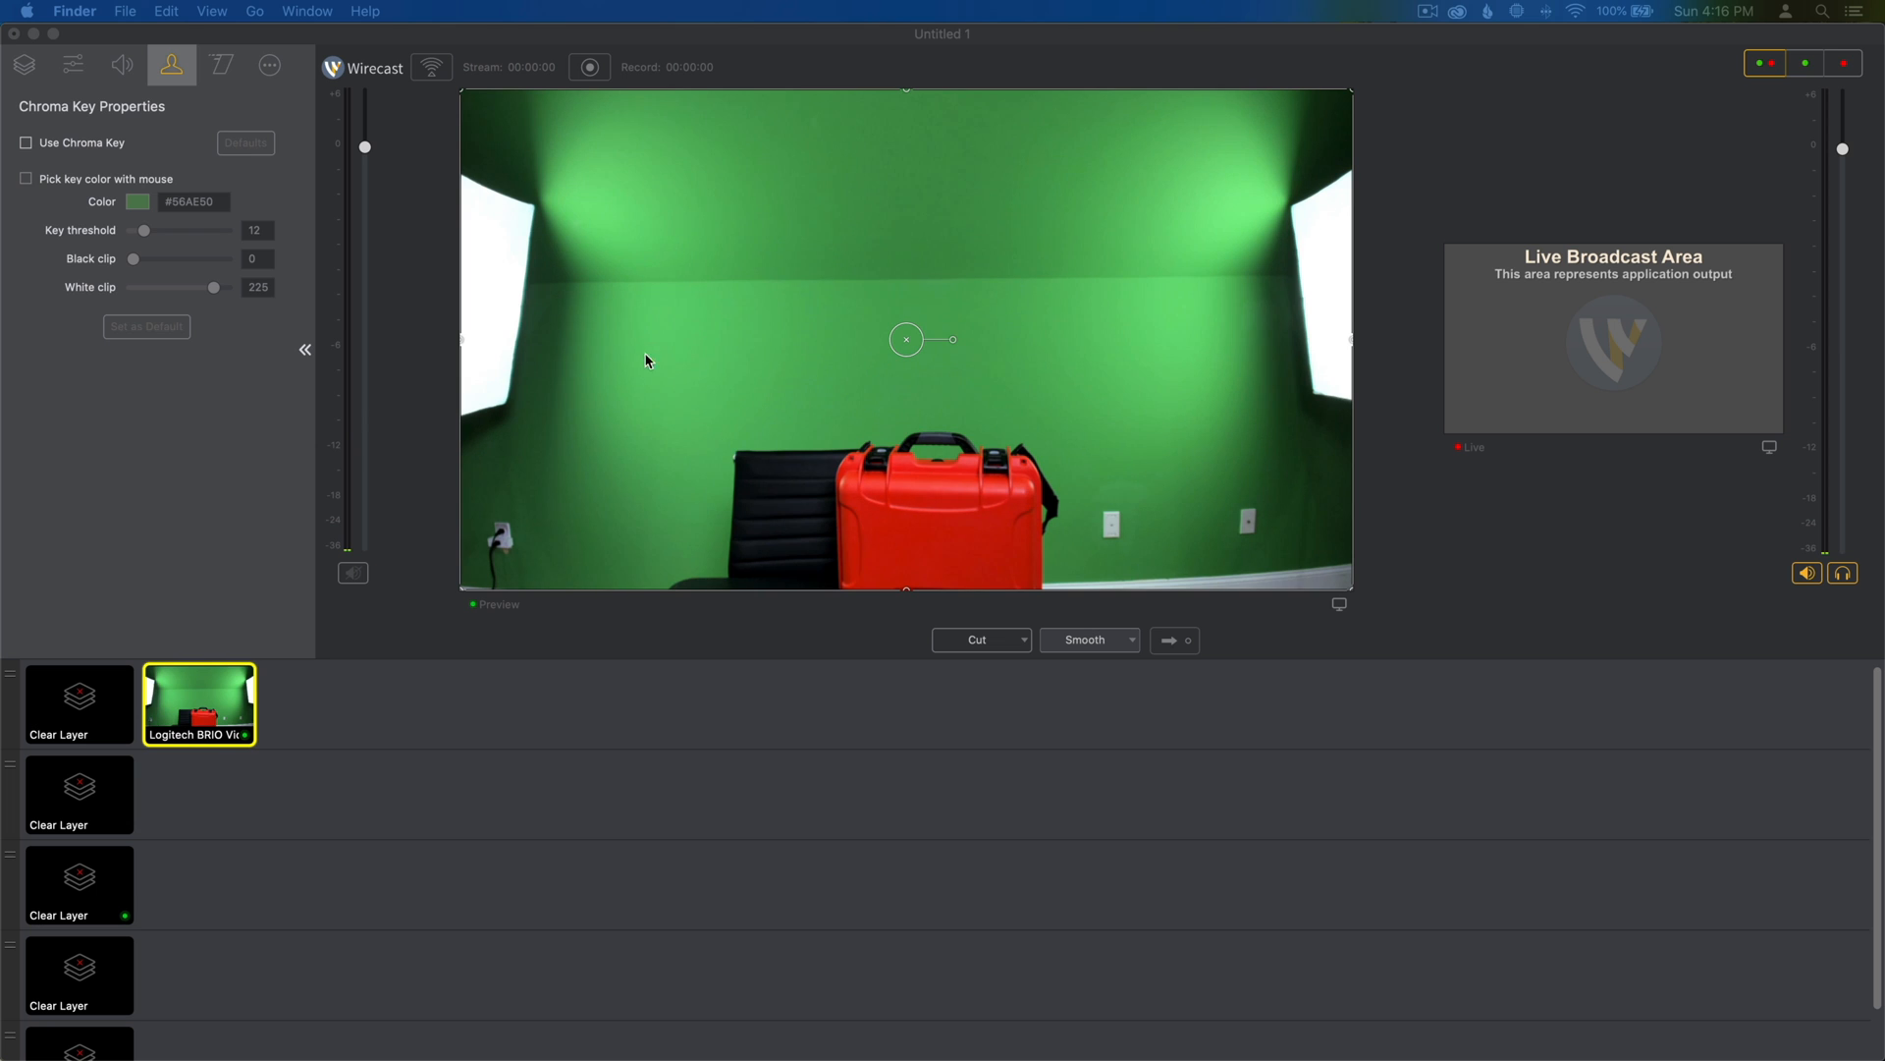
pyautogui.moveTo(951, 483)
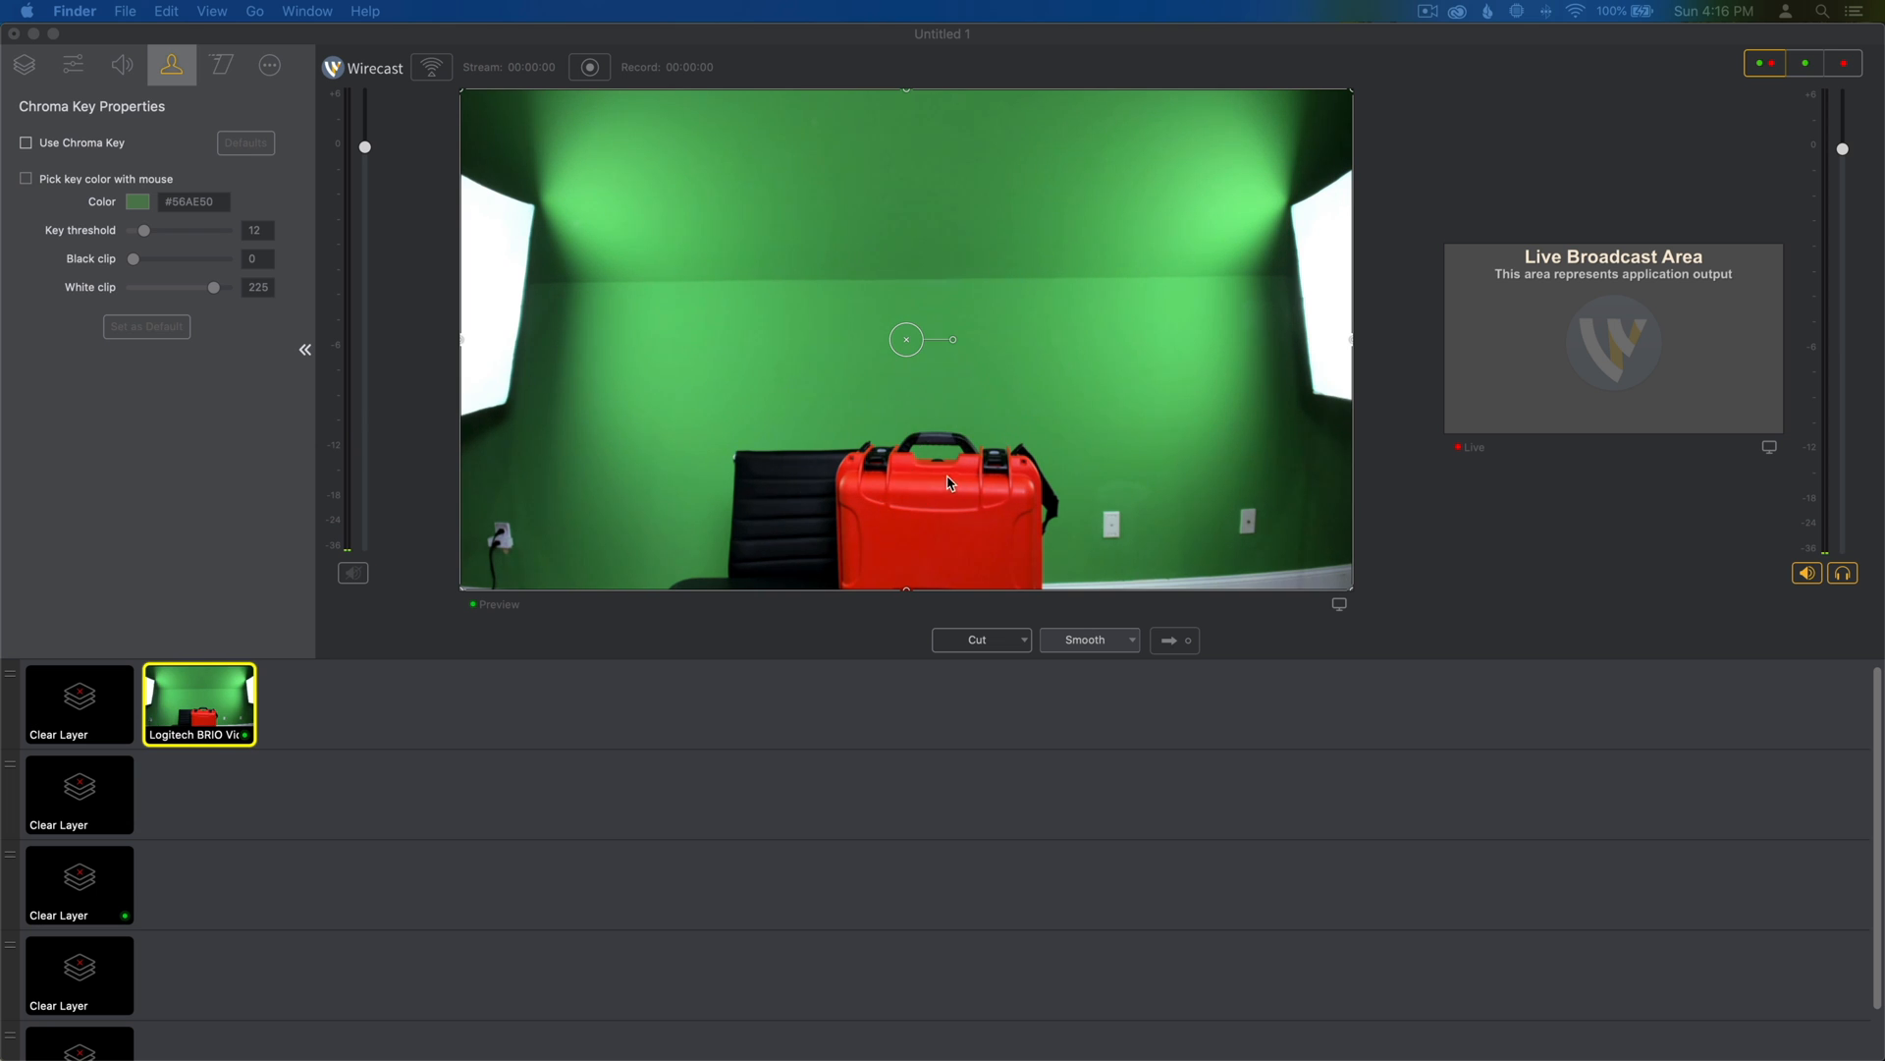
pyautogui.moveTo(963, 475)
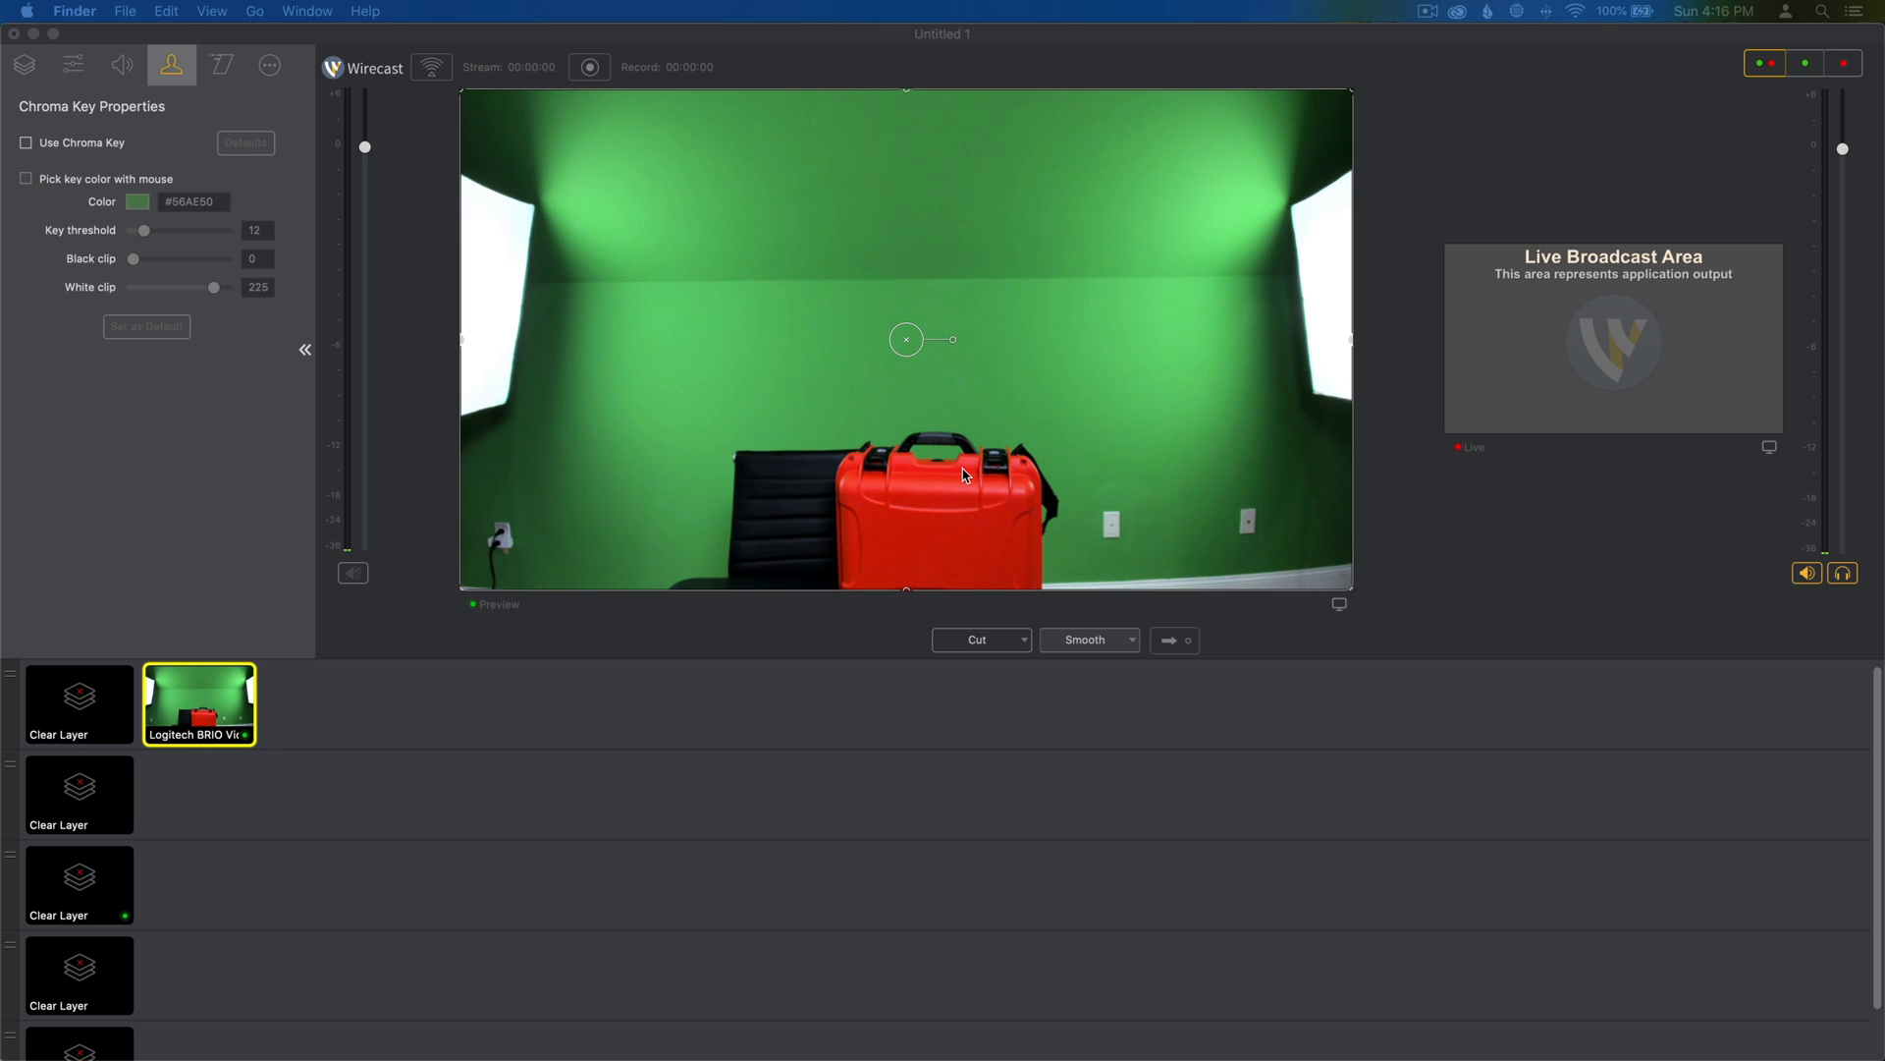
pyautogui.moveTo(678, 391)
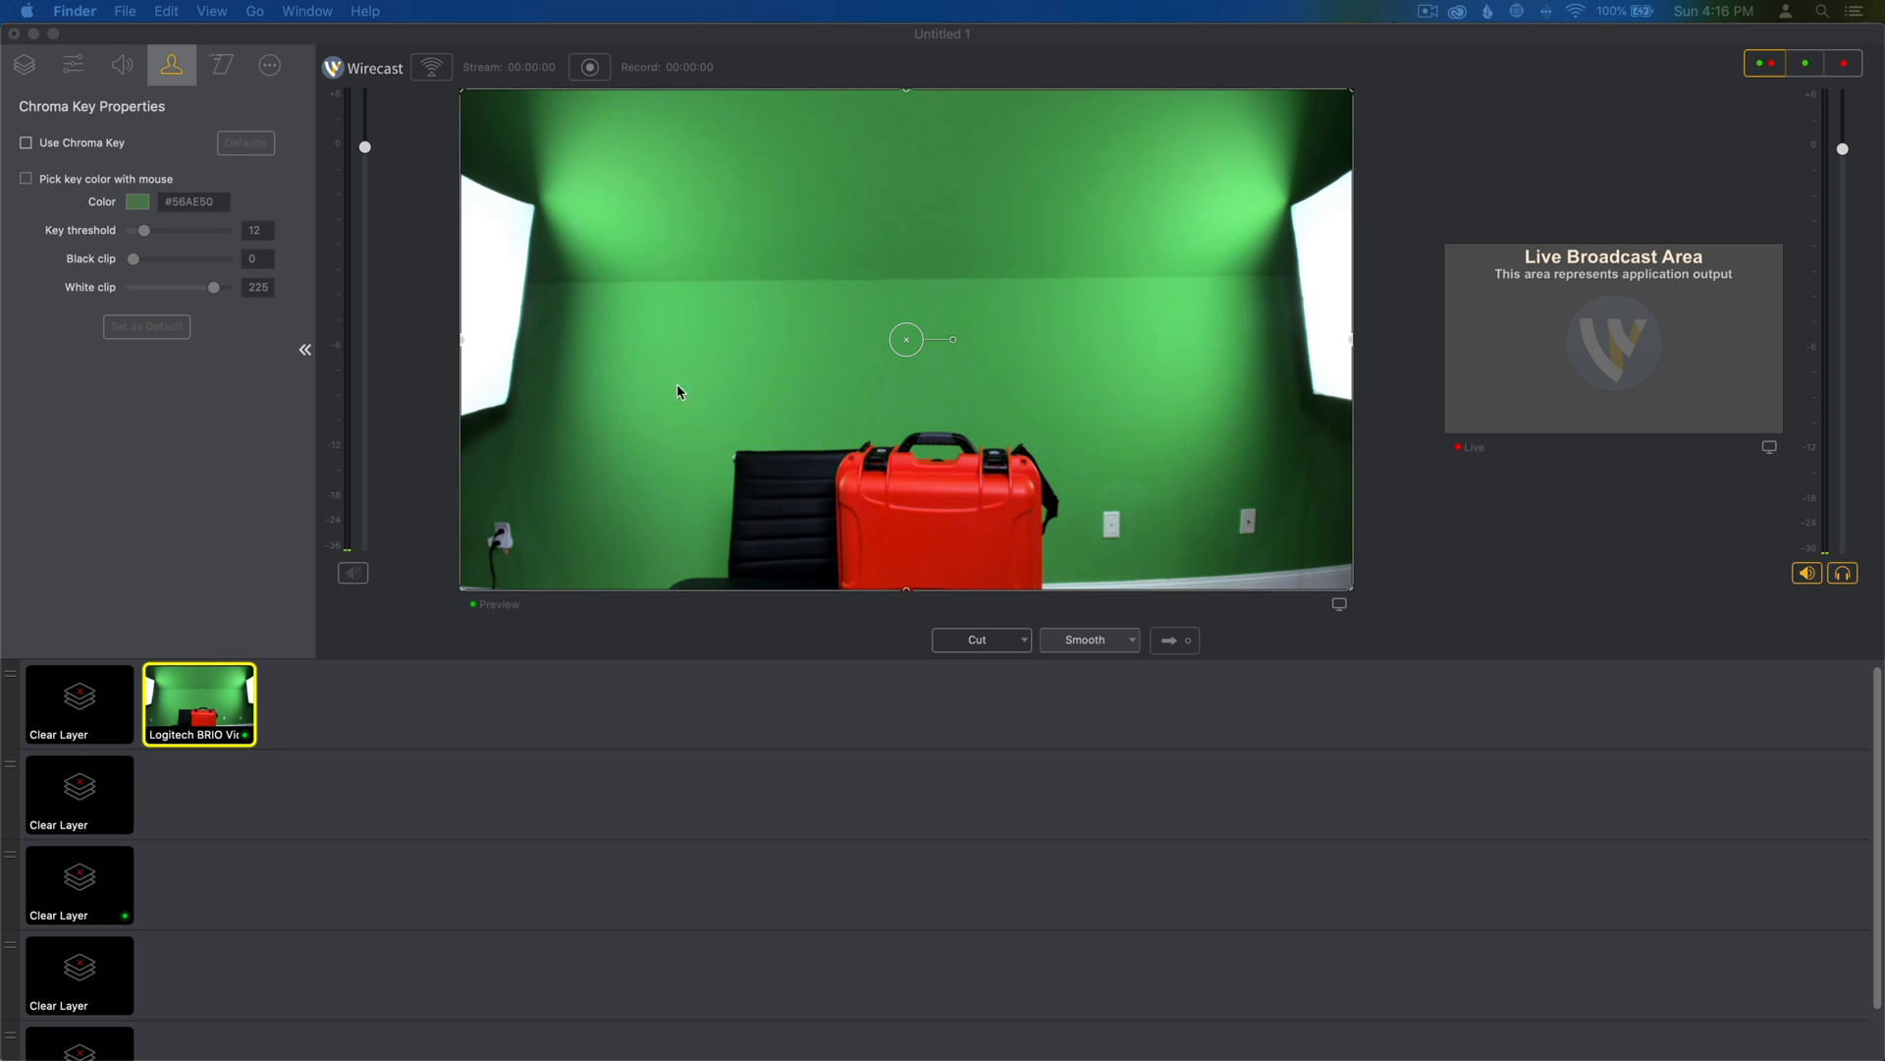
pyautogui.moveTo(1017, 318)
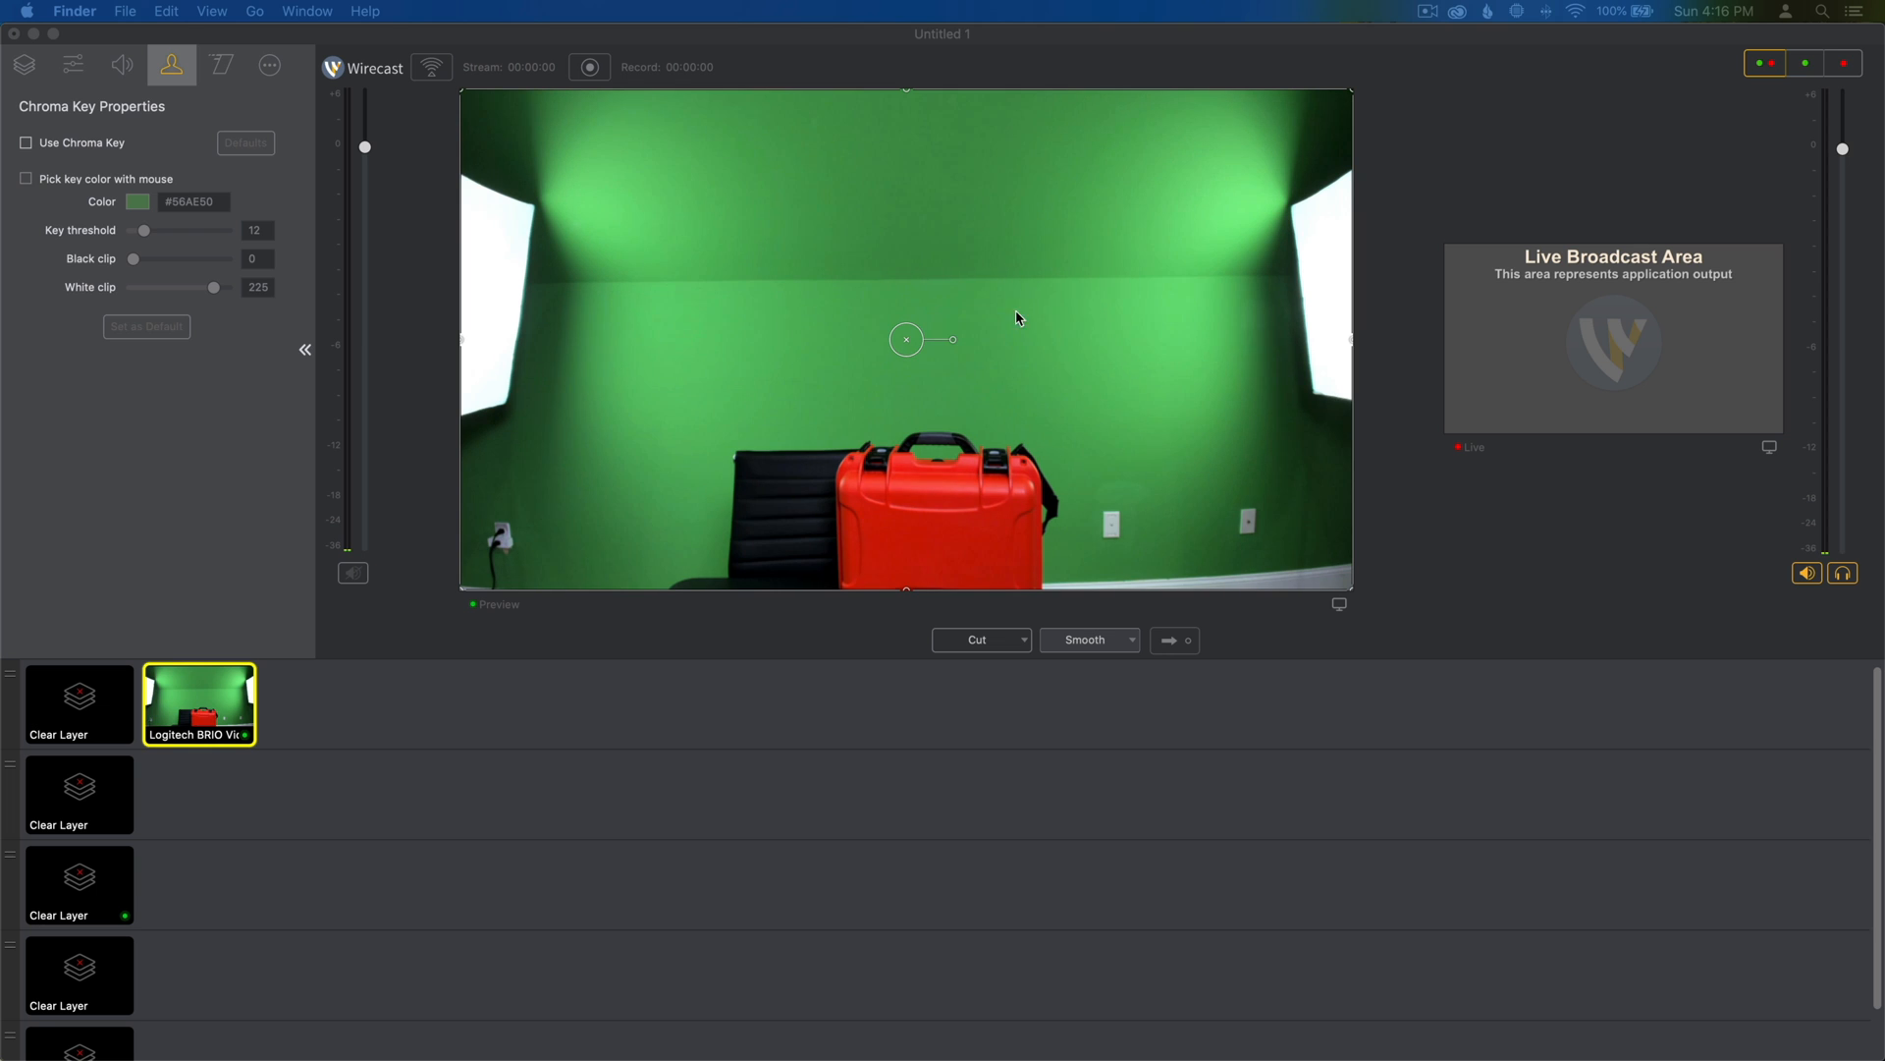
pyautogui.moveTo(944, 324)
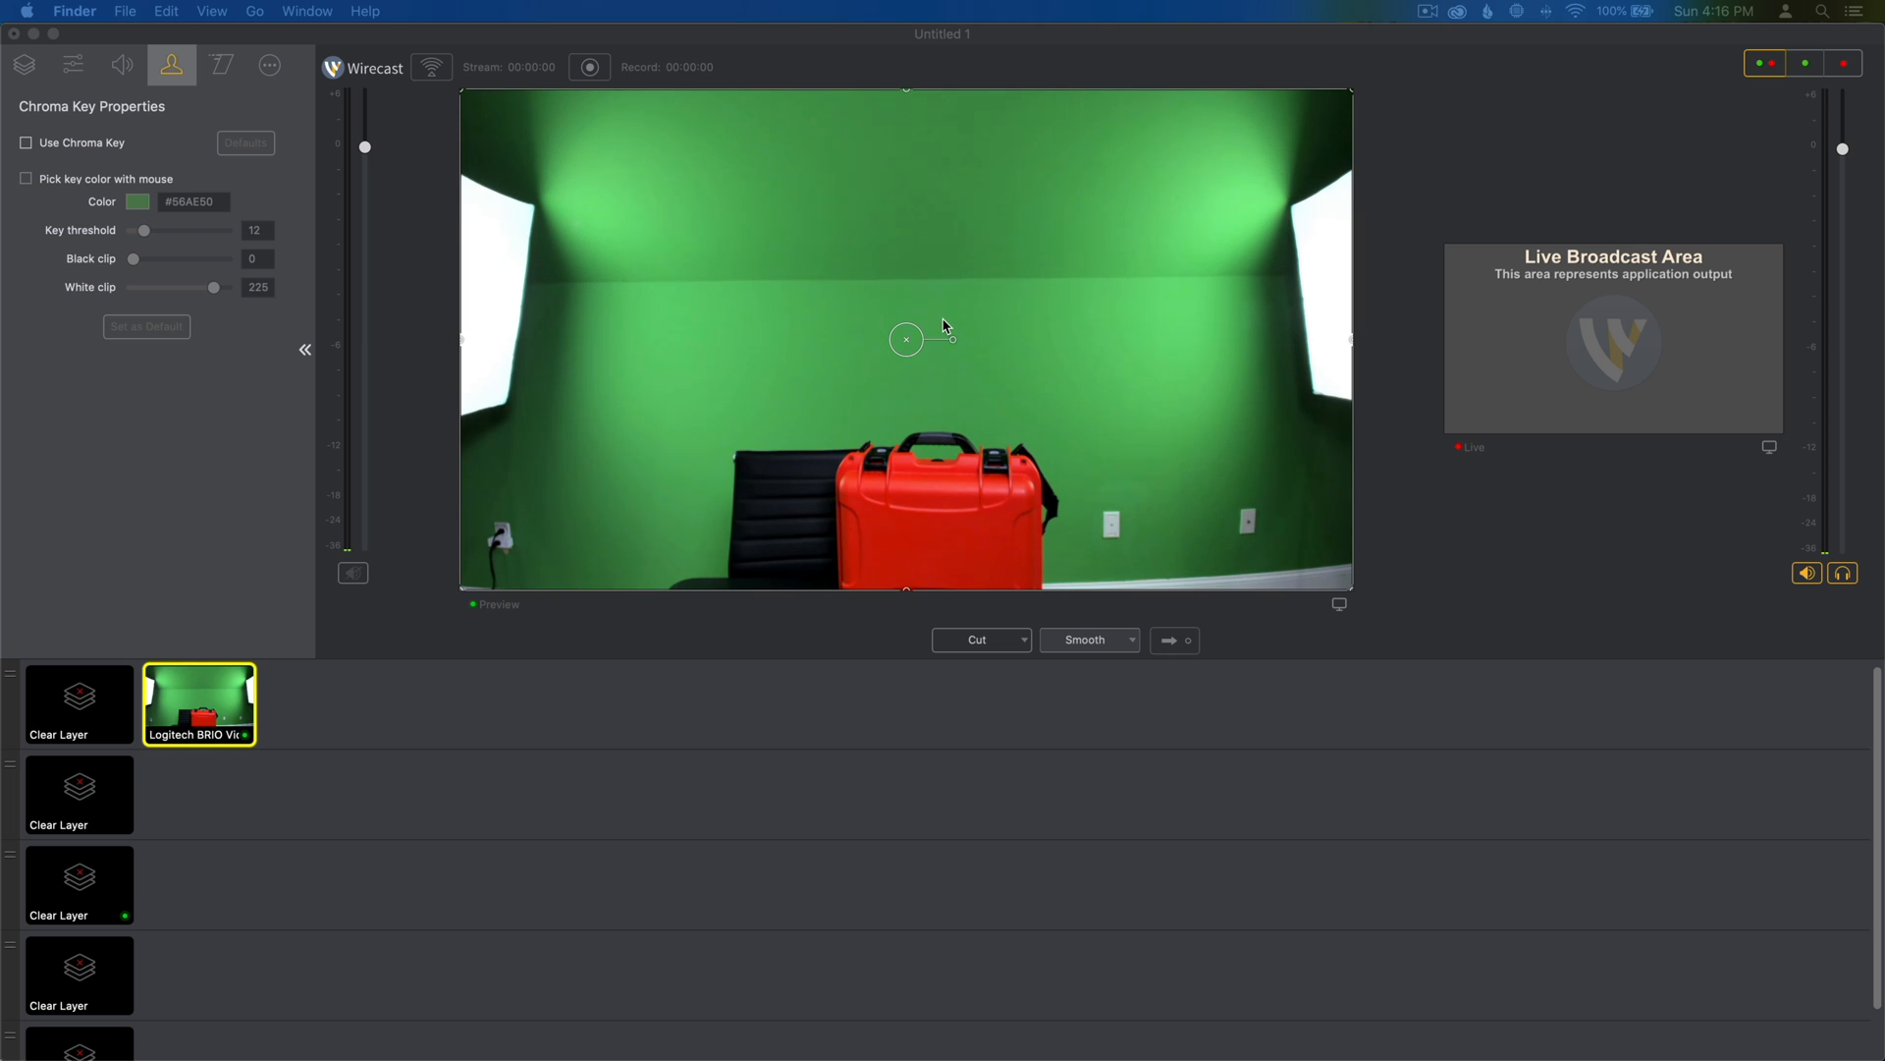
pyautogui.moveTo(891, 304)
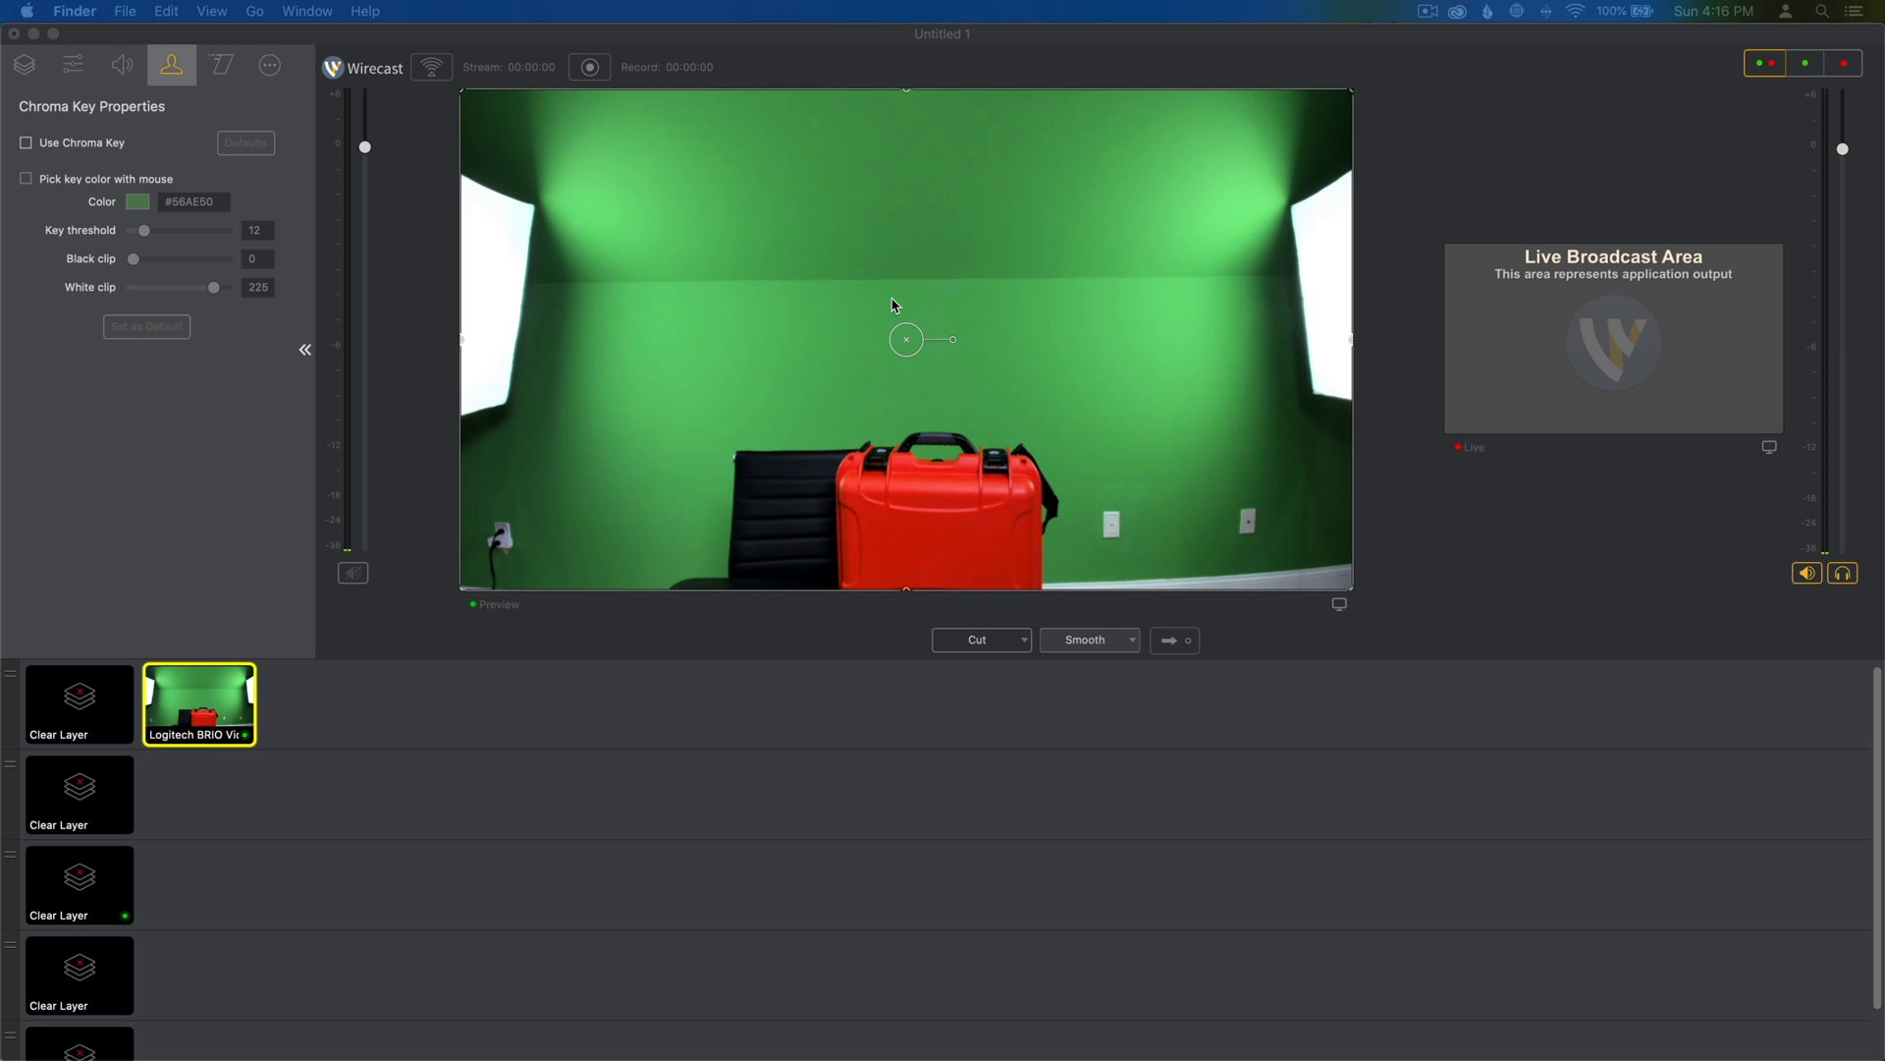
pyautogui.moveTo(414, 165)
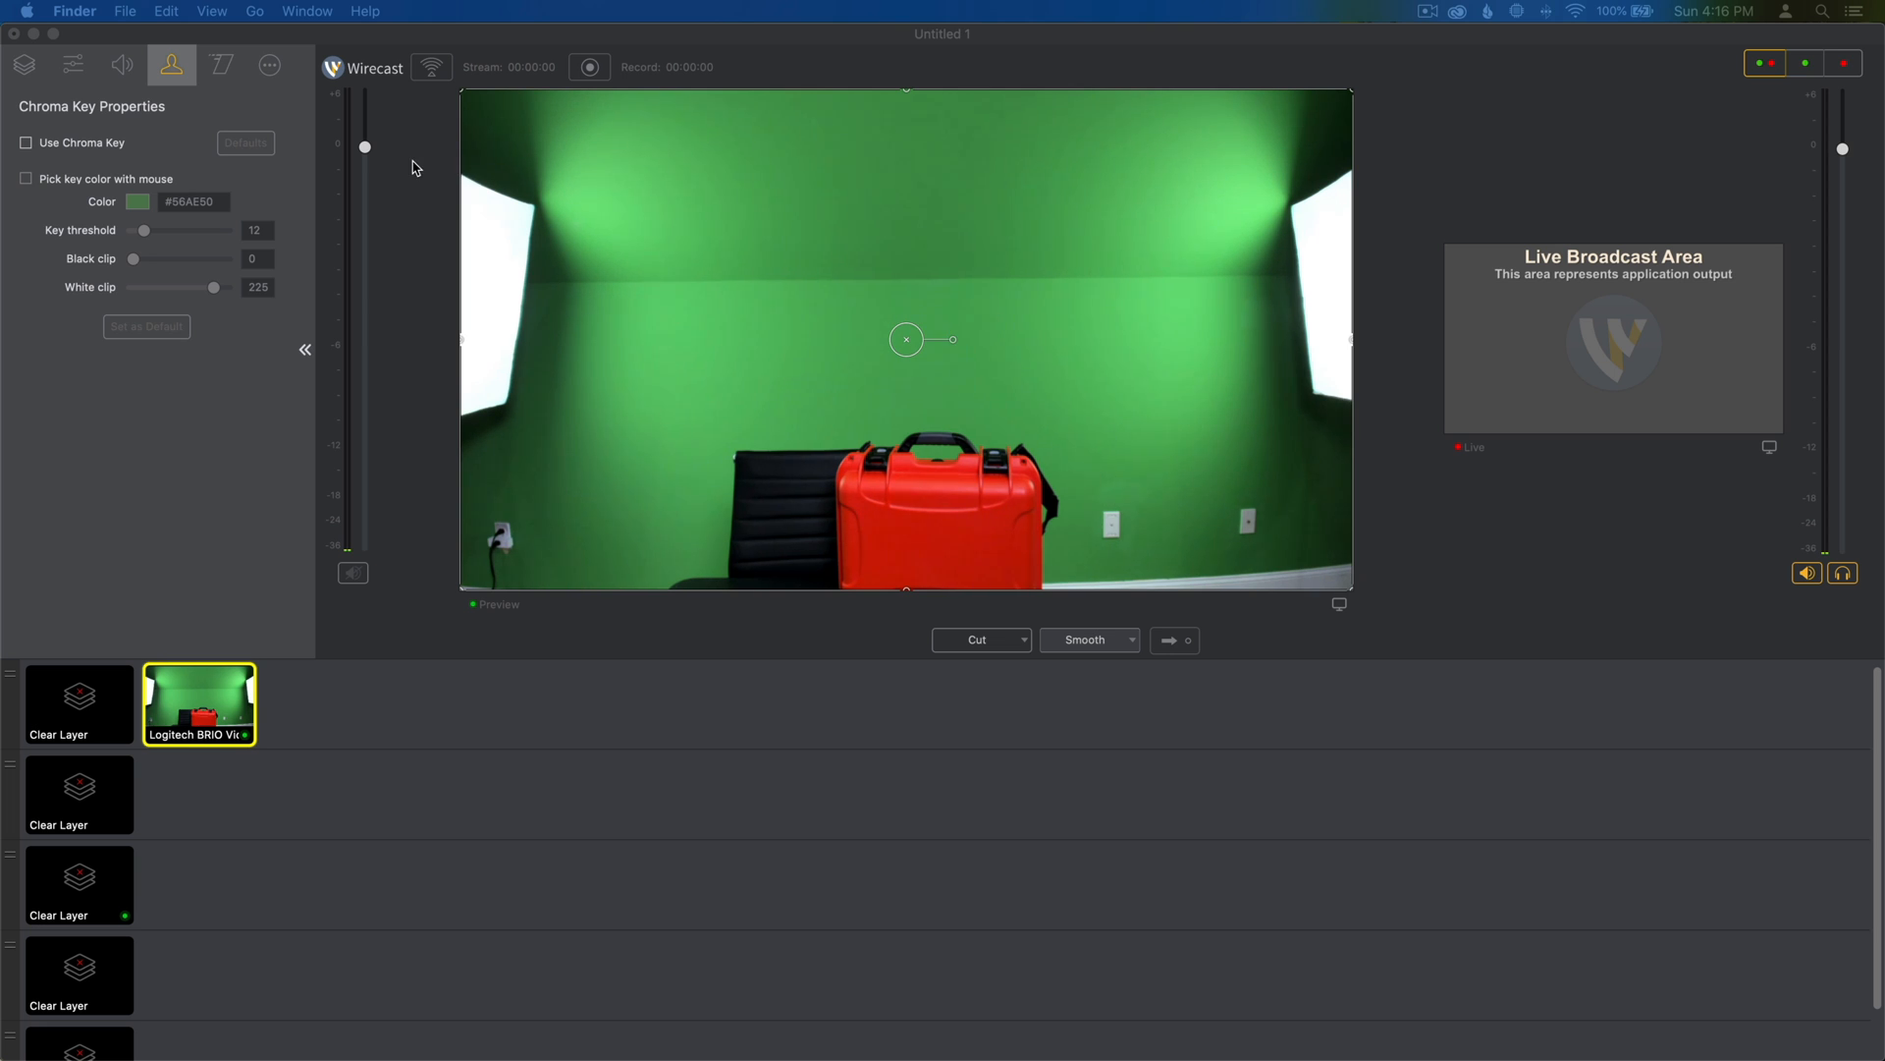
pyautogui.moveTo(585, 171)
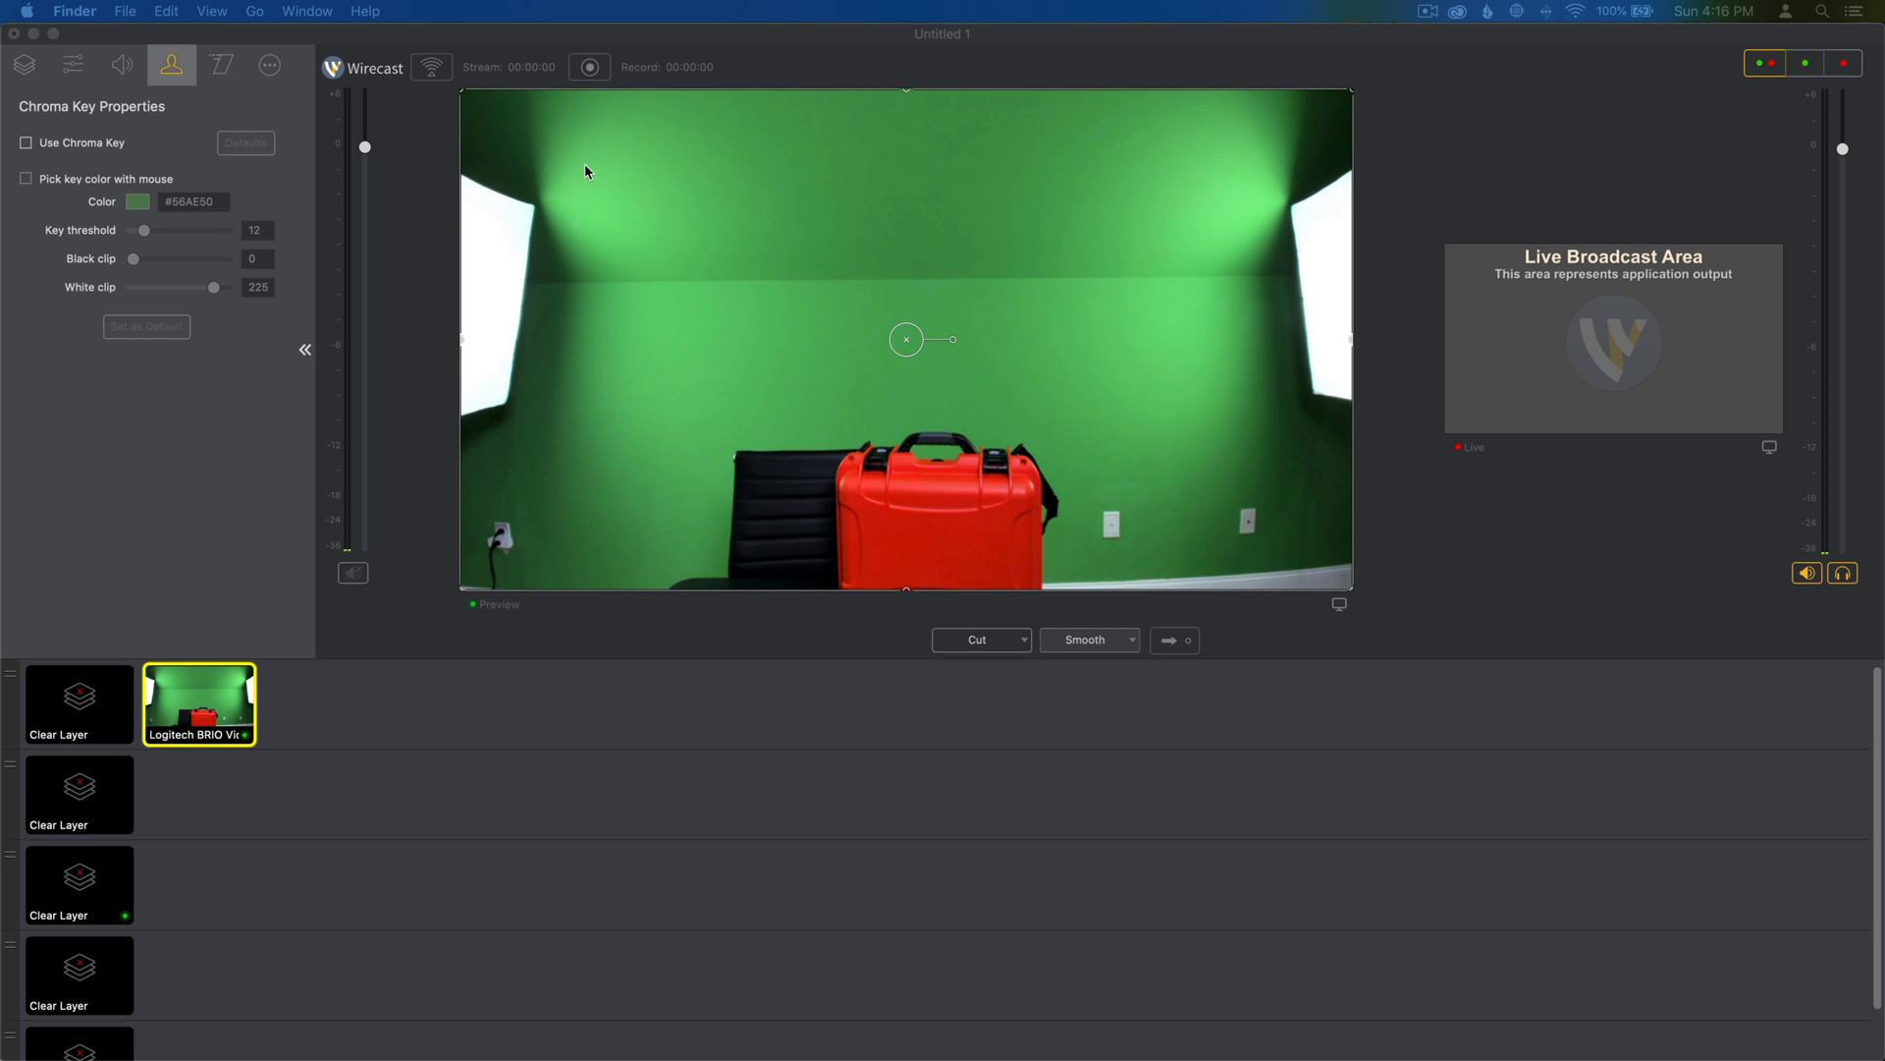
pyautogui.moveTo(719, 140)
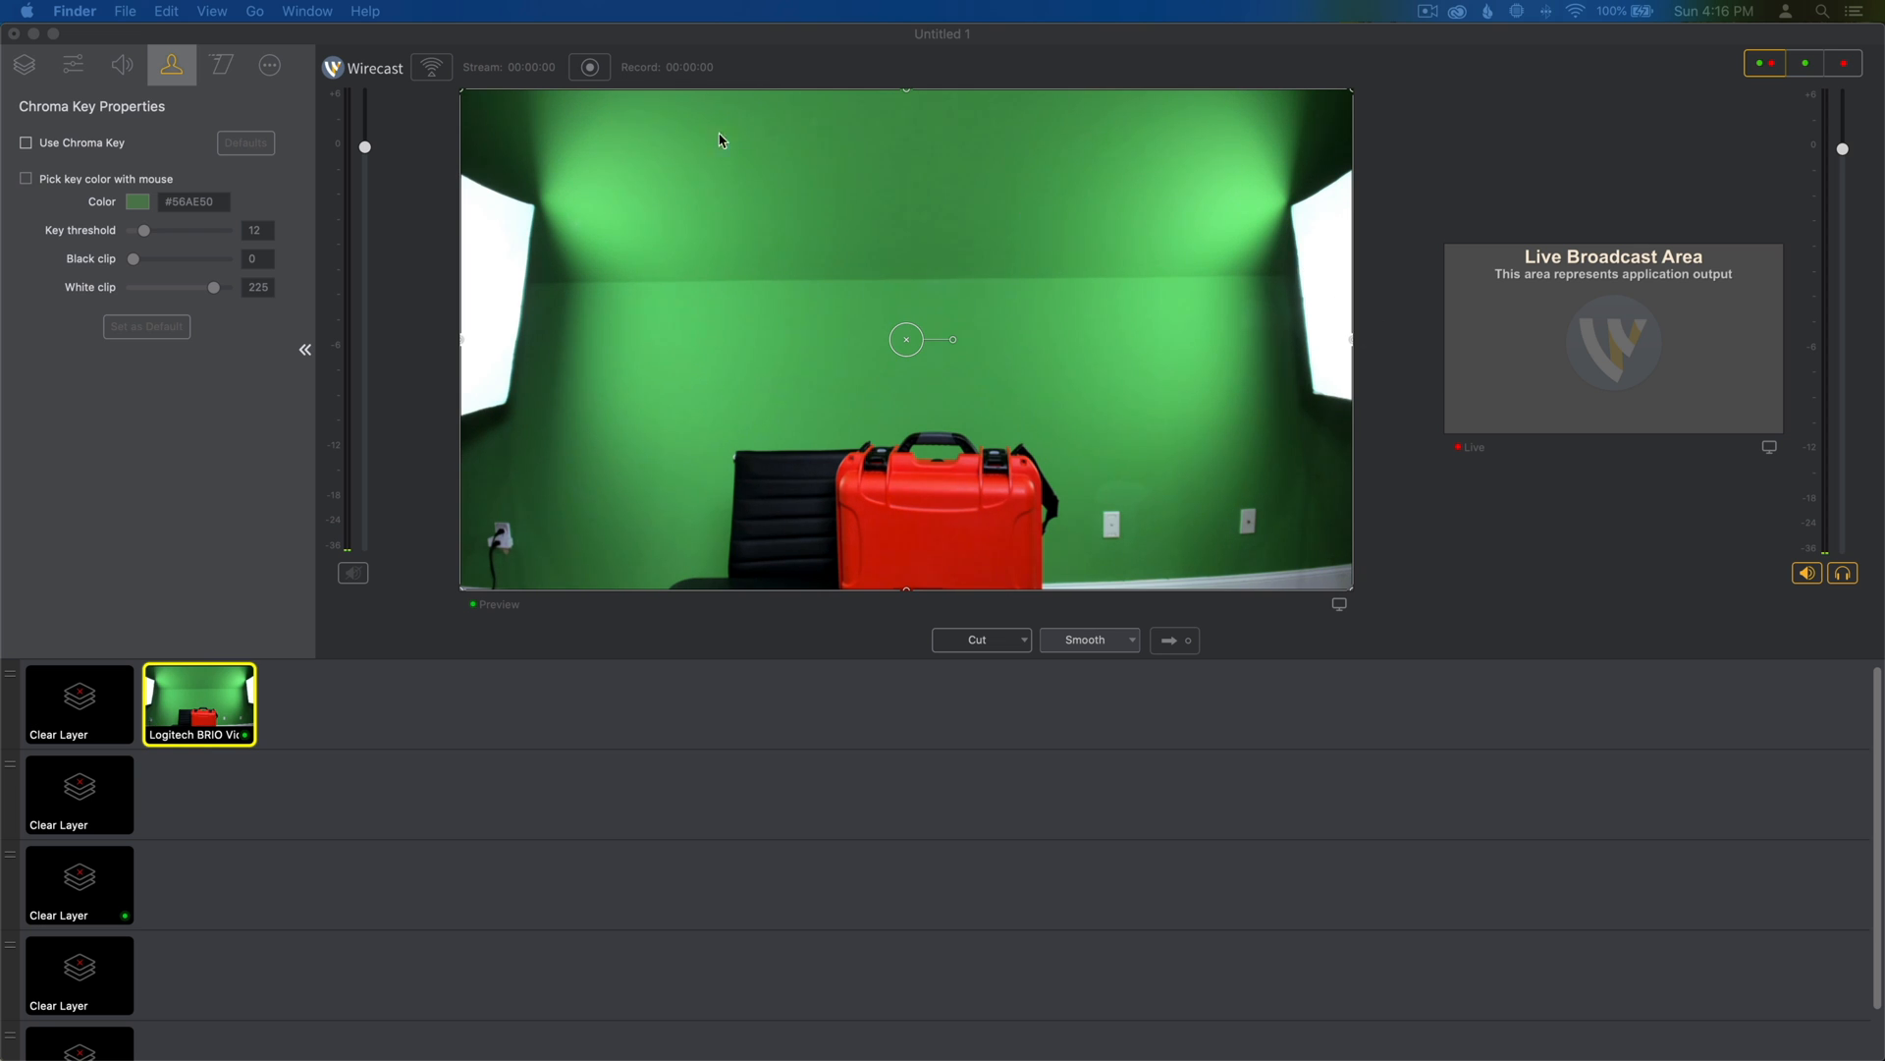
pyautogui.moveTo(854, 168)
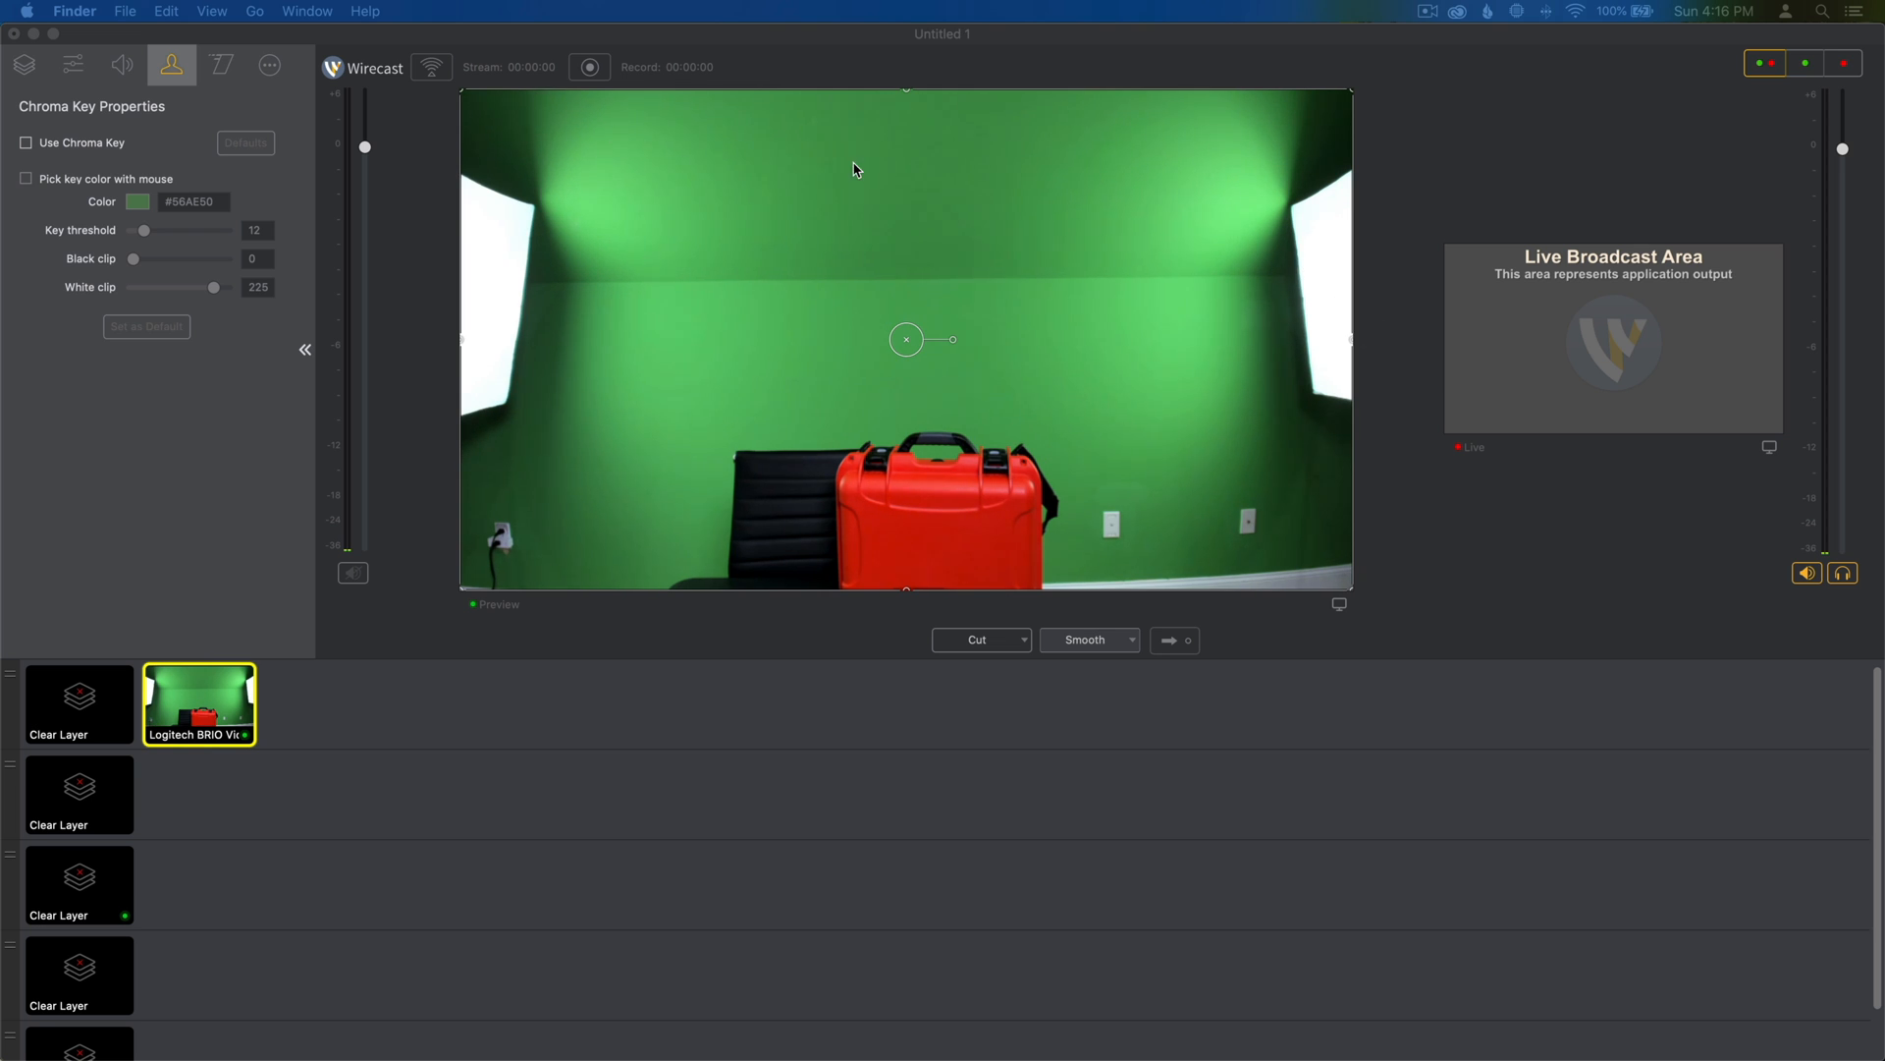
pyautogui.moveTo(1098, 491)
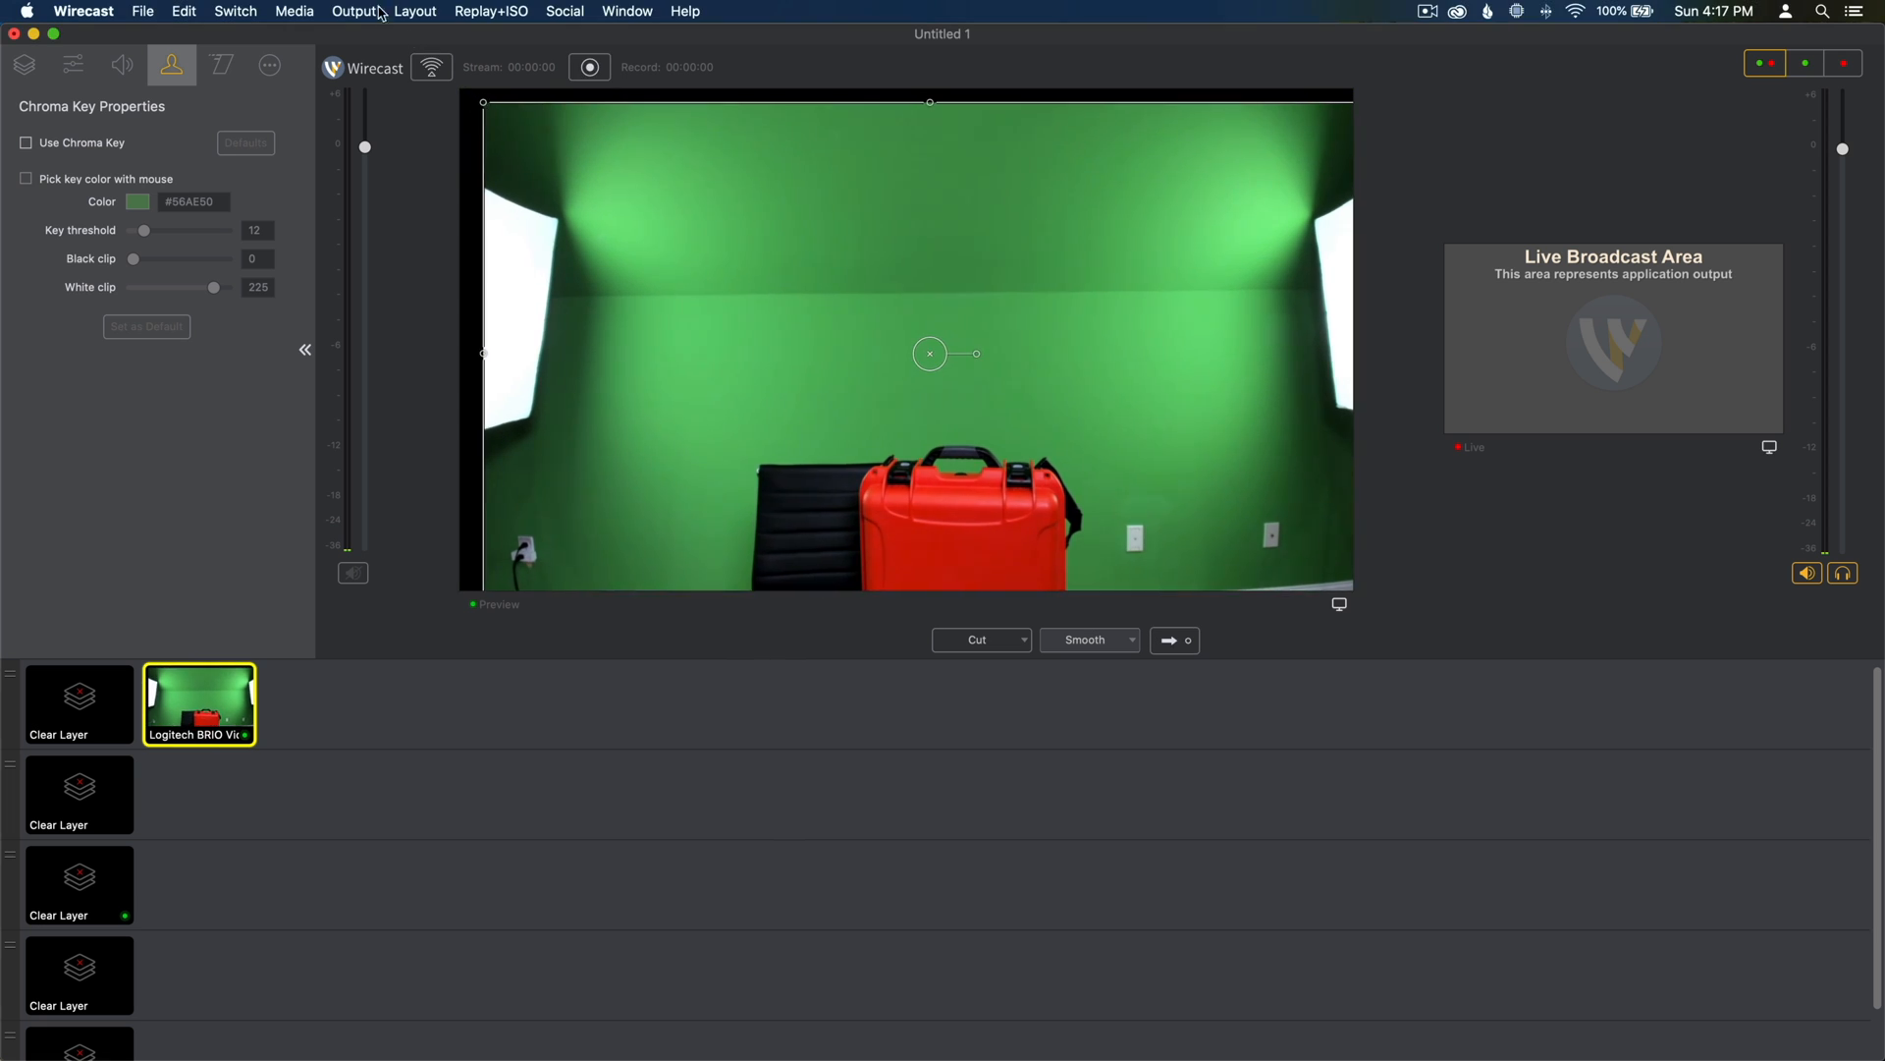
pyautogui.moveTo(538, 153)
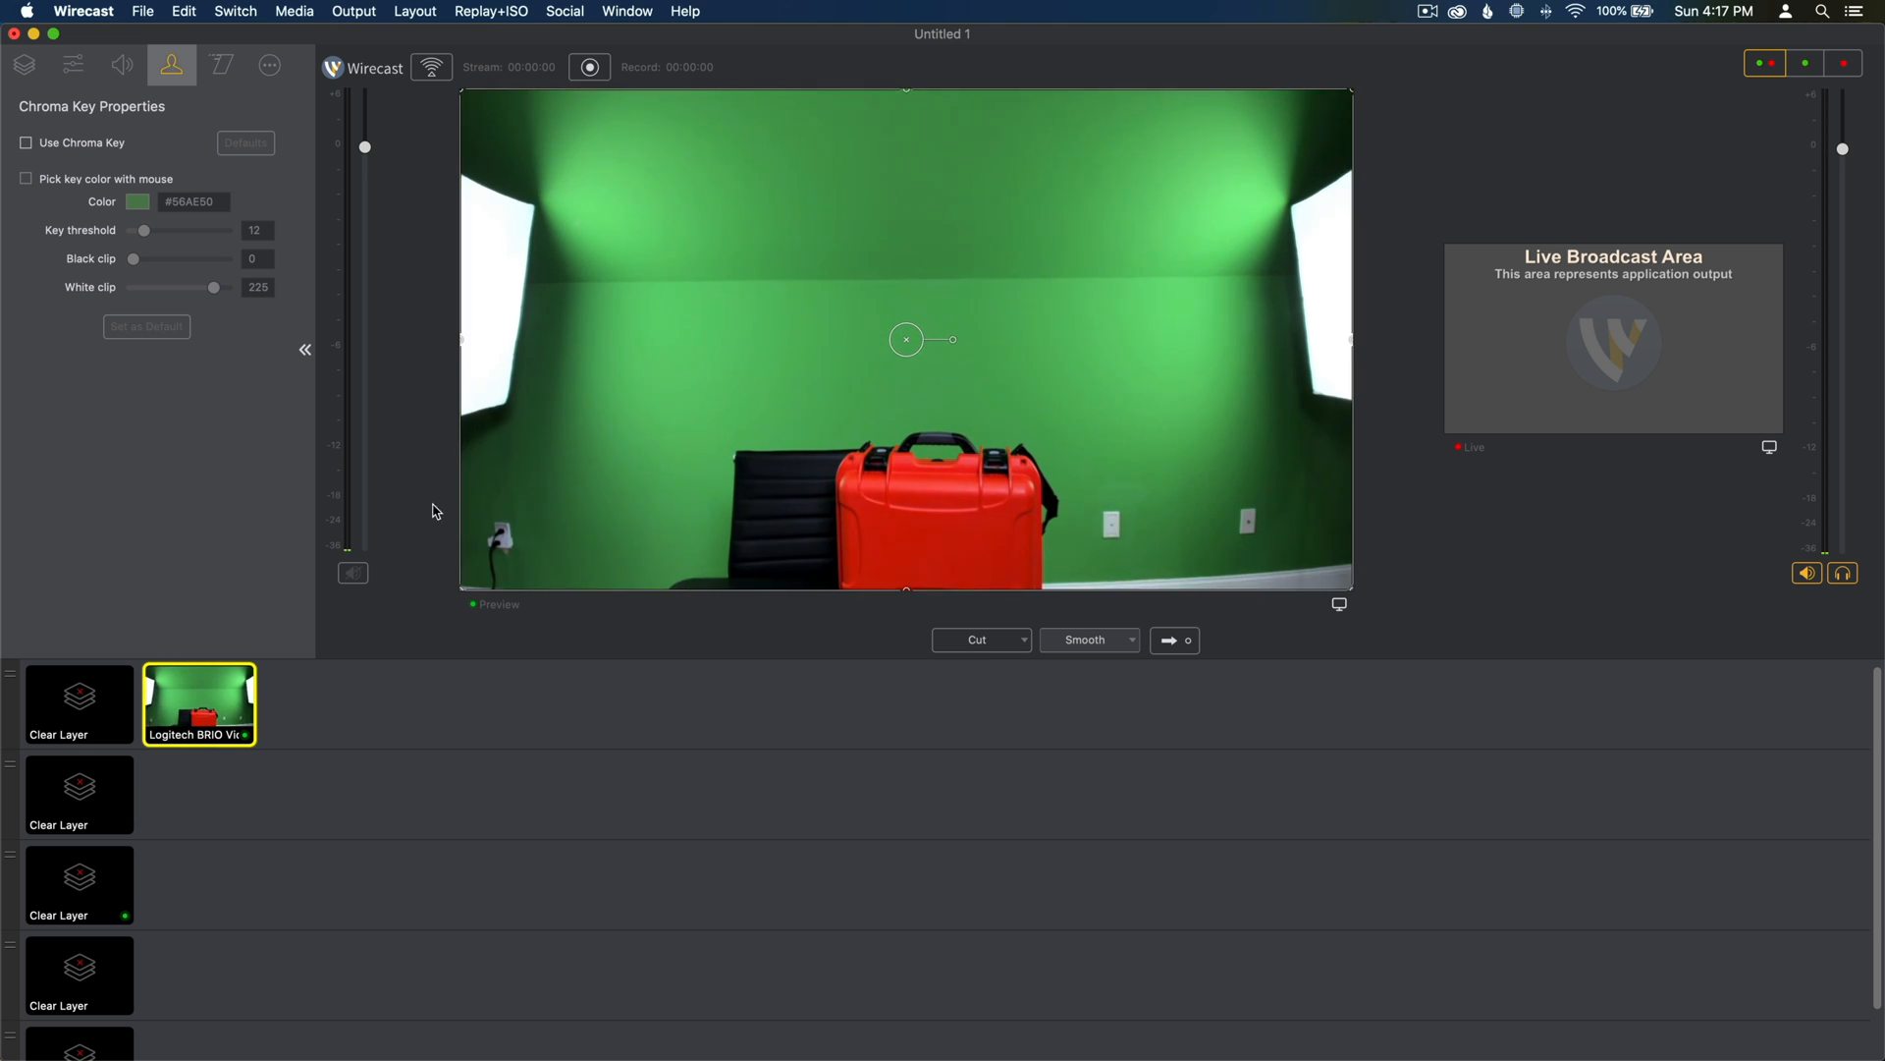
pyautogui.moveTo(515, 221)
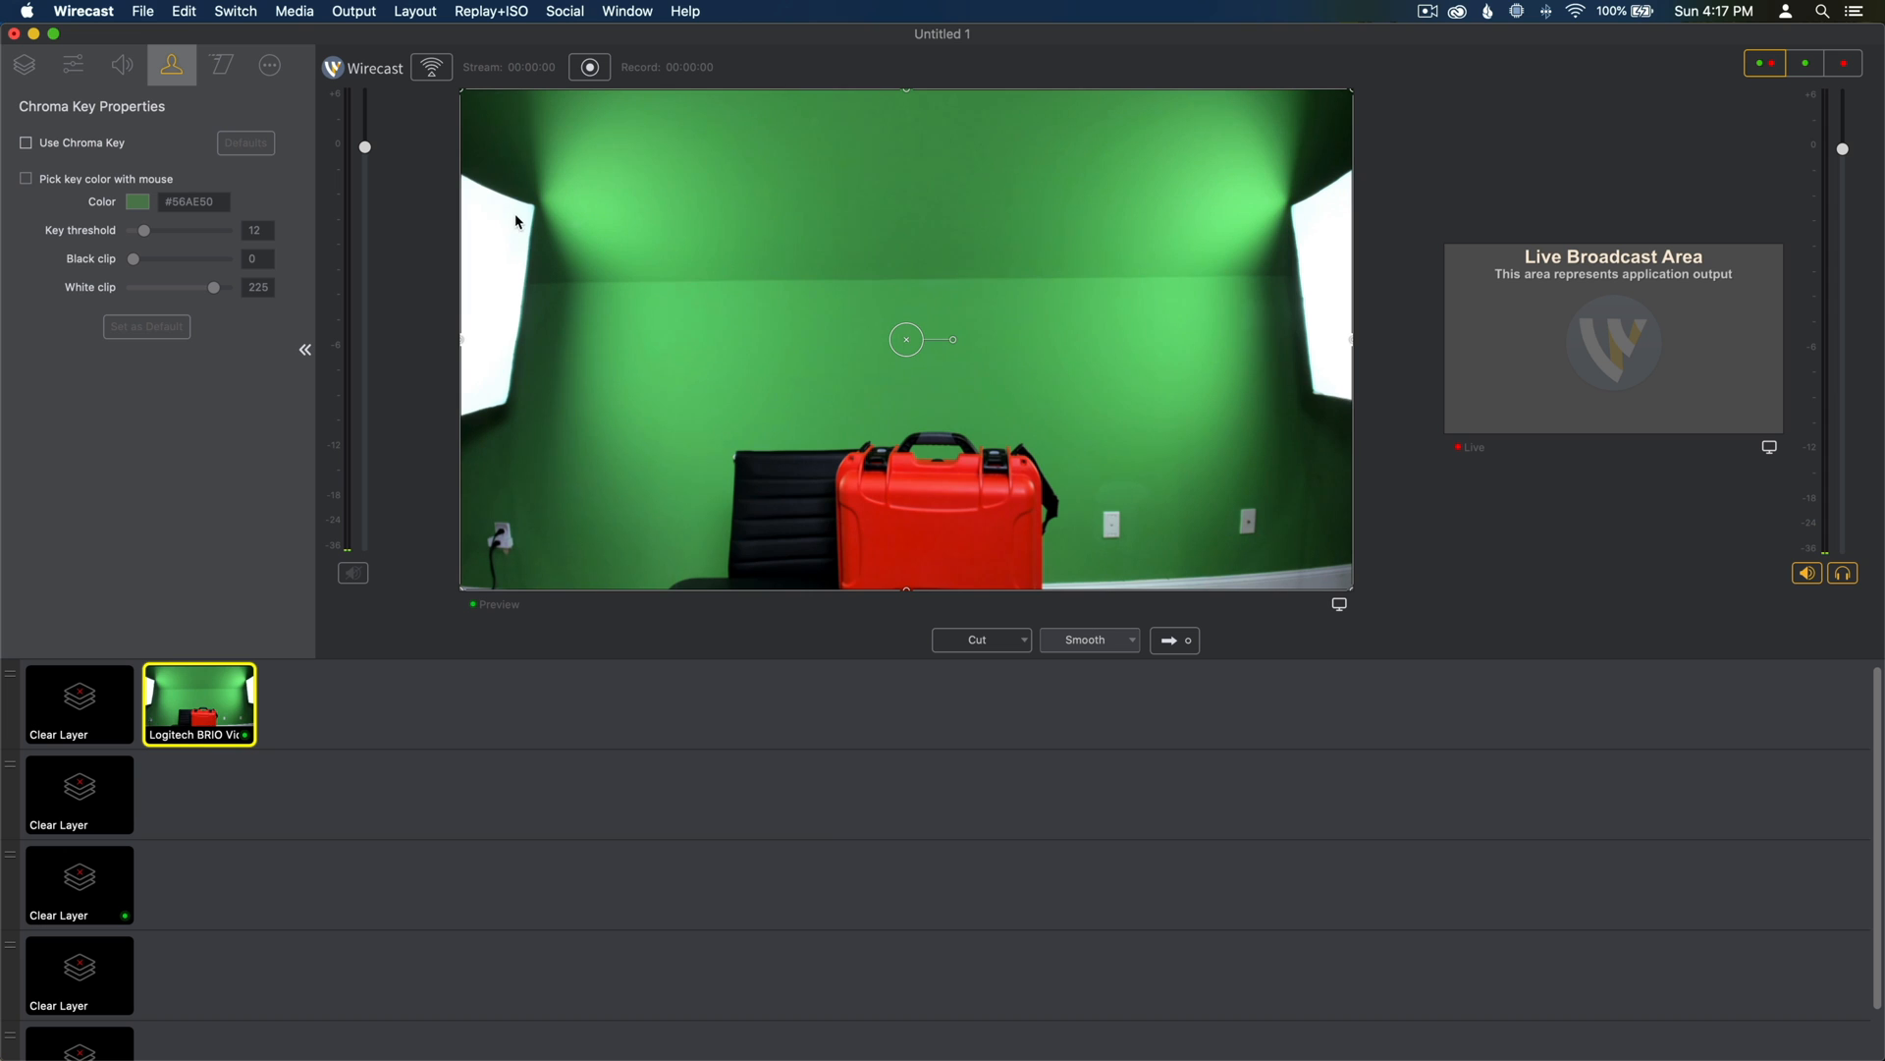
pyautogui.moveTo(463, 98)
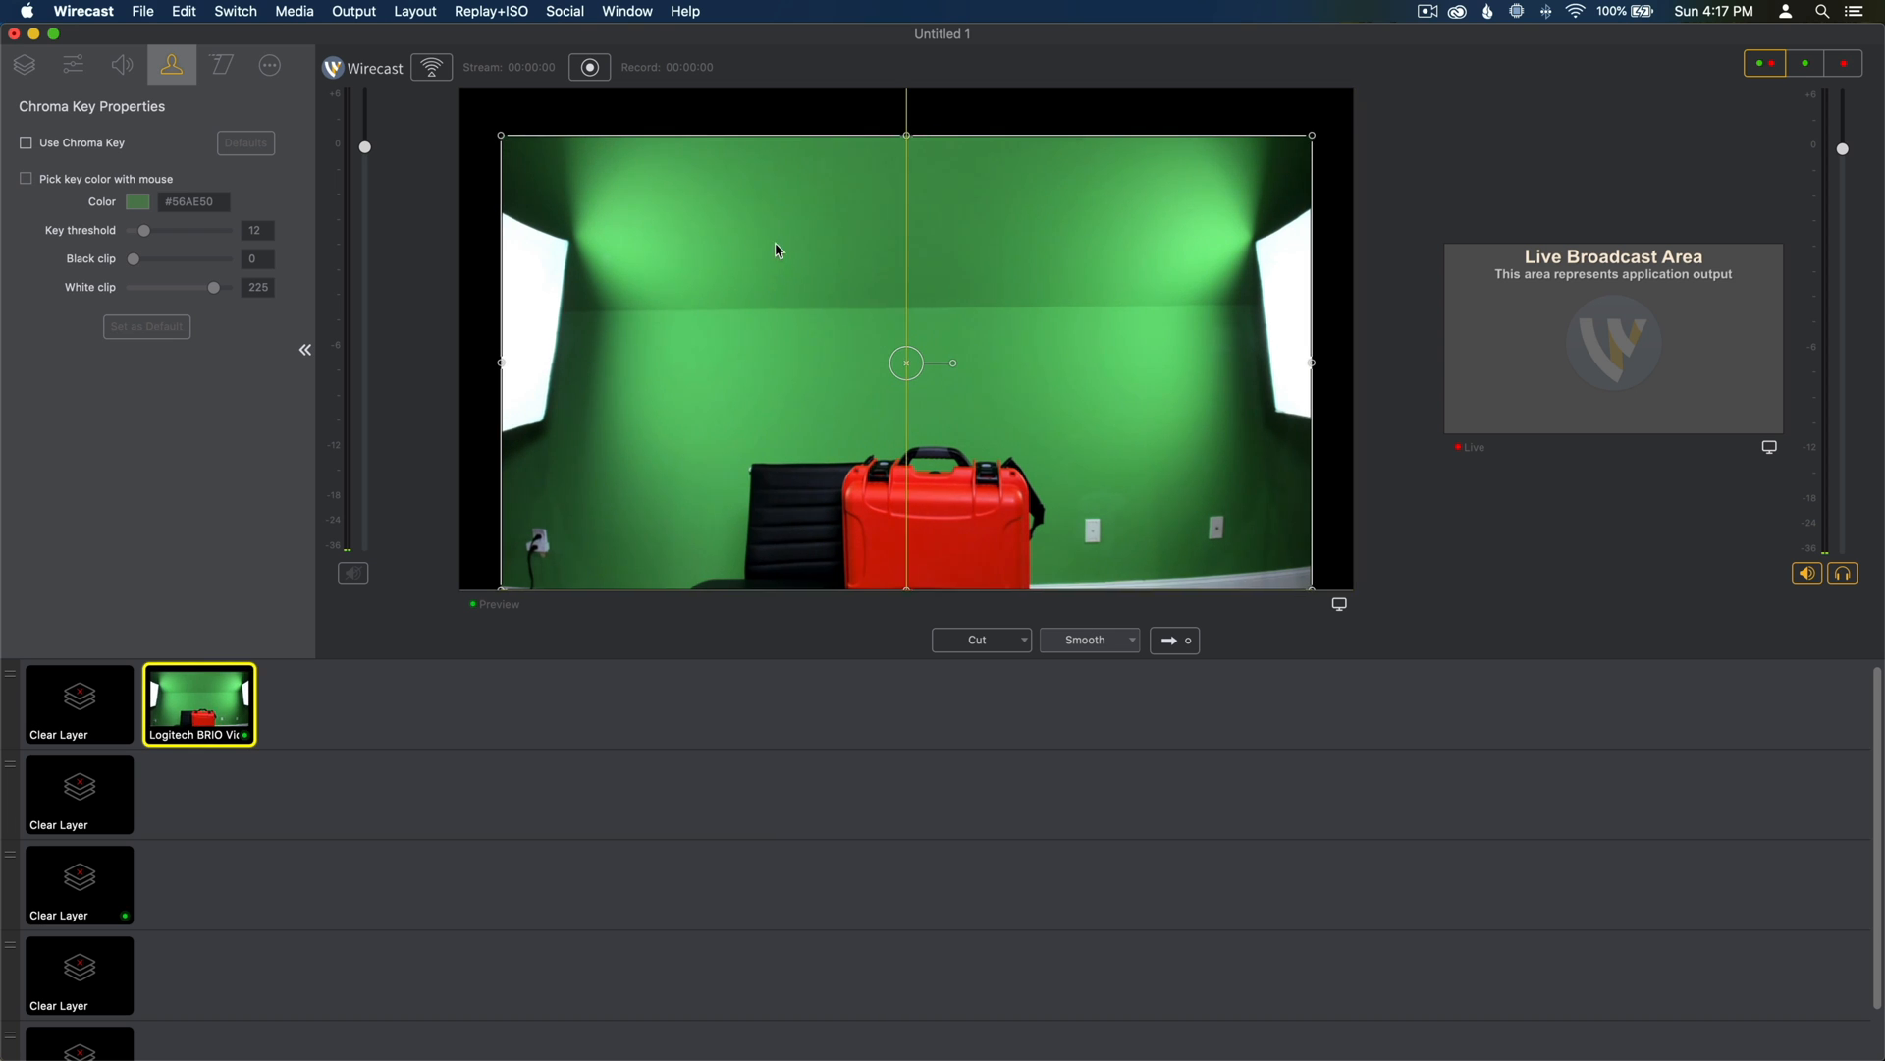
# Step: Scale the webcam shot up and move it lower so the green wall fills the preview
pyautogui.moveTo(907, 361); pyautogui.dragTo(988, 391)
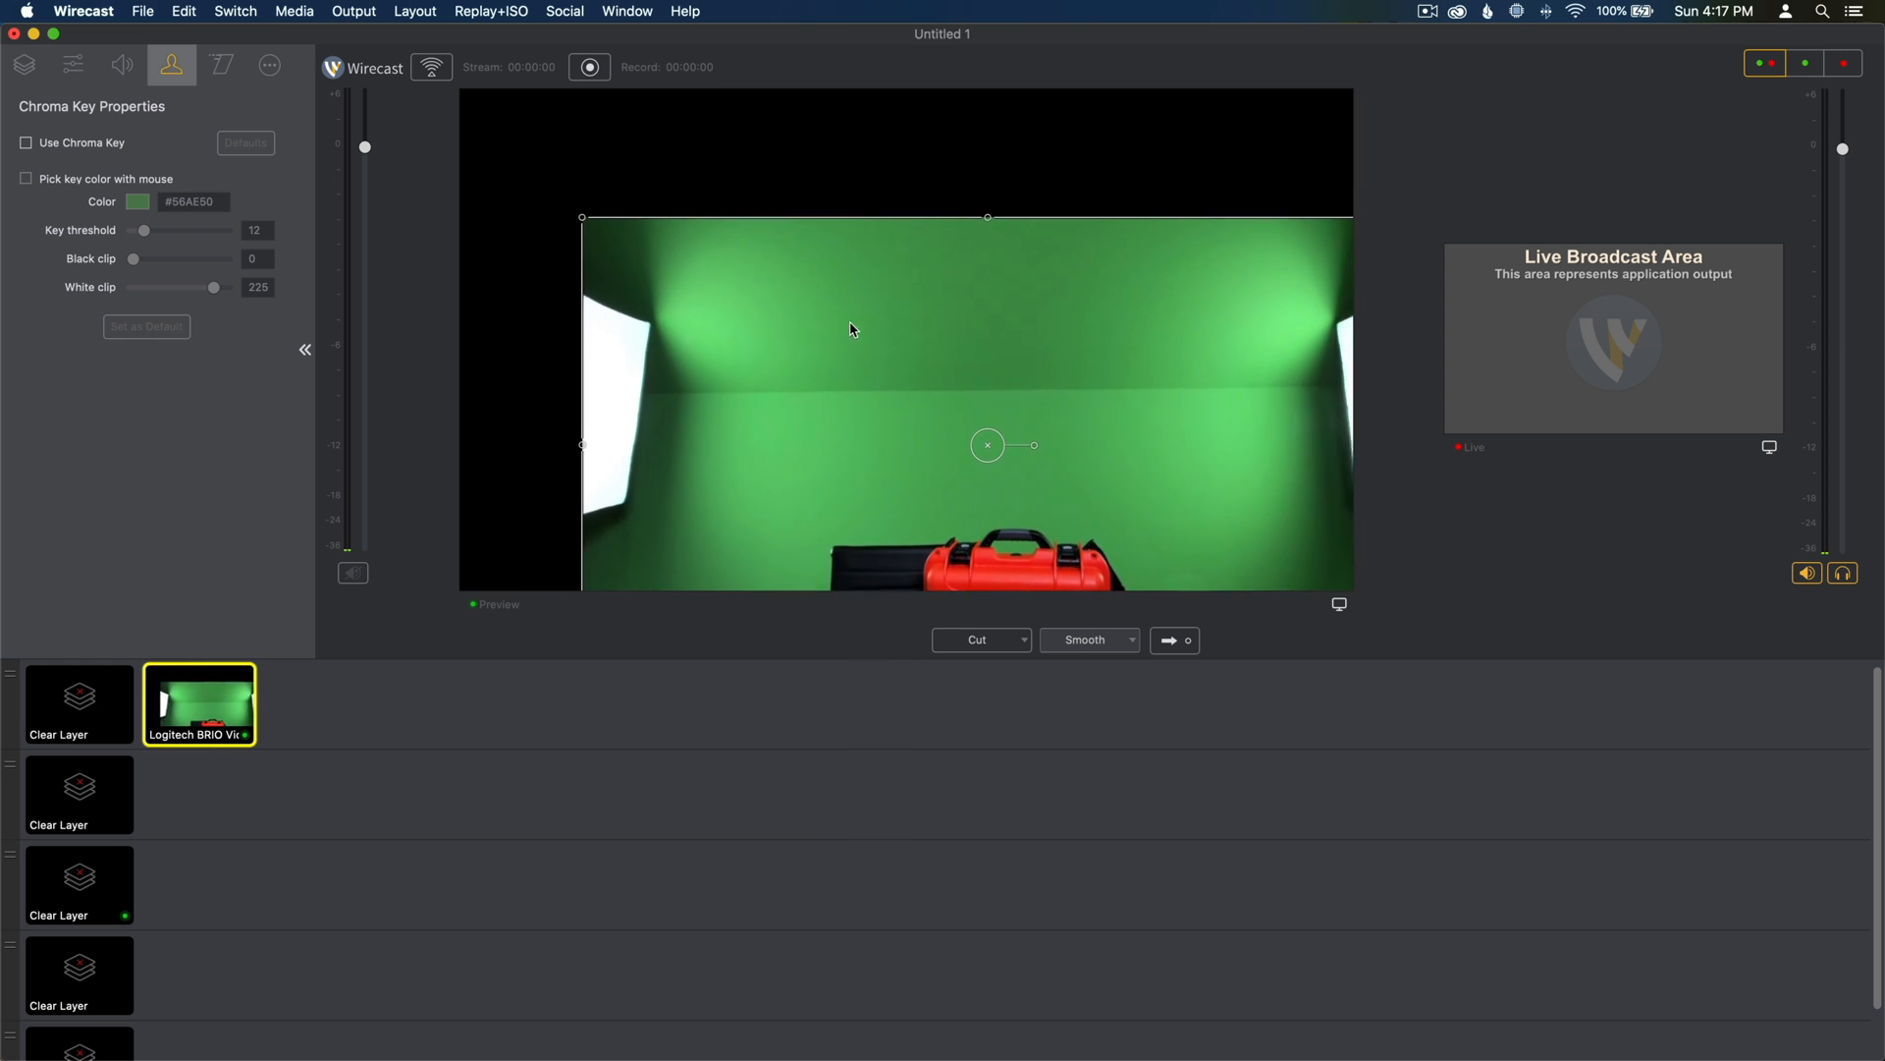
pyautogui.moveTo(987, 446); pyautogui.dragTo(1116, 507)
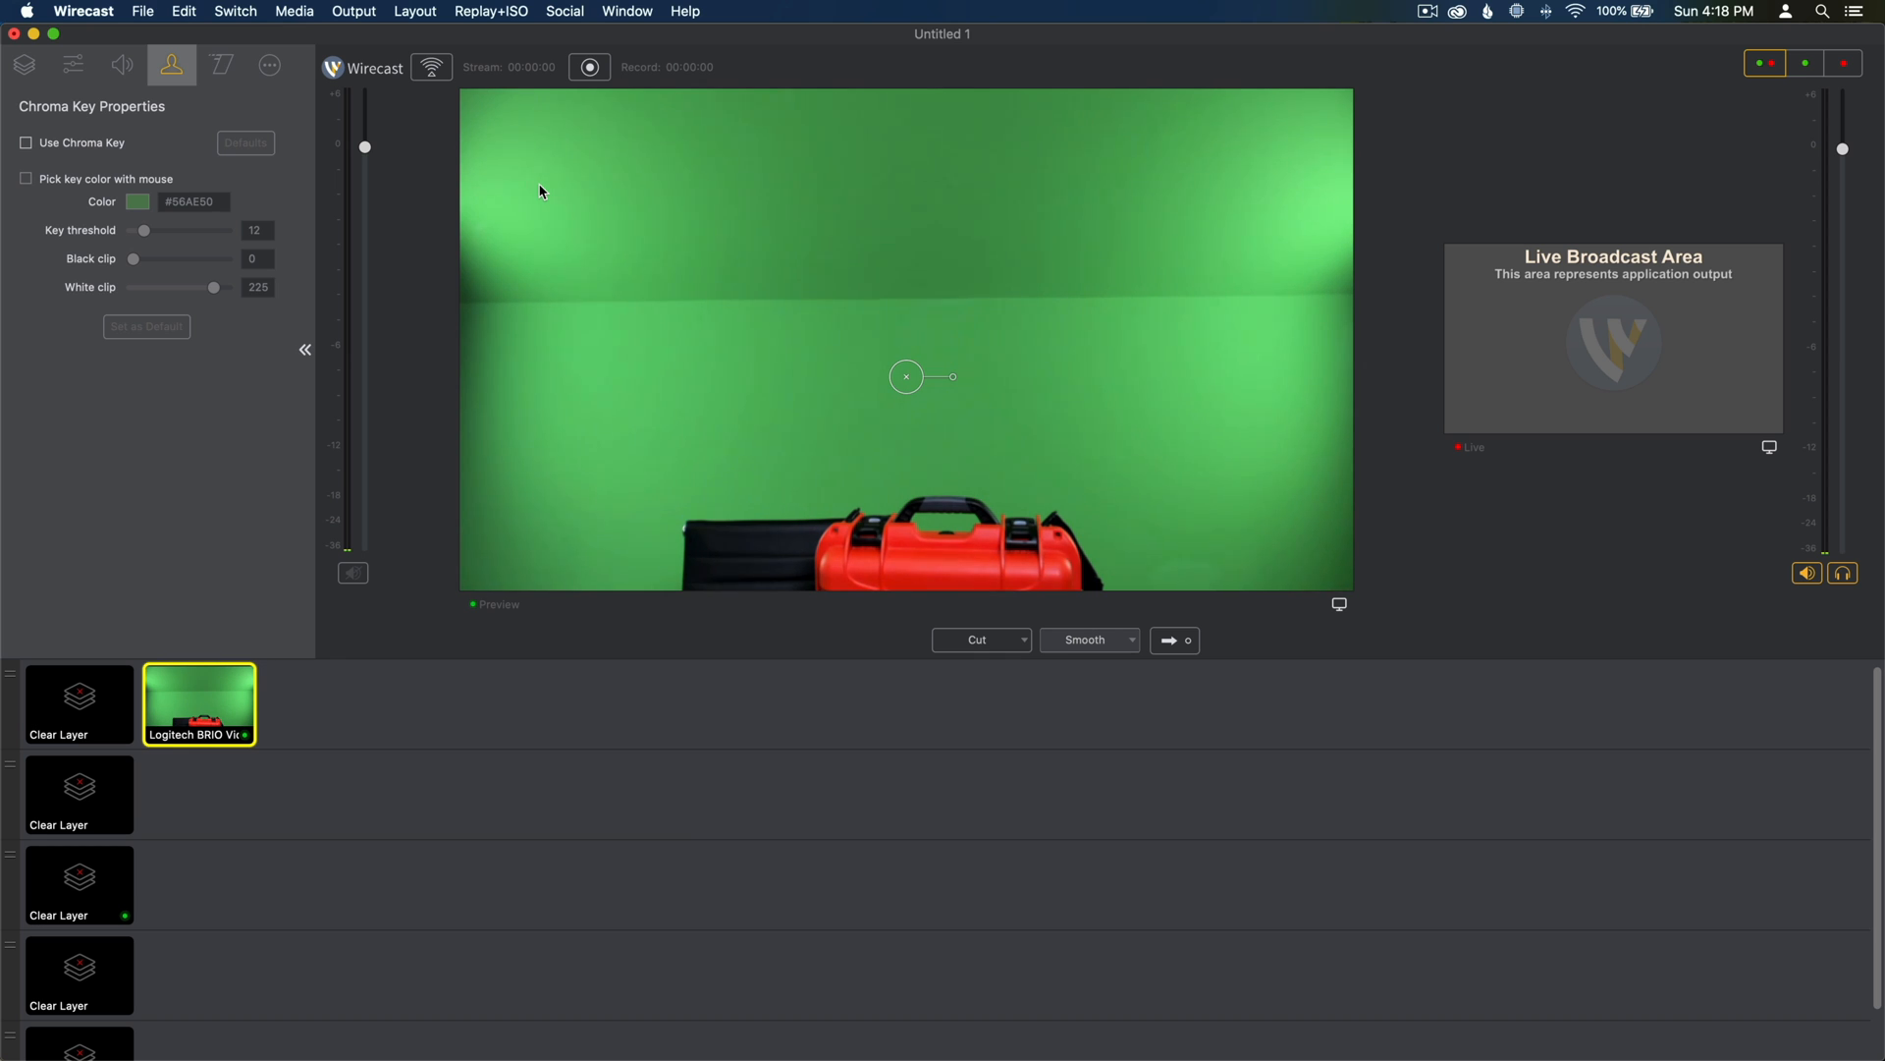
pyautogui.moveTo(783, 159)
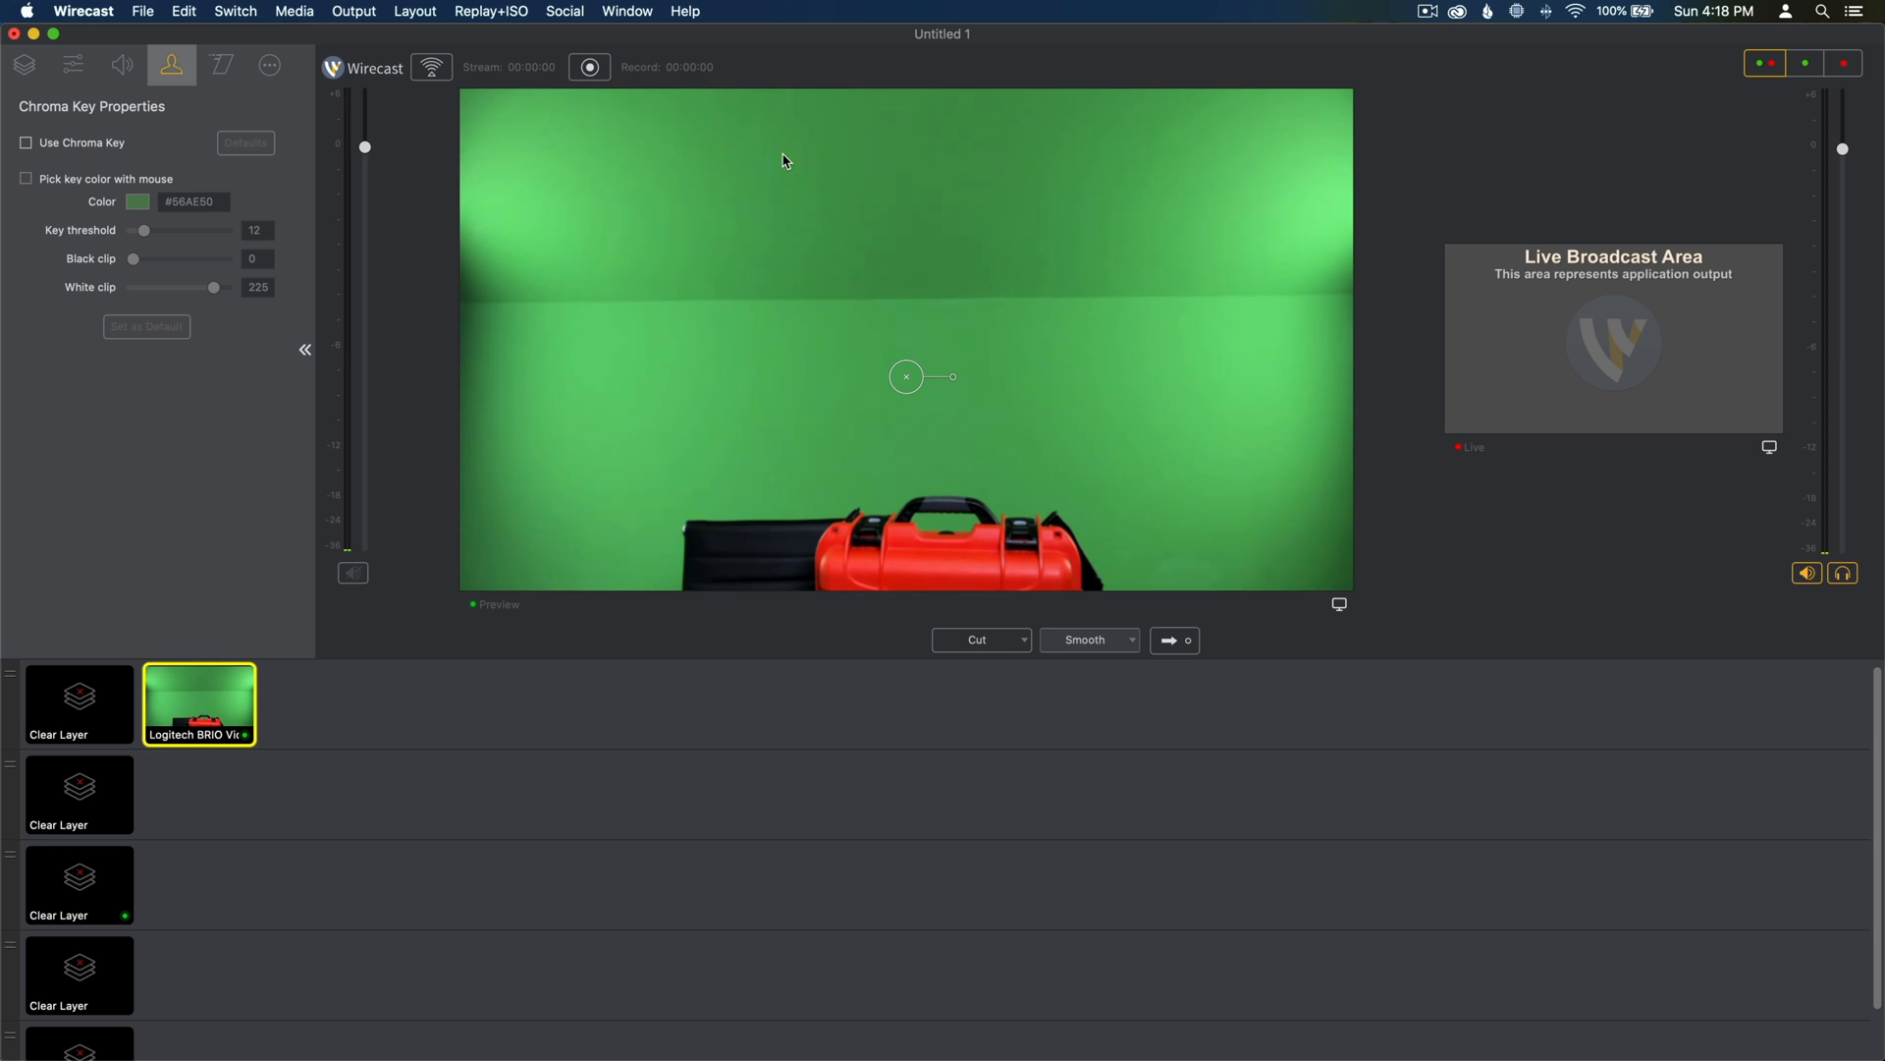
pyautogui.moveTo(914, 542)
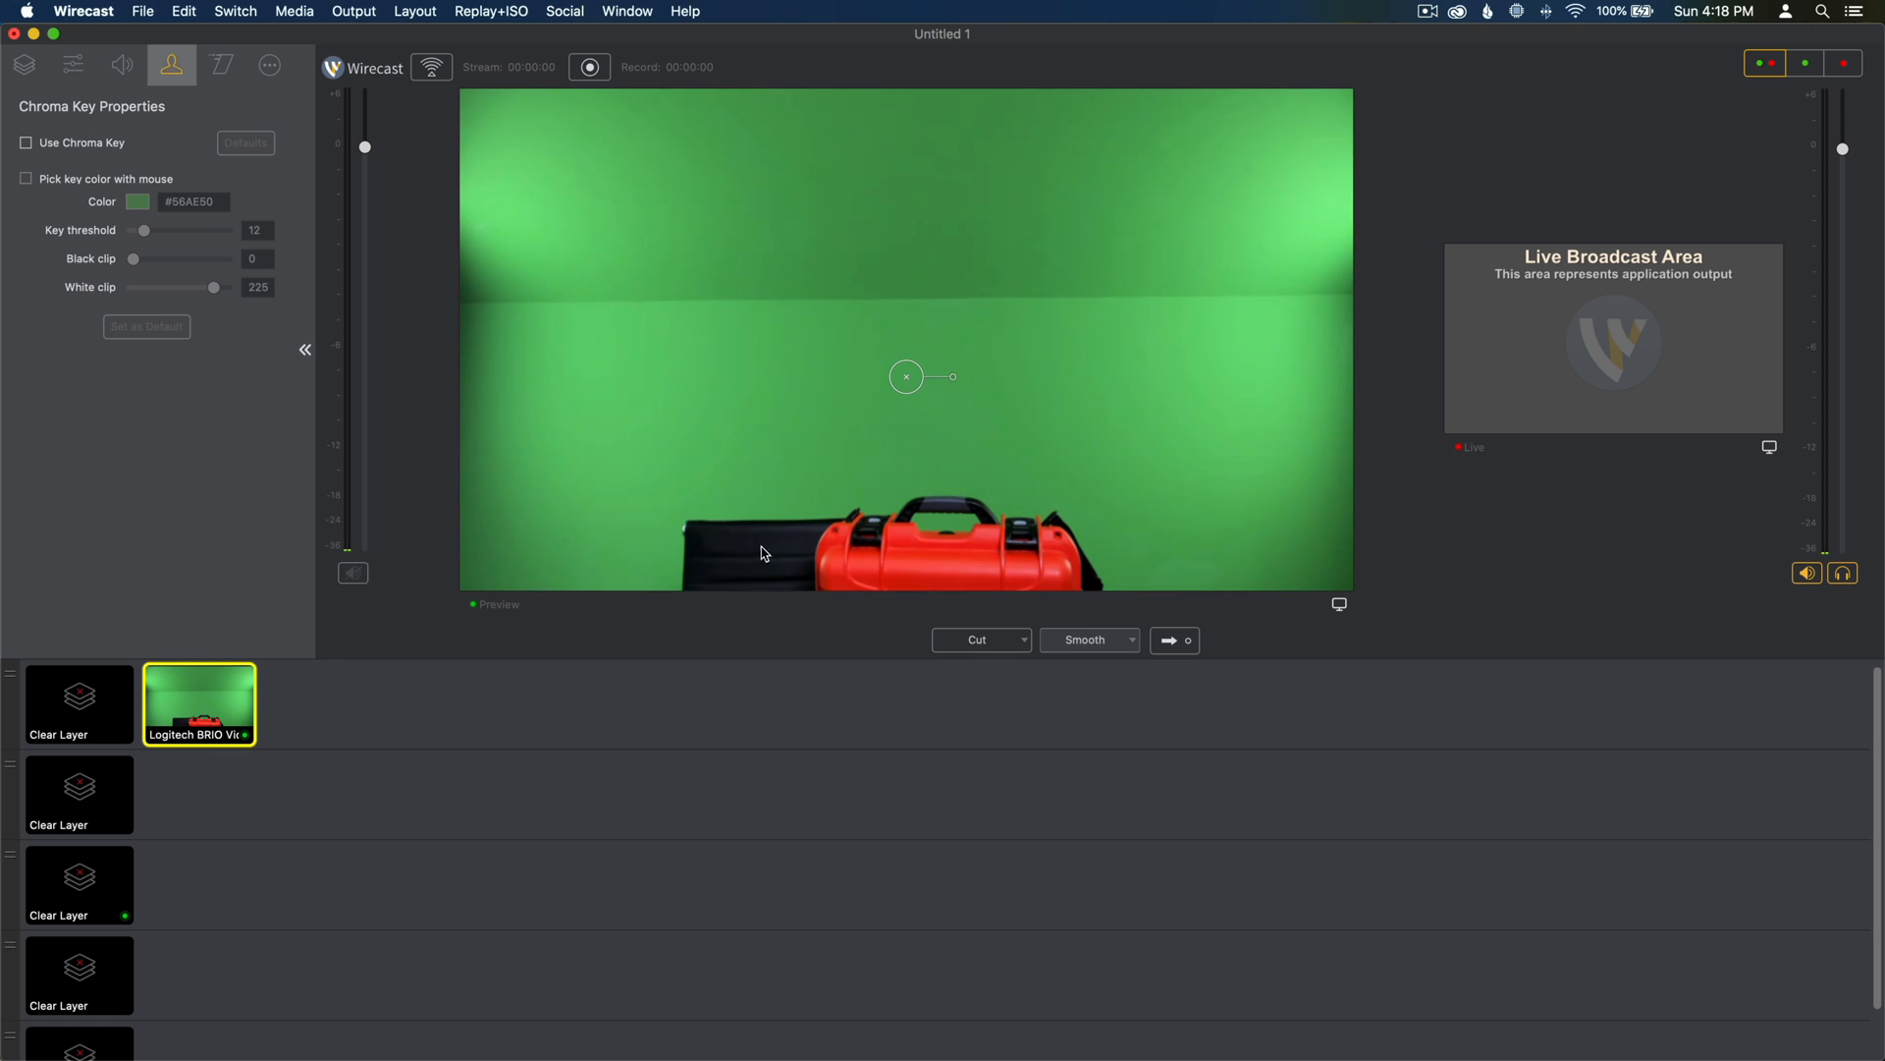
pyautogui.moveTo(793, 548)
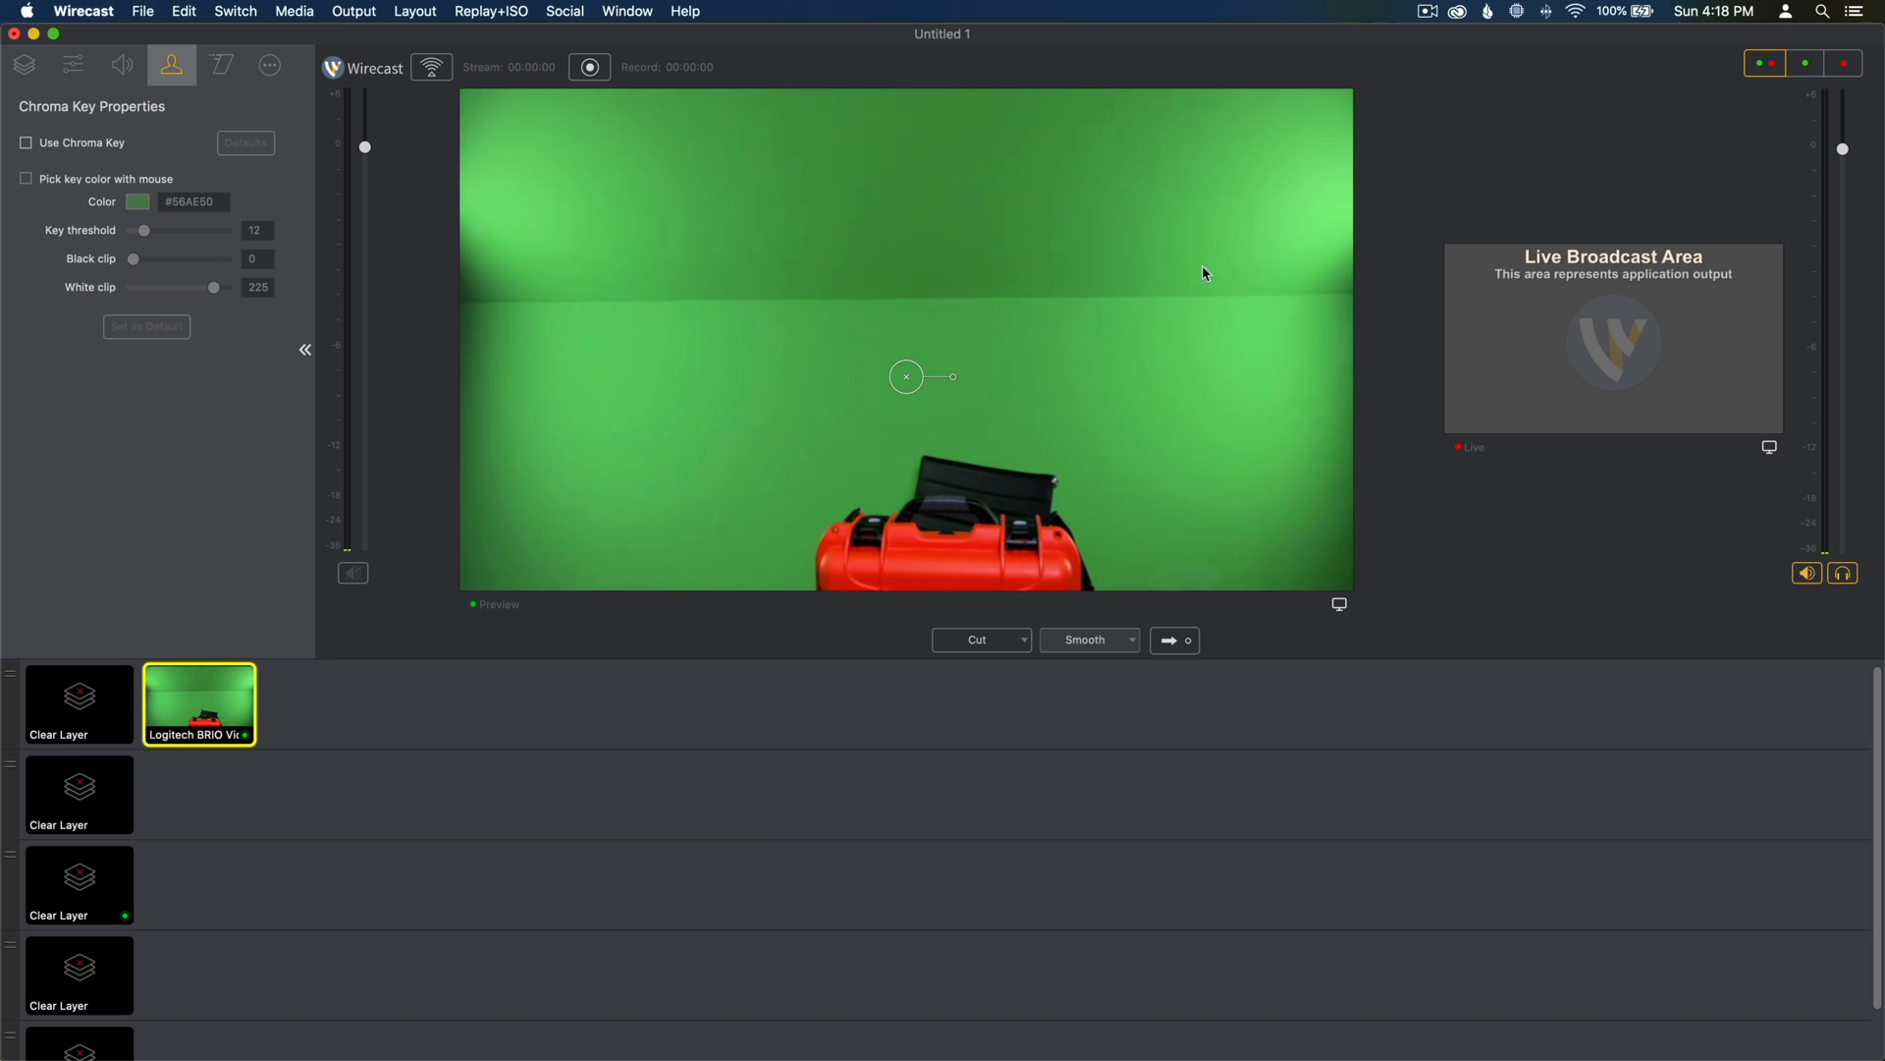
pyautogui.moveTo(635, 546)
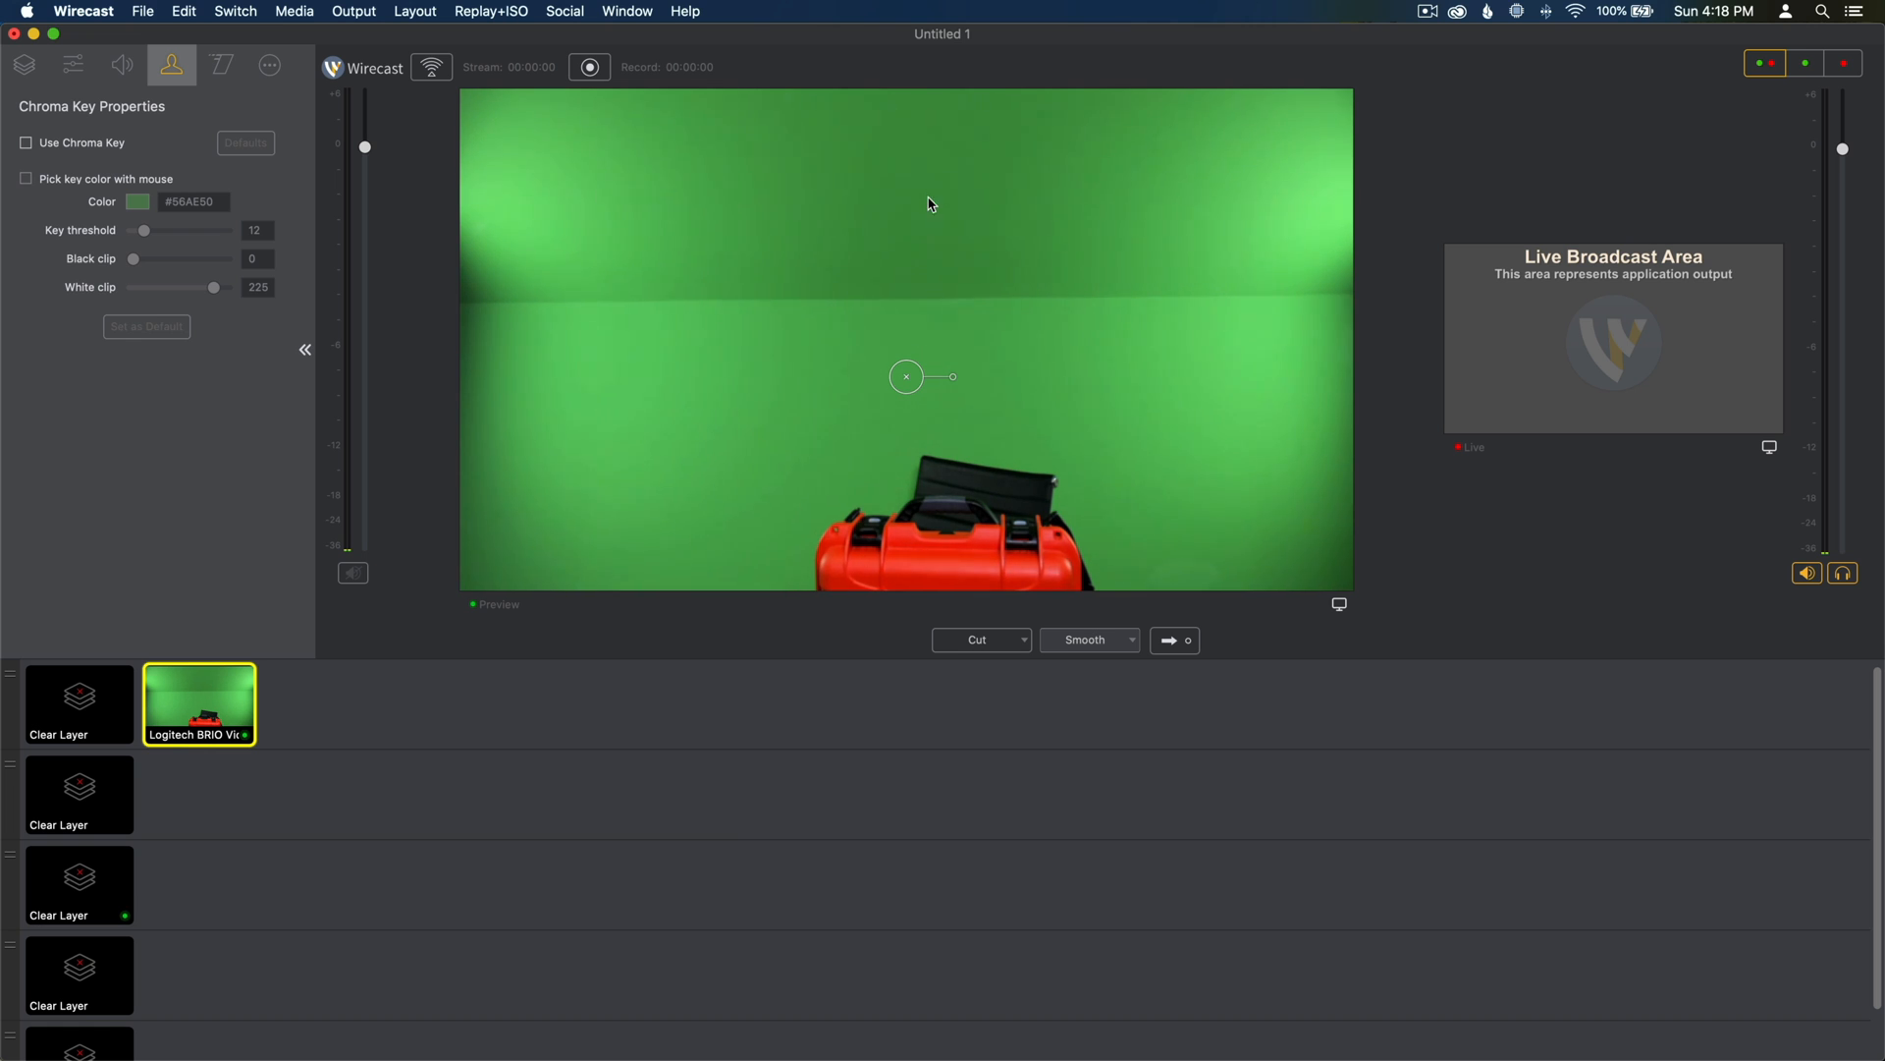
pyautogui.moveTo(846, 308)
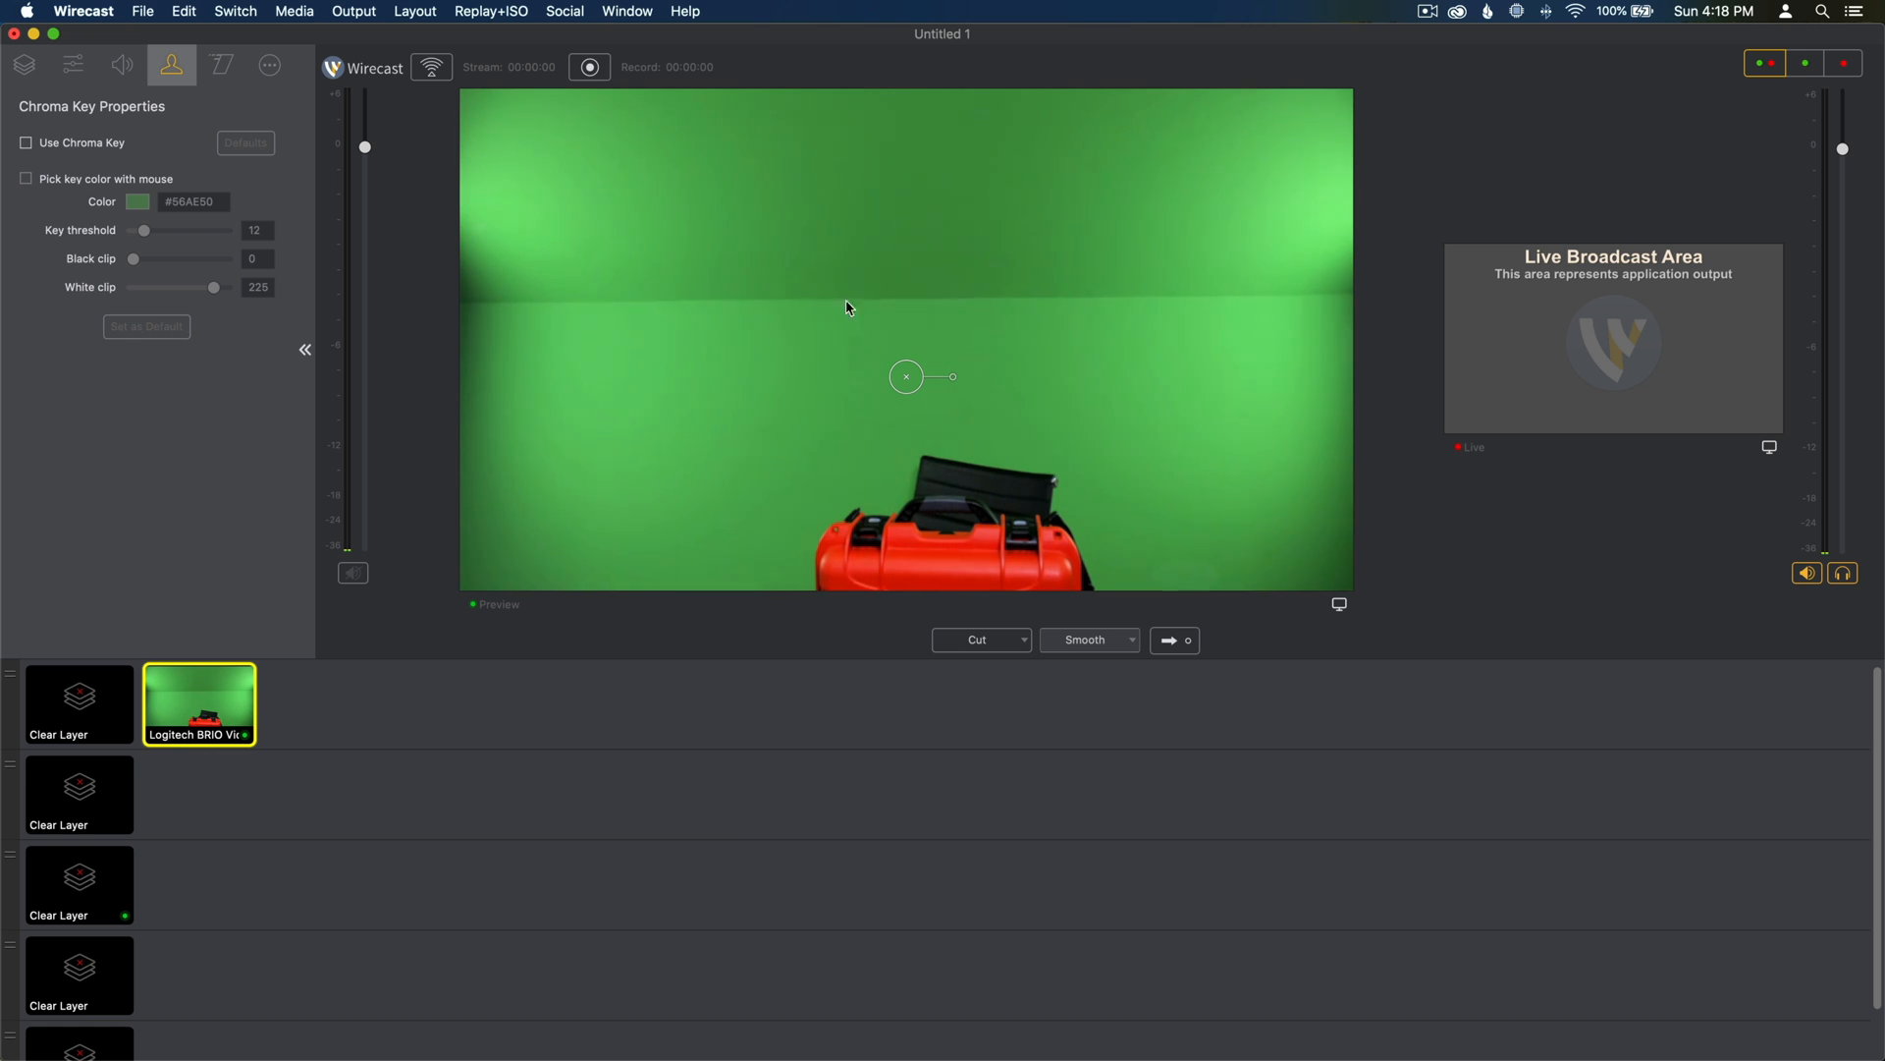
pyautogui.moveTo(243, 320)
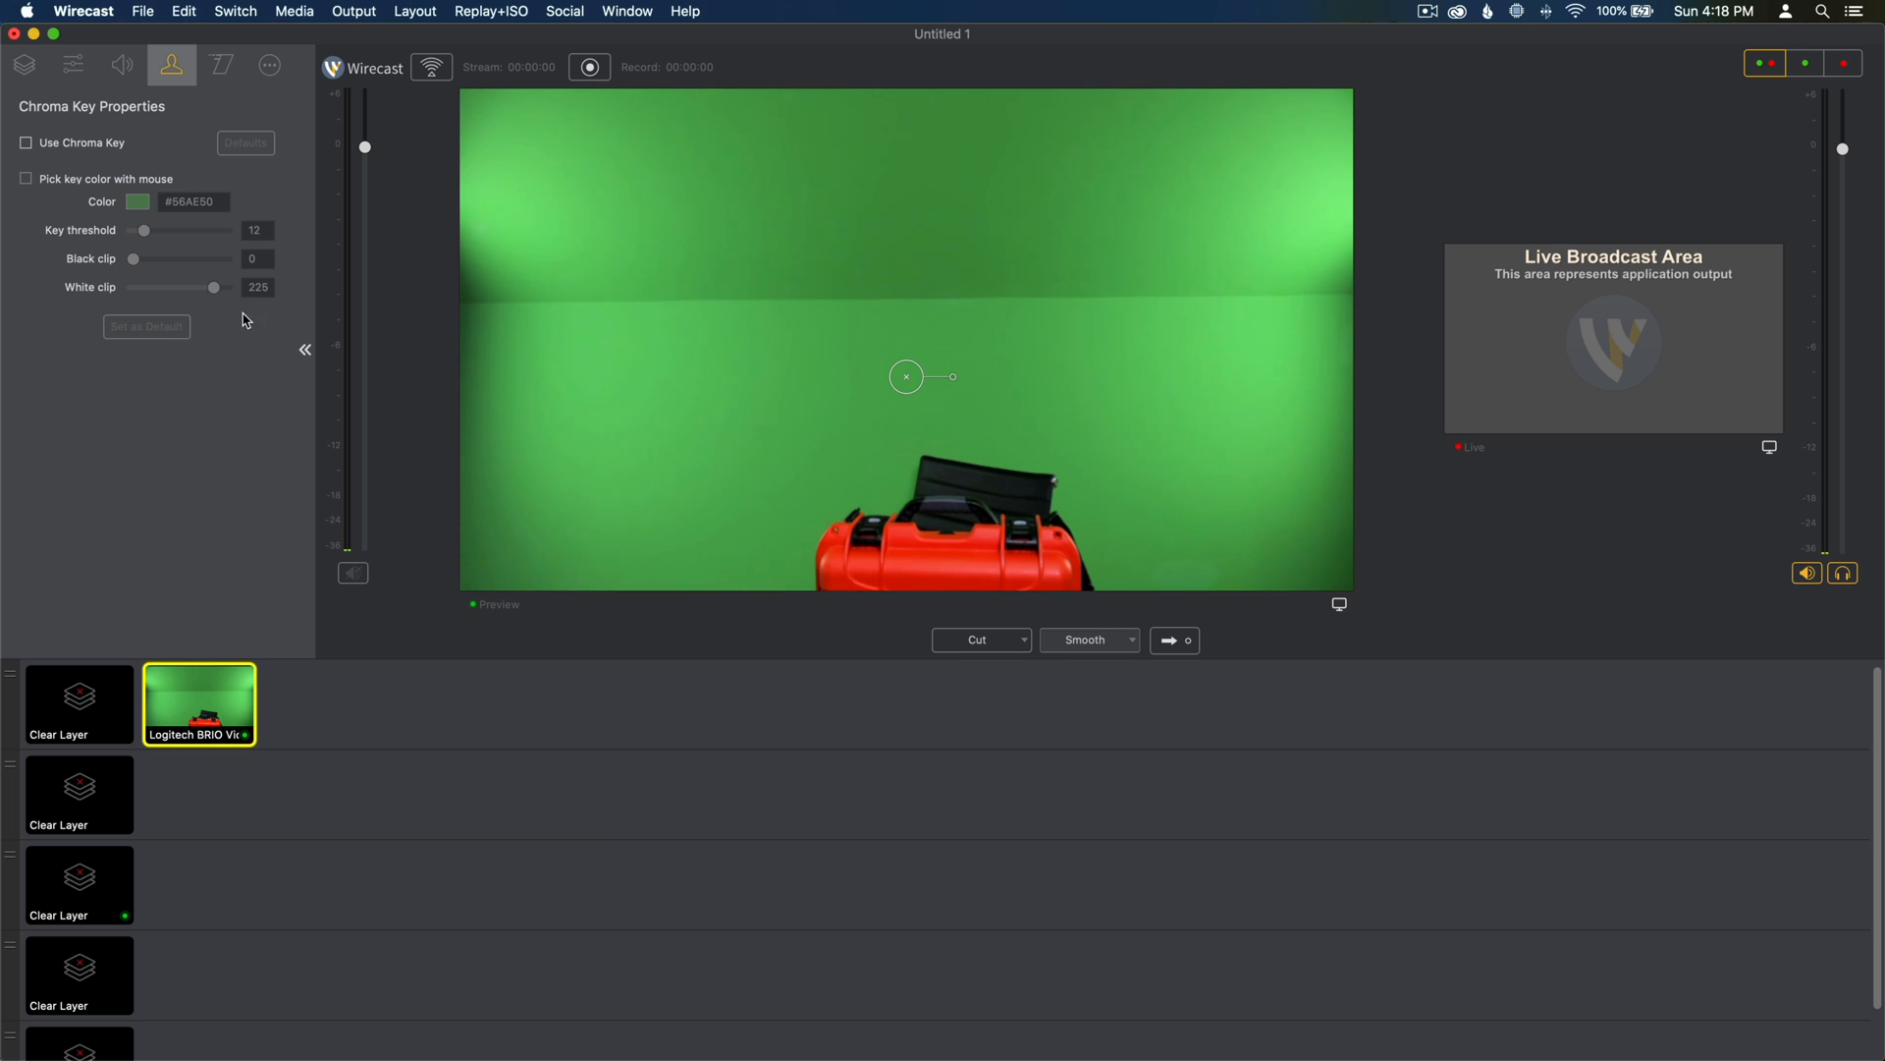
pyautogui.moveTo(250, 61)
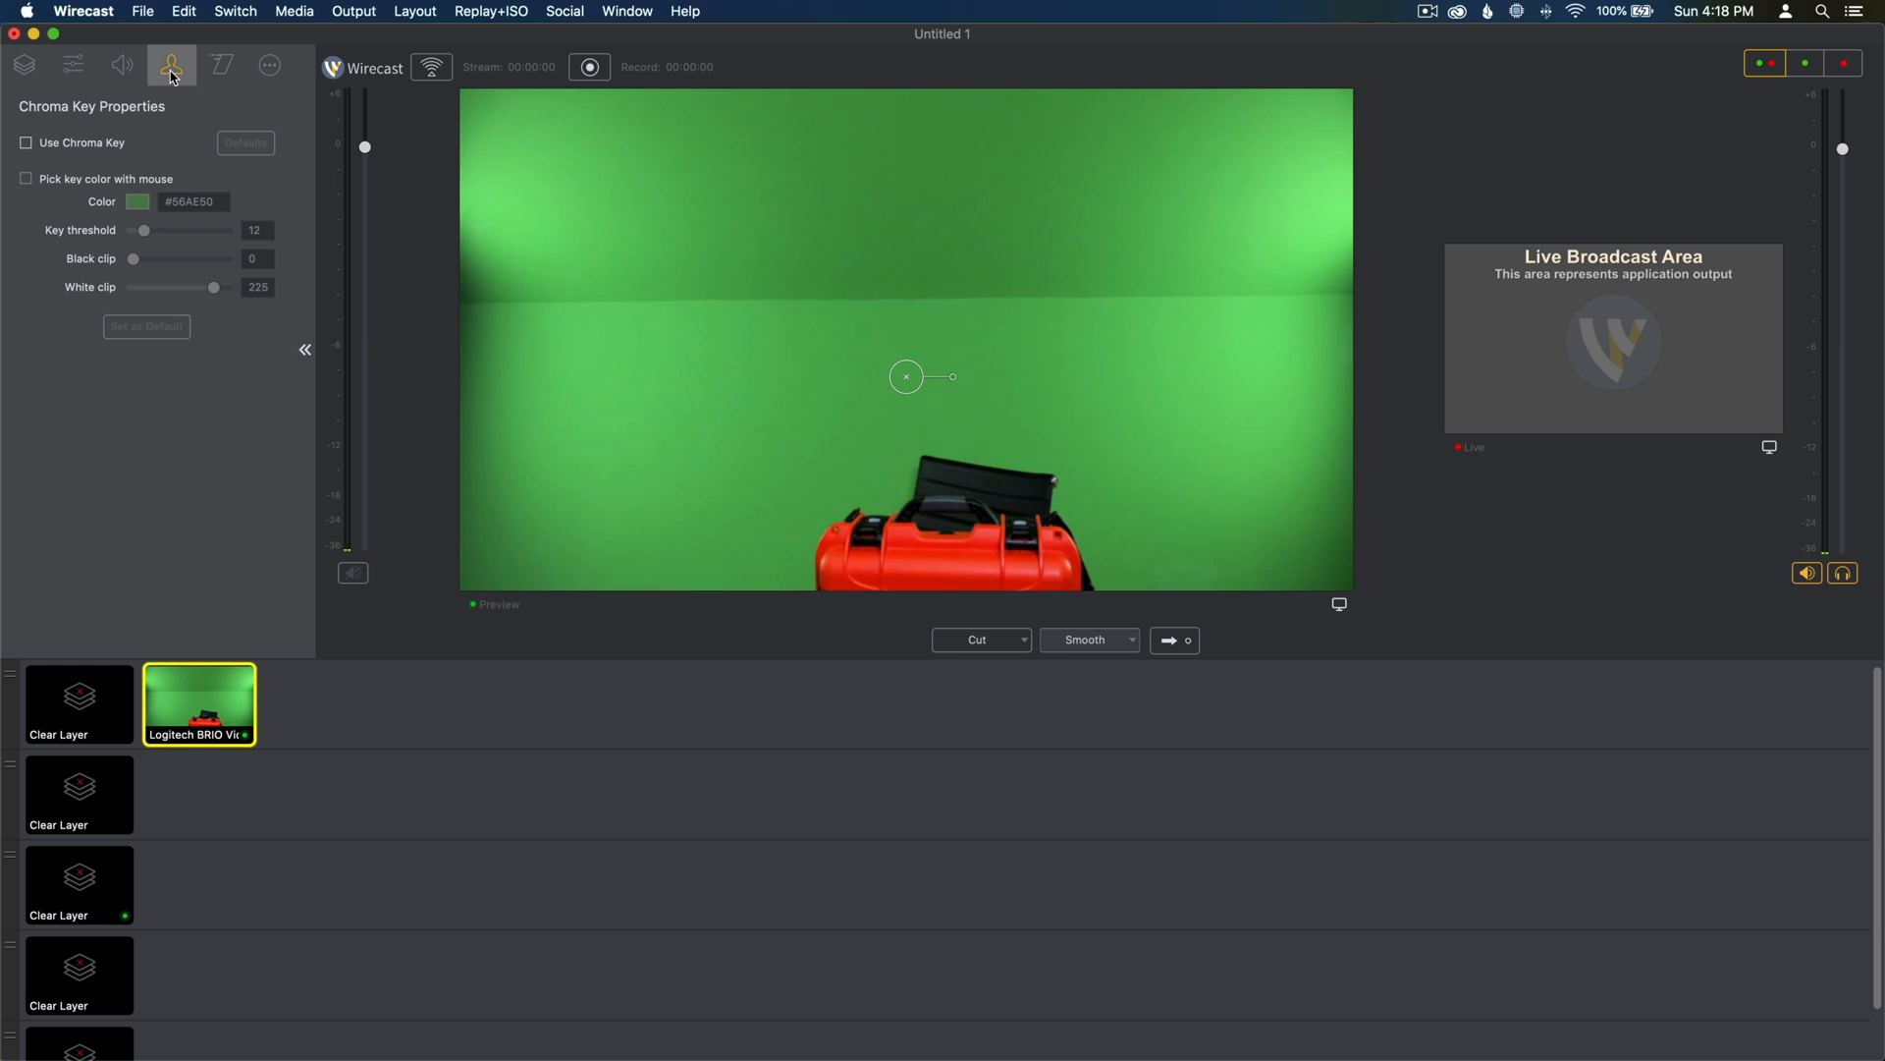
# Step: Enable Use Chroma Key for the Logitech BRIO shot, turning the green wall black
pyautogui.click(222, 65)
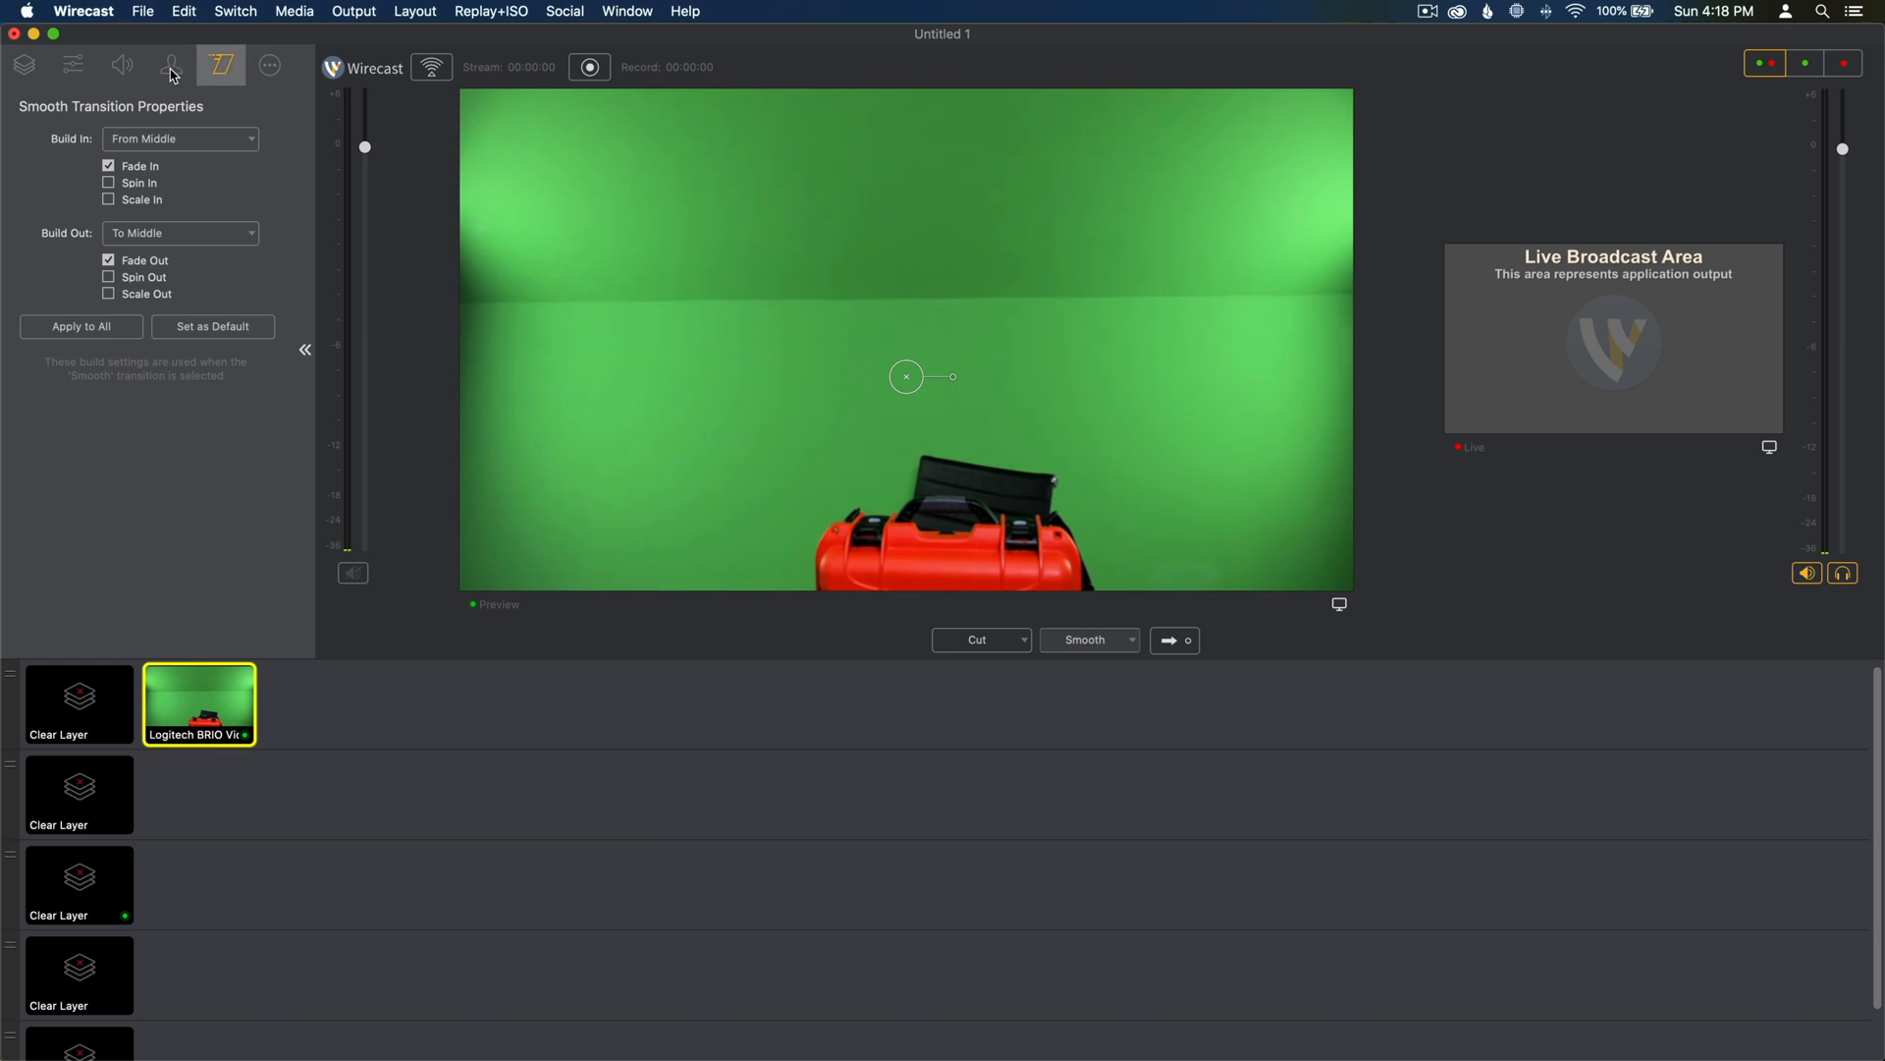
pyautogui.click(171, 65)
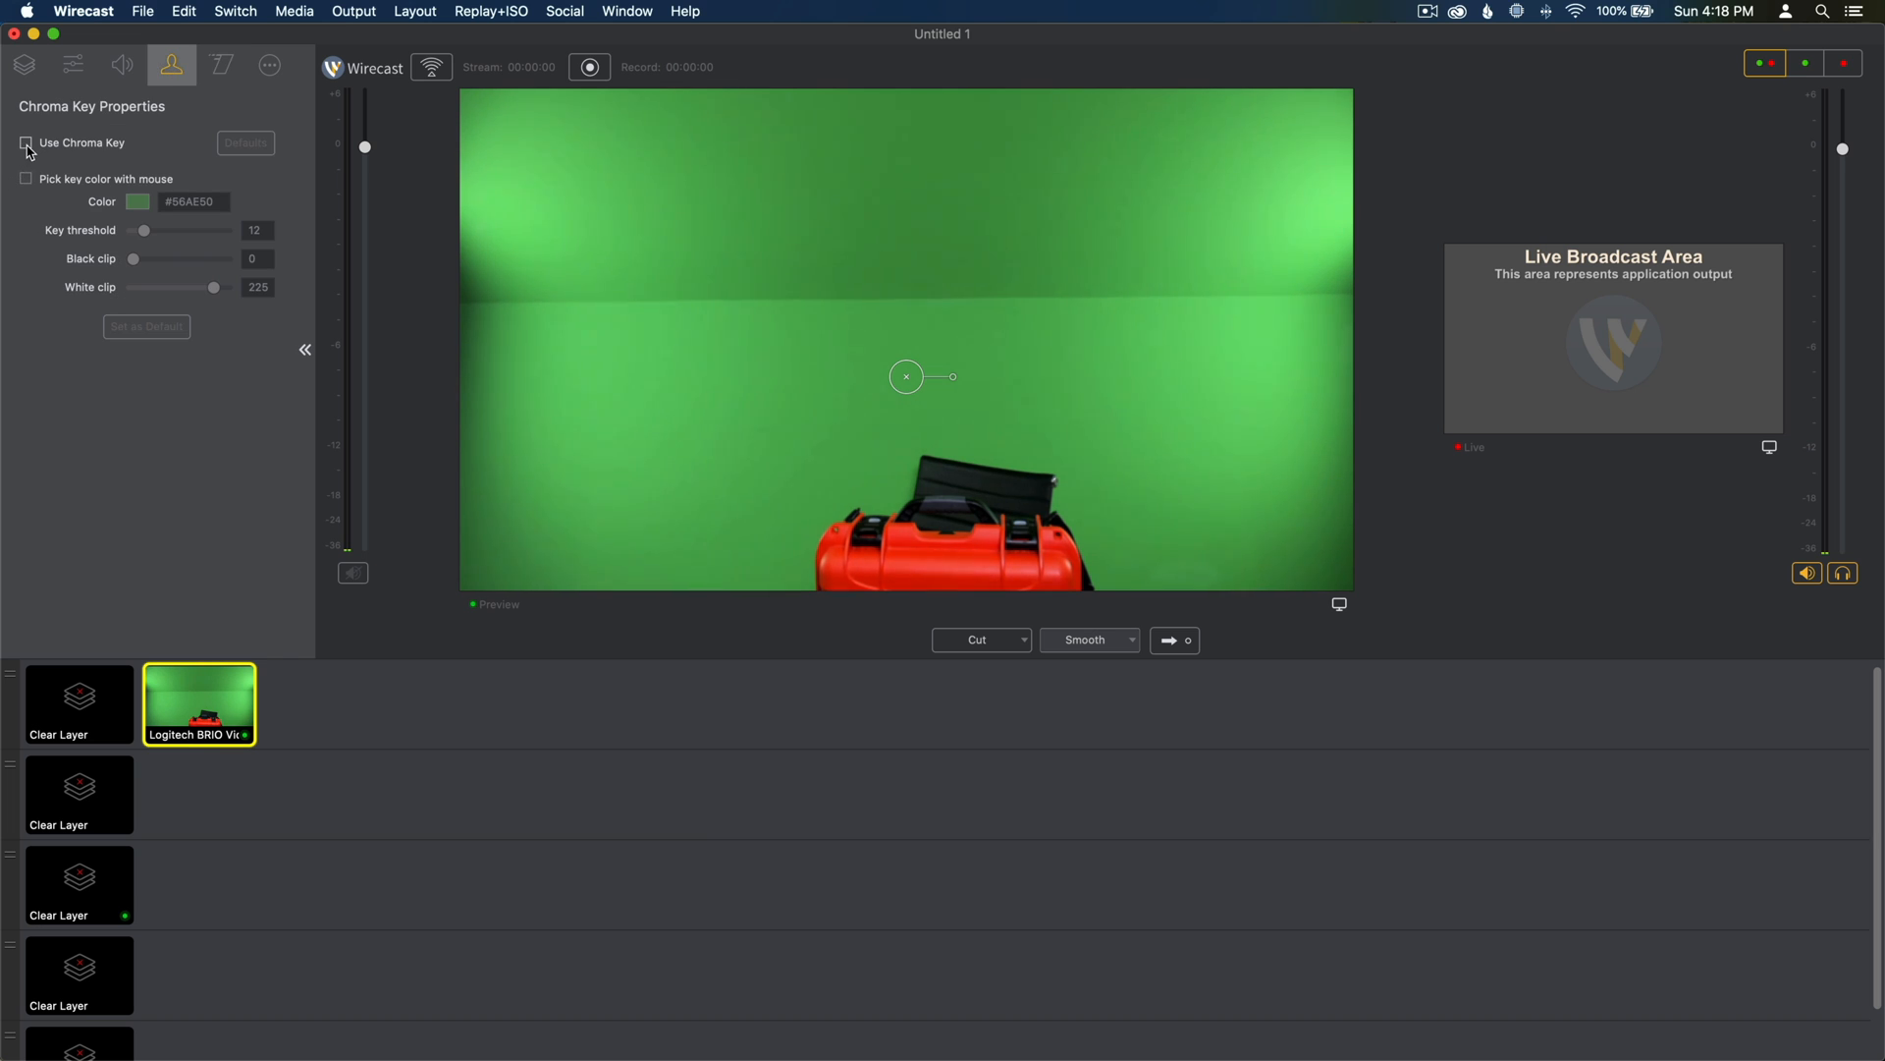
pyautogui.click(25, 143)
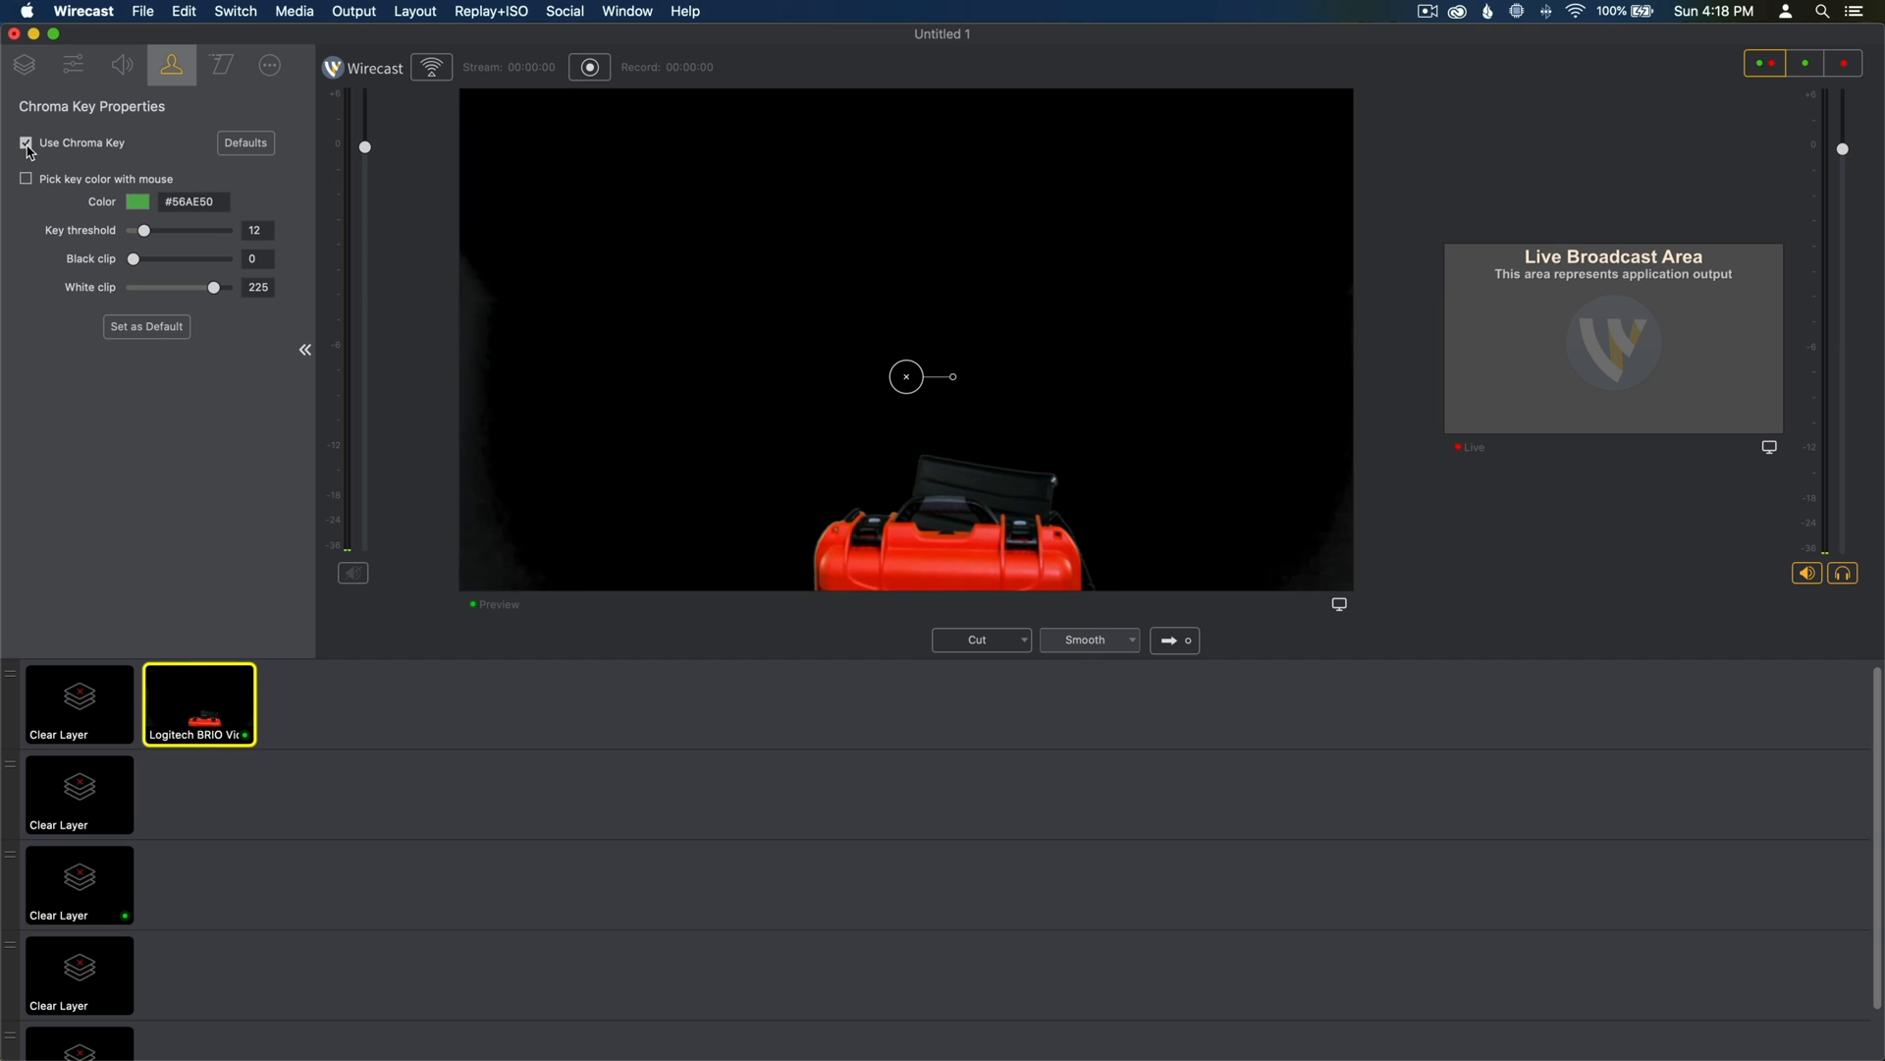
pyautogui.moveTo(177, 184)
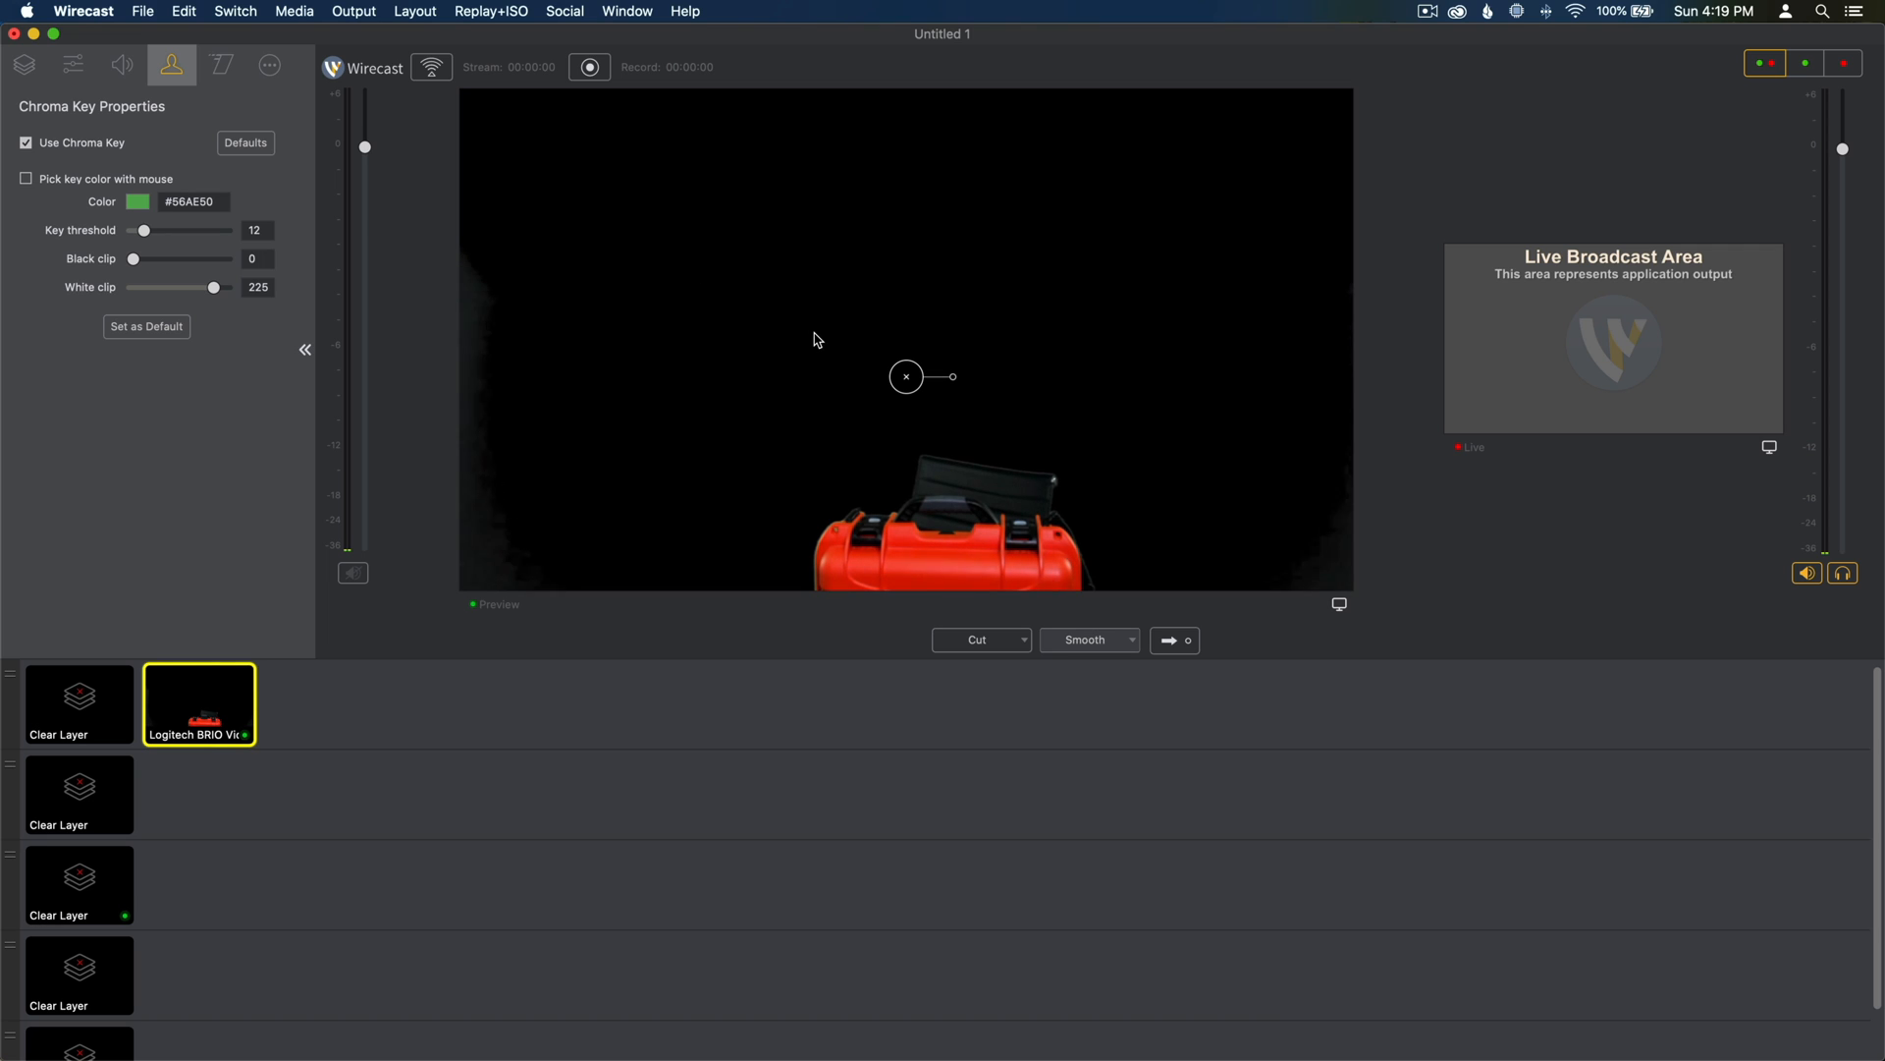
pyautogui.moveTo(487, 344)
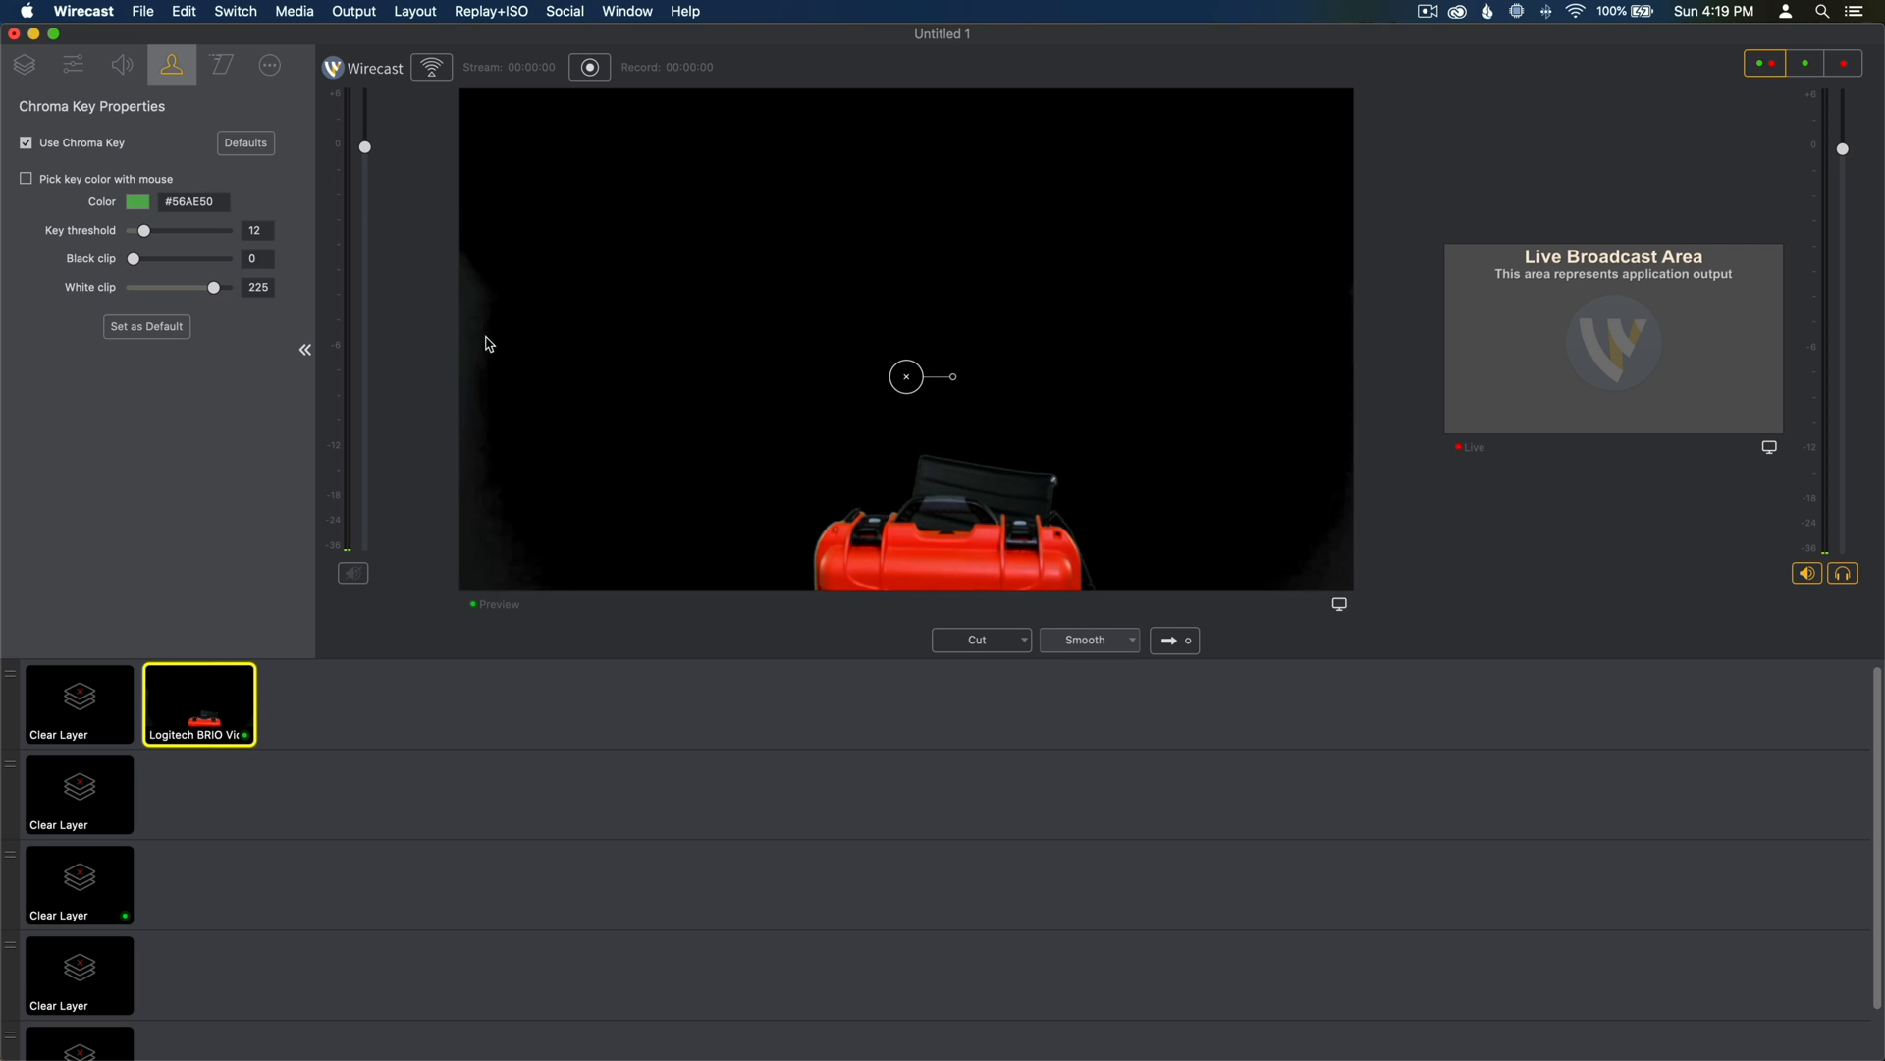
pyautogui.moveTo(1349, 566)
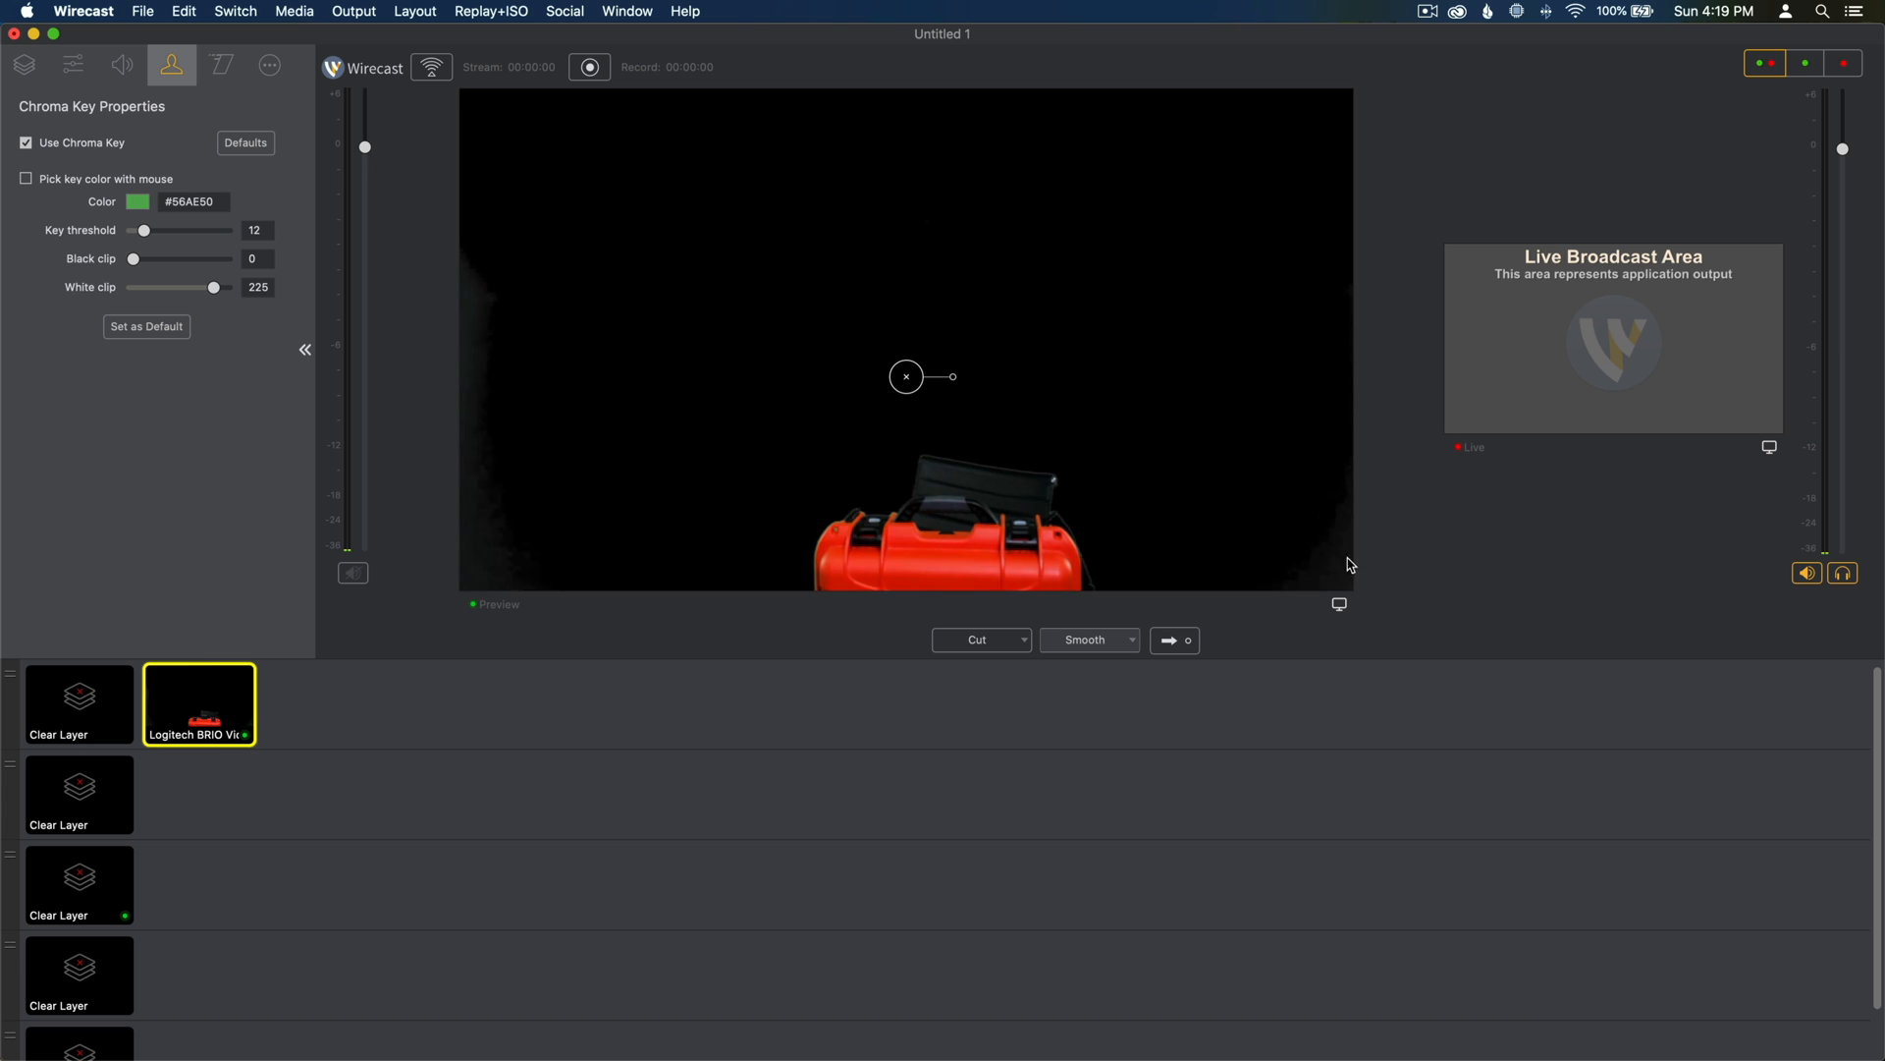
pyautogui.moveTo(57, 216)
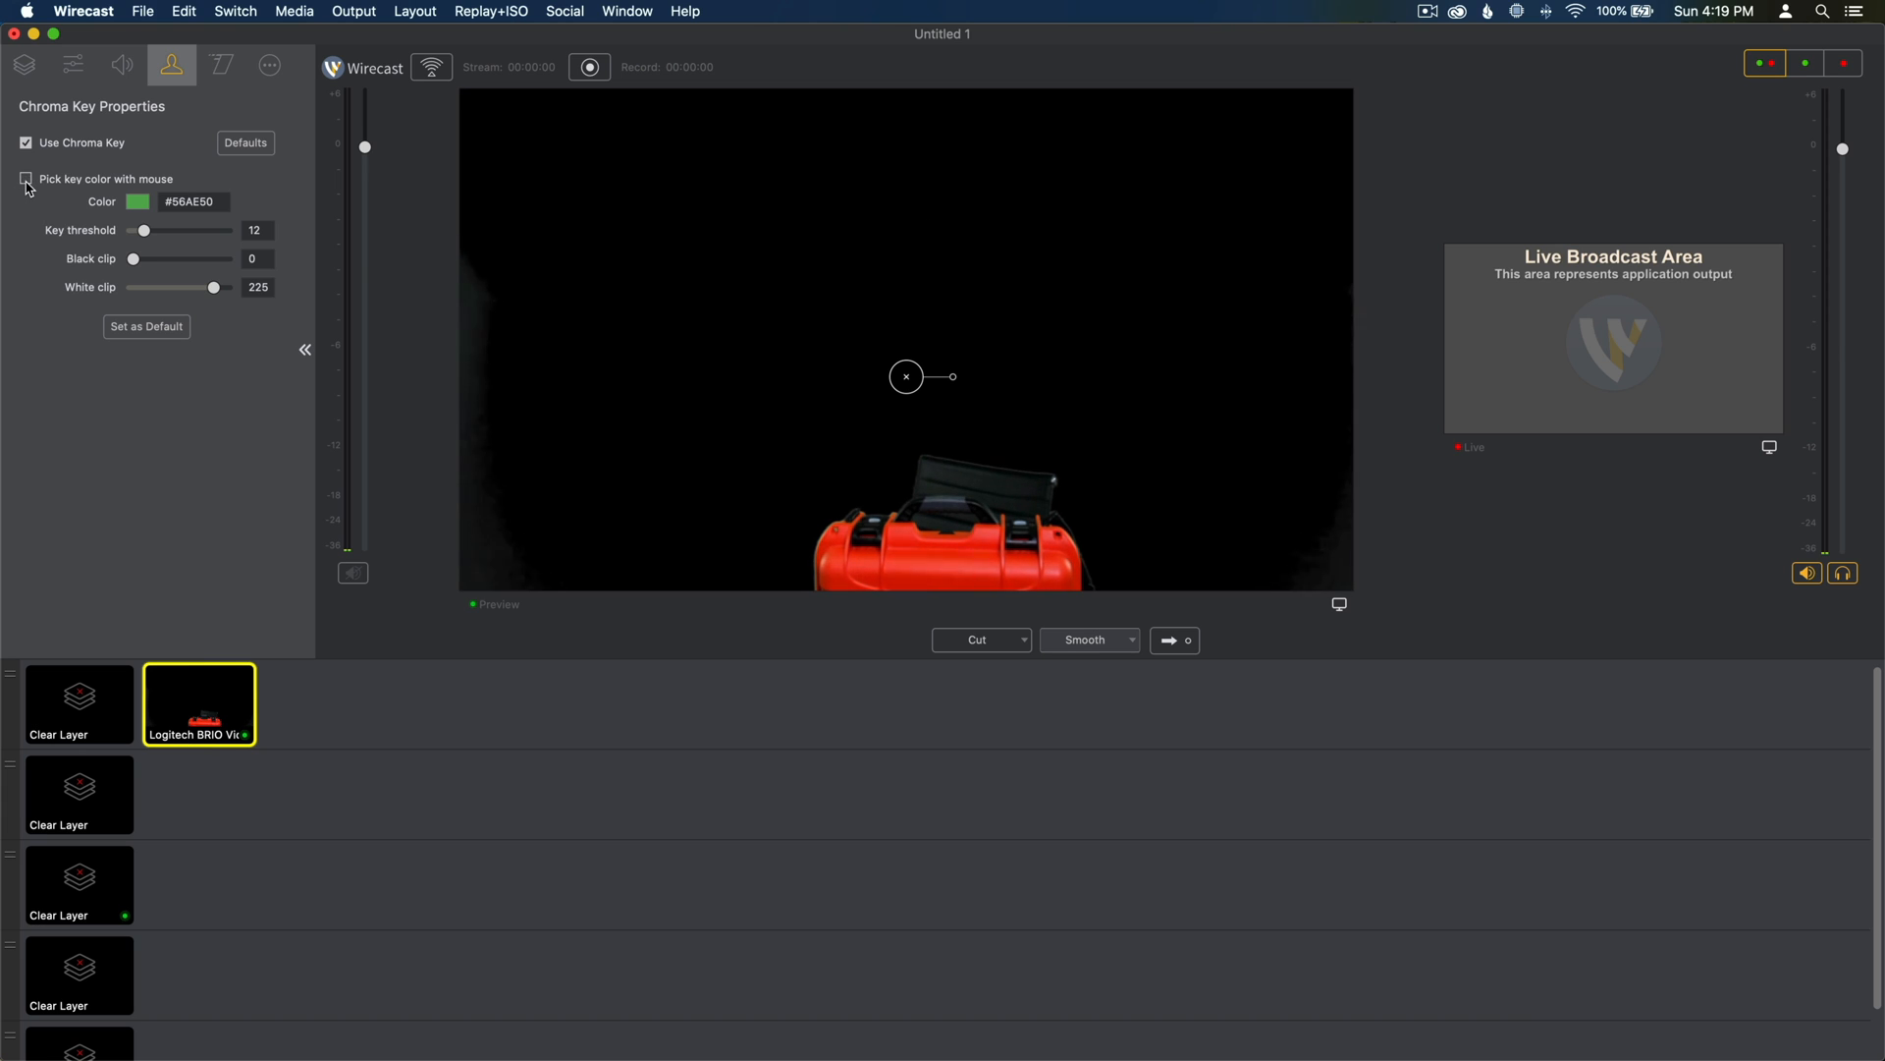
# Step: Enable mouse key-colour picking and sample the green wall several times, settling on #4AA74C
pyautogui.click(26, 179)
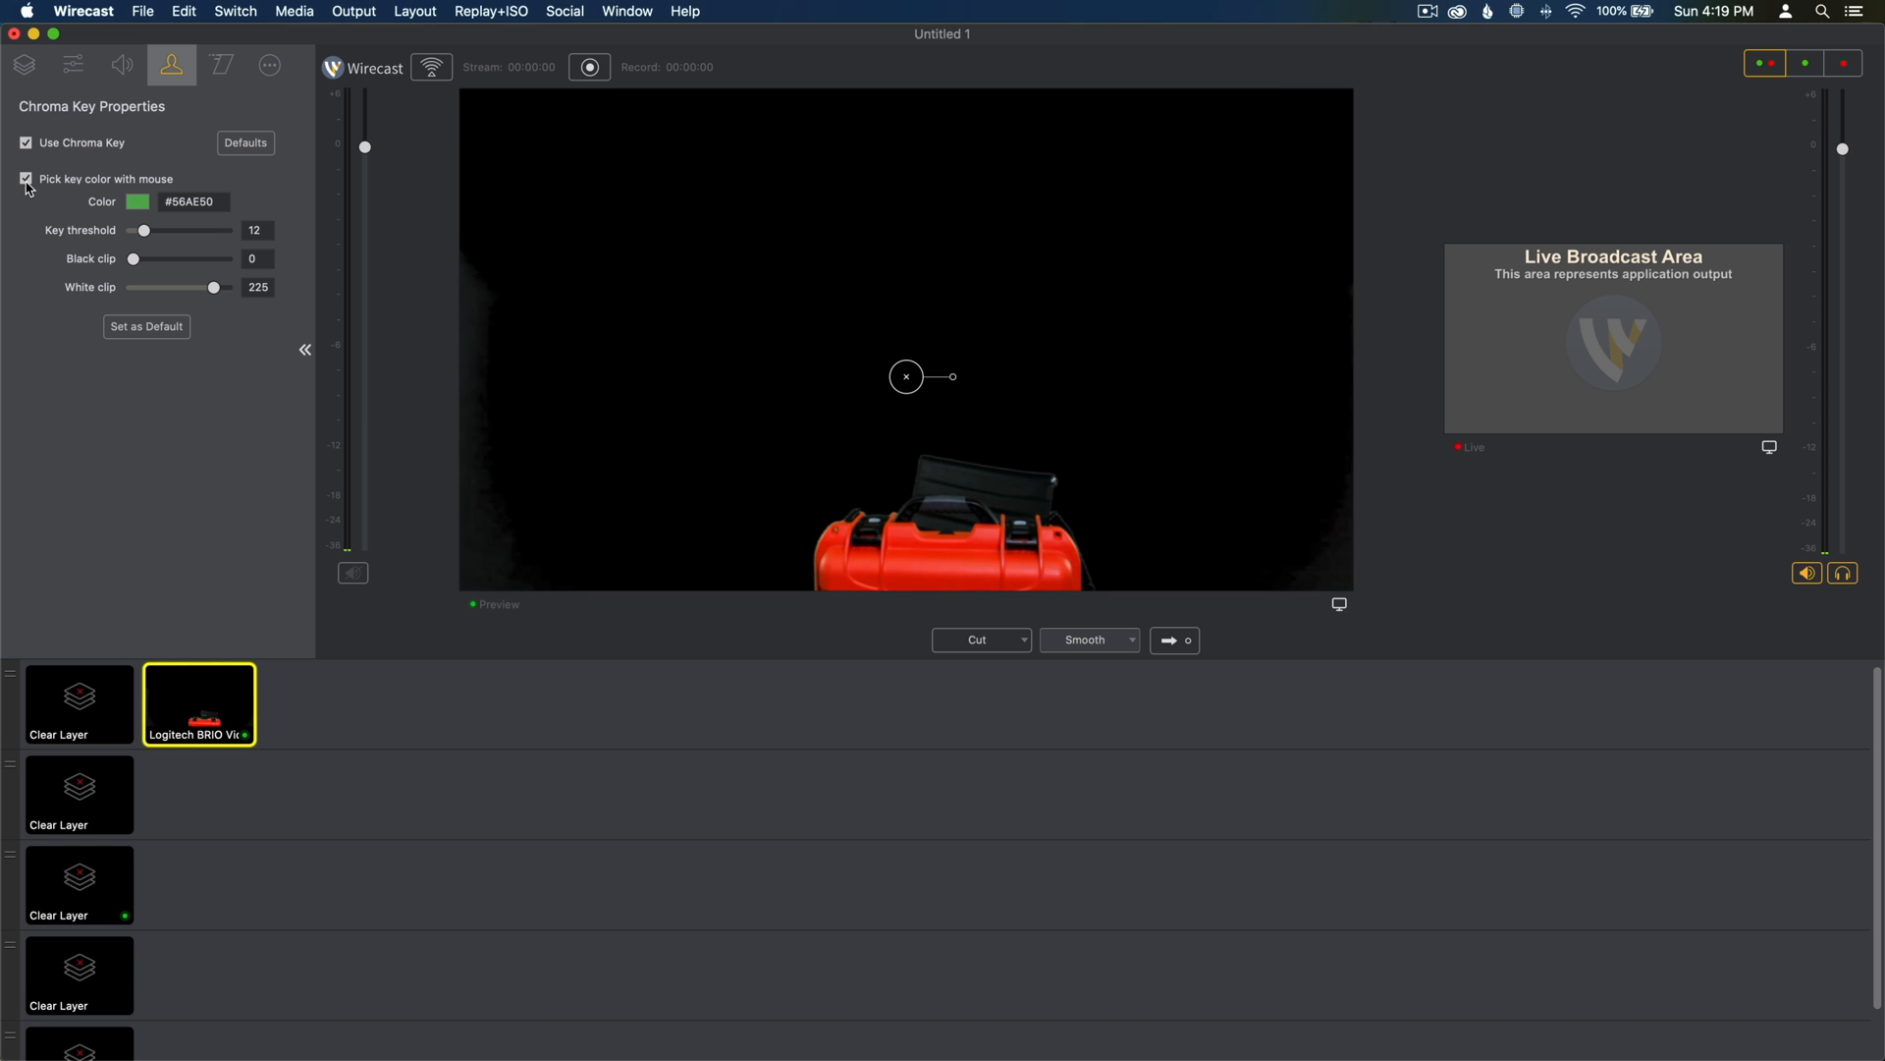
pyautogui.click(532, 328)
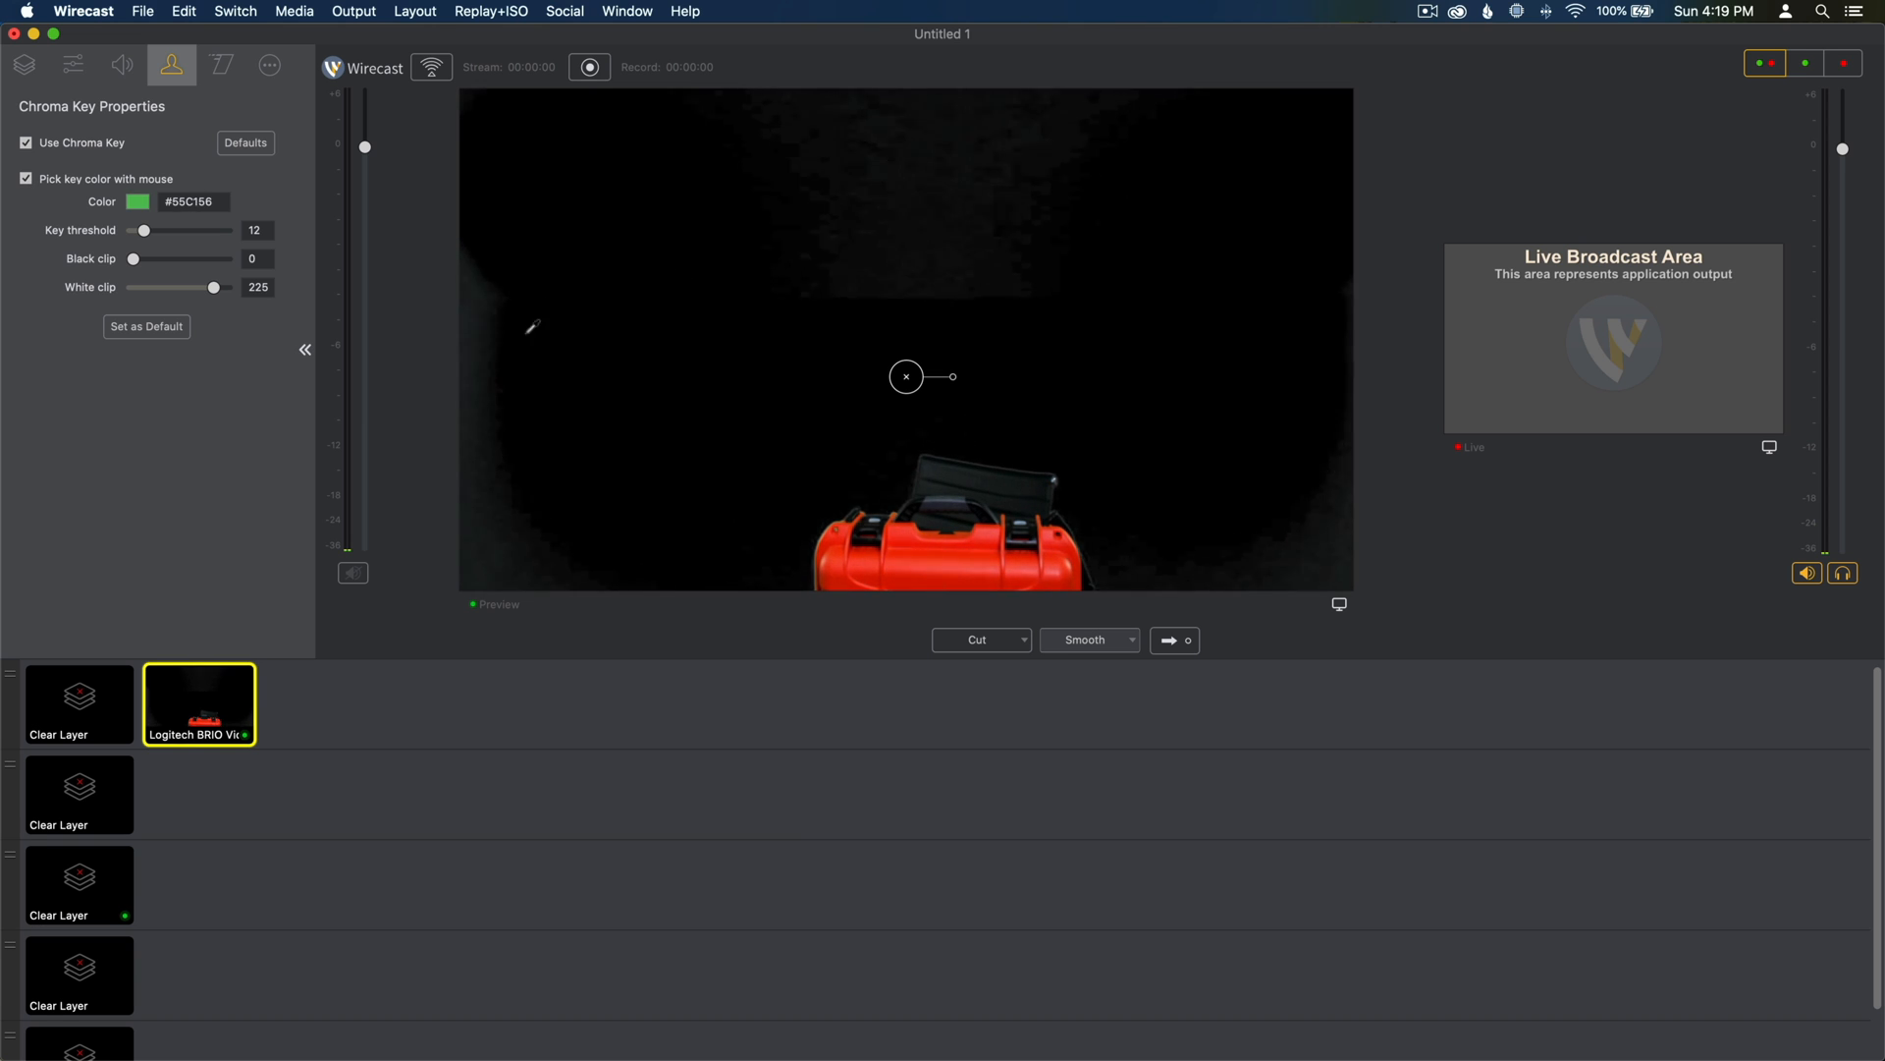
pyautogui.click(532, 328)
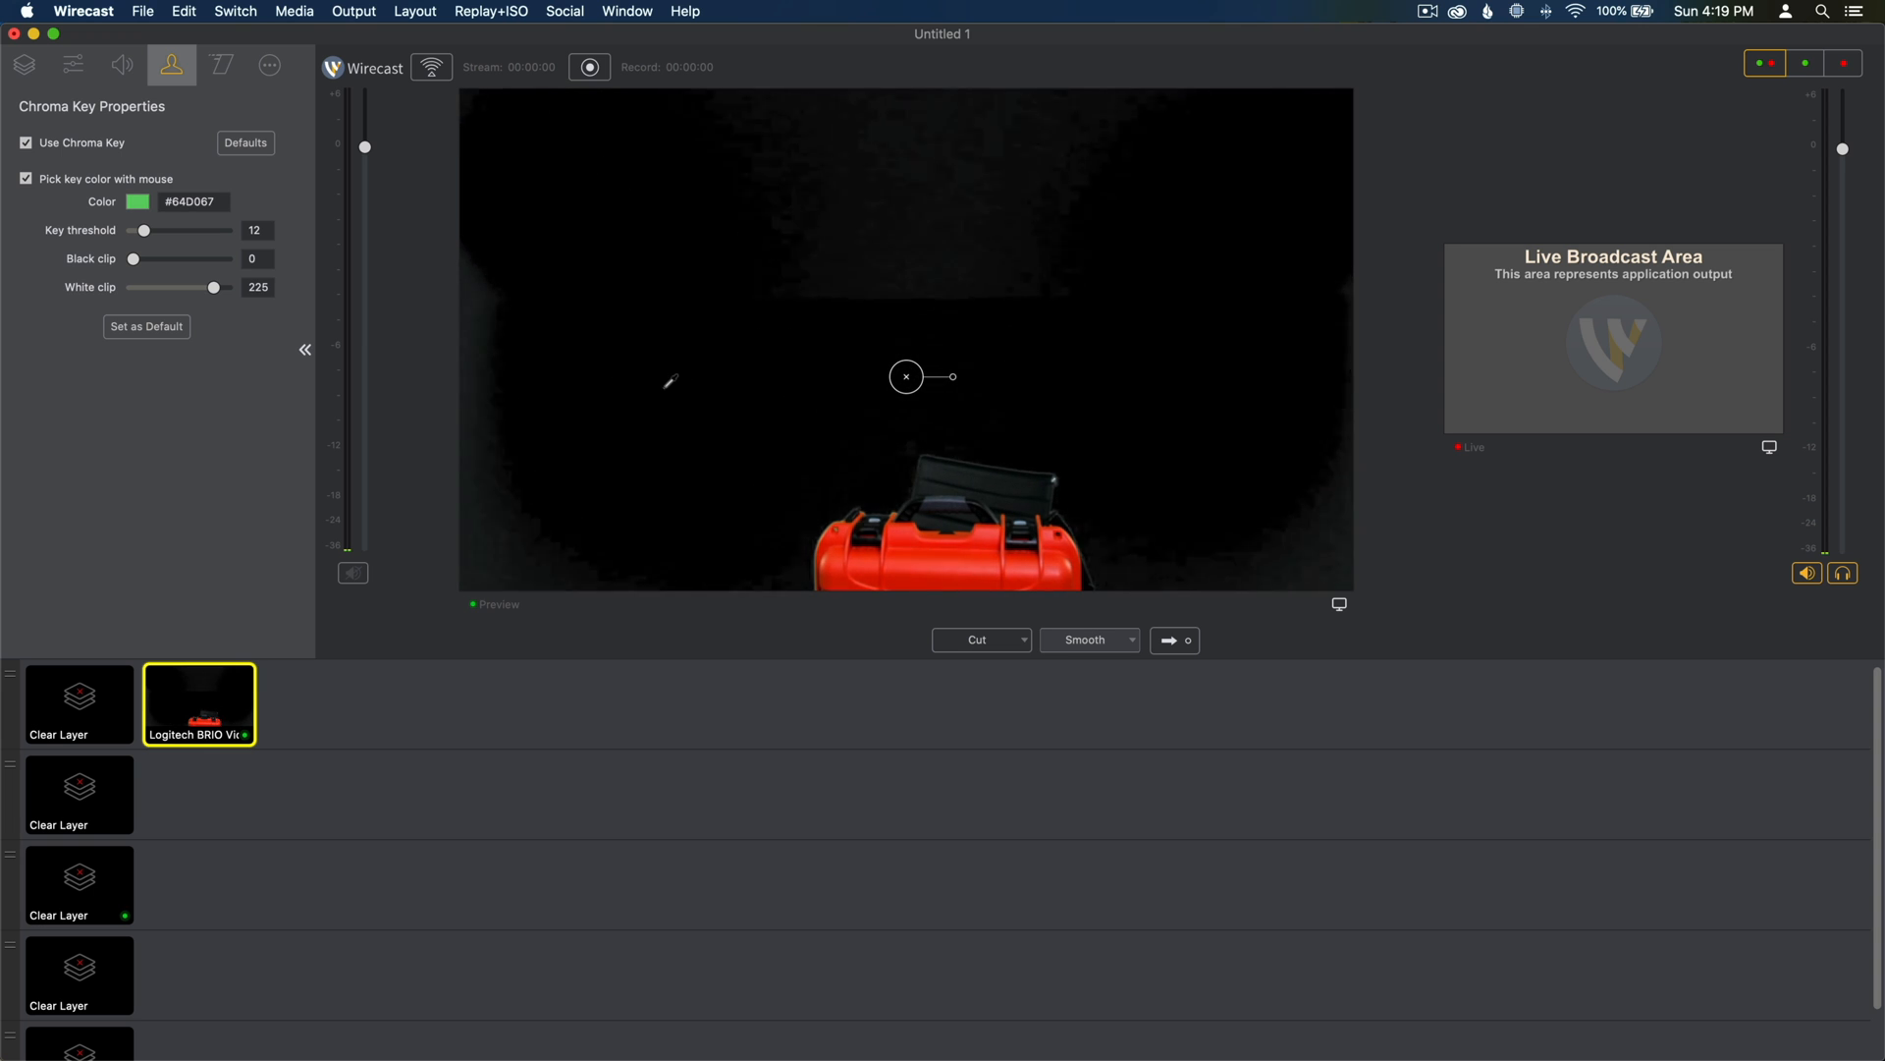
pyautogui.click(829, 401)
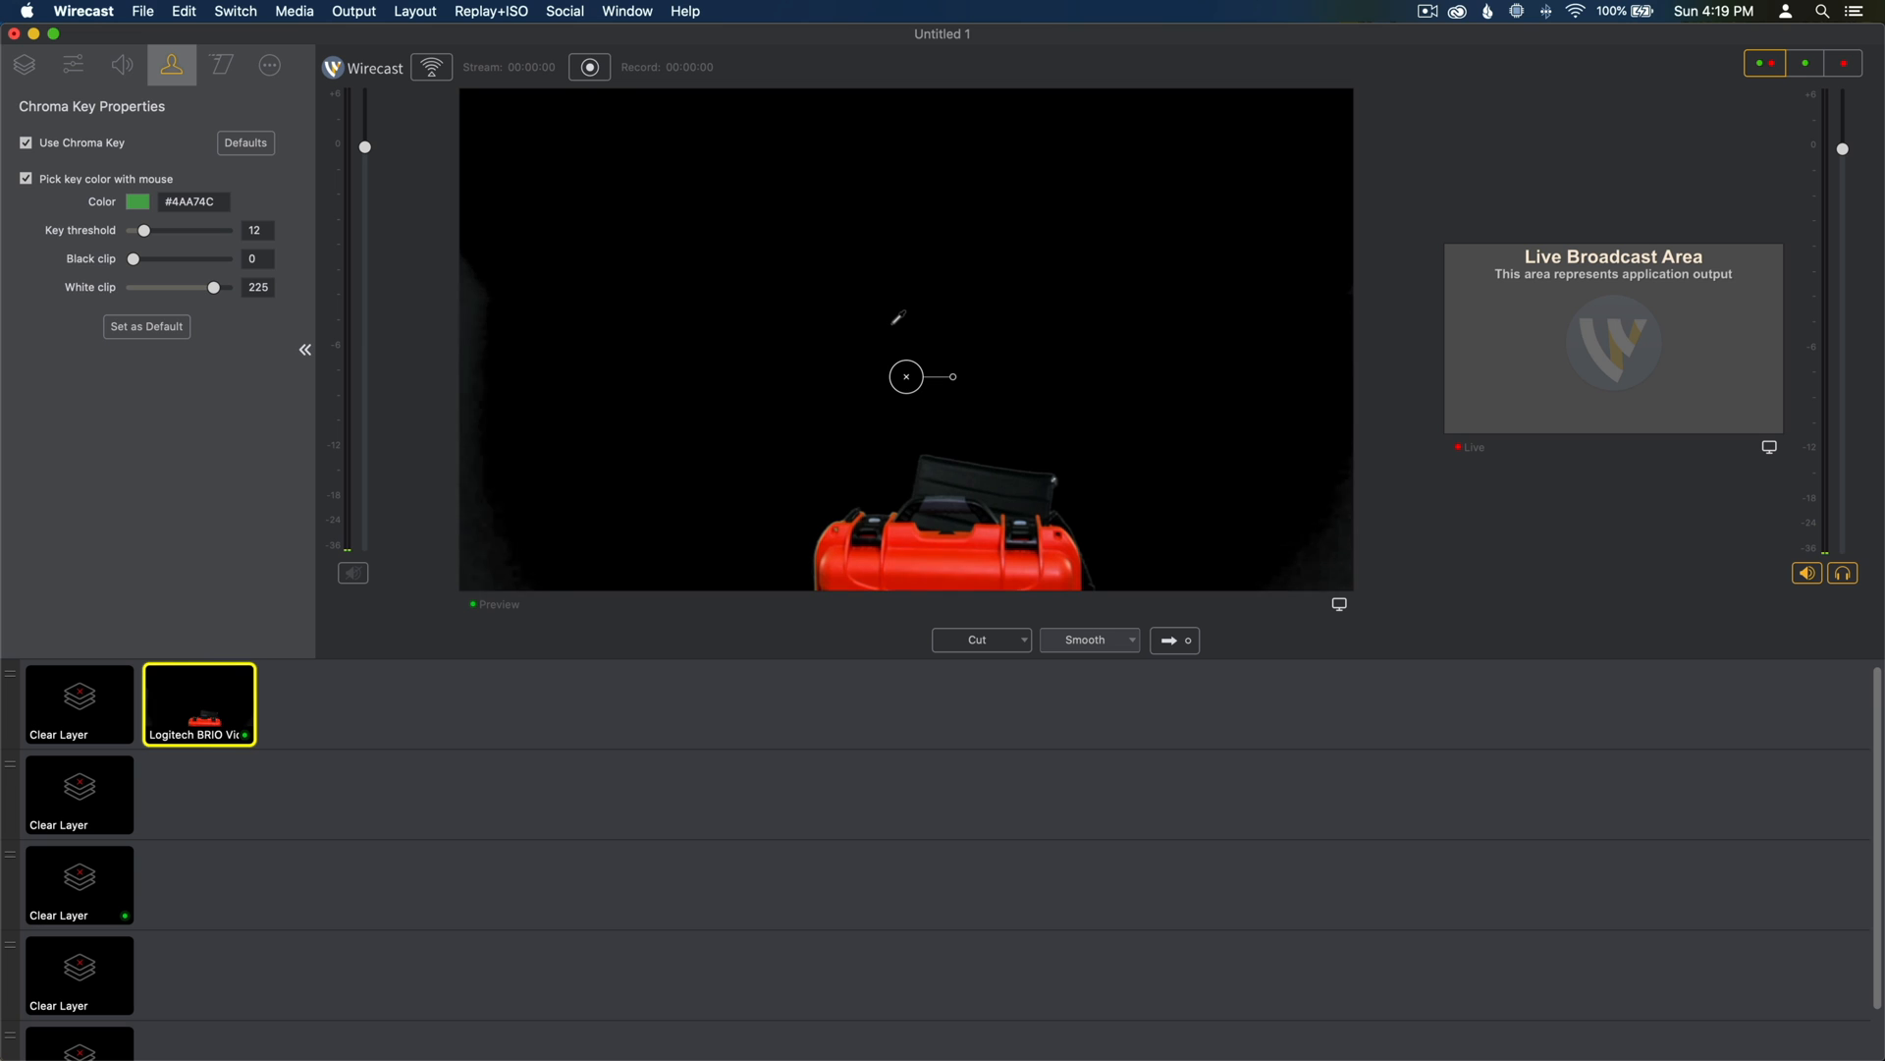
pyautogui.click(999, 295)
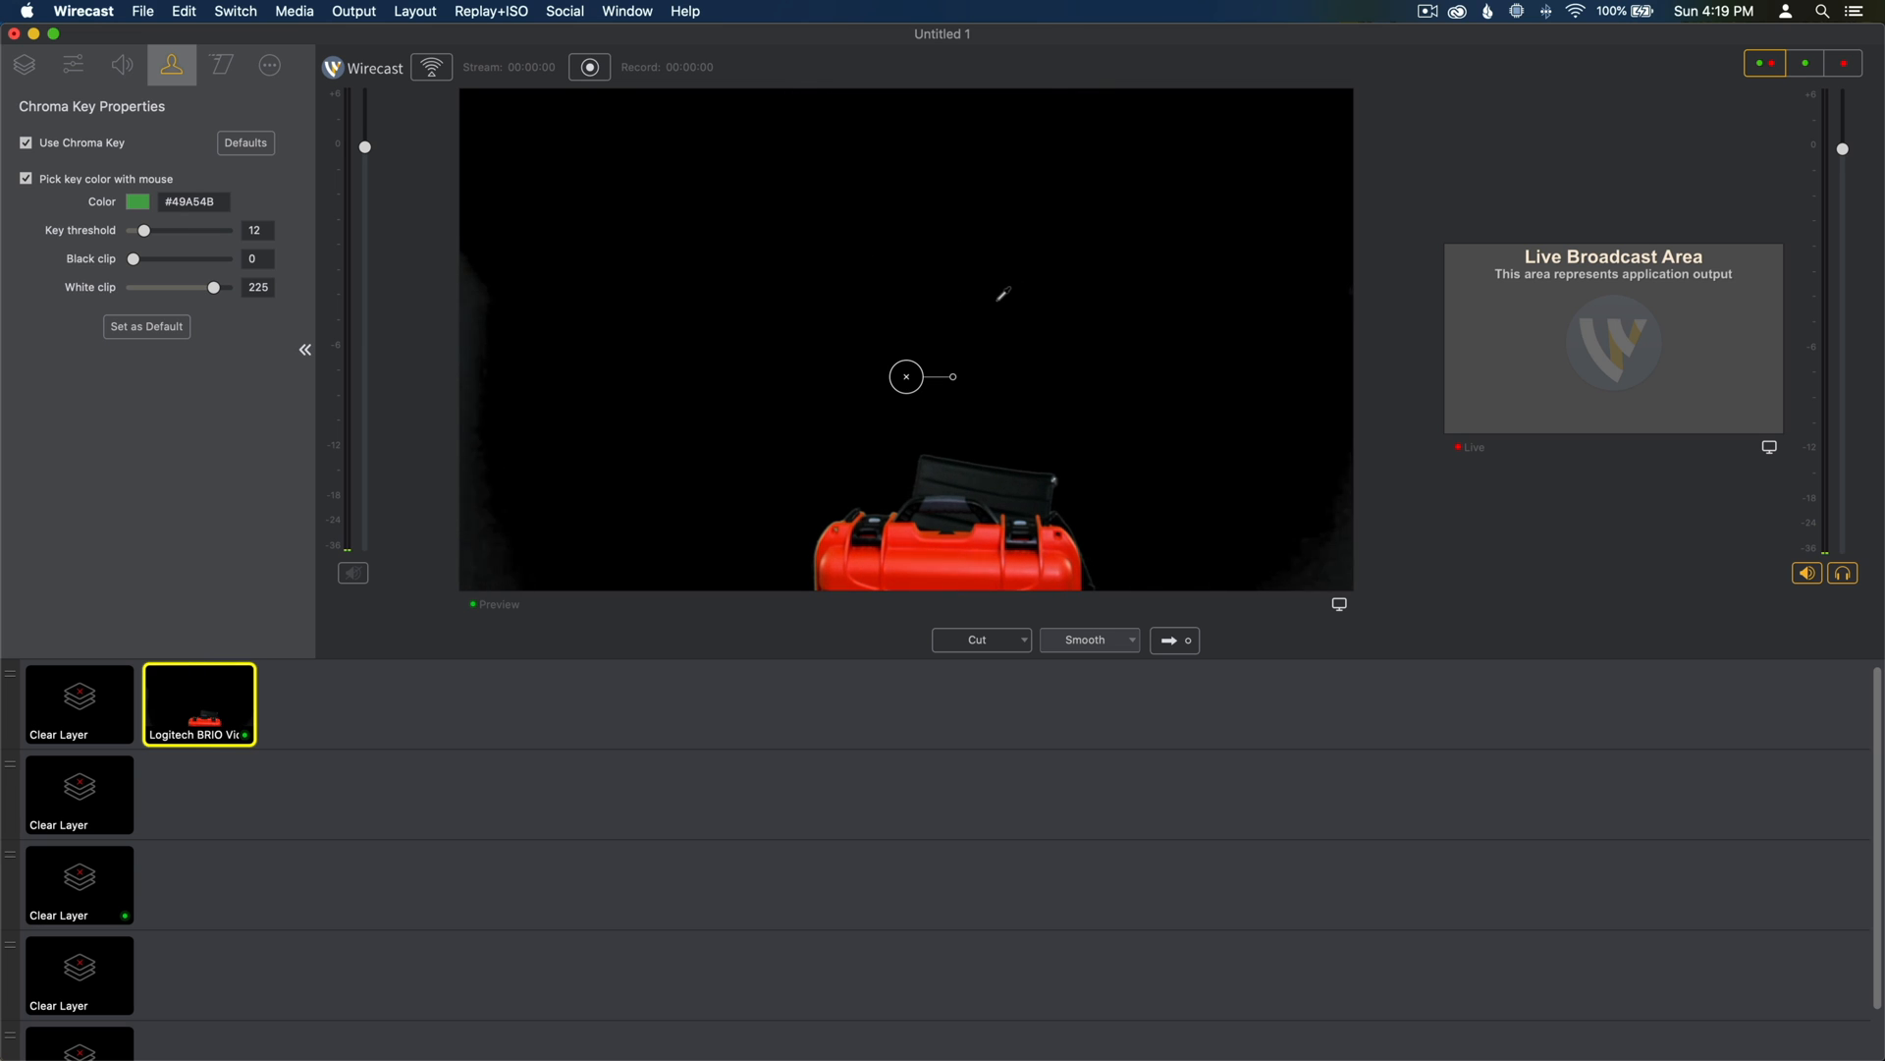
pyautogui.click(1143, 301)
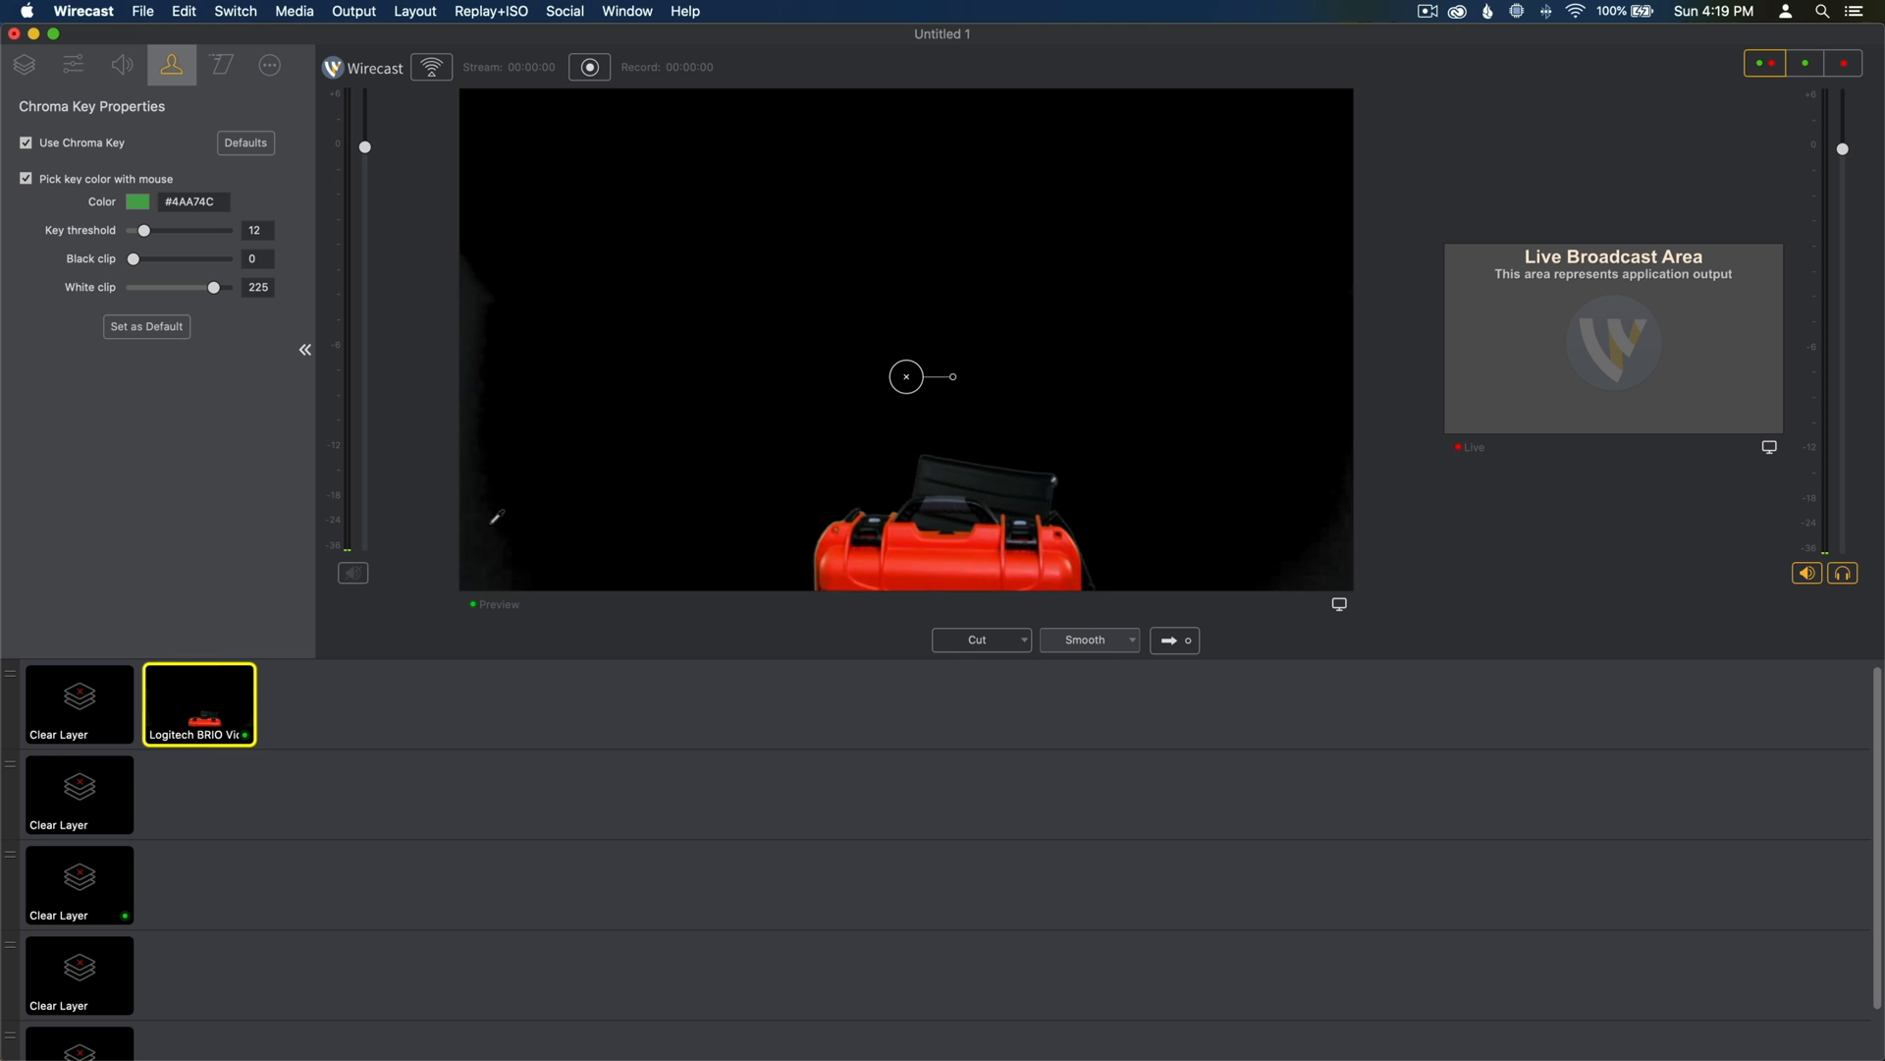
pyautogui.moveTo(499, 440)
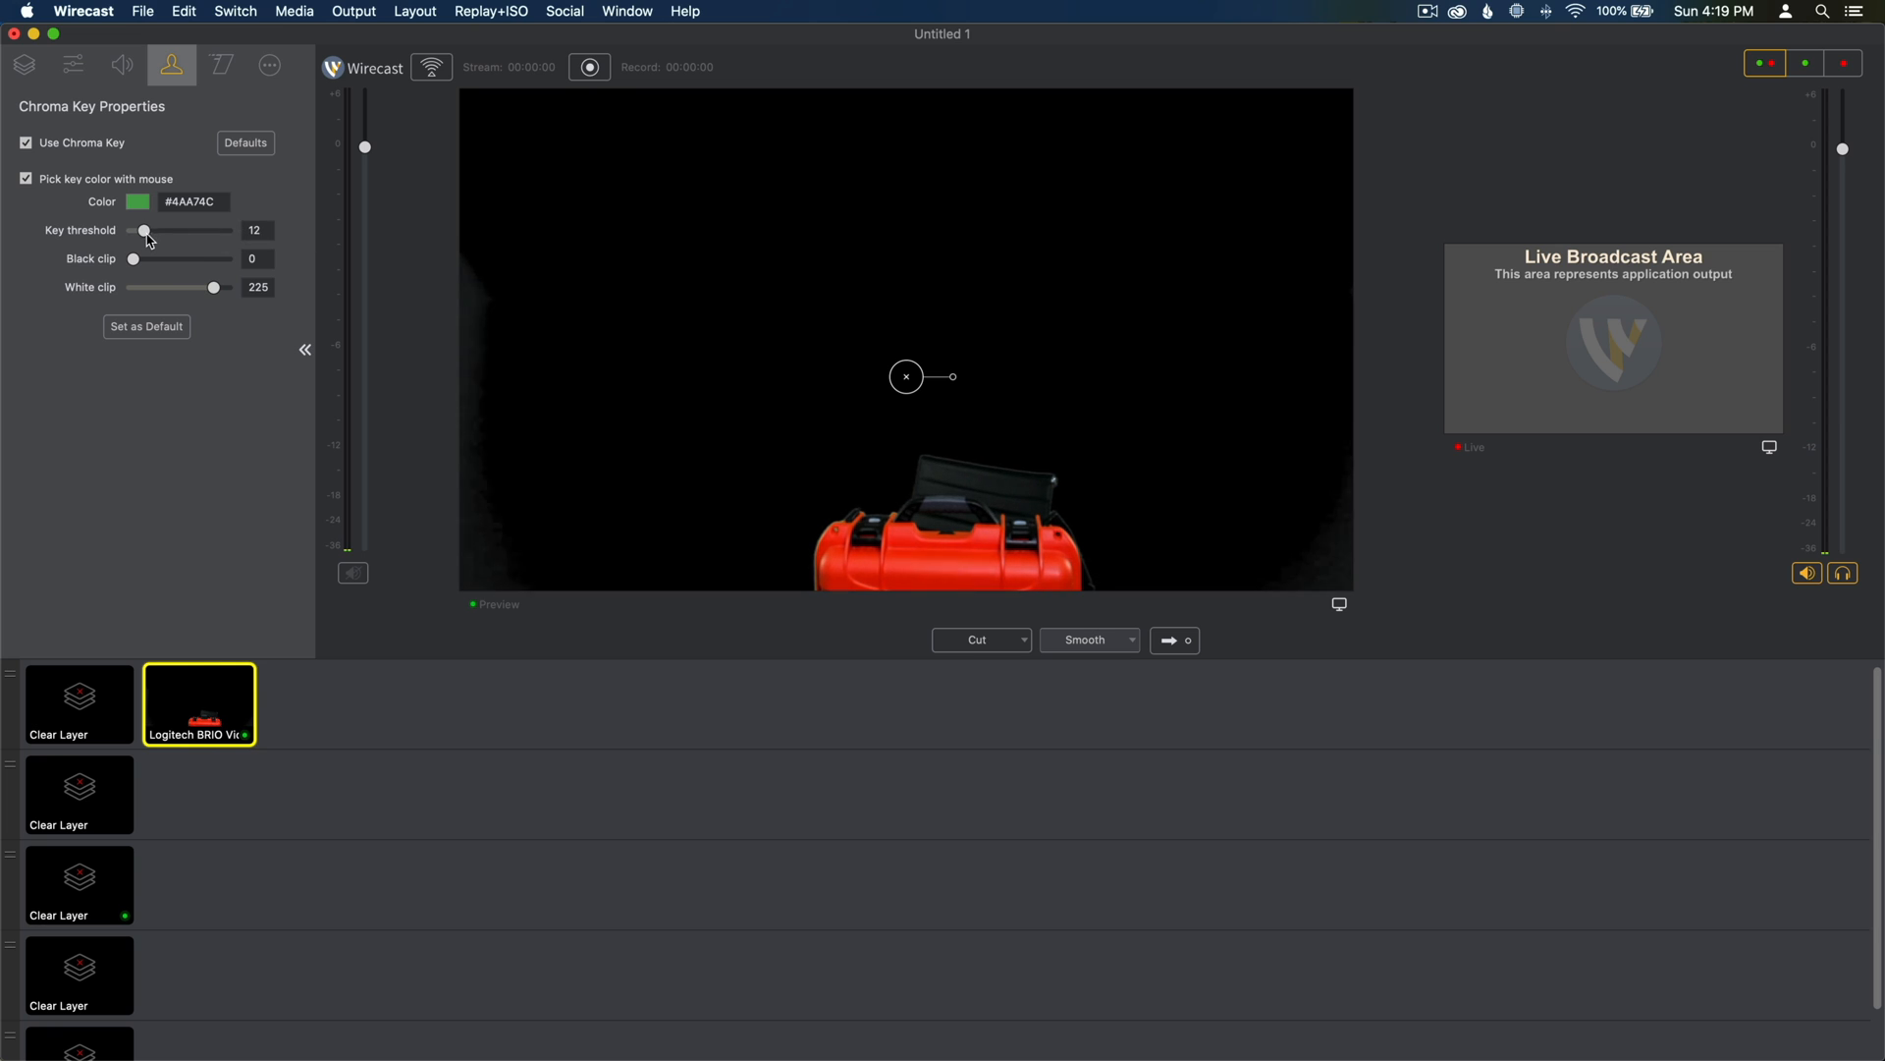
# Step: Adjust the Key threshold slider through 0, 12, 9, 8, 11, 17 and settle at 18
pyautogui.moveTo(148, 230); pyautogui.dragTo(138, 230)
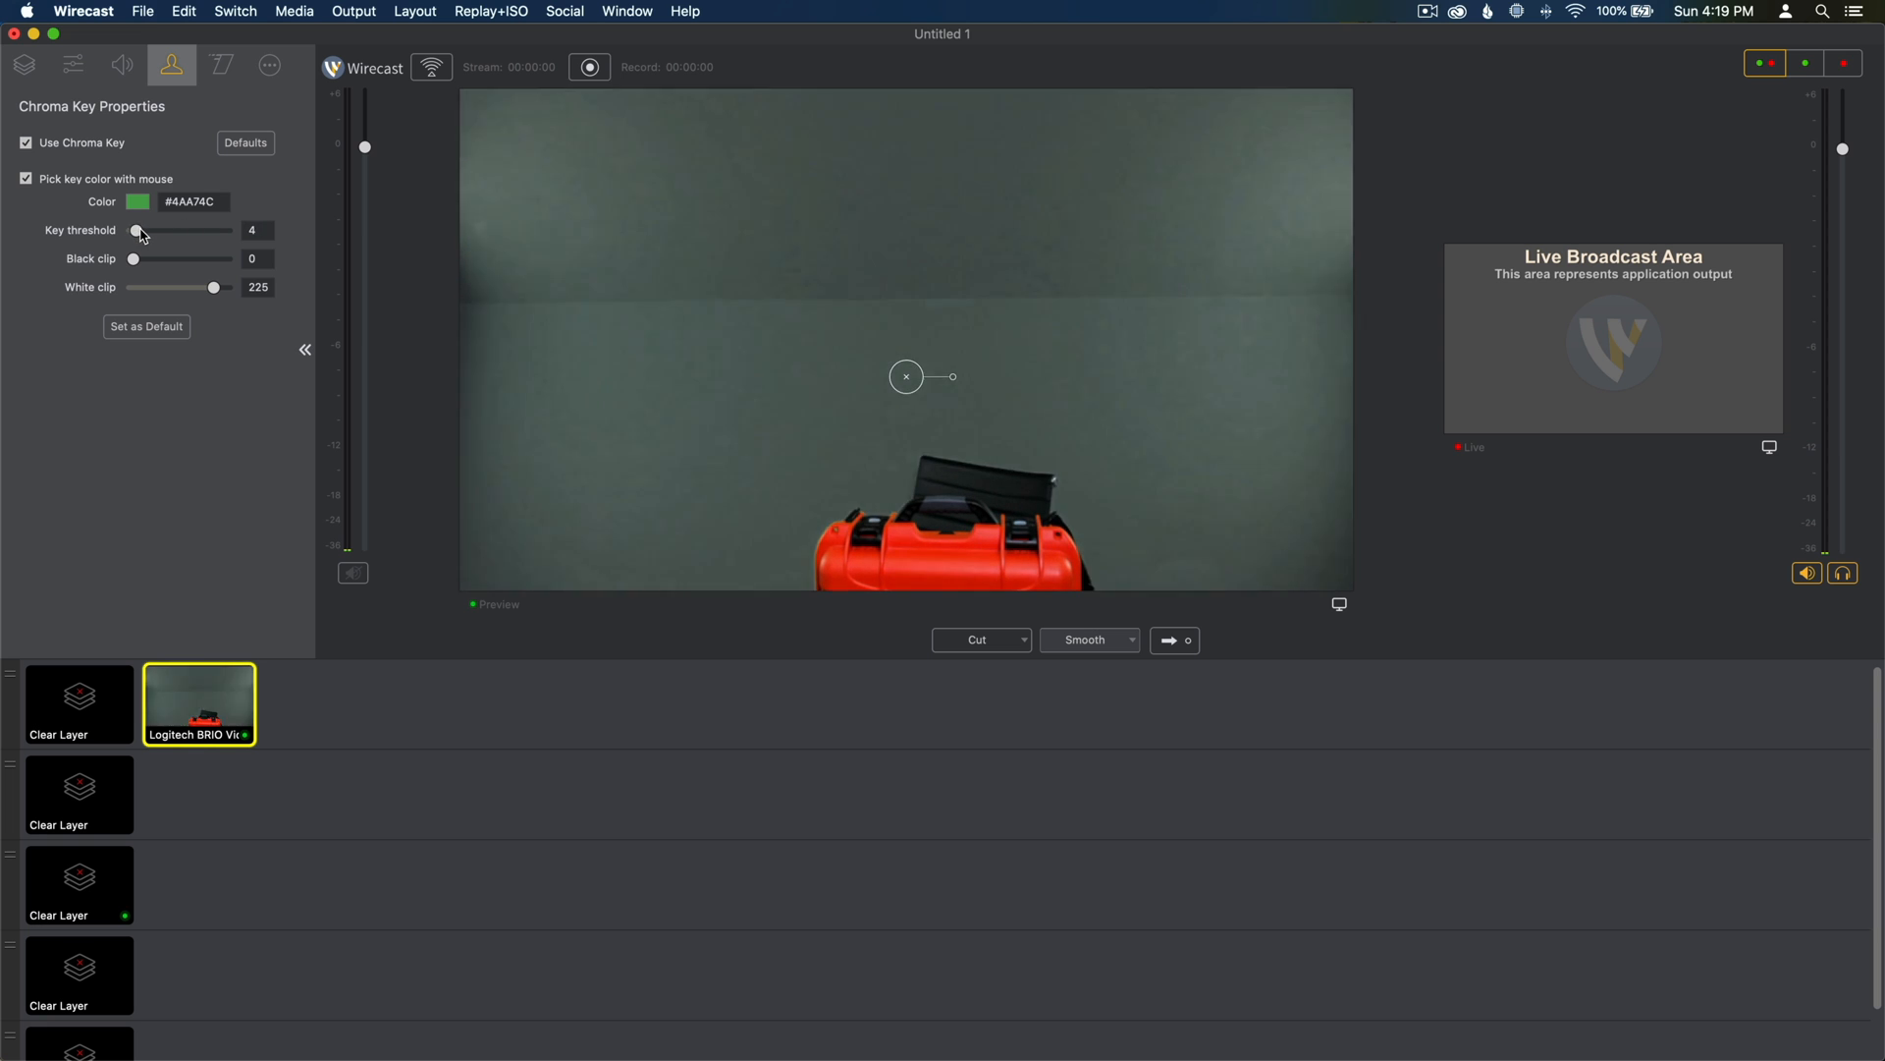
pyautogui.moveTo(141, 230); pyautogui.dragTo(132, 230)
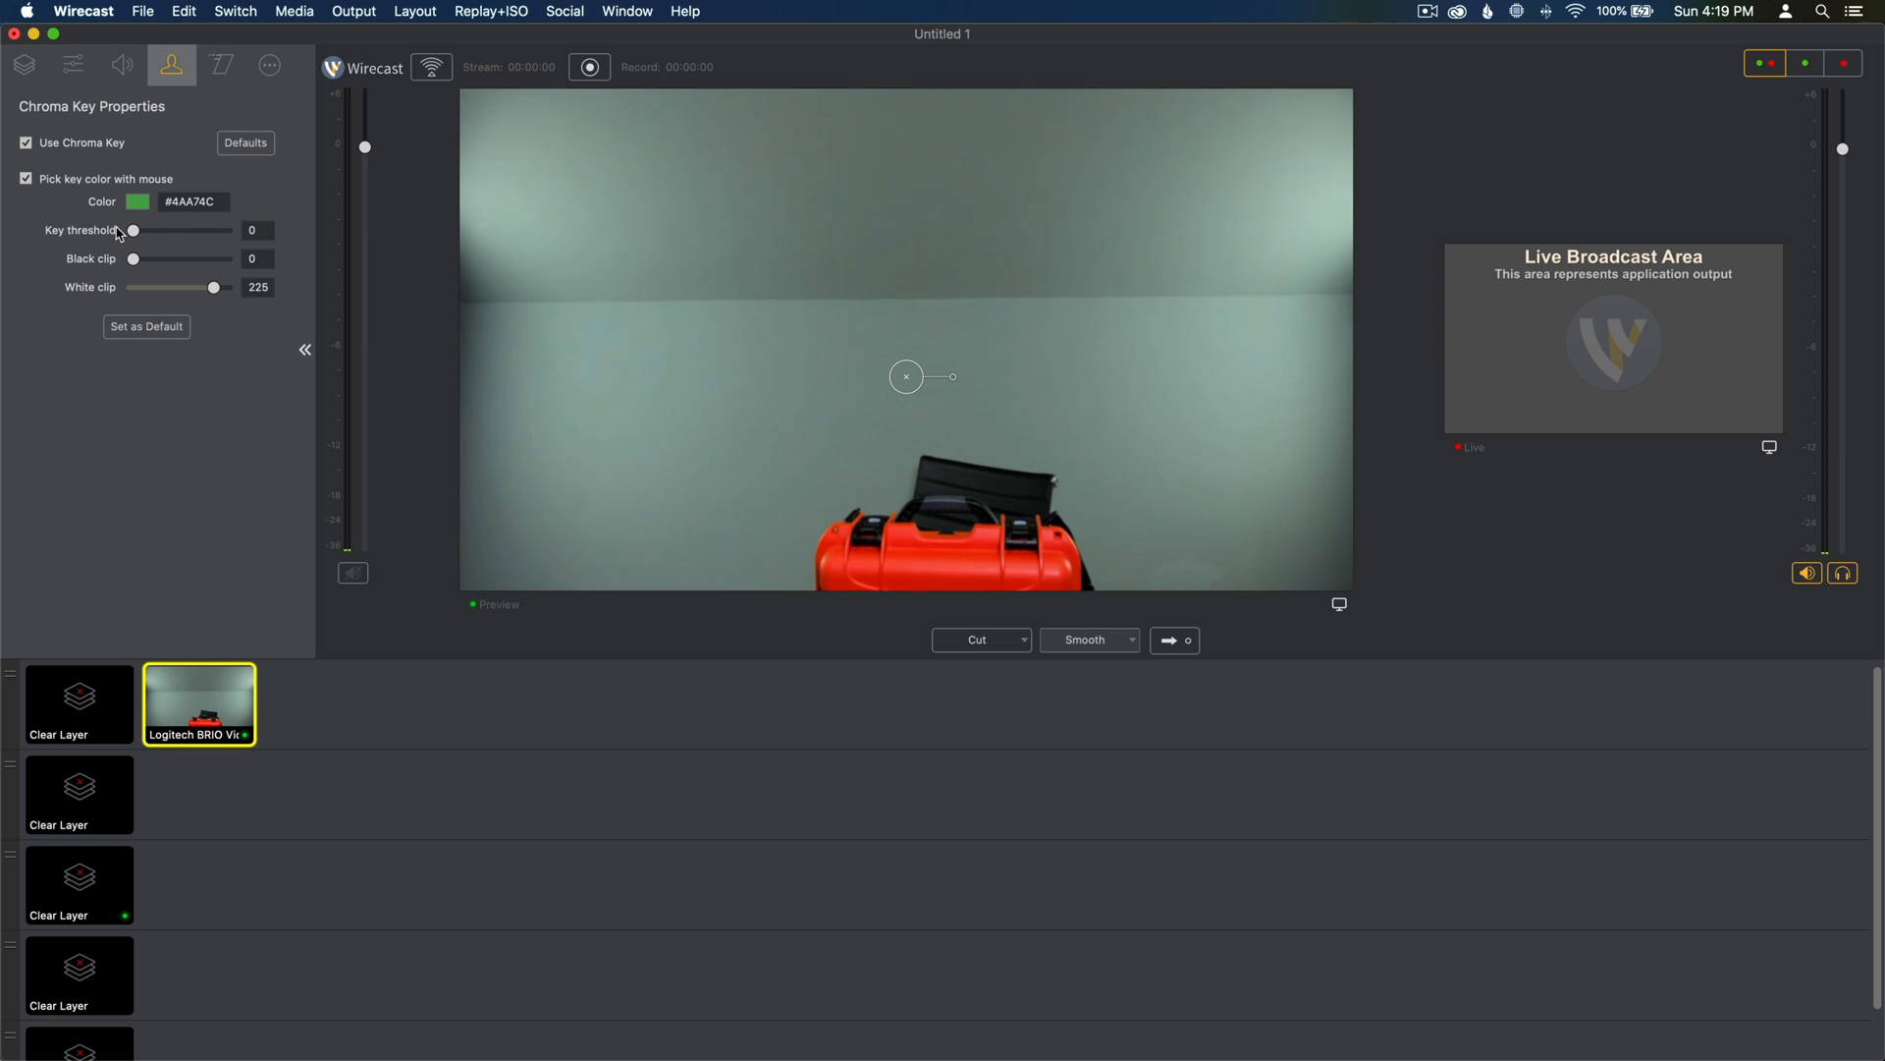
pyautogui.moveTo(132, 230); pyautogui.dragTo(143, 230)
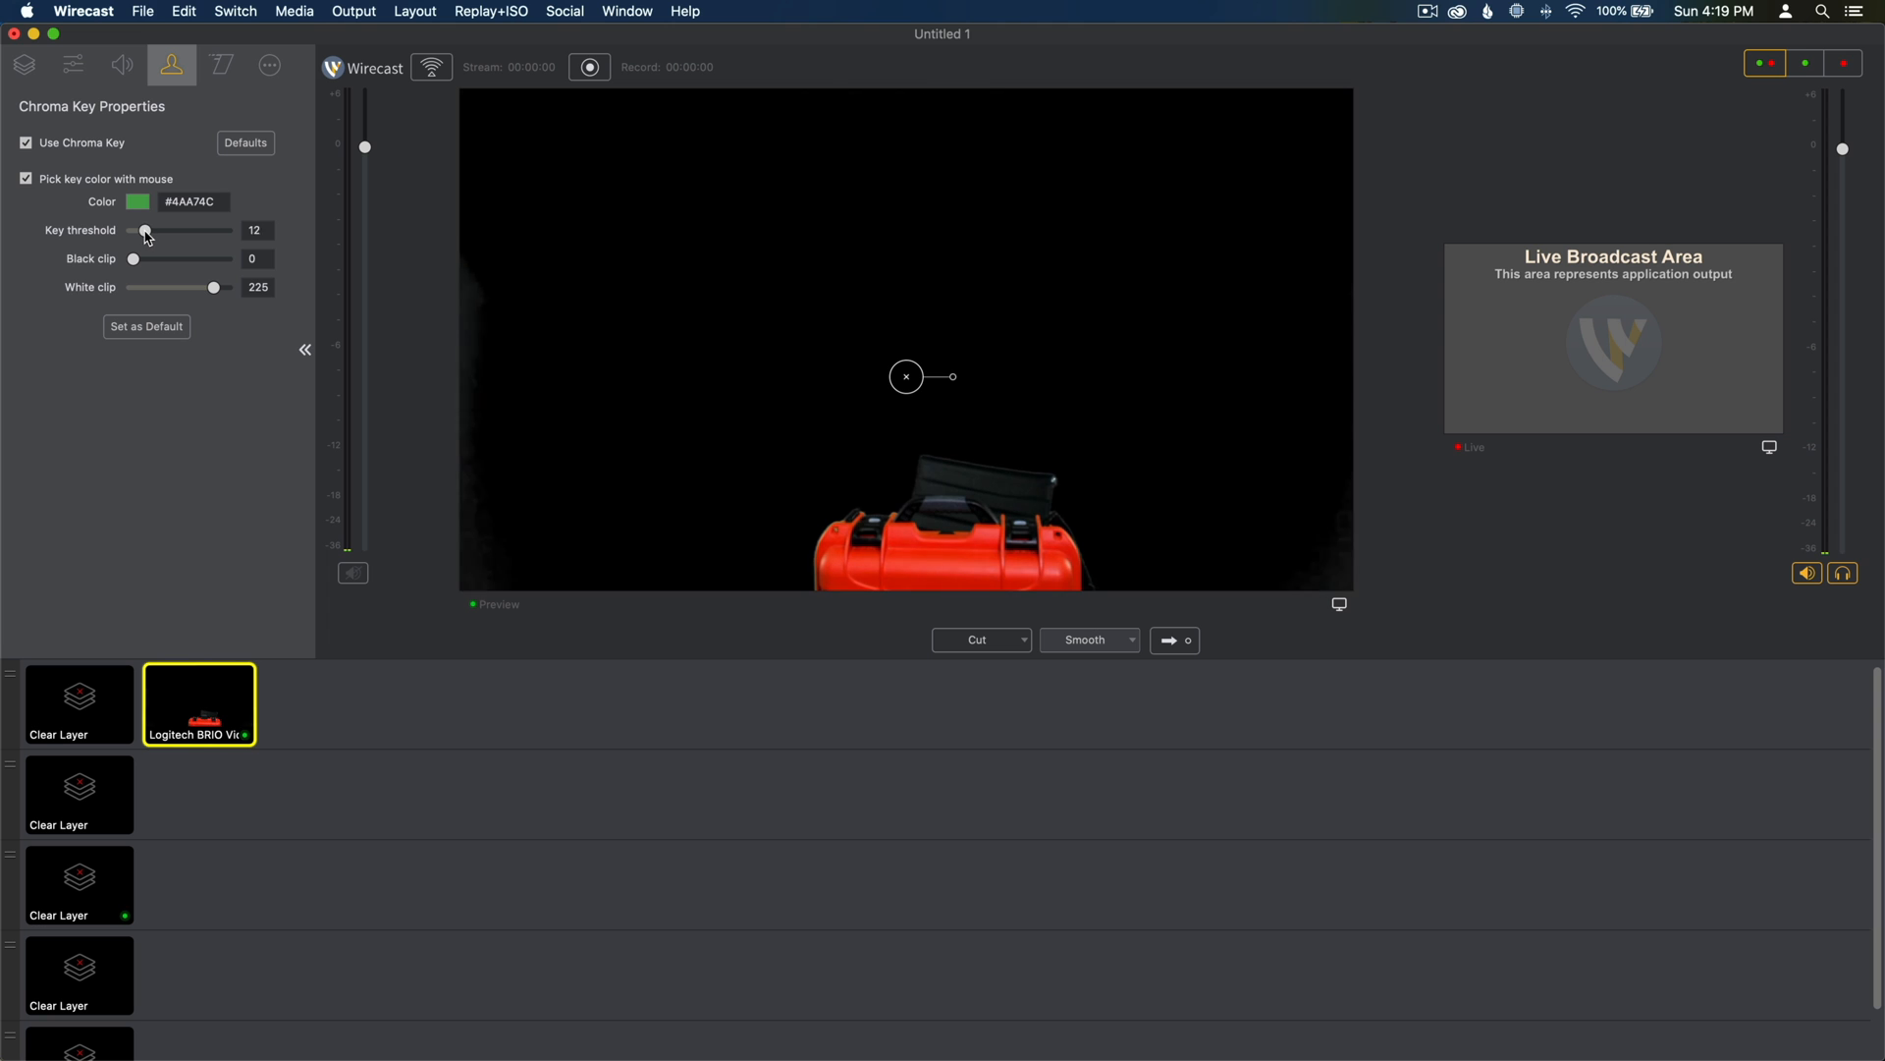
pyautogui.moveTo(147, 230); pyautogui.dragTo(141, 230)
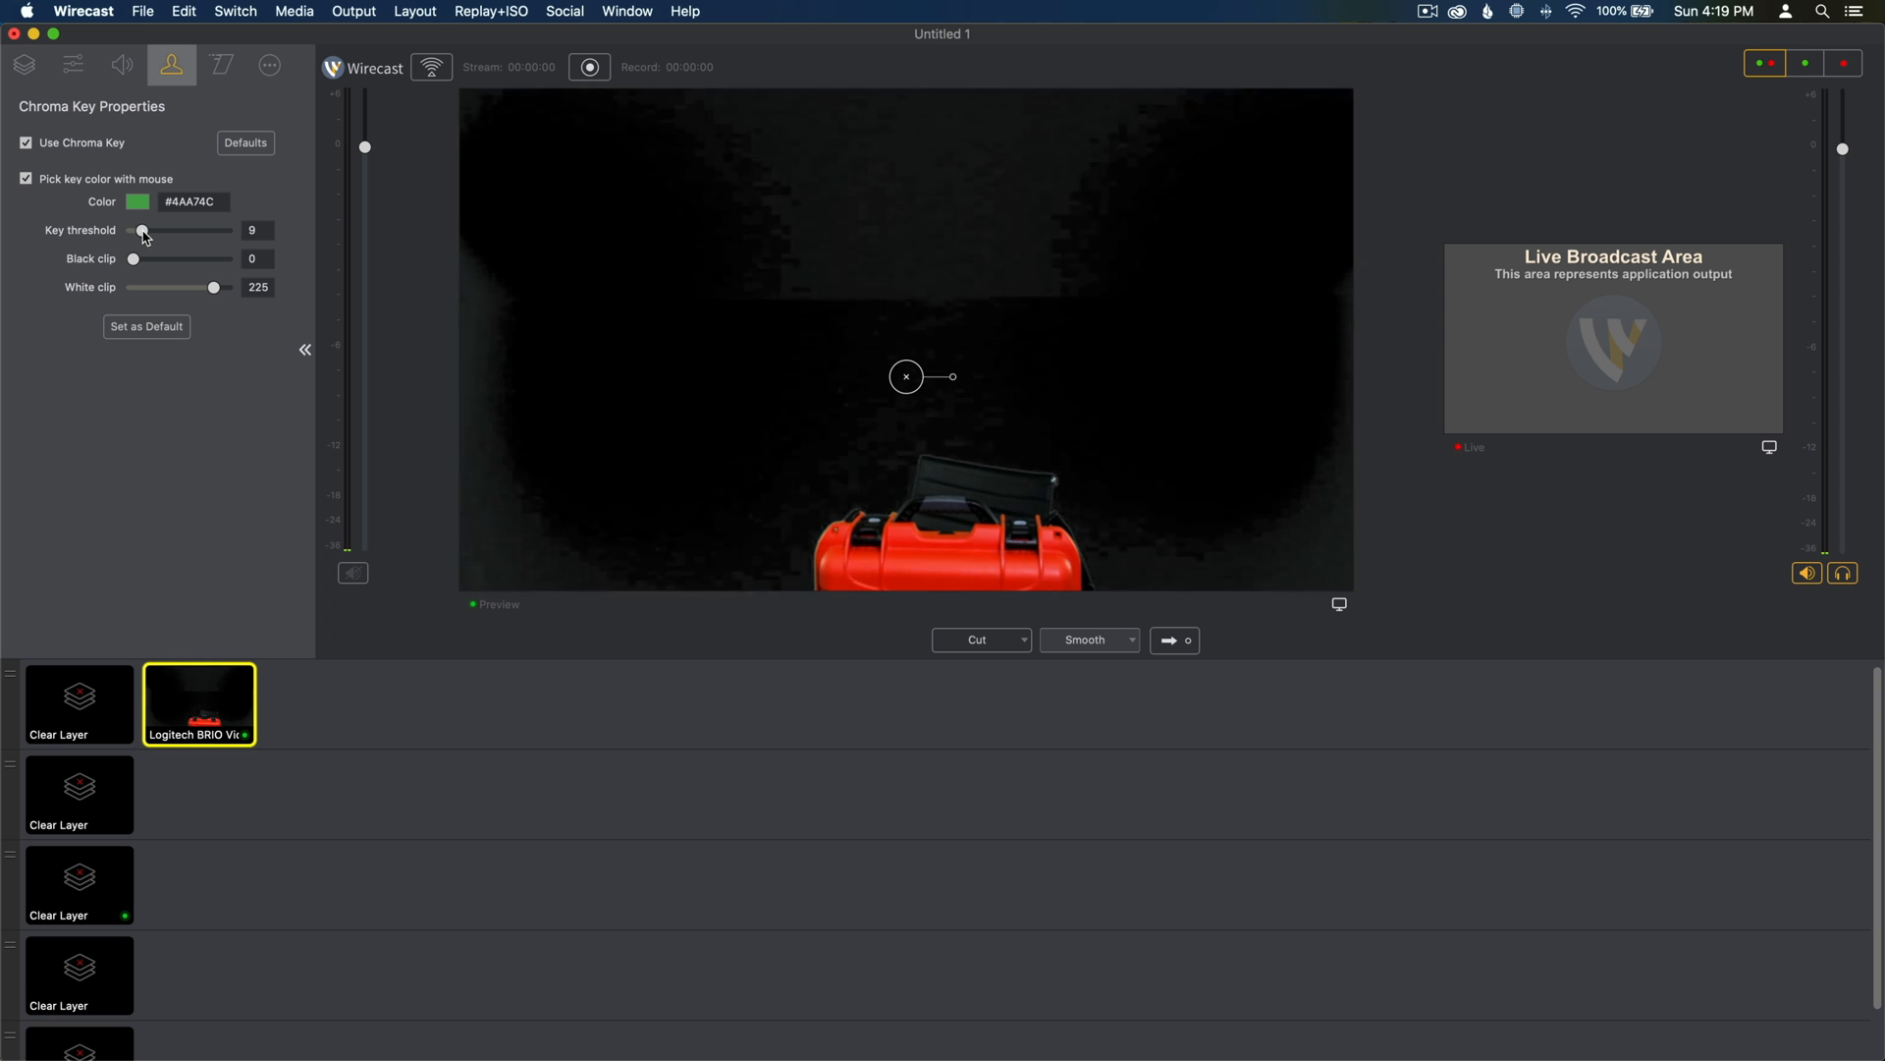
pyautogui.moveTo(144, 230); pyautogui.dragTo(137, 230)
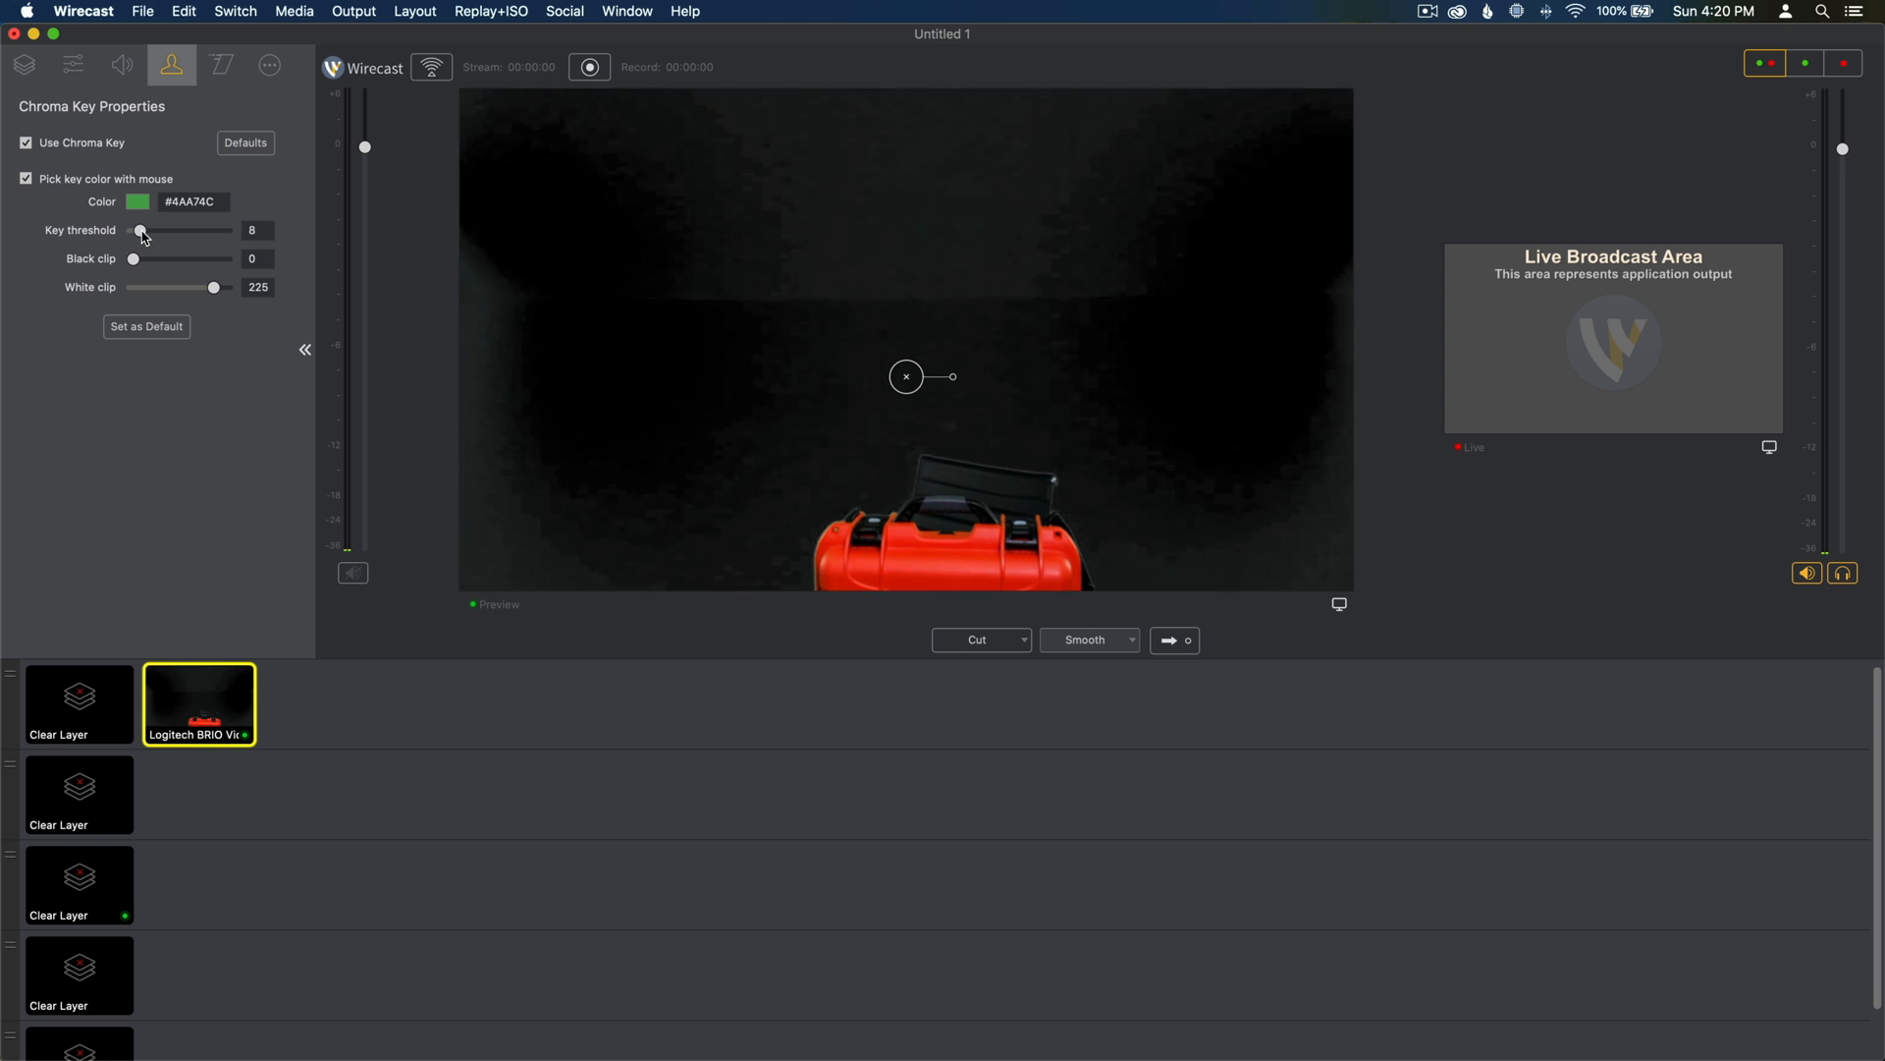
pyautogui.moveTo(139, 229); pyautogui.dragTo(143, 230)
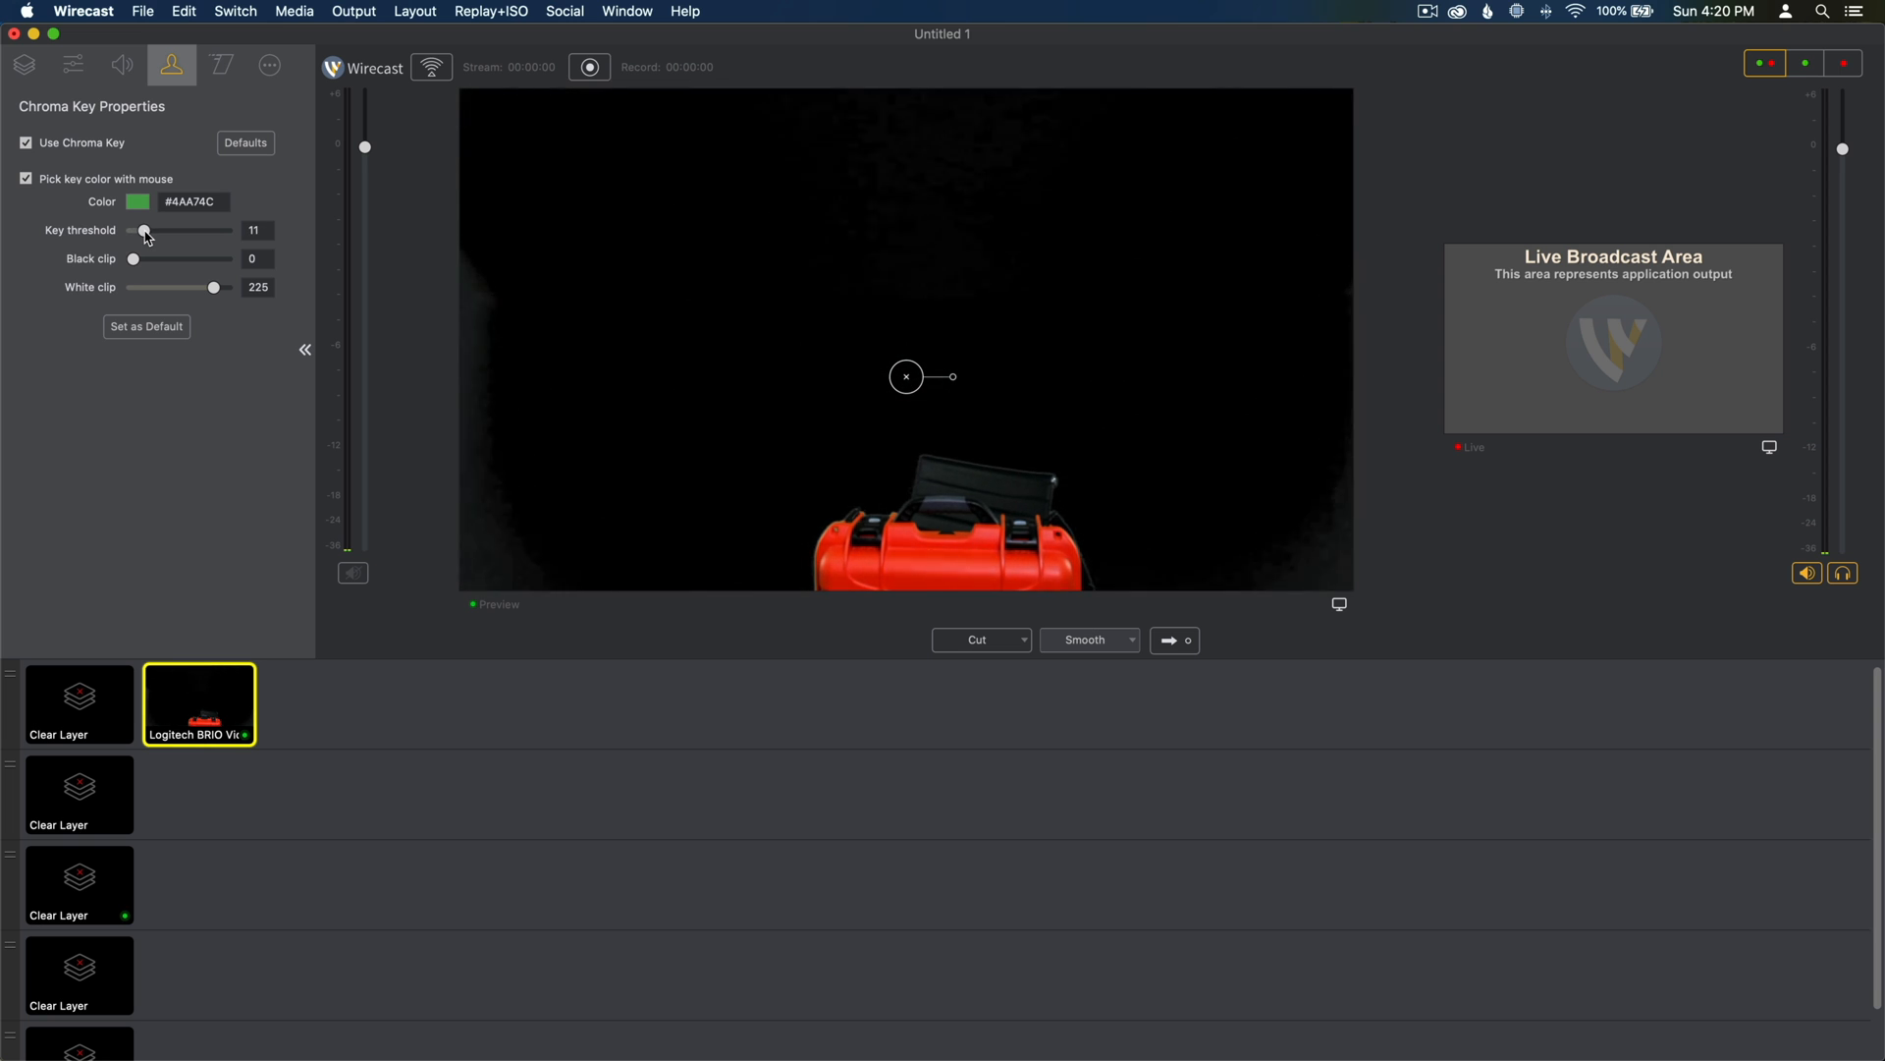
pyautogui.moveTo(143, 230); pyautogui.dragTo(151, 230)
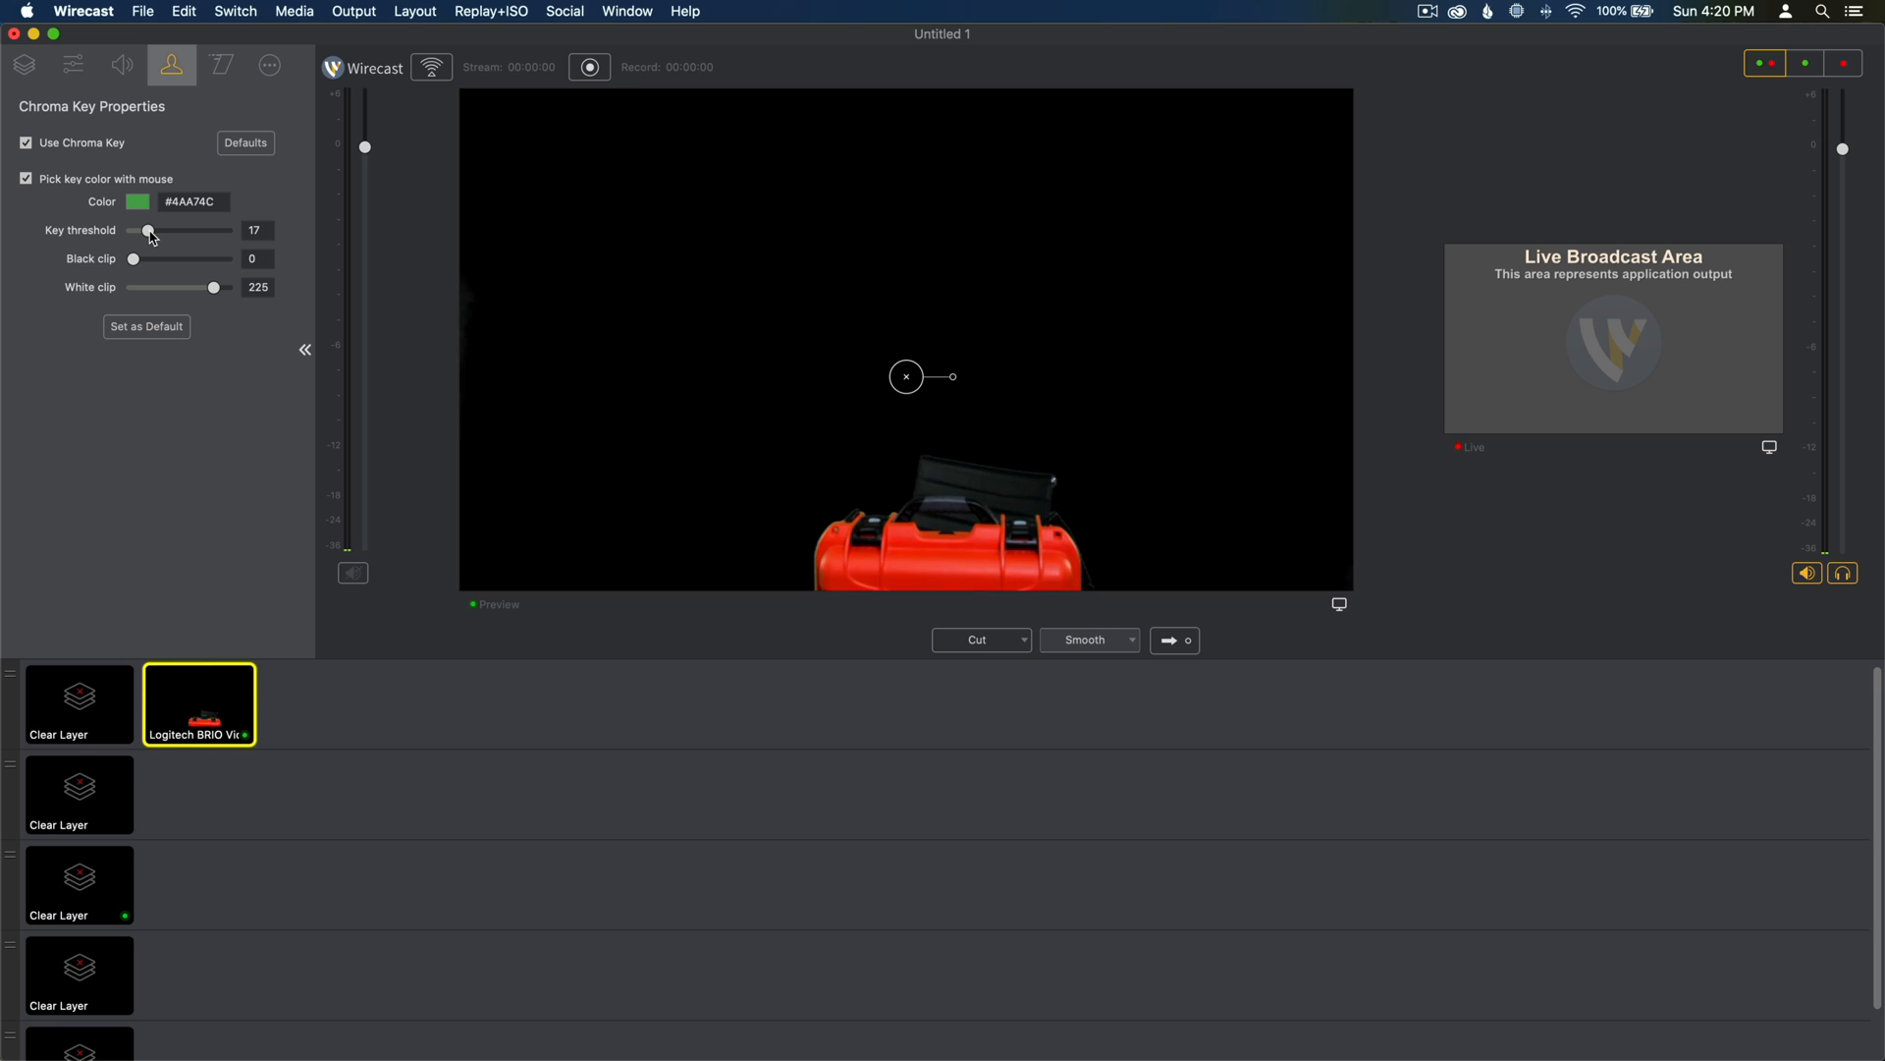
pyautogui.moveTo(147, 229); pyautogui.dragTo(151, 230)
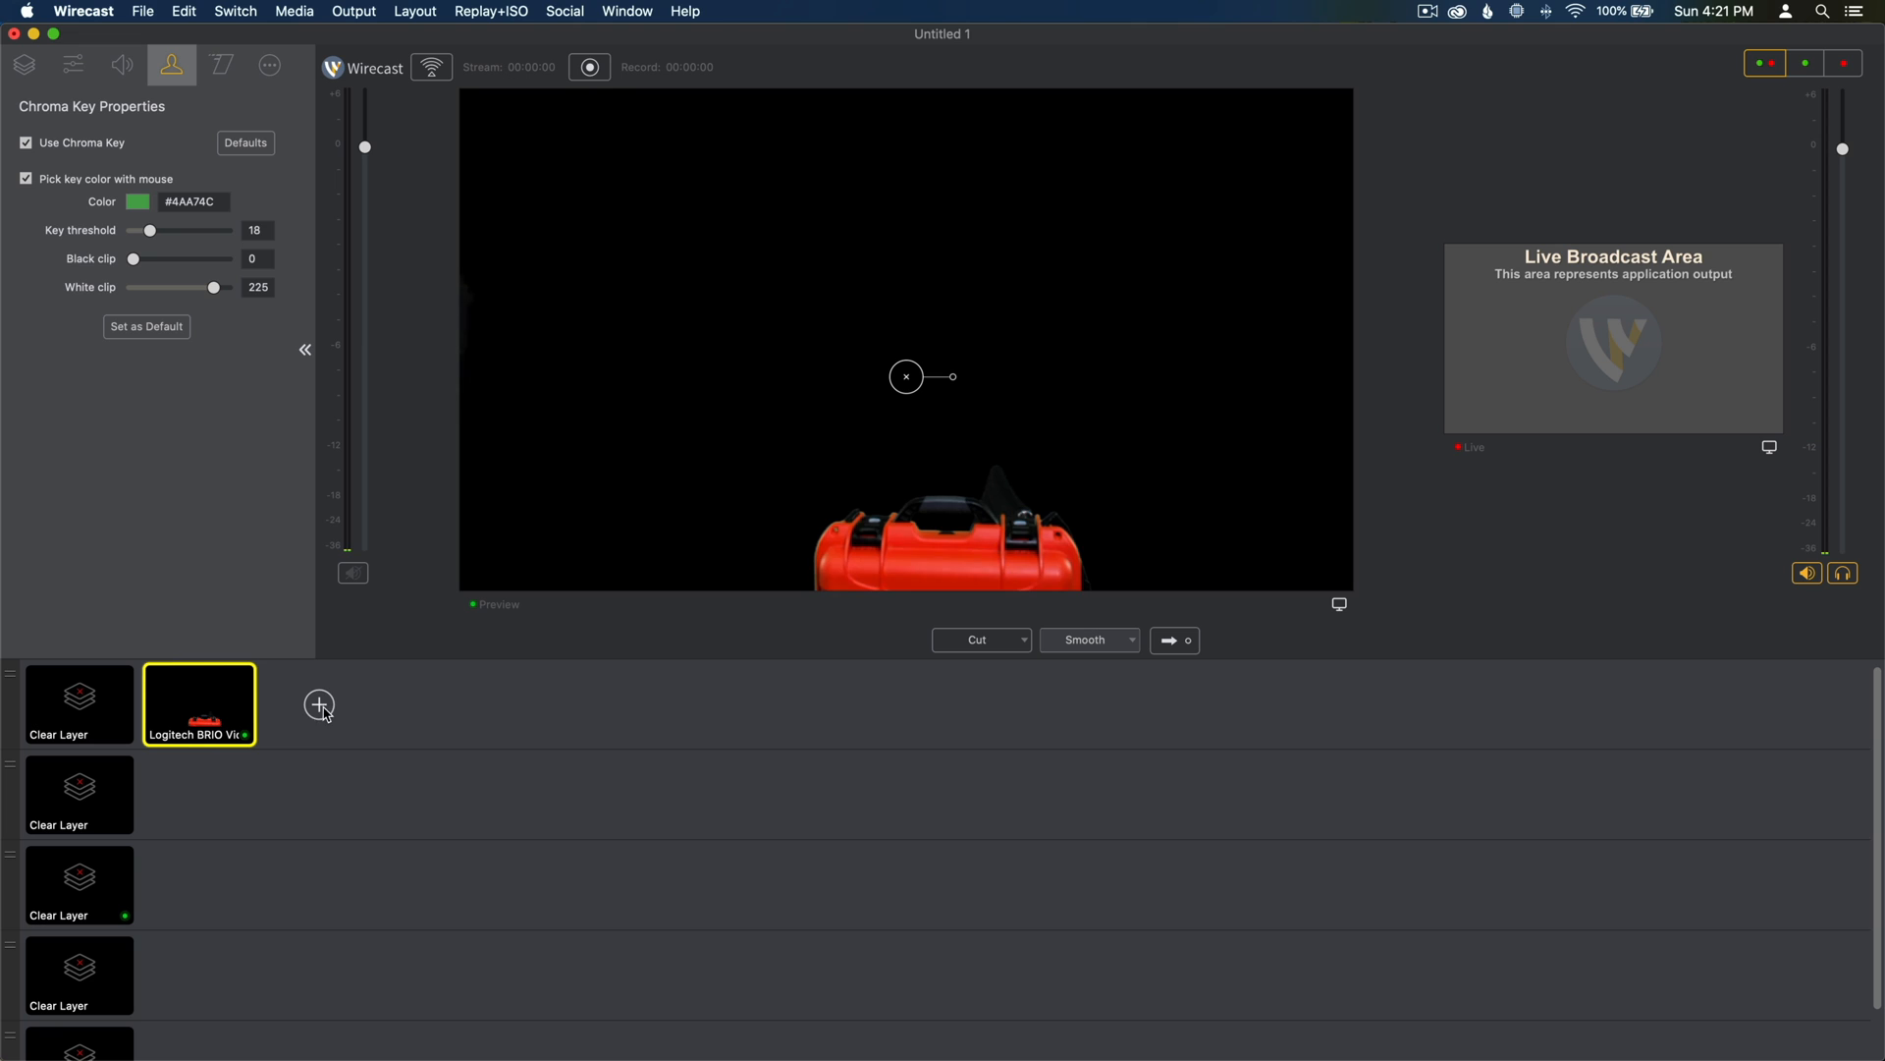
# Step: Add STJ Backdrop-4K.mov from LiveShowContent as a new shot beside the webcam shot
pyautogui.click(318, 705)
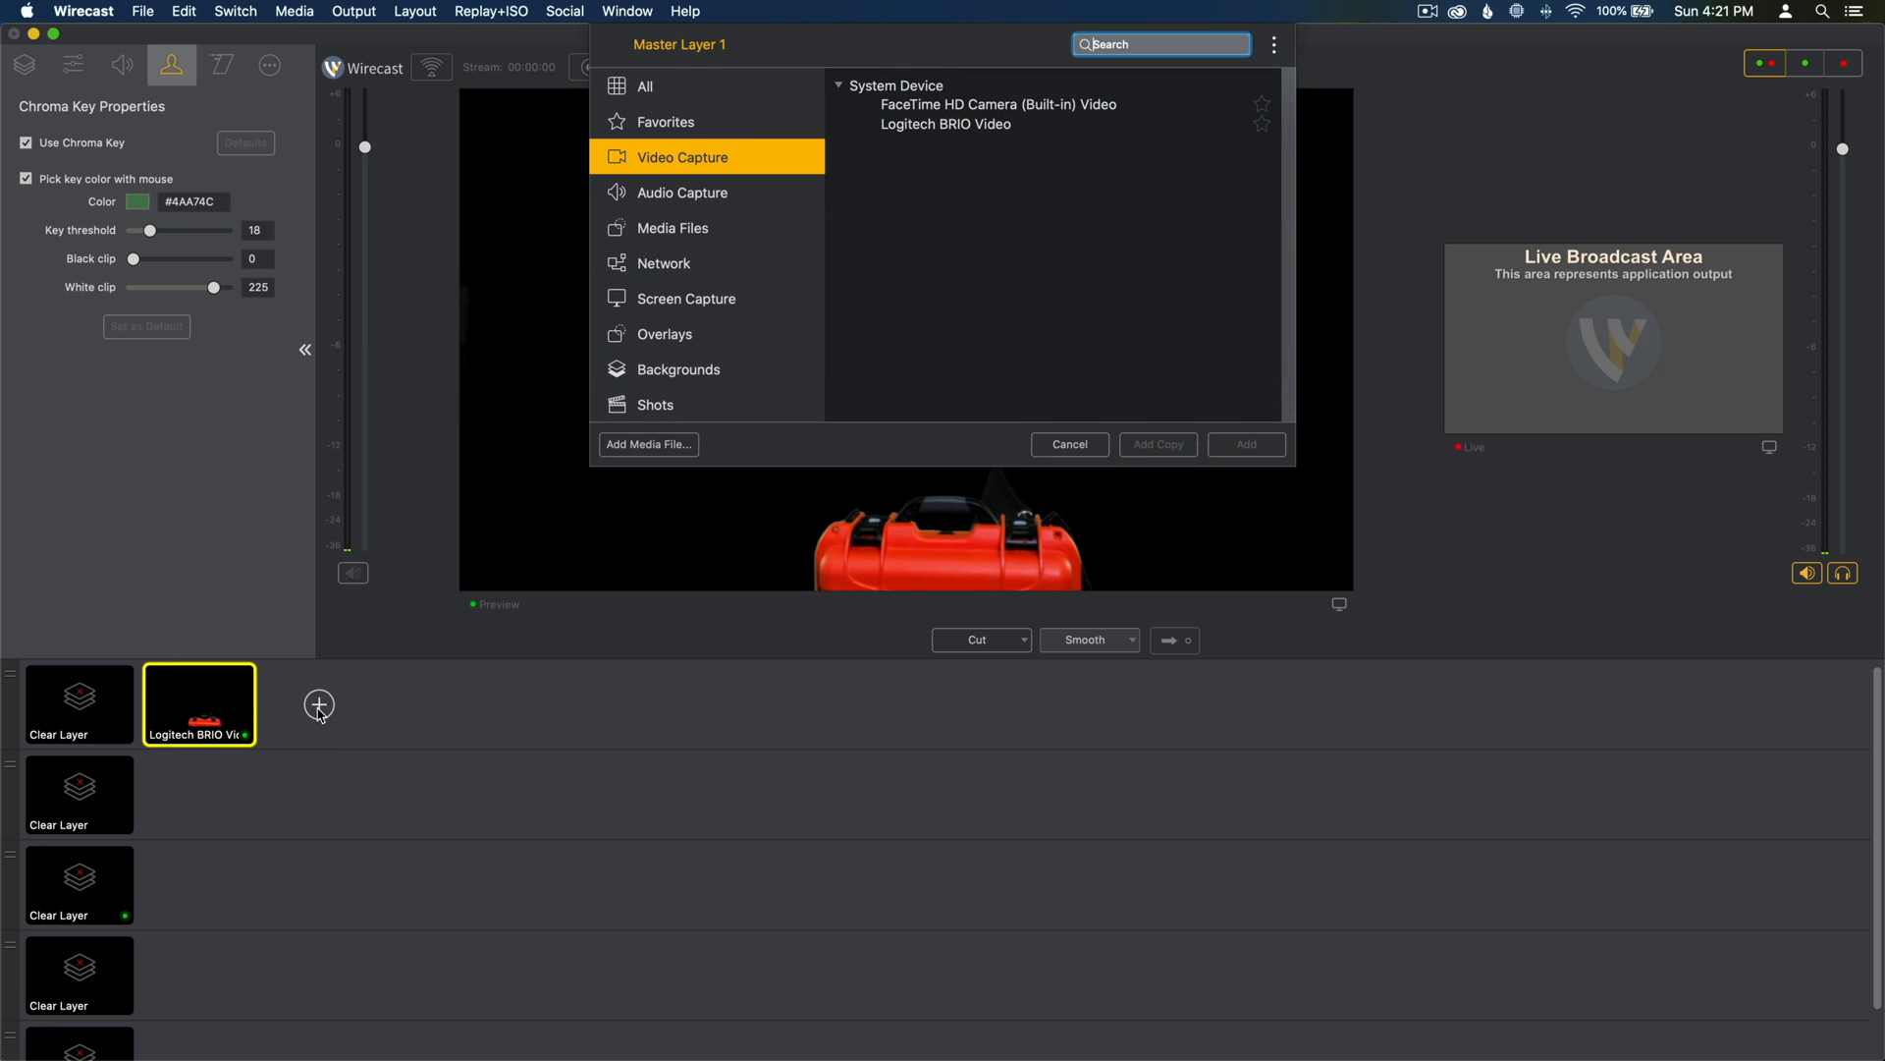
pyautogui.moveTo(648, 454)
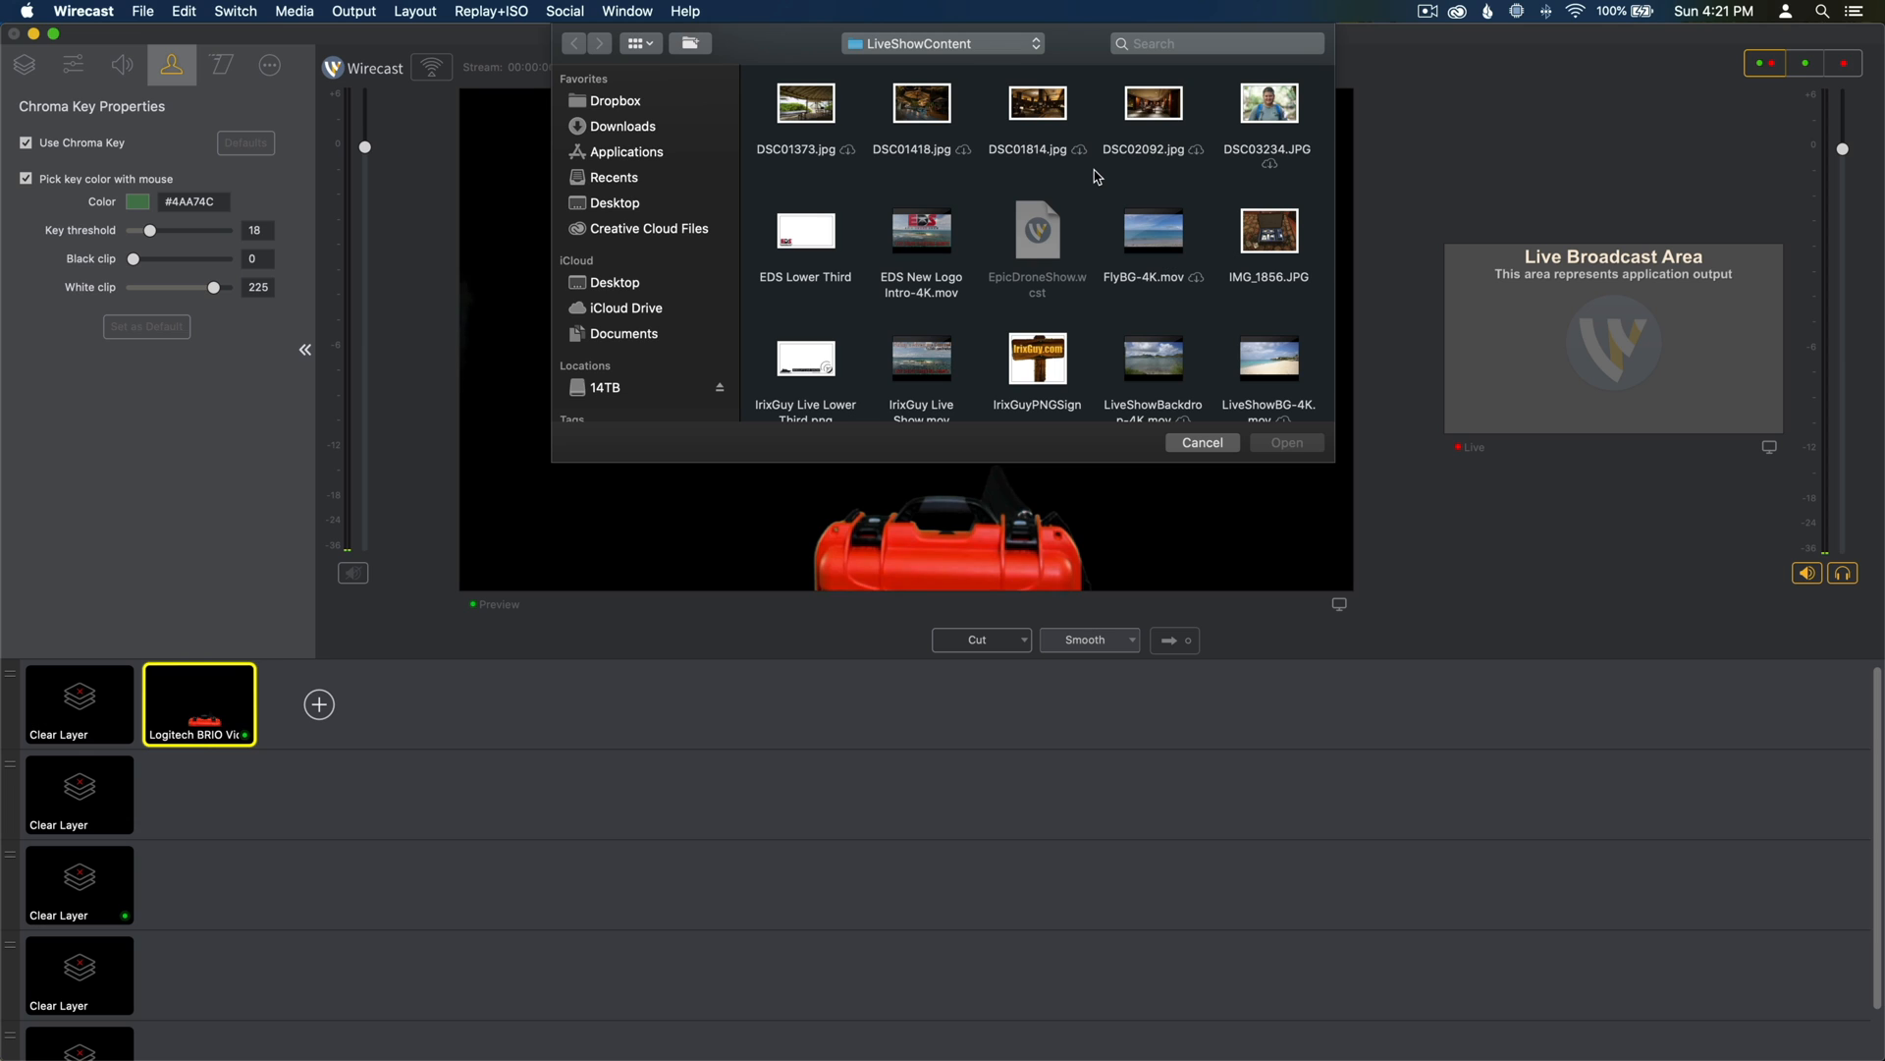
pyautogui.moveTo(1107, 269)
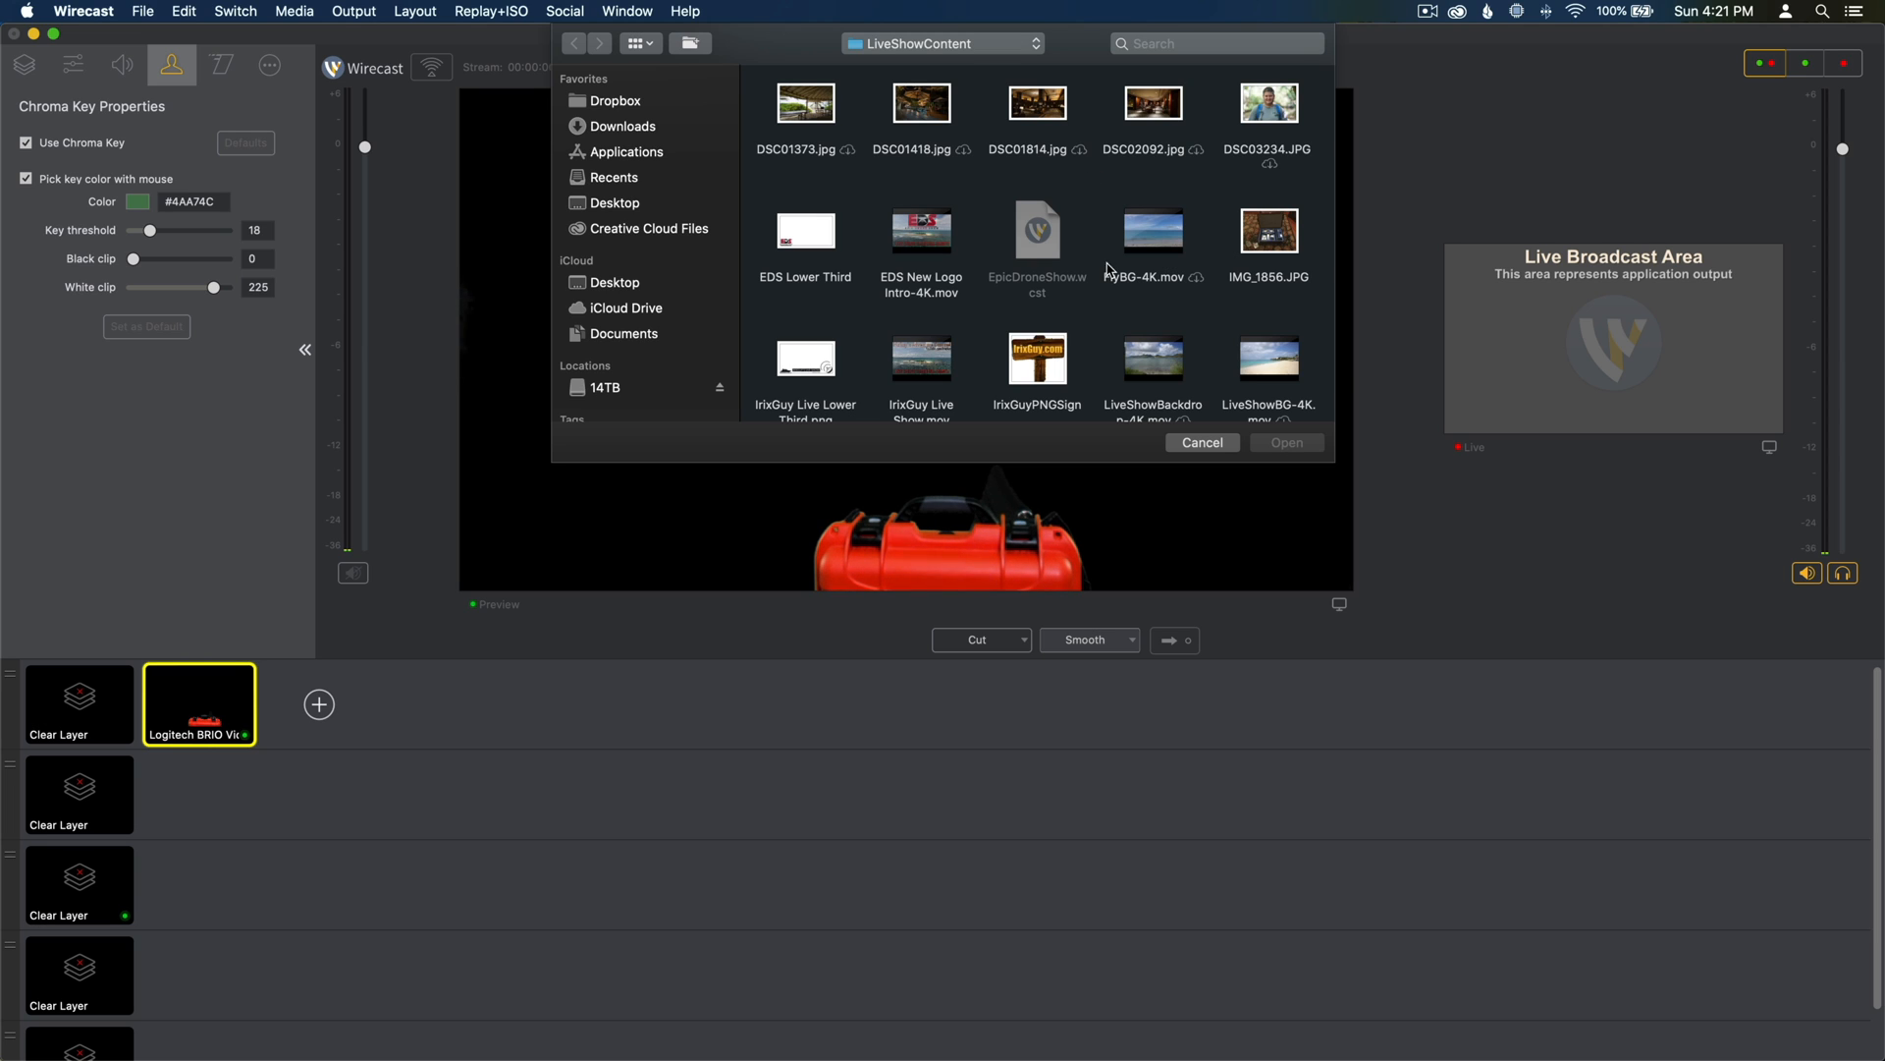
pyautogui.scroll(-3)
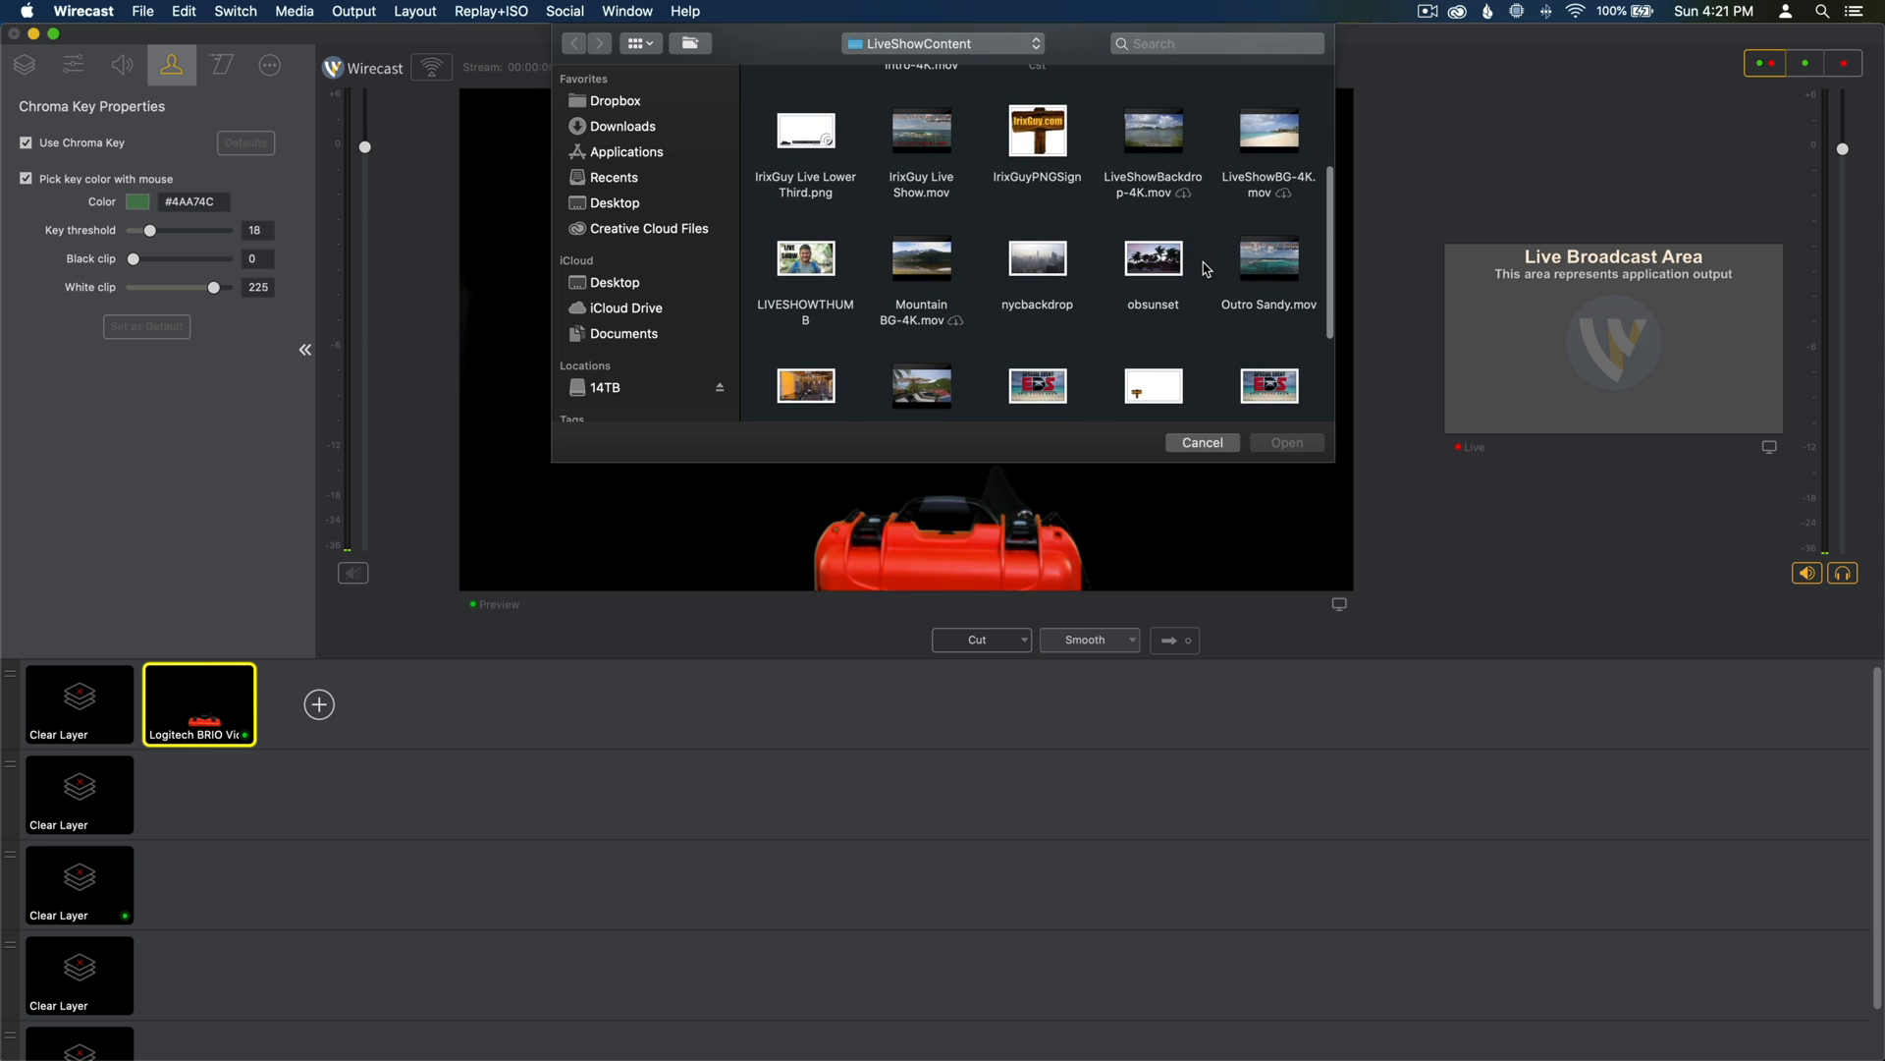
pyautogui.scroll(-3)
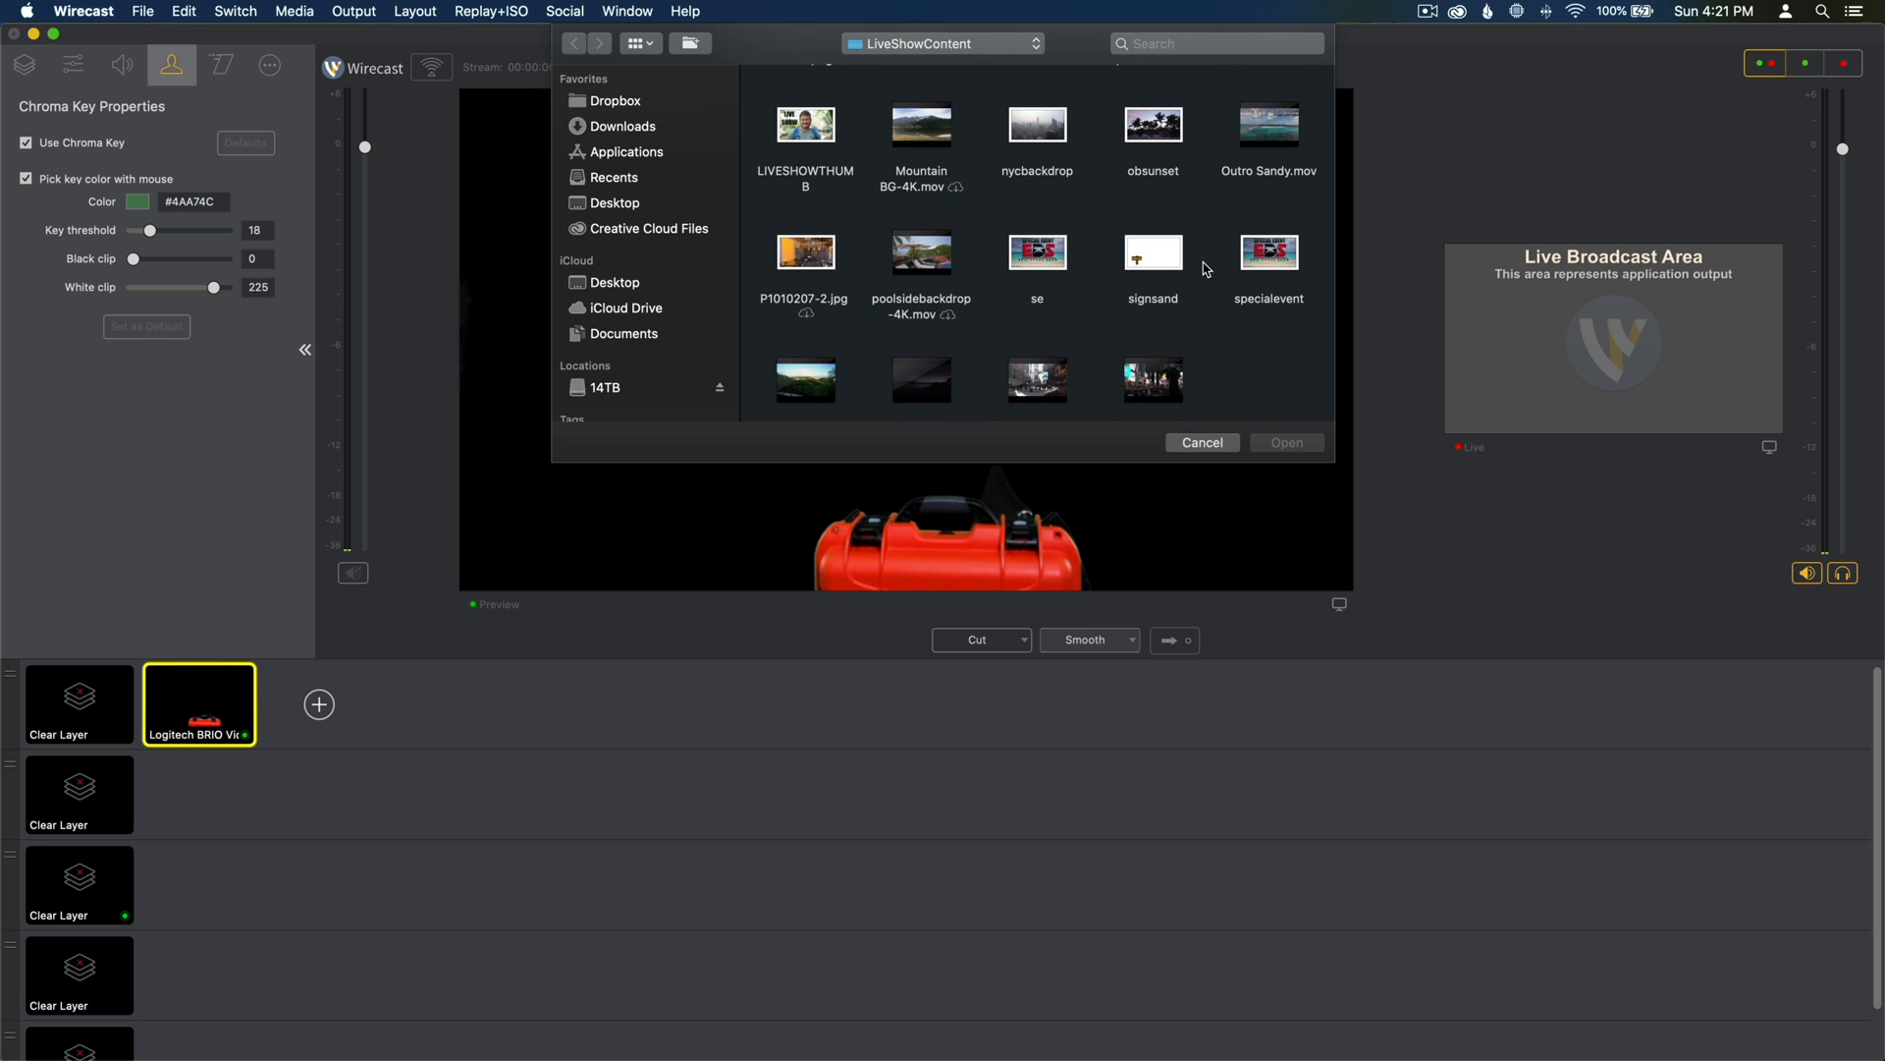
pyautogui.scroll(-3)
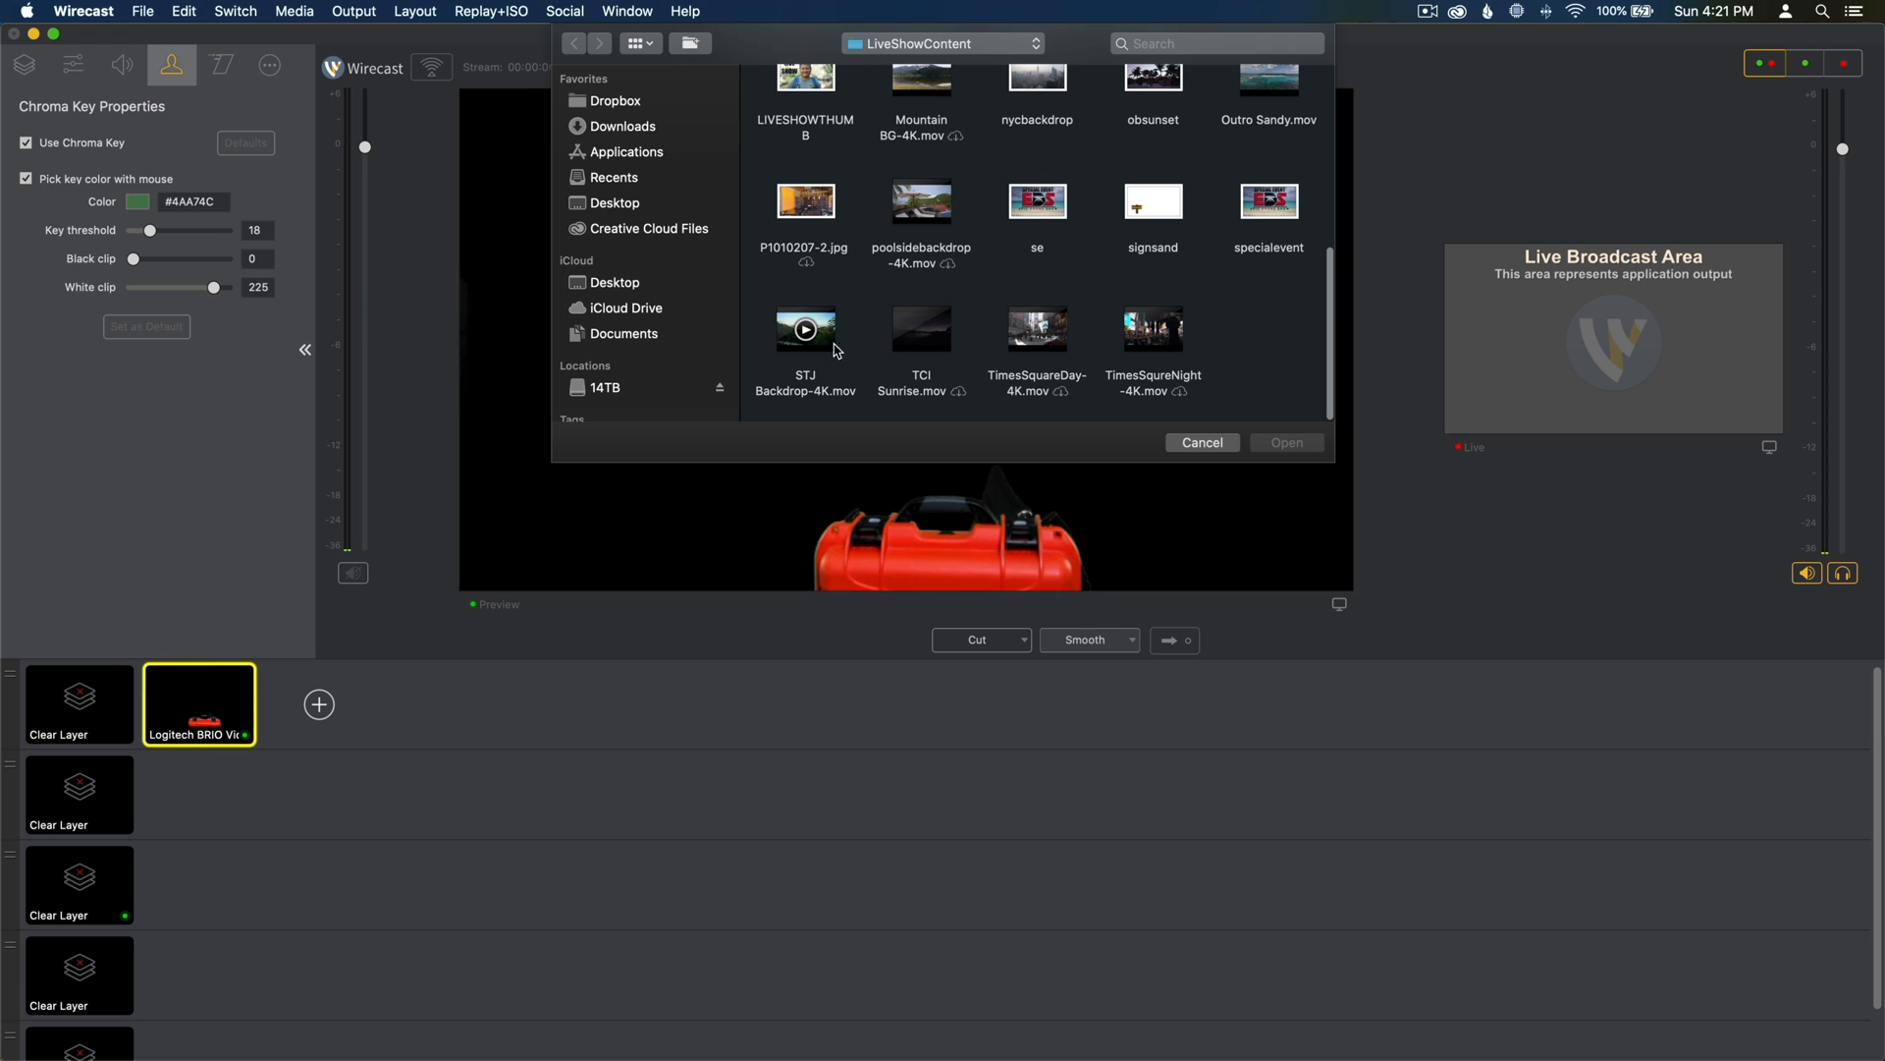
pyautogui.click(805, 334)
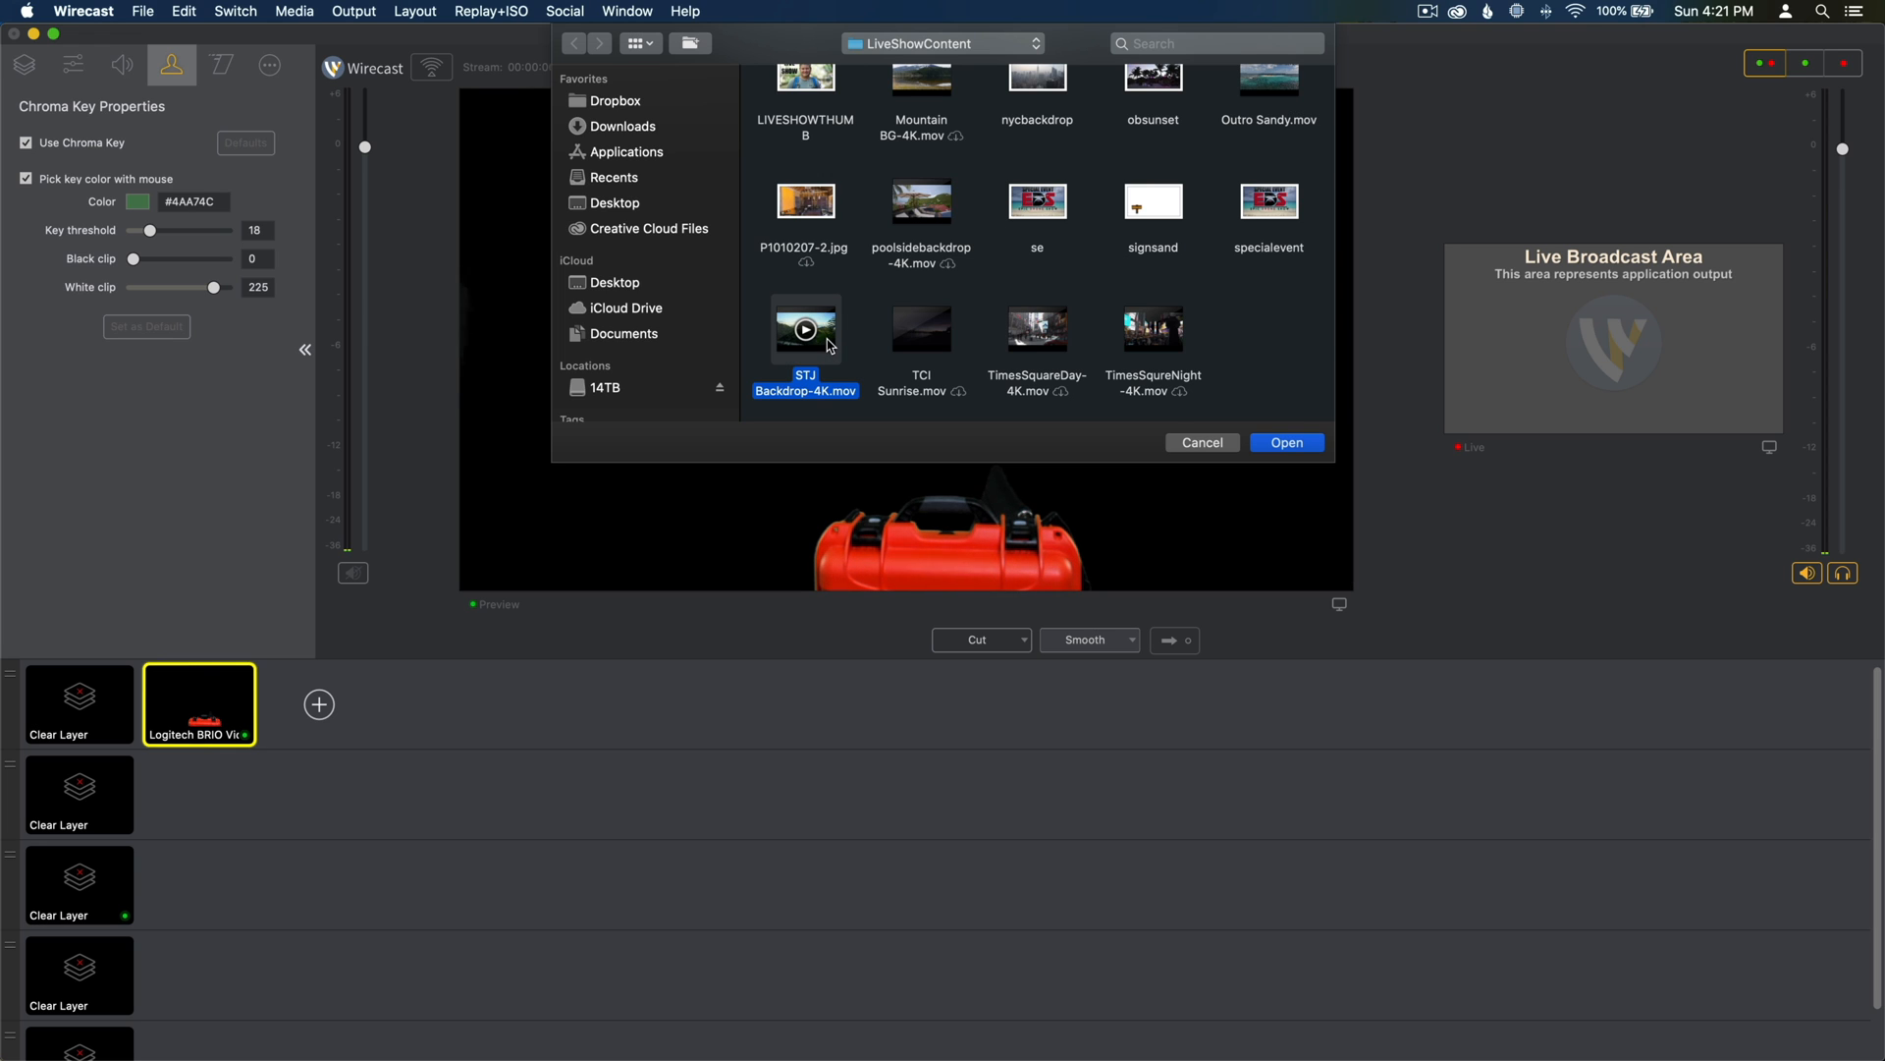
pyautogui.click(1285, 442)
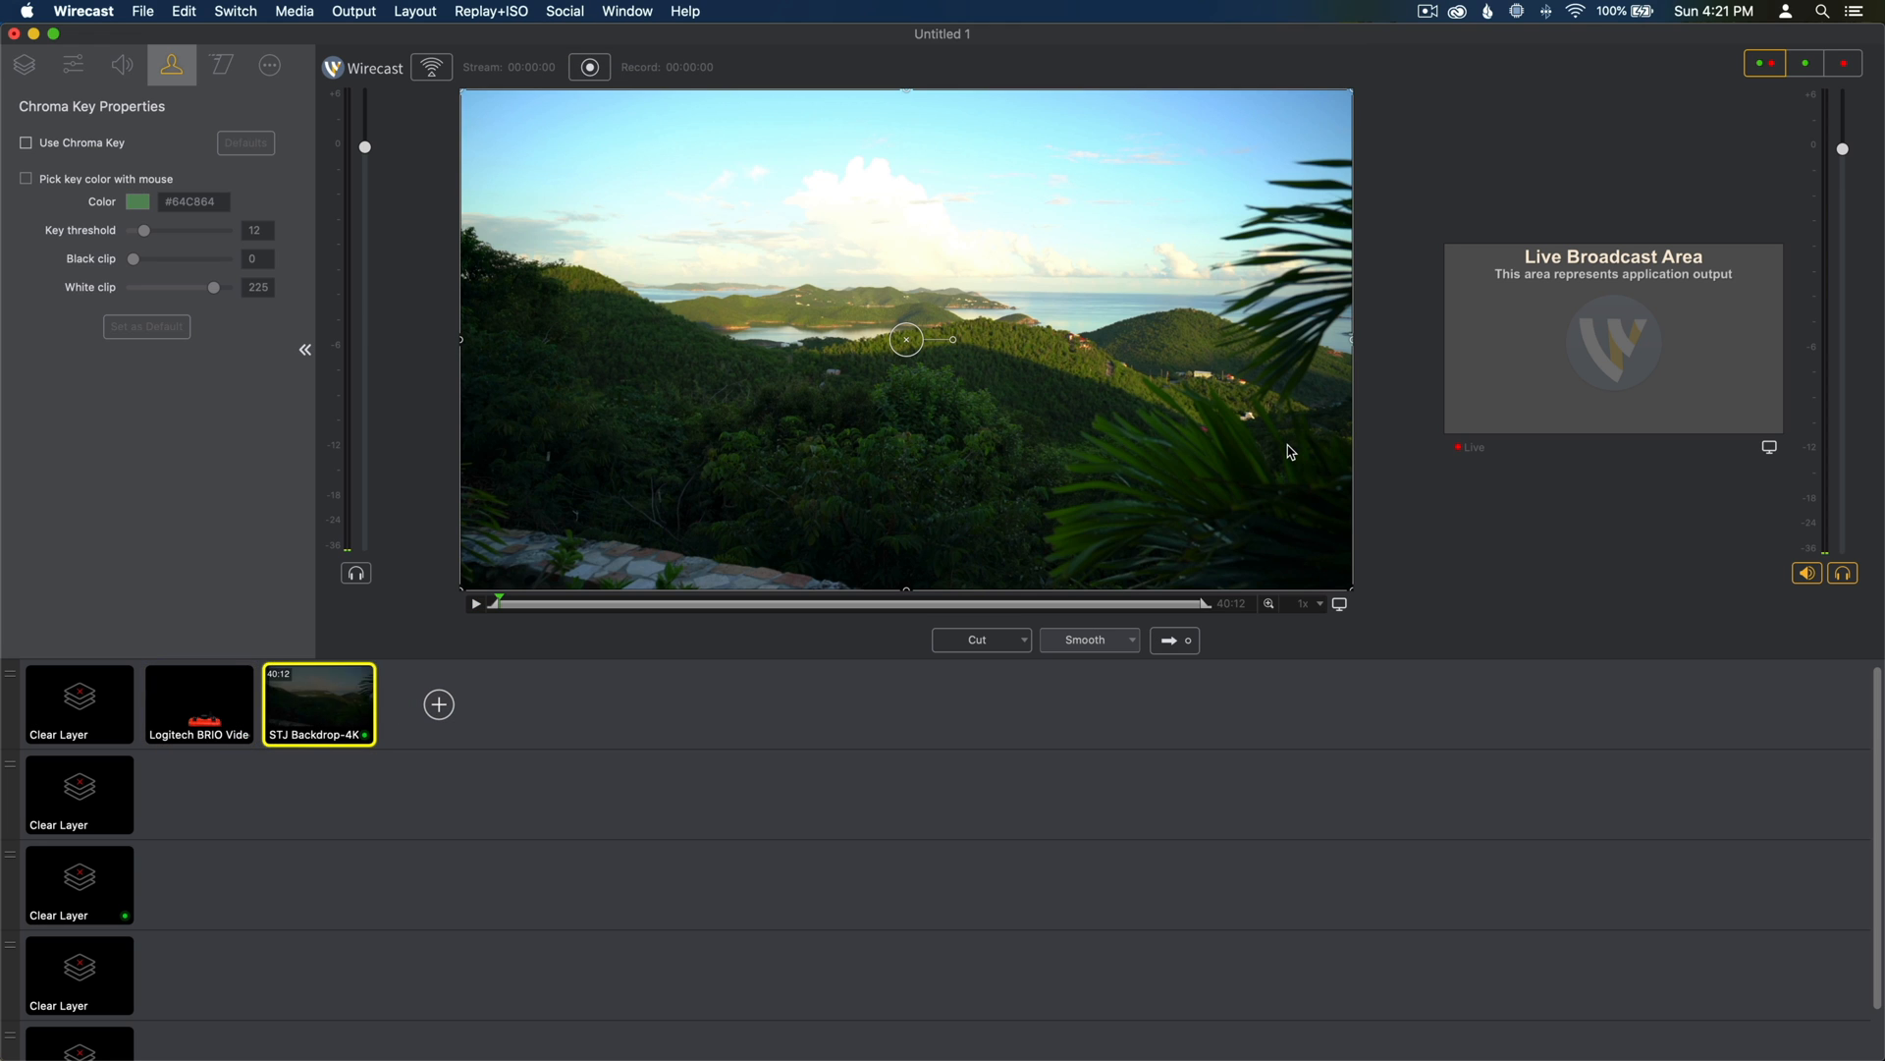
pyautogui.moveTo(876, 410)
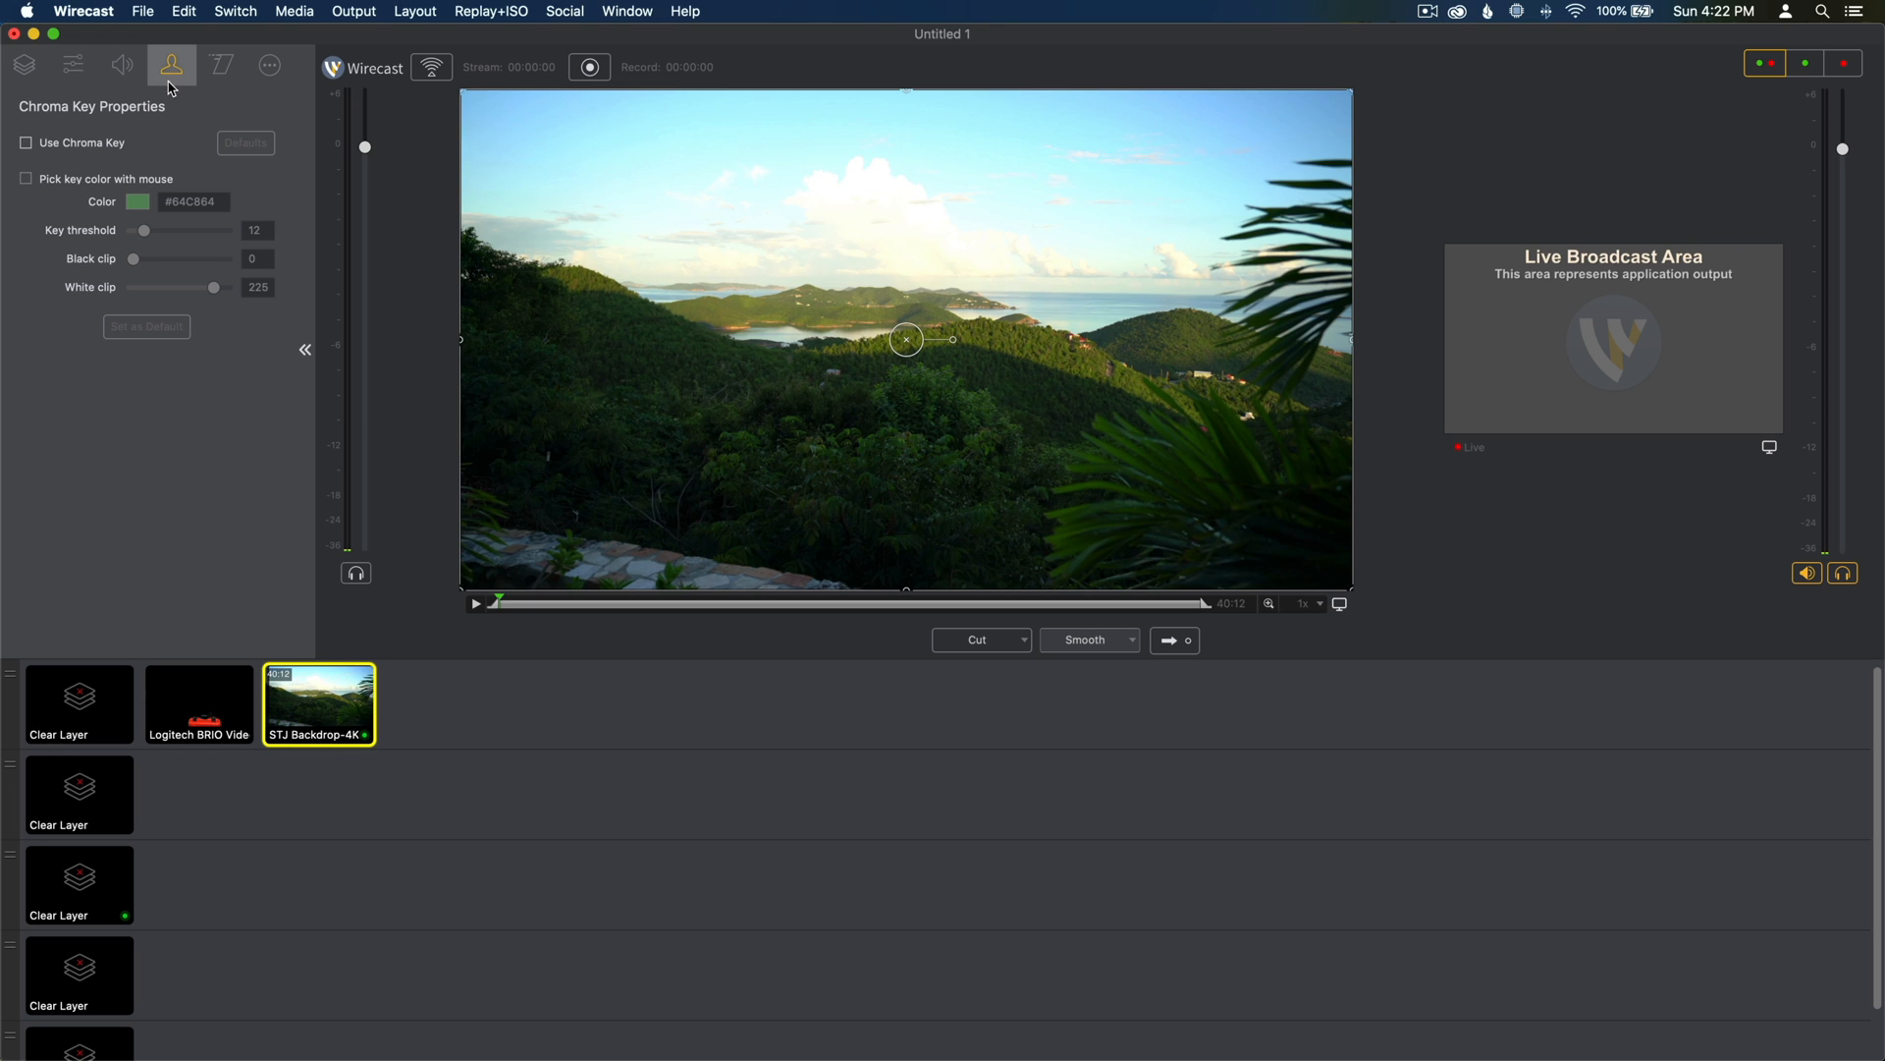
pyautogui.moveTo(460, 442)
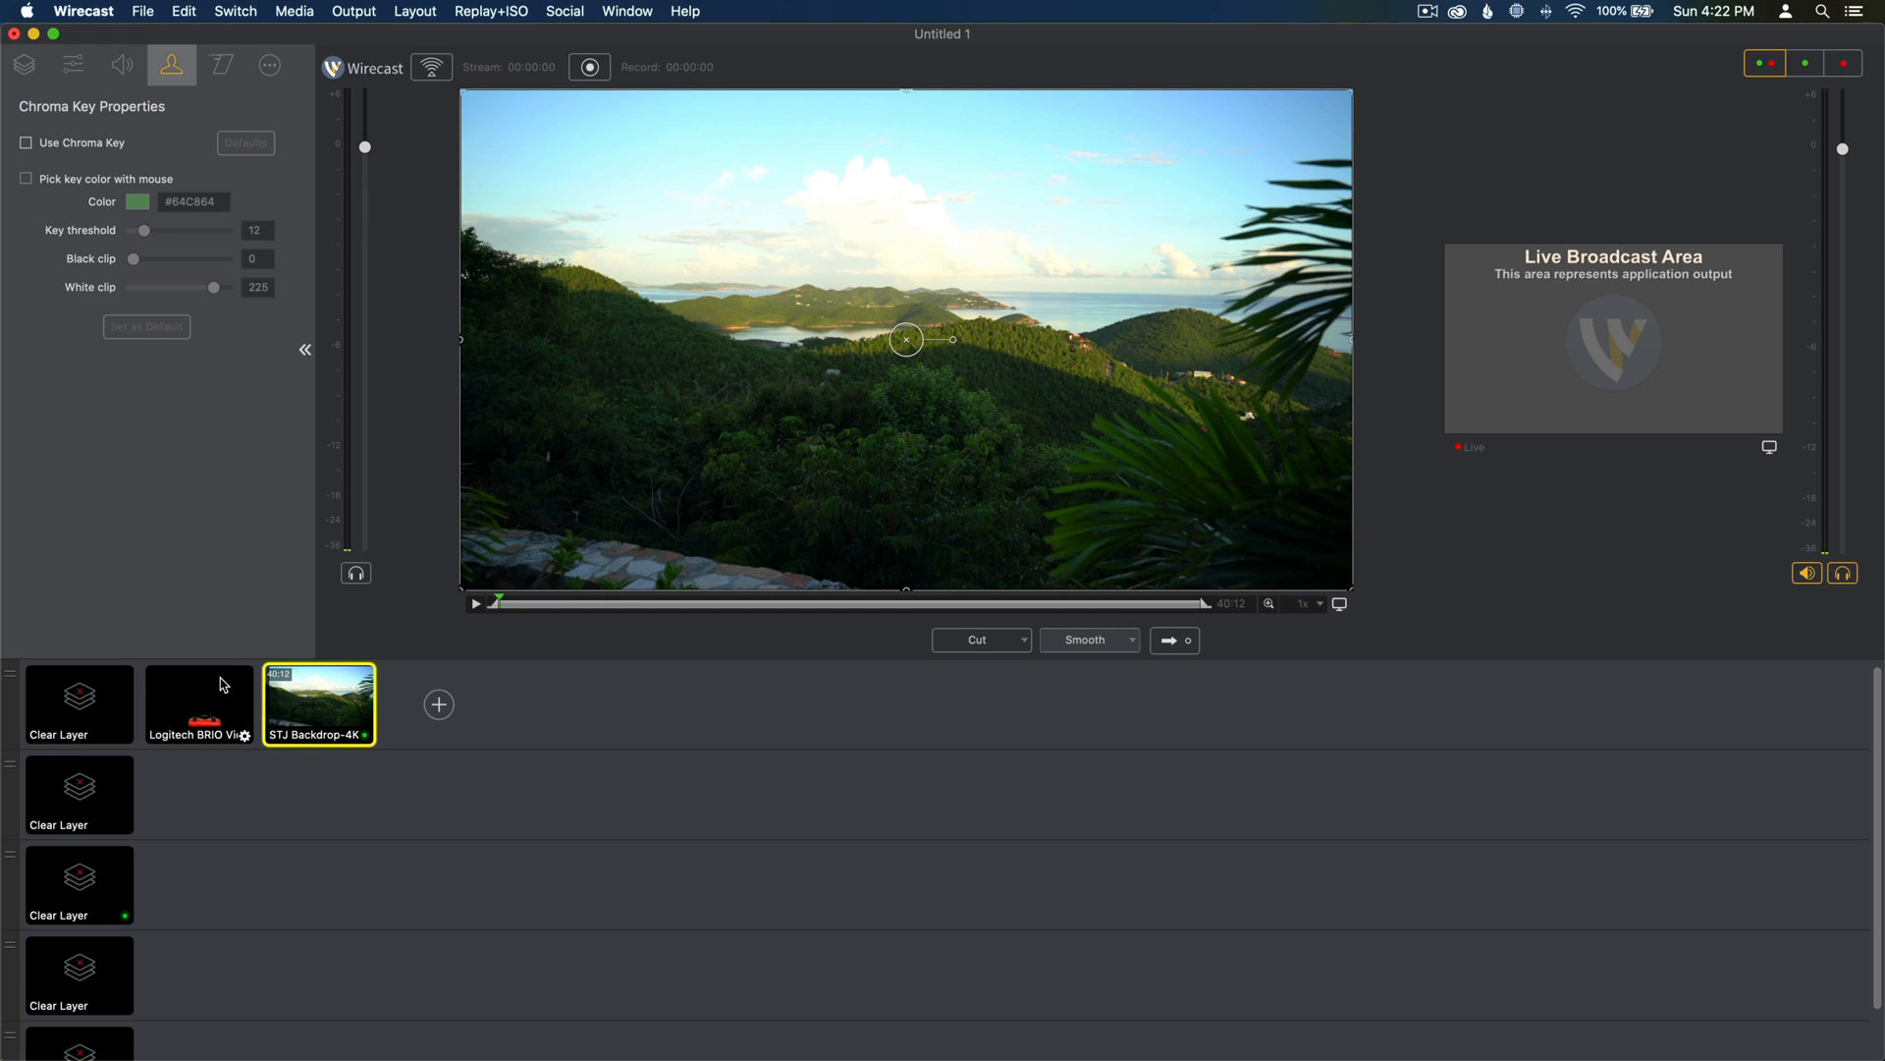
# Step: Select the Logitech BRIO Video shot to show its keyed red case in preview
pyautogui.click(199, 704)
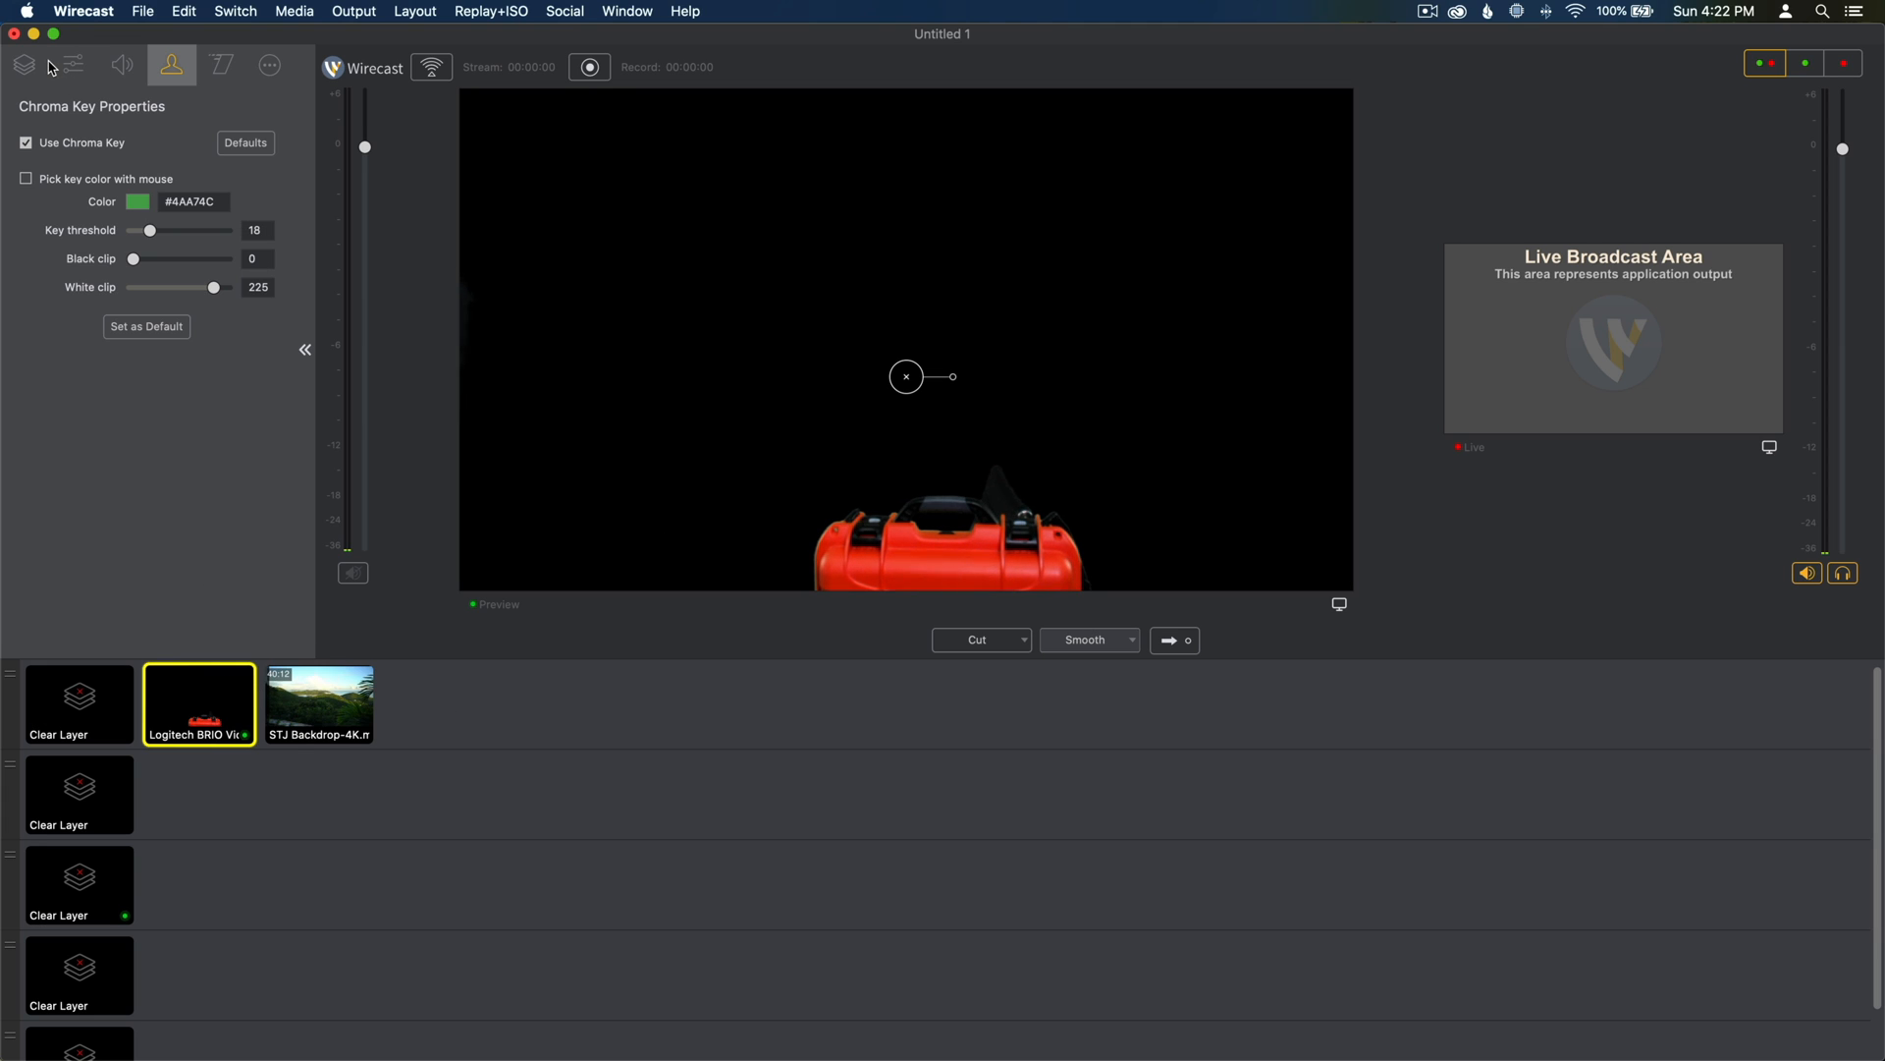
# Step: Show the Logitech BRIO shot's layers and start adding a new layer
pyautogui.click(23, 63)
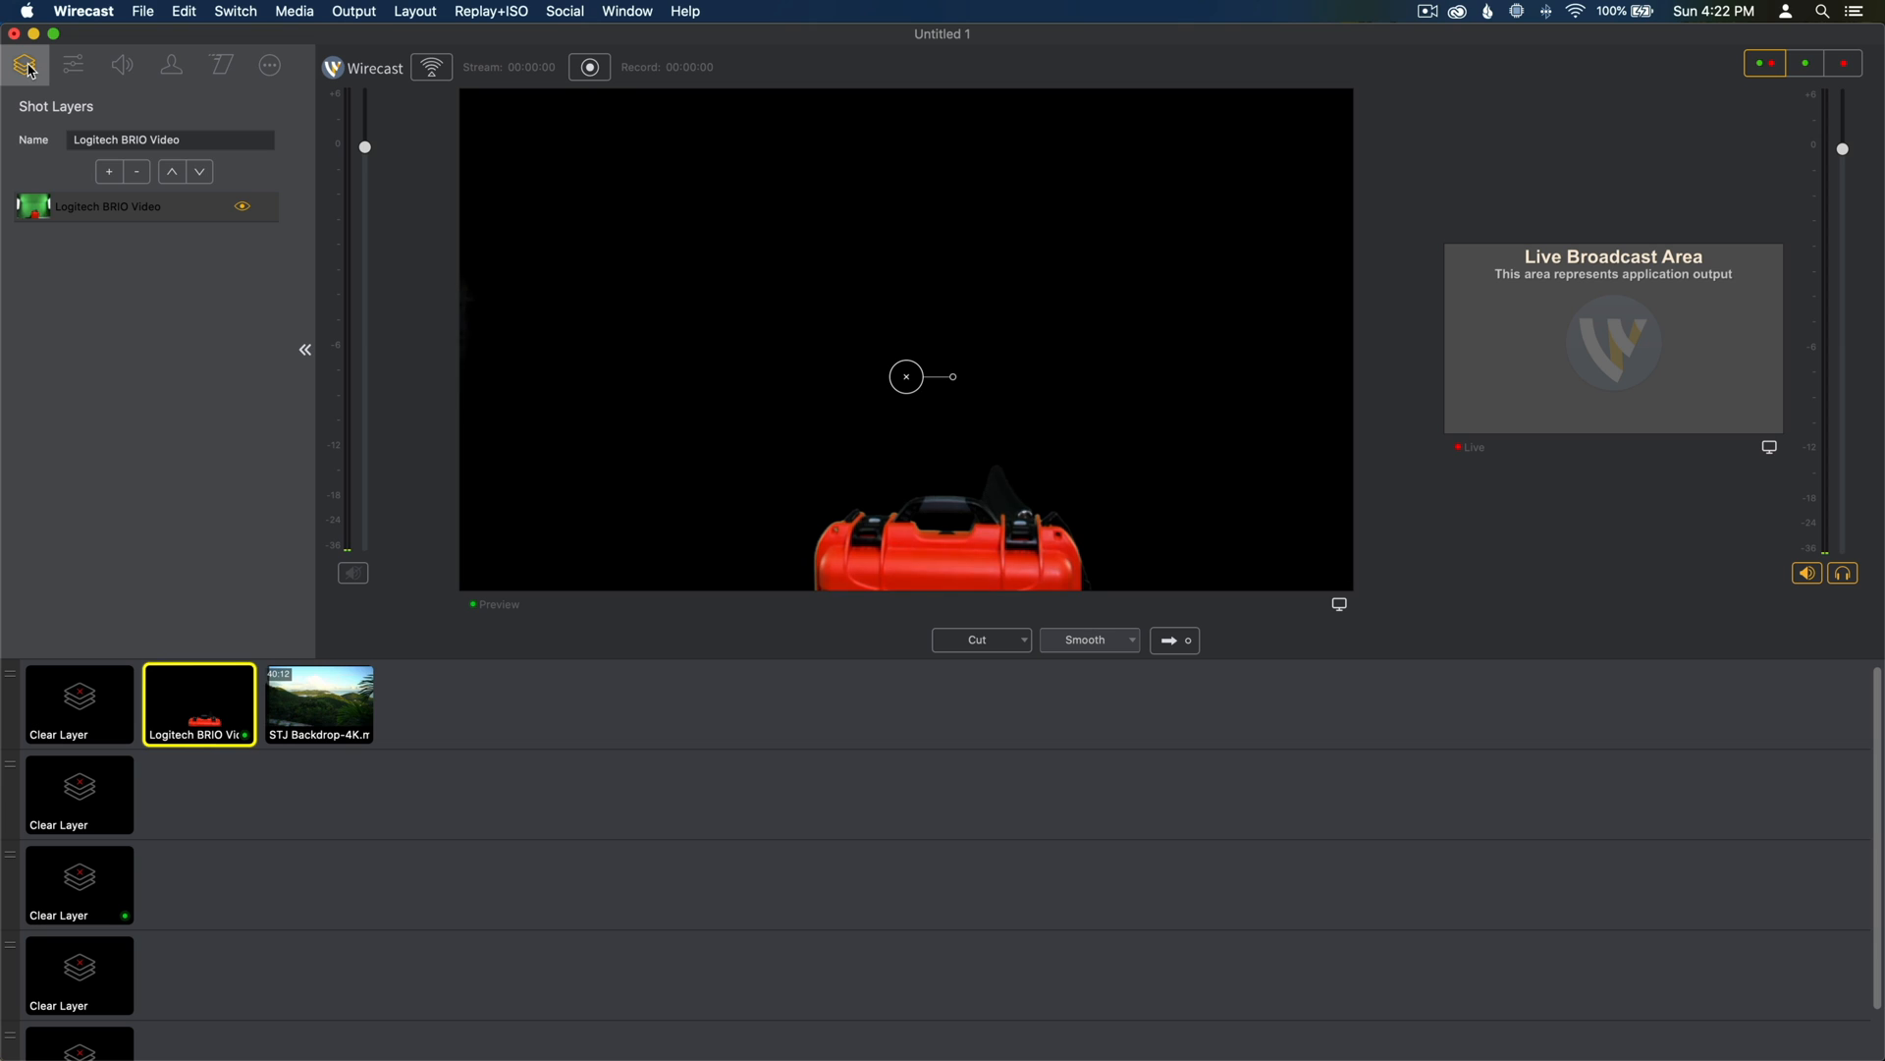
pyautogui.moveTo(158, 159)
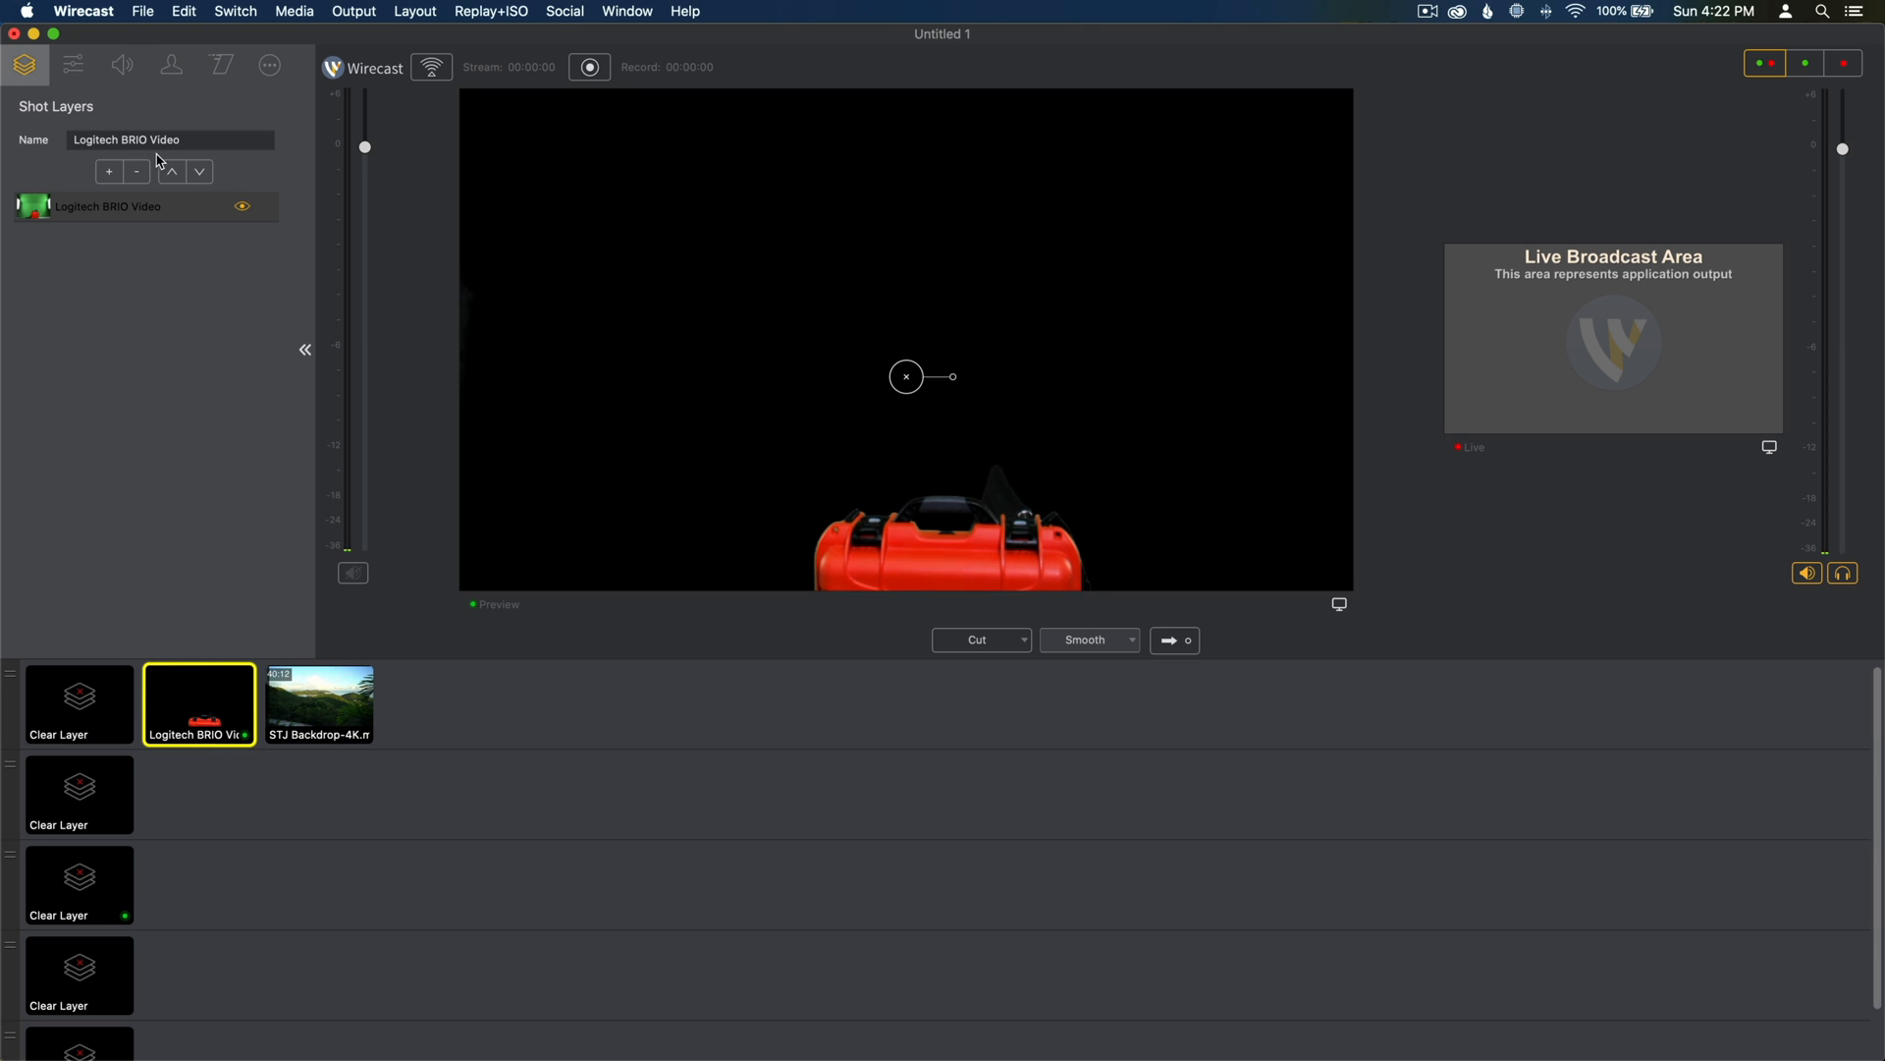
pyautogui.click(171, 63)
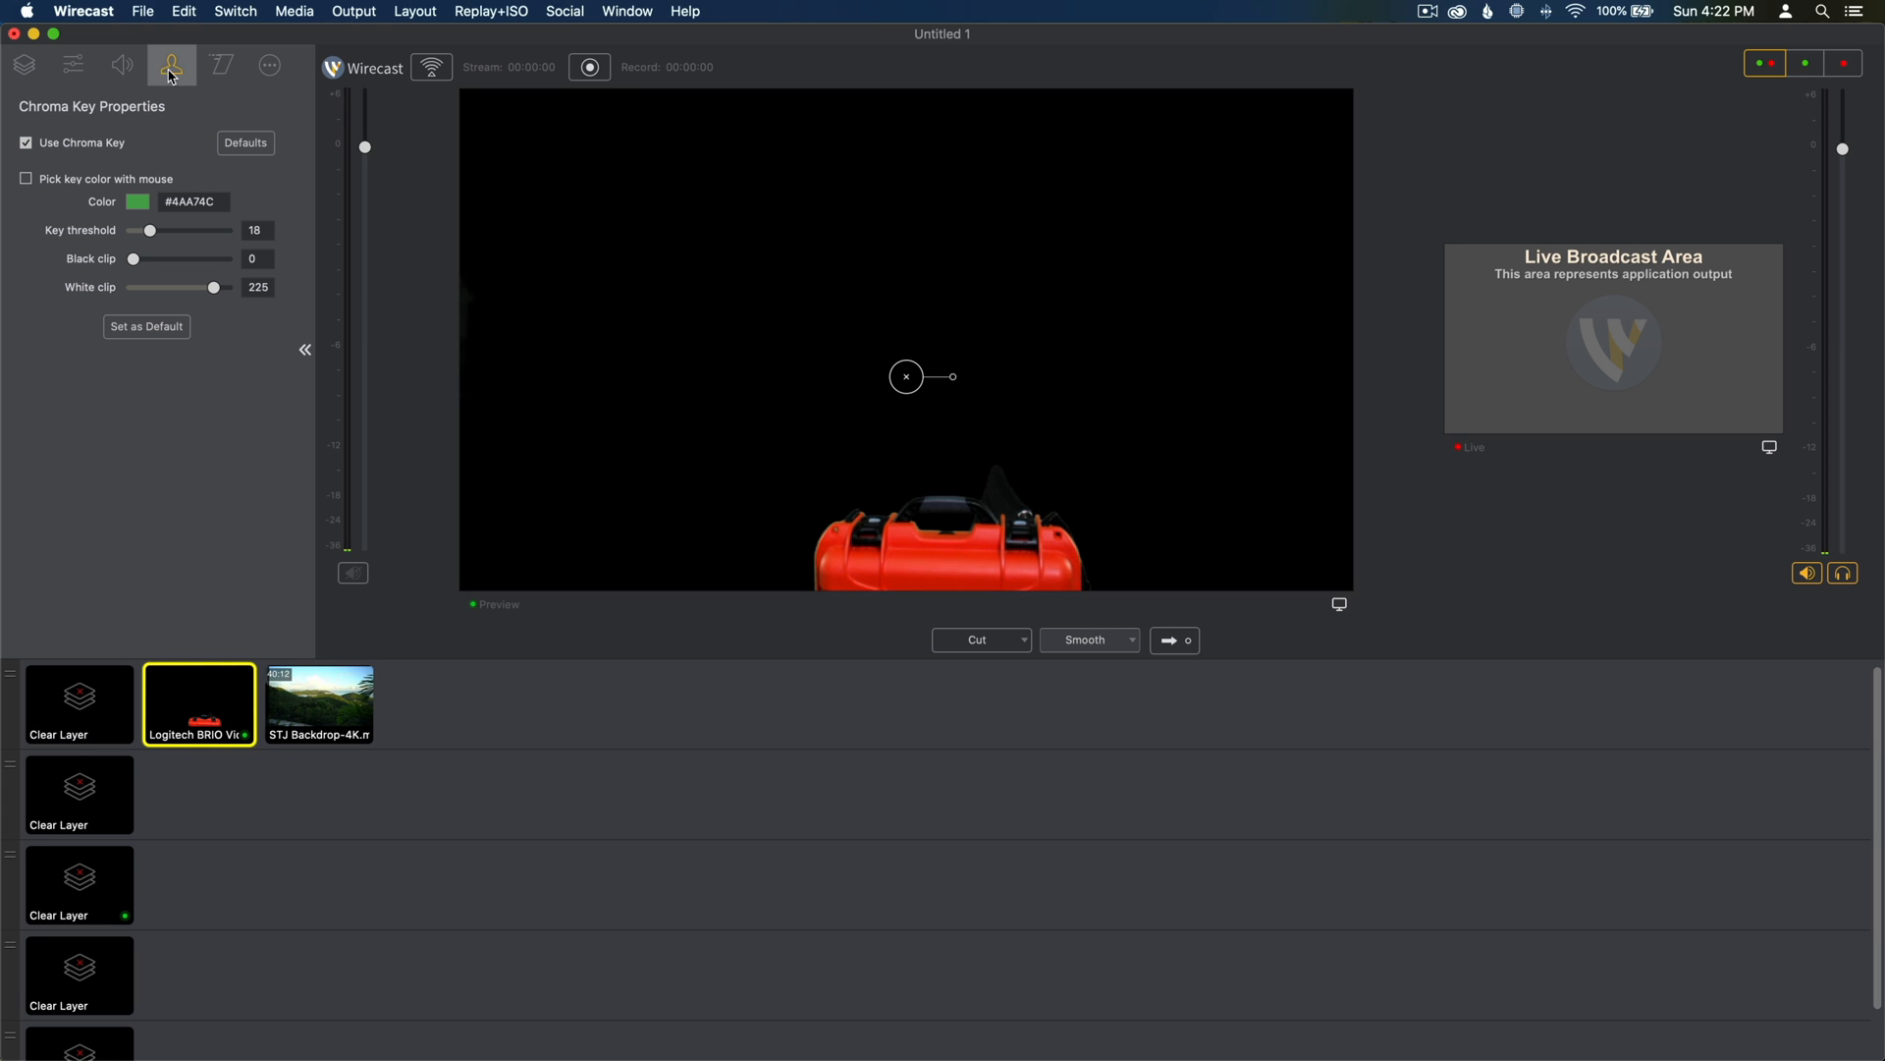
pyautogui.moveTo(23, 71)
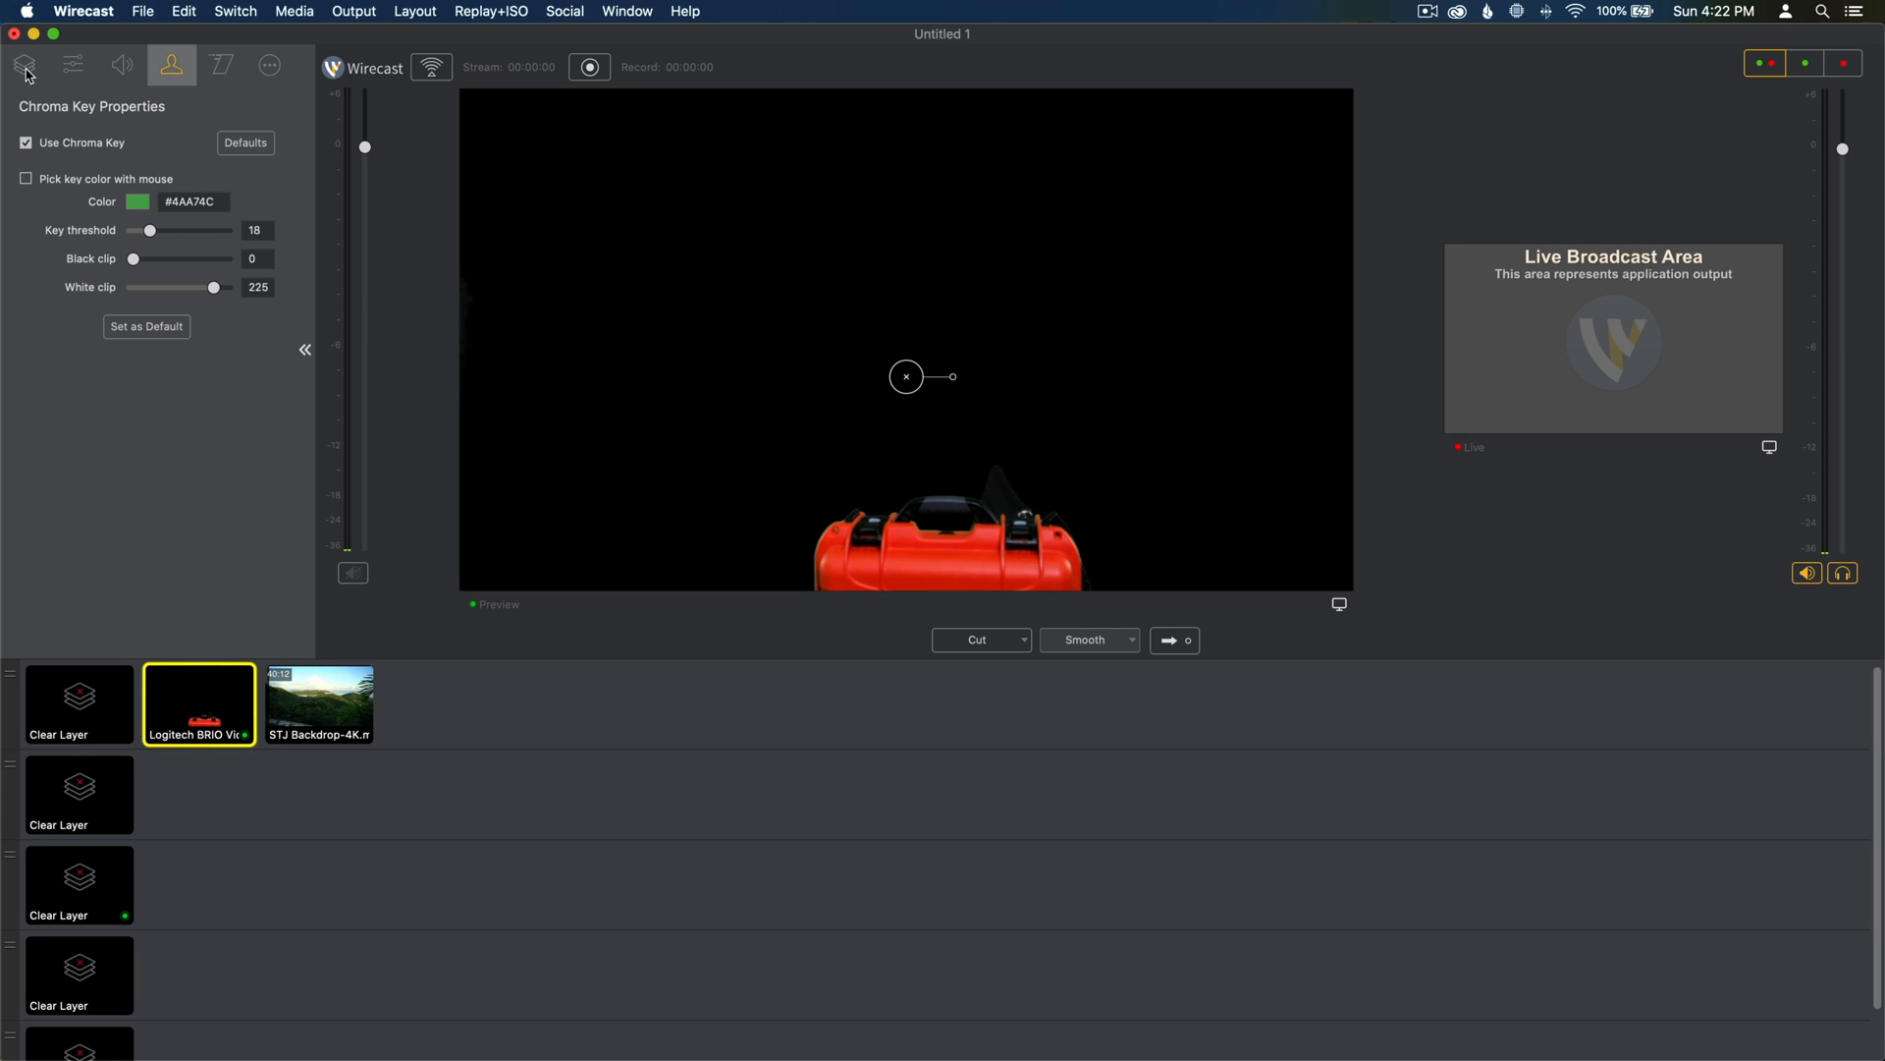
pyautogui.click(24, 63)
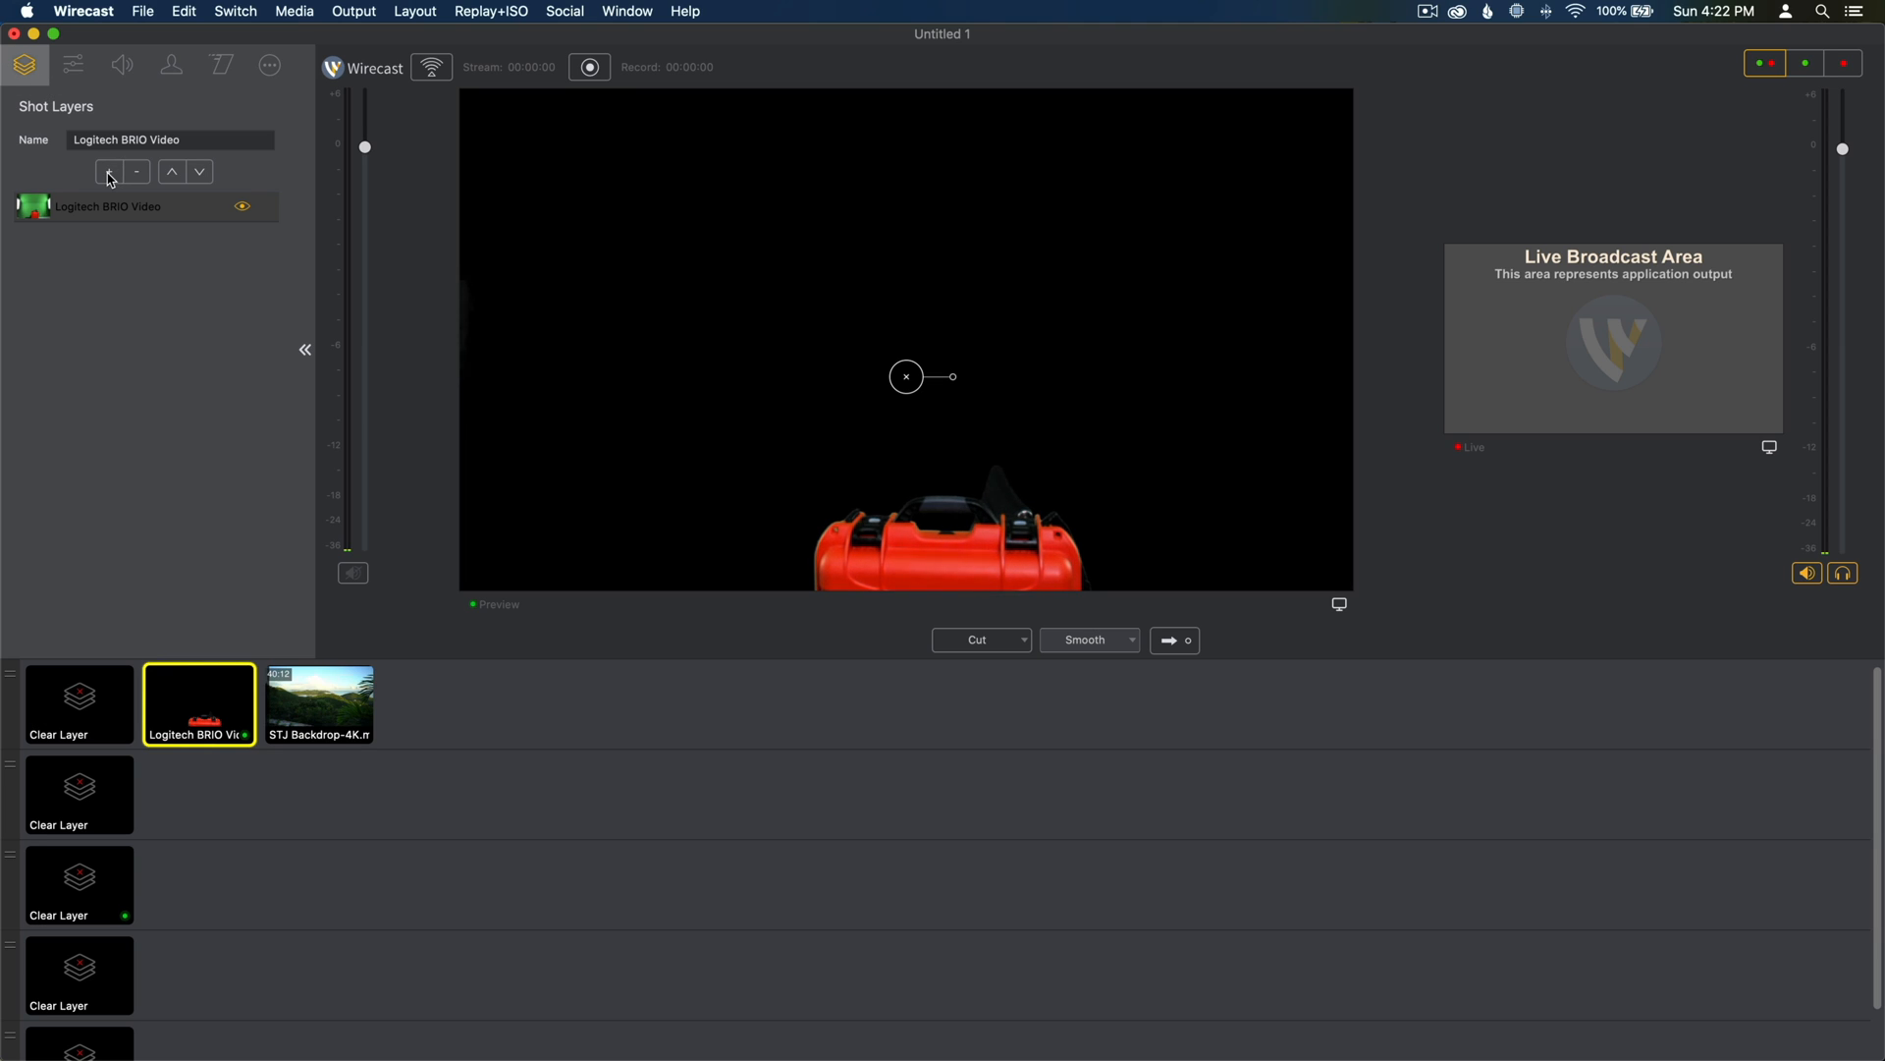
pyautogui.click(108, 171)
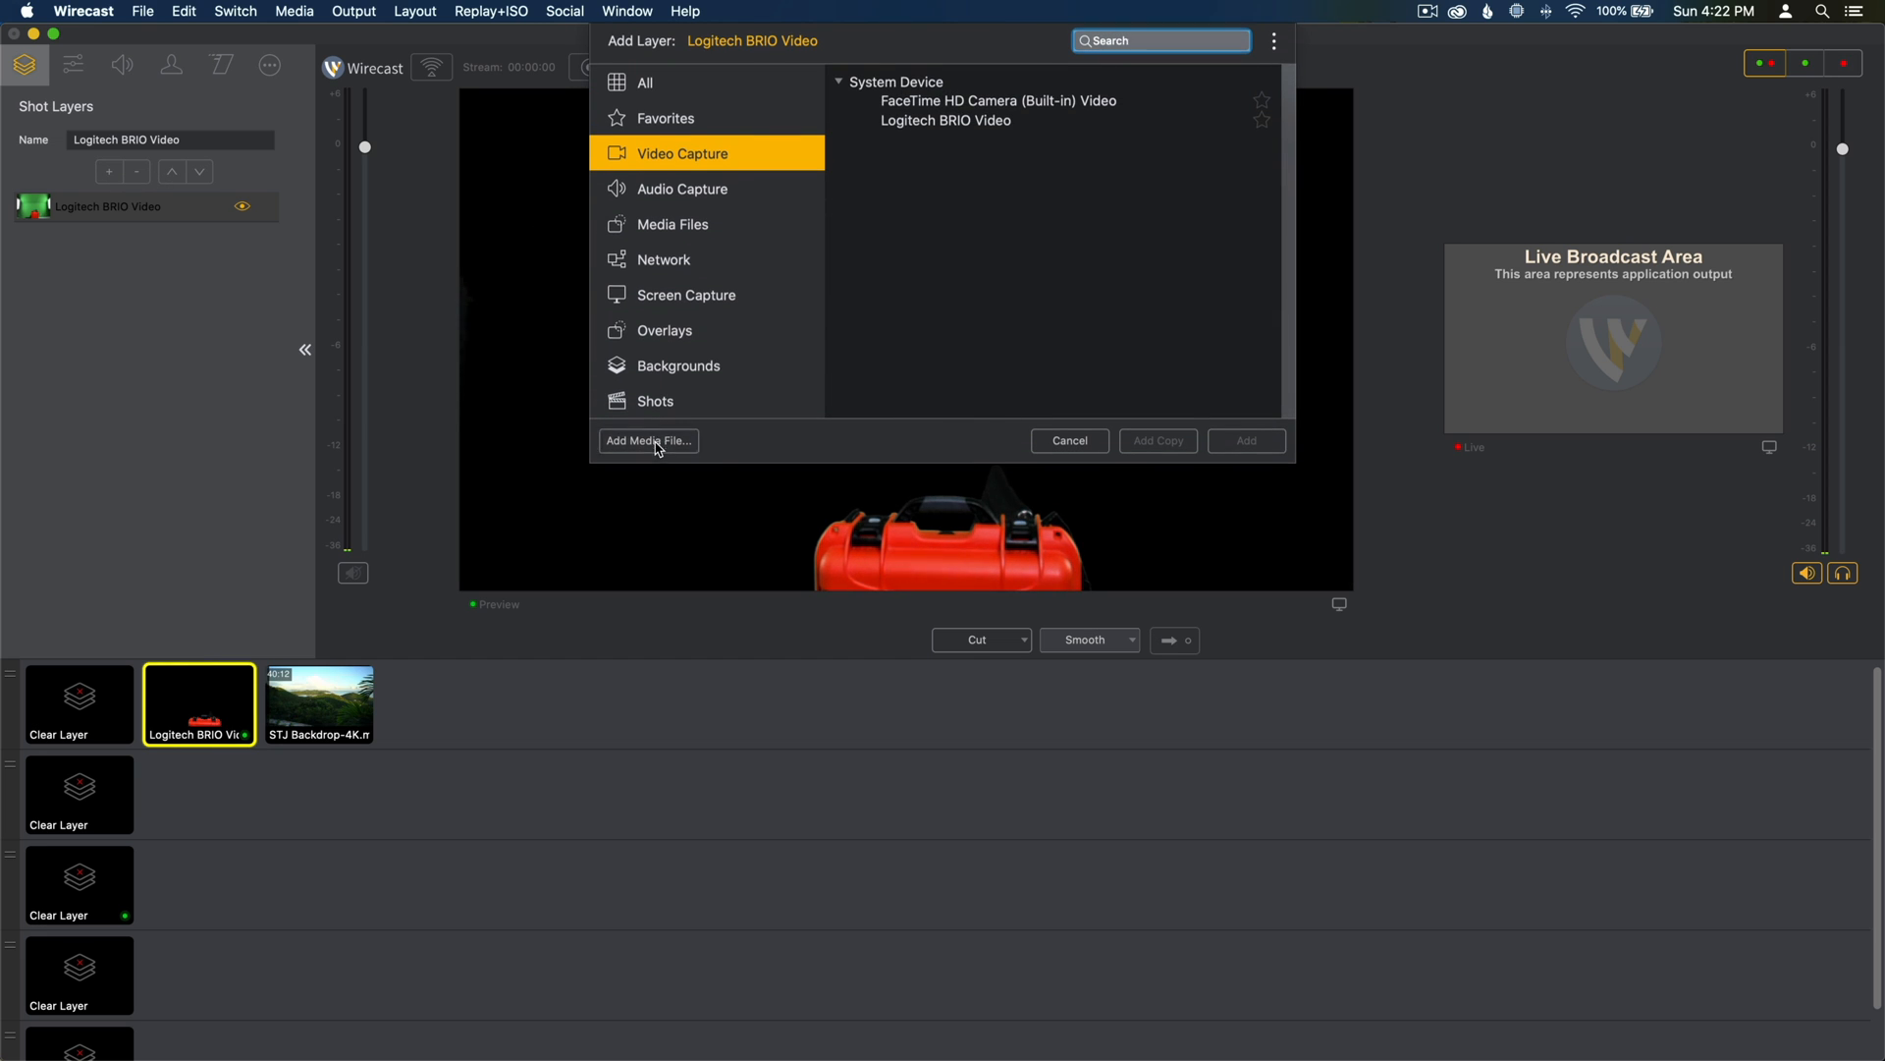
# Step: Load STJ Backdrop-4K.mov as a second layer, covering the preview with the hillside
pyautogui.click(648, 440)
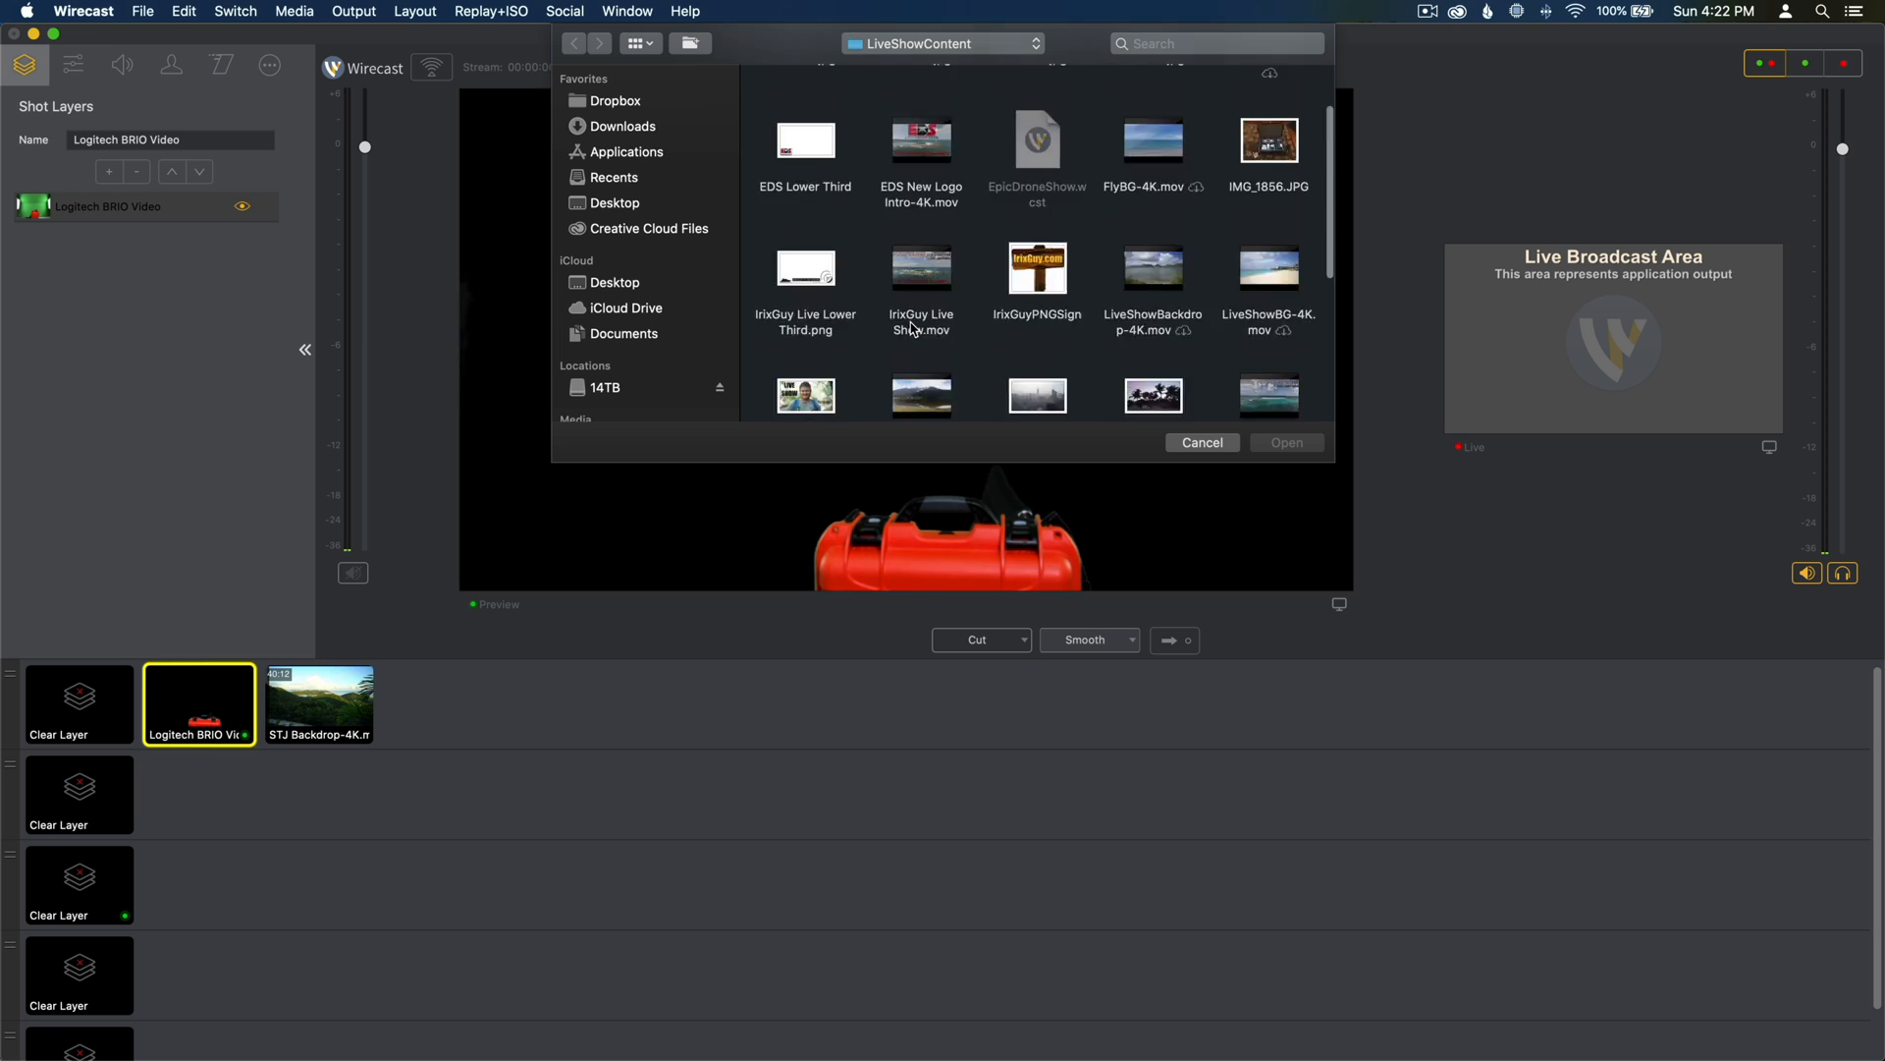
pyautogui.scroll(-3)
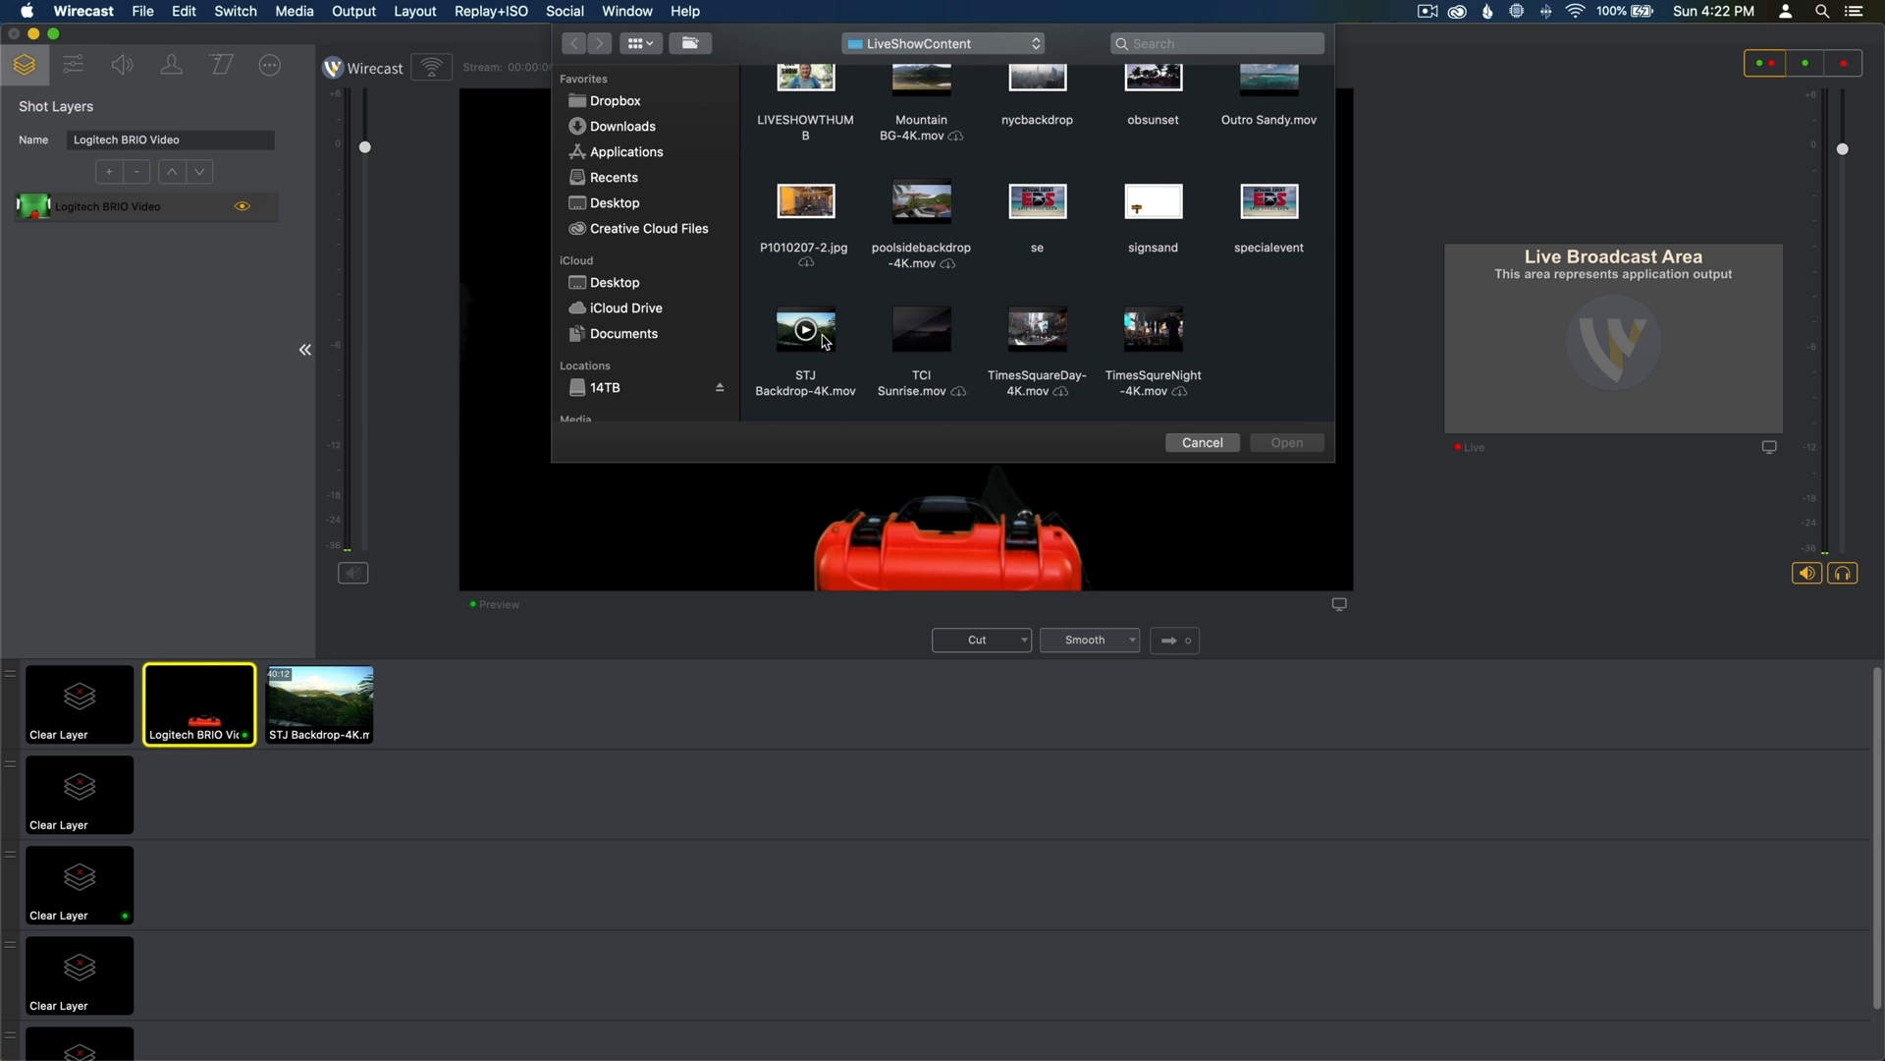
pyautogui.click(805, 328)
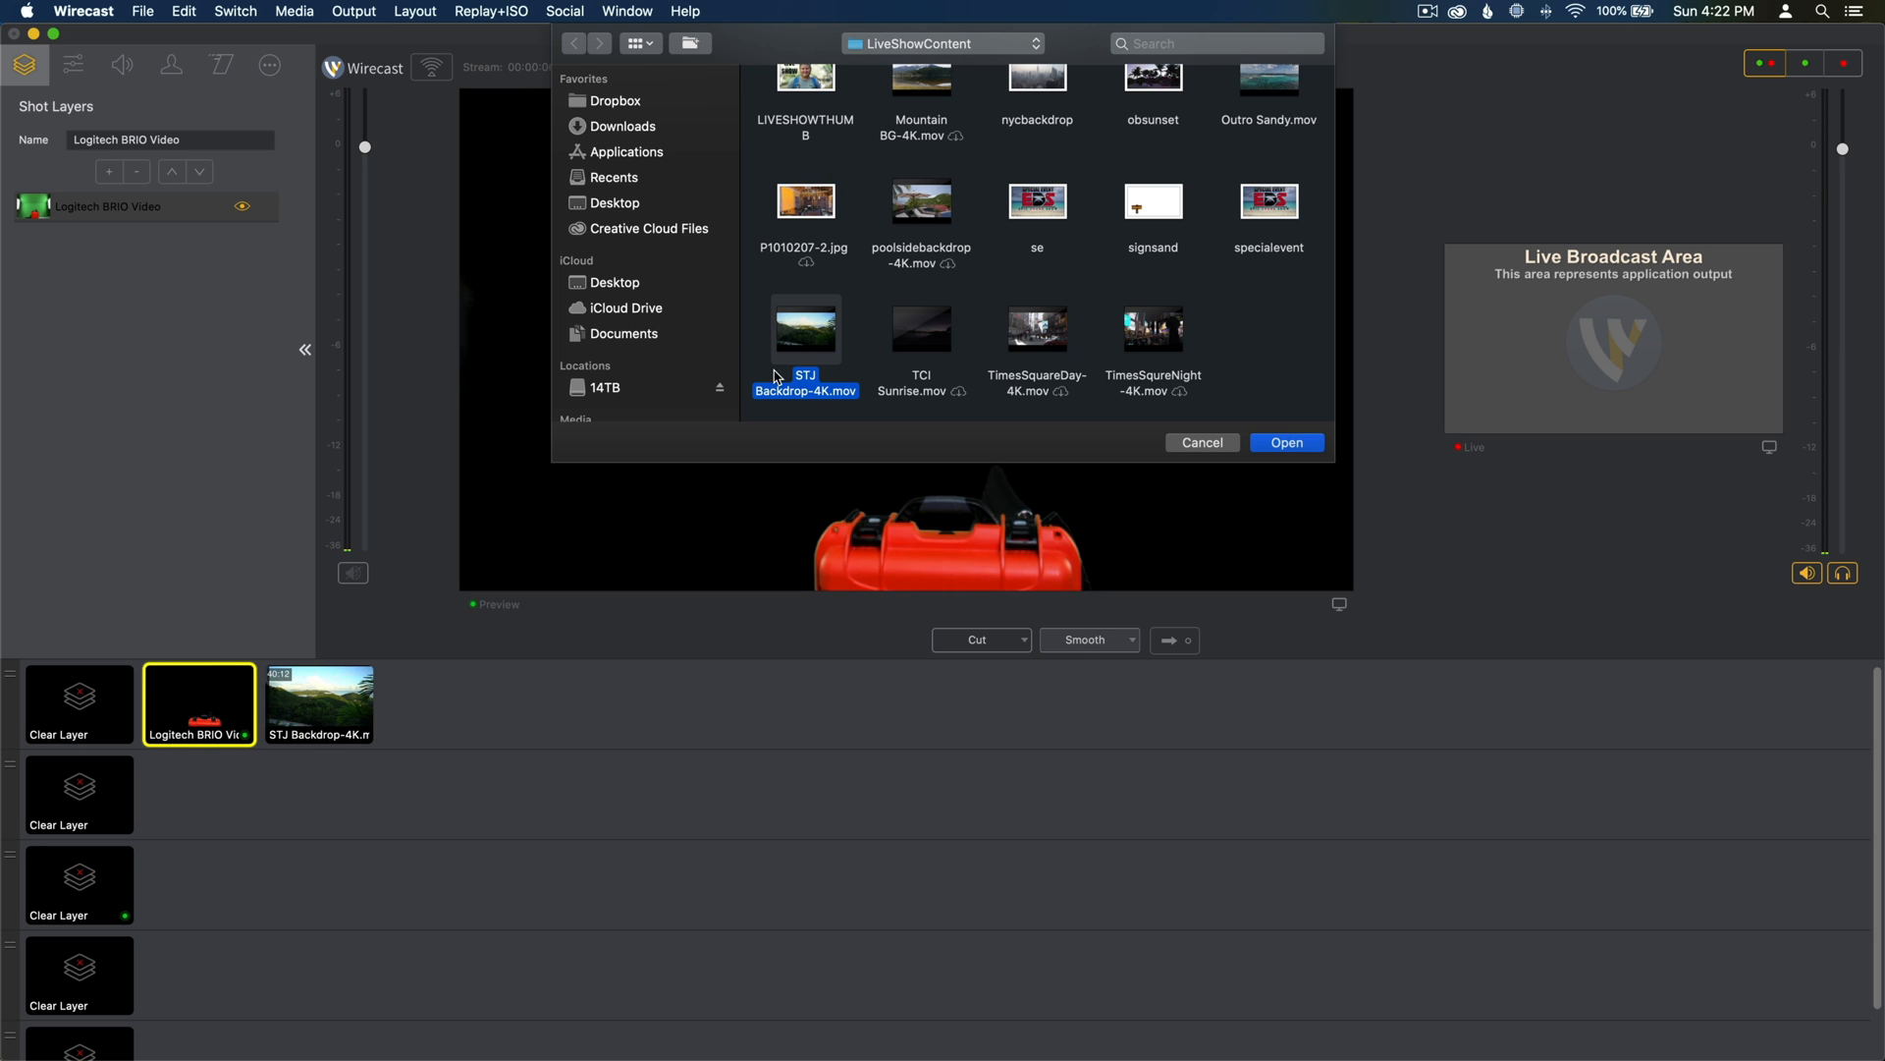
pyautogui.click(1284, 442)
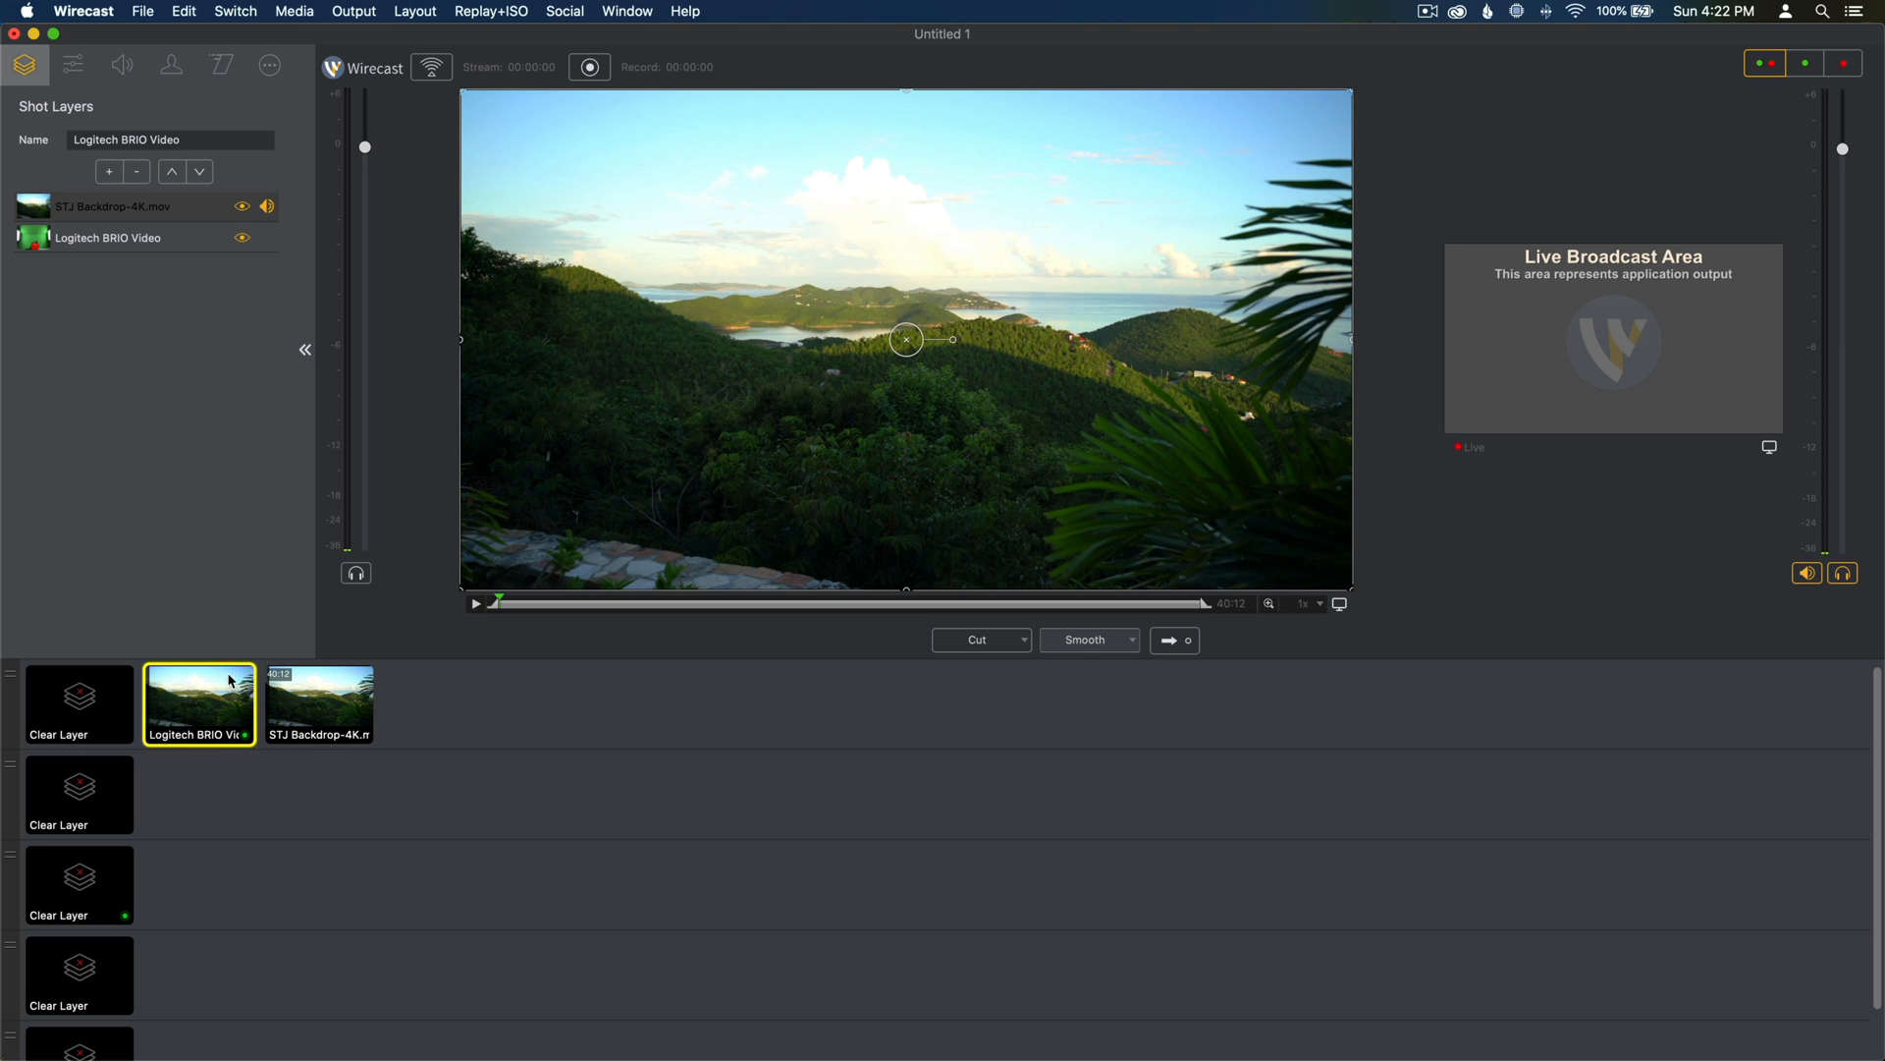
# Step: Delete the standalone STJ Backdrop-4K shot via Edit > Delete Shot
pyautogui.click(318, 705)
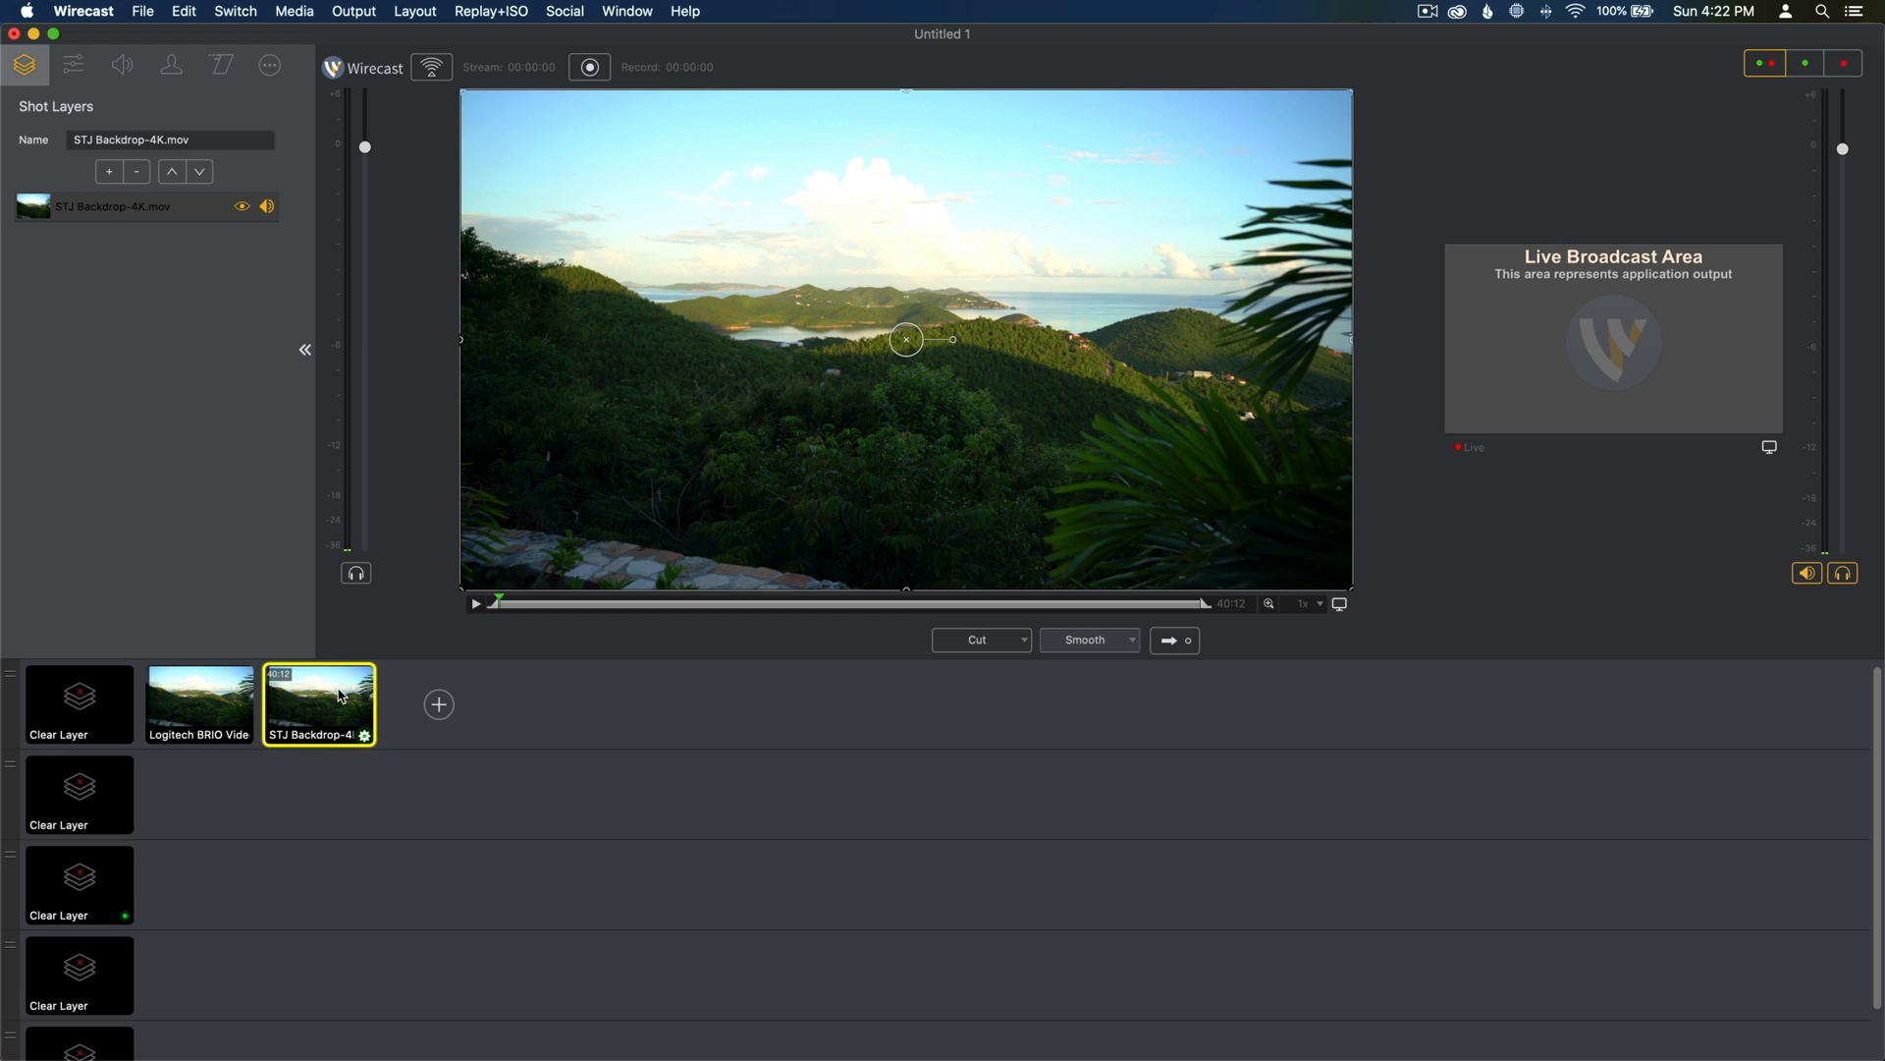
pyautogui.click(182, 12)
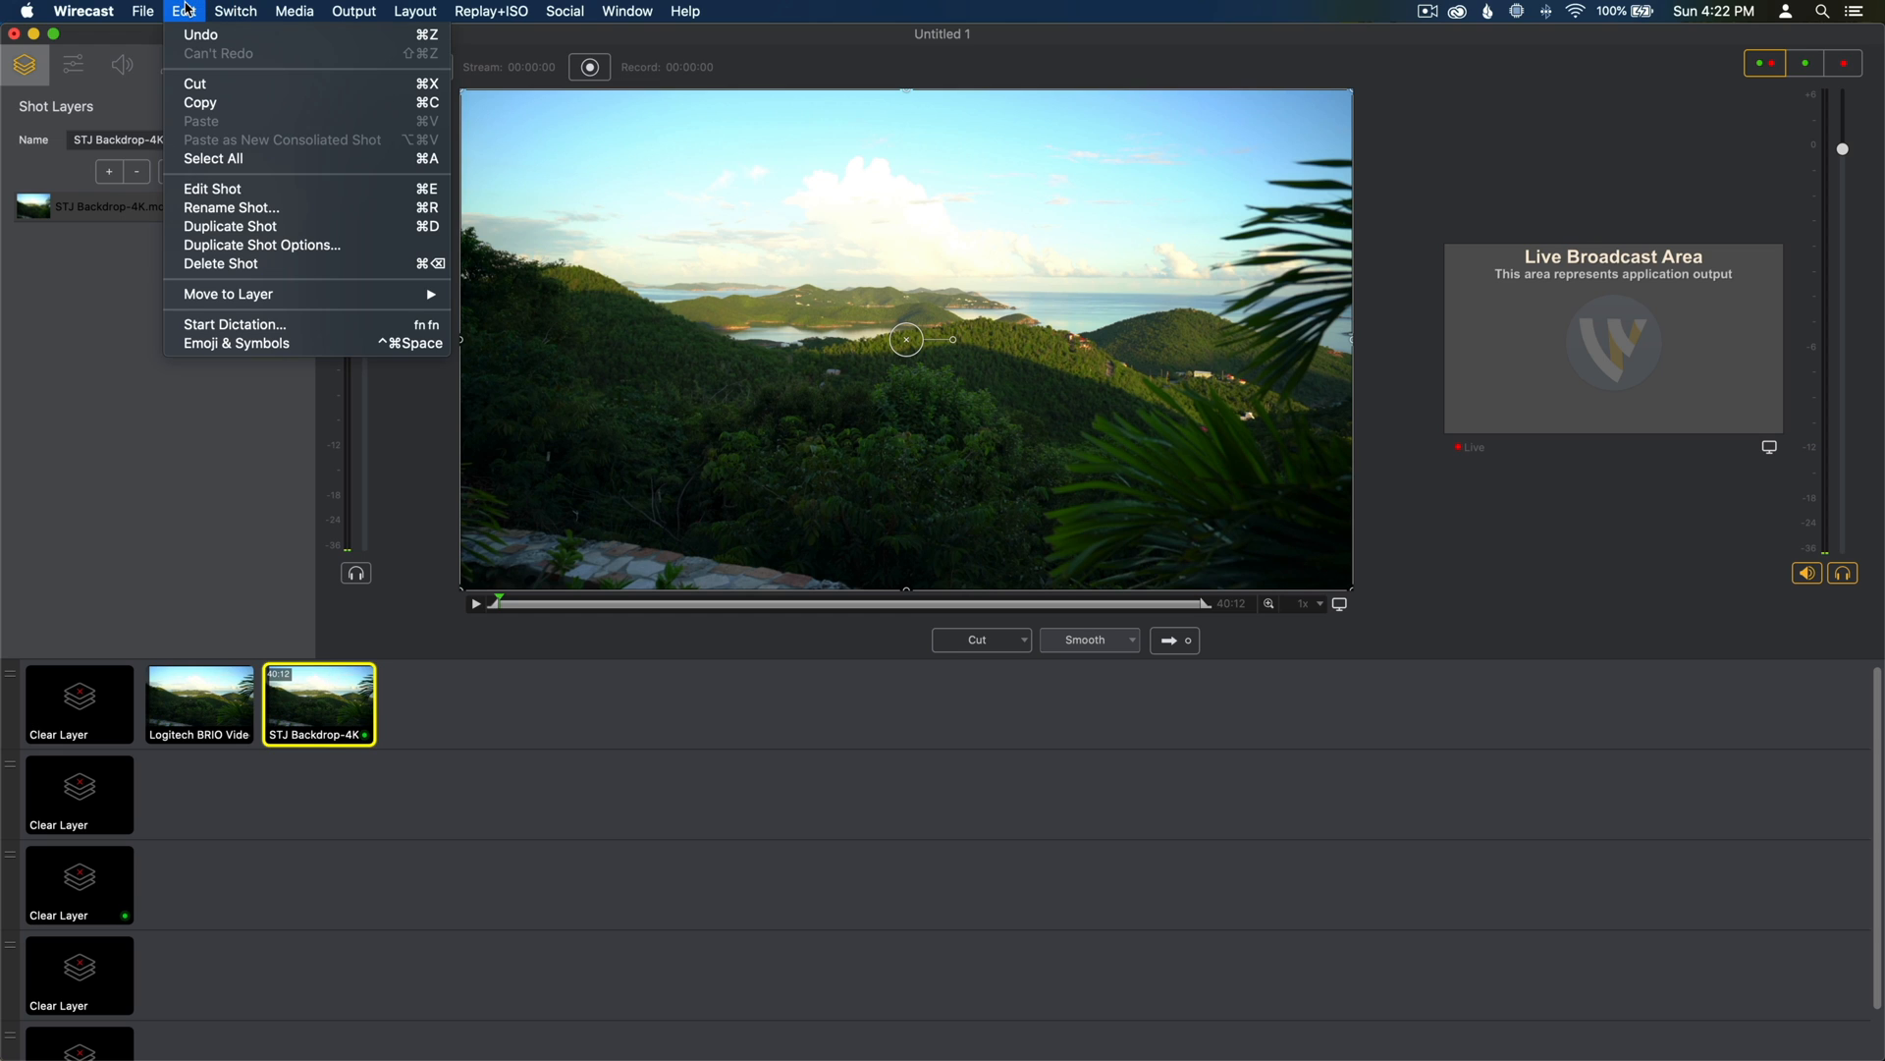
pyautogui.click(198, 703)
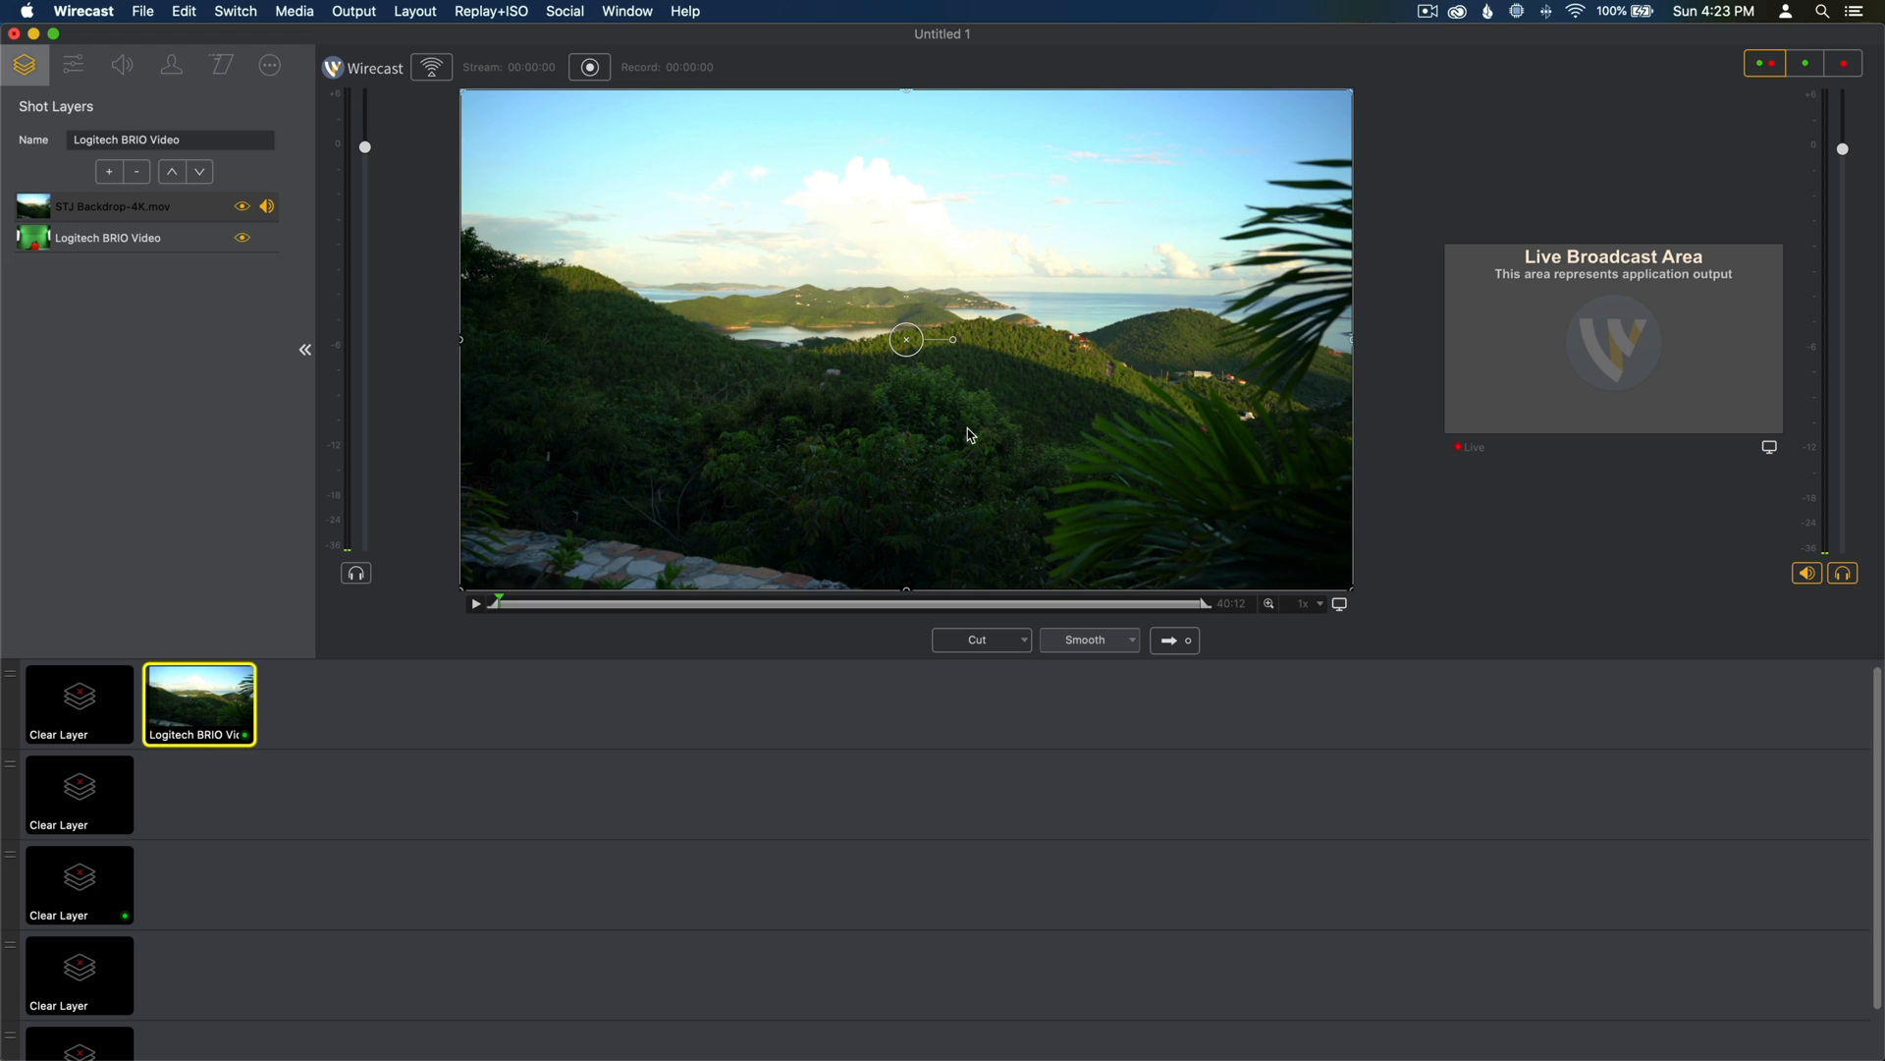
pyautogui.moveTo(931, 426)
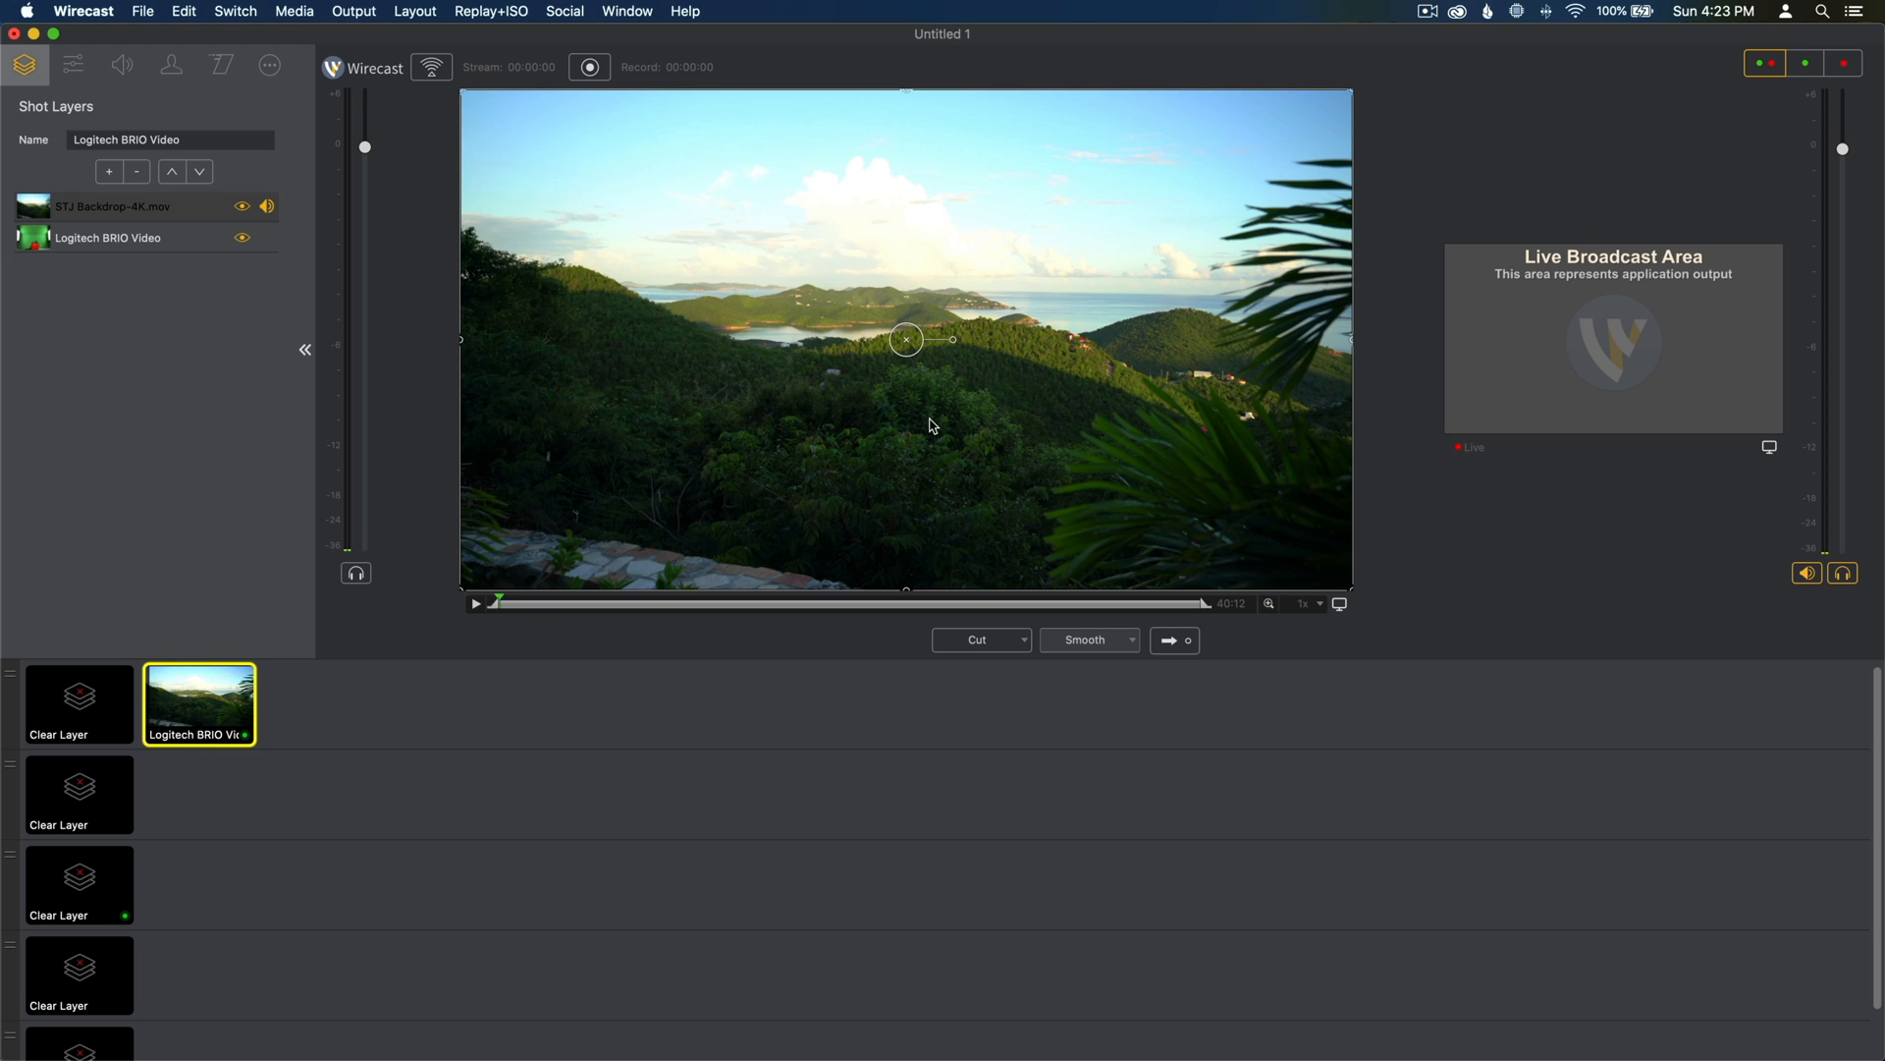
# Step: Move the STJ Backdrop-4K.mov layer below Logitech BRIO Video so the red case shows over the hillside
pyautogui.click(108, 238)
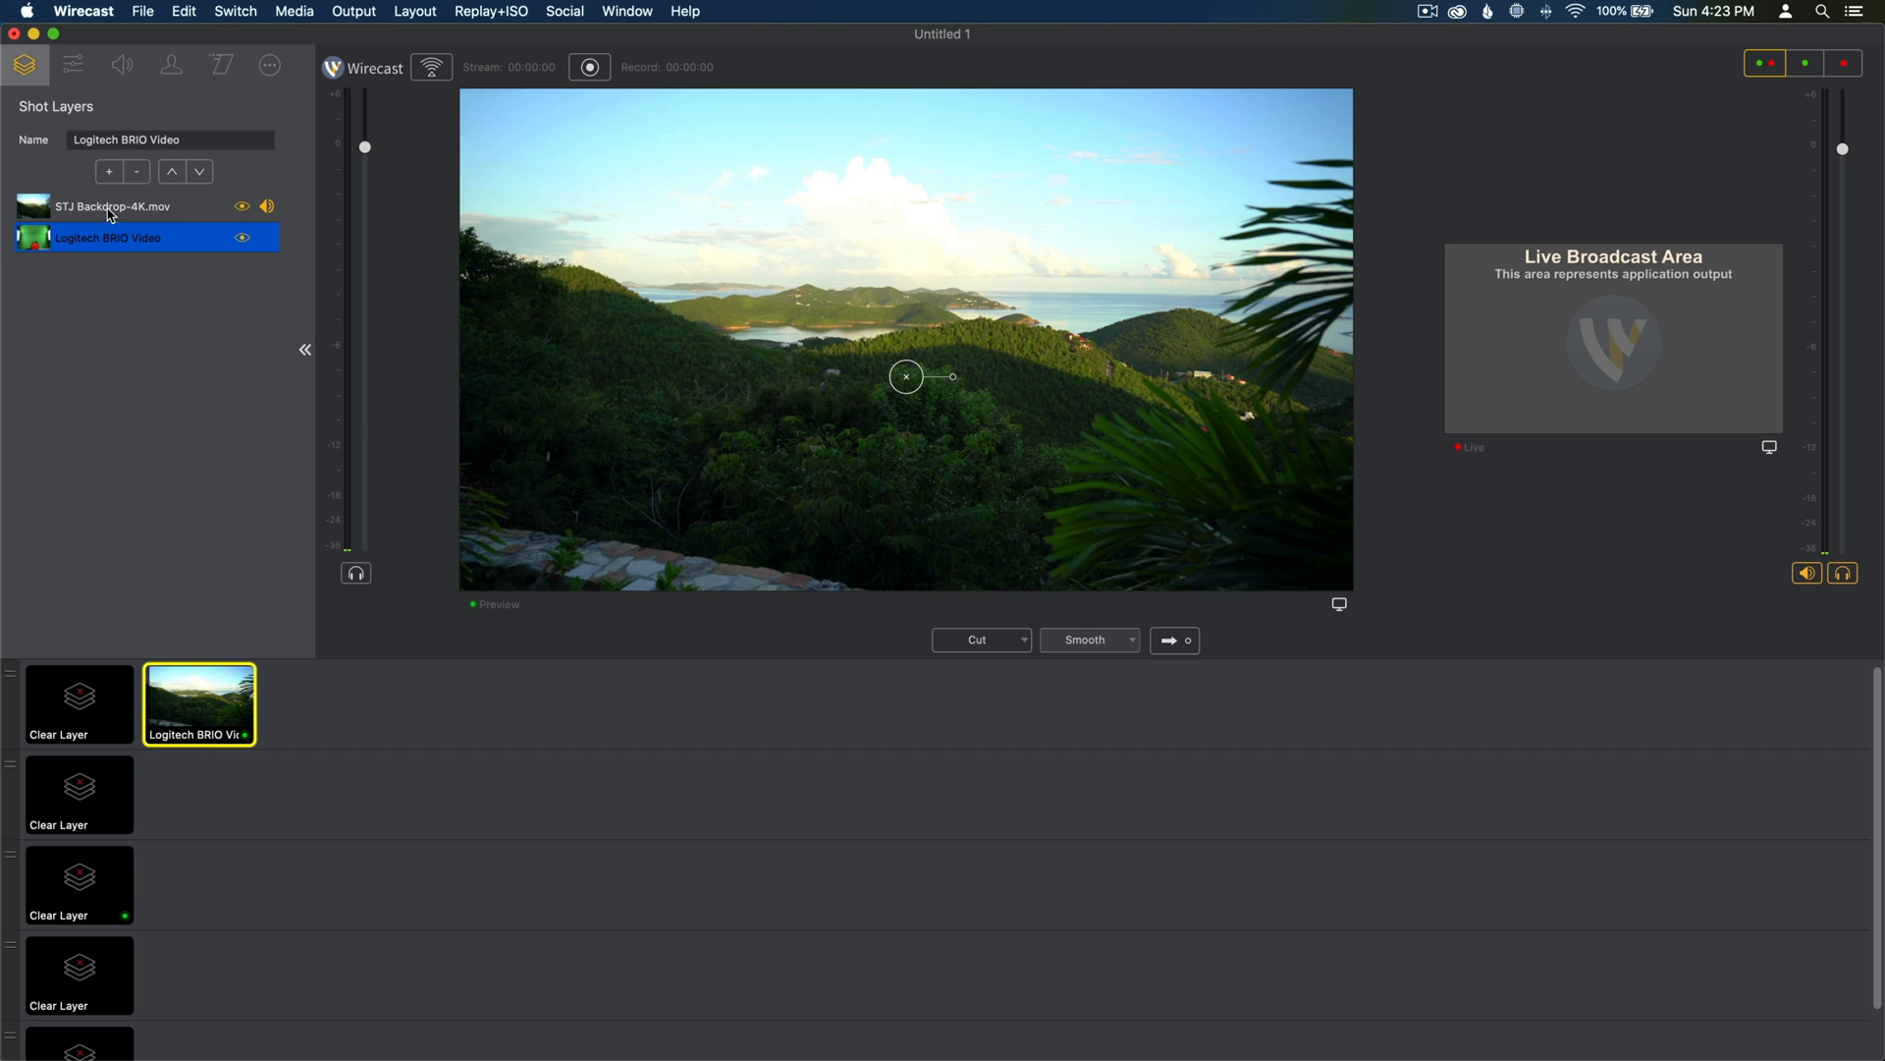
pyautogui.click(114, 206)
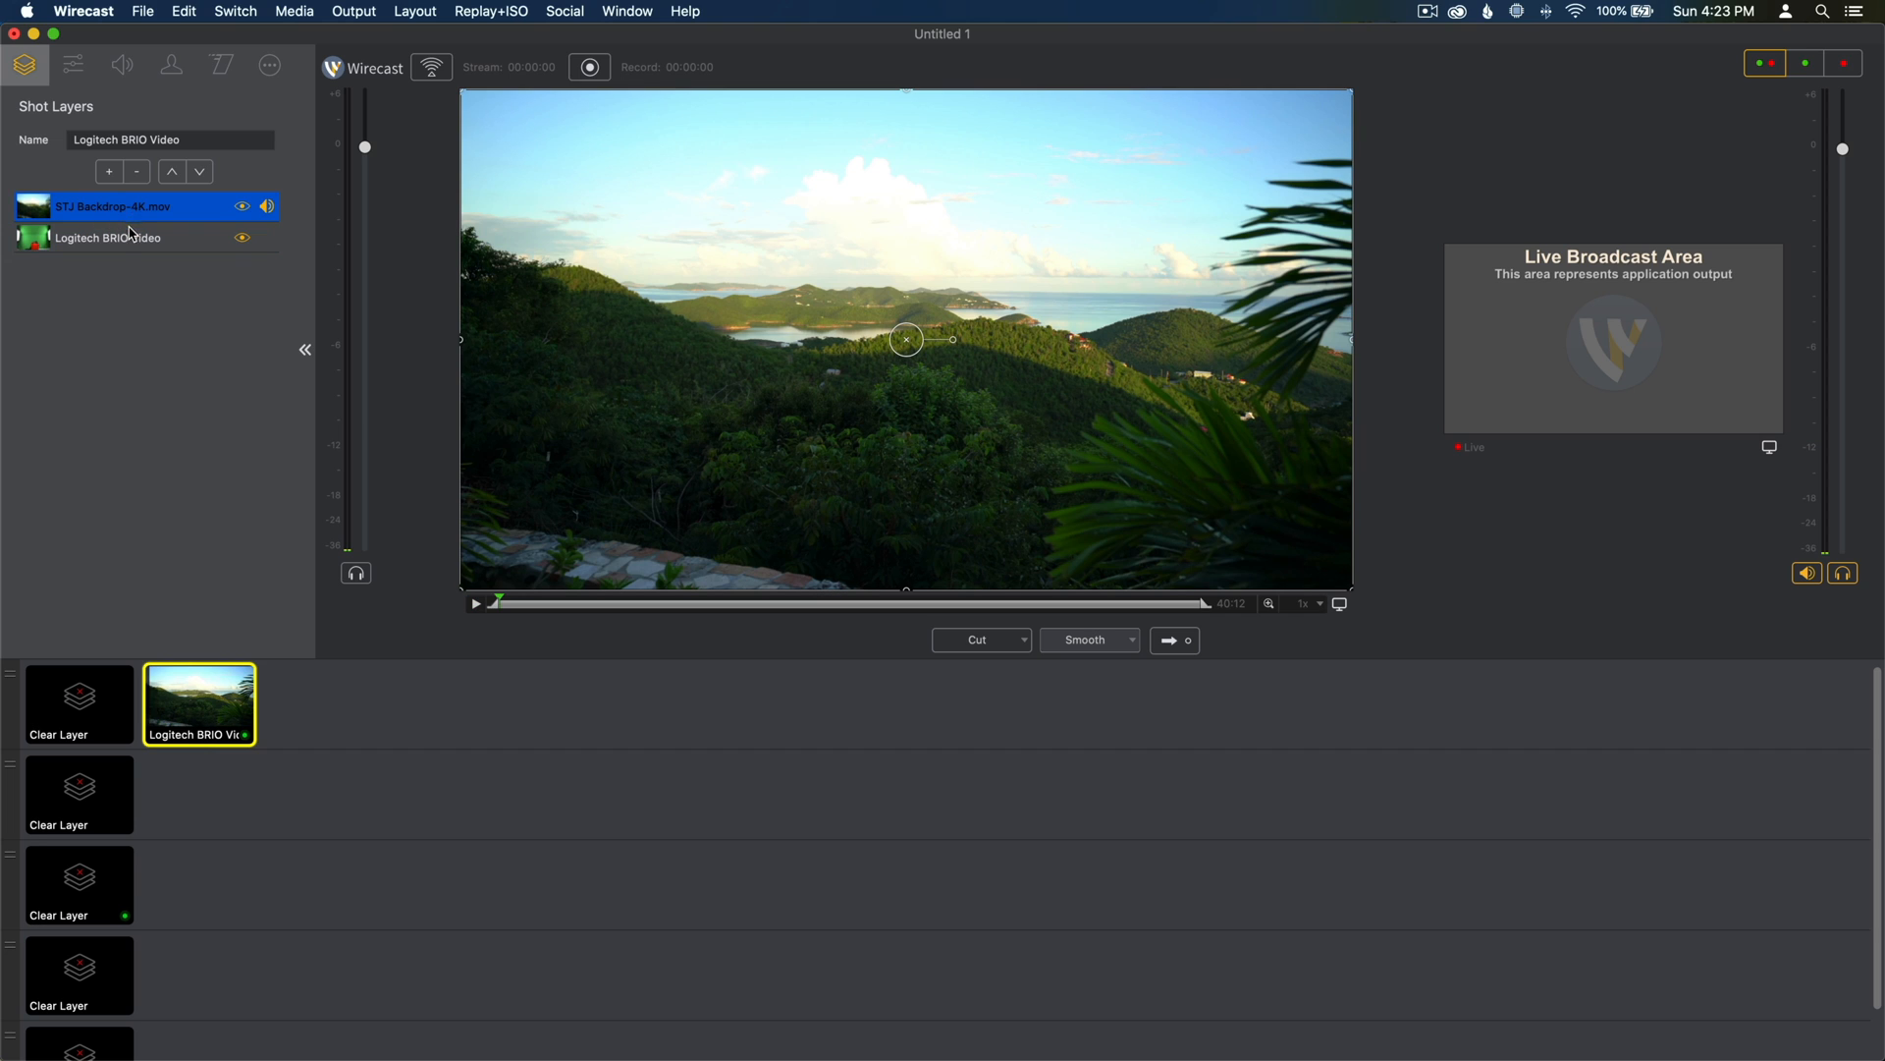
pyautogui.click(108, 238)
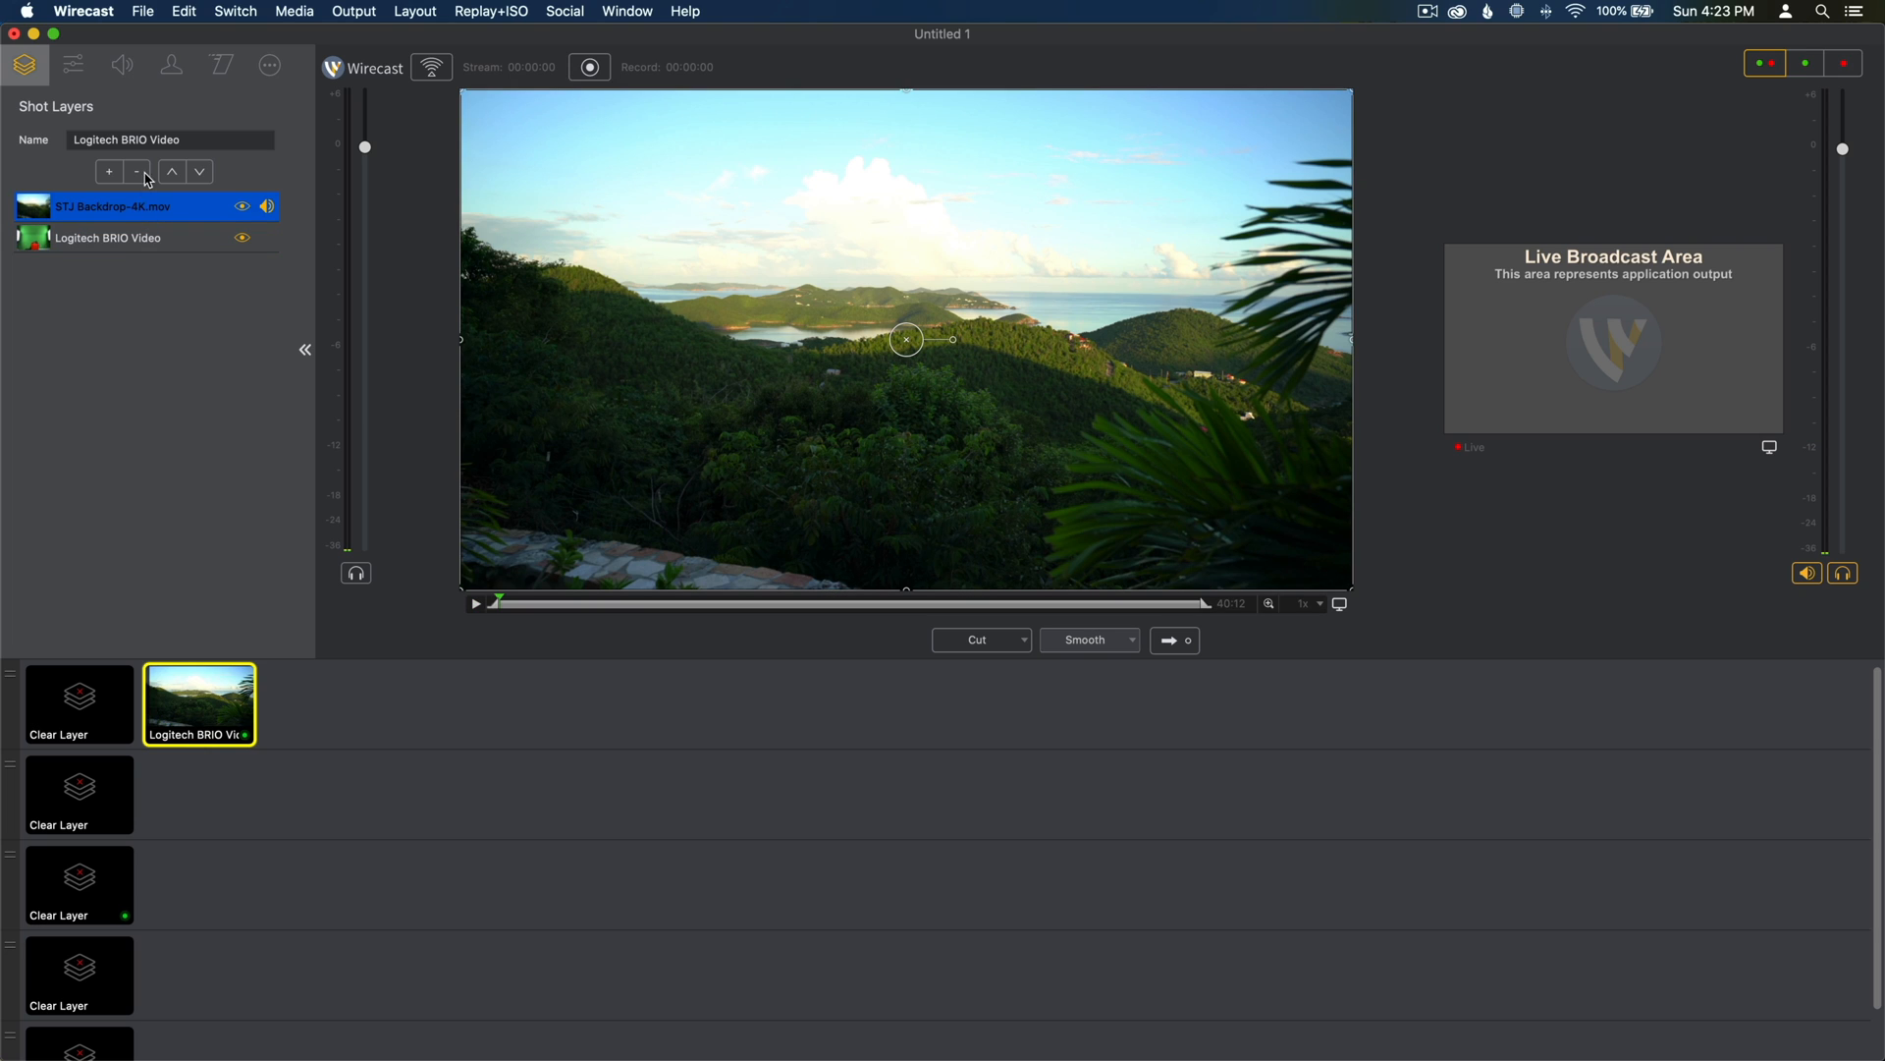
pyautogui.moveTo(199, 181)
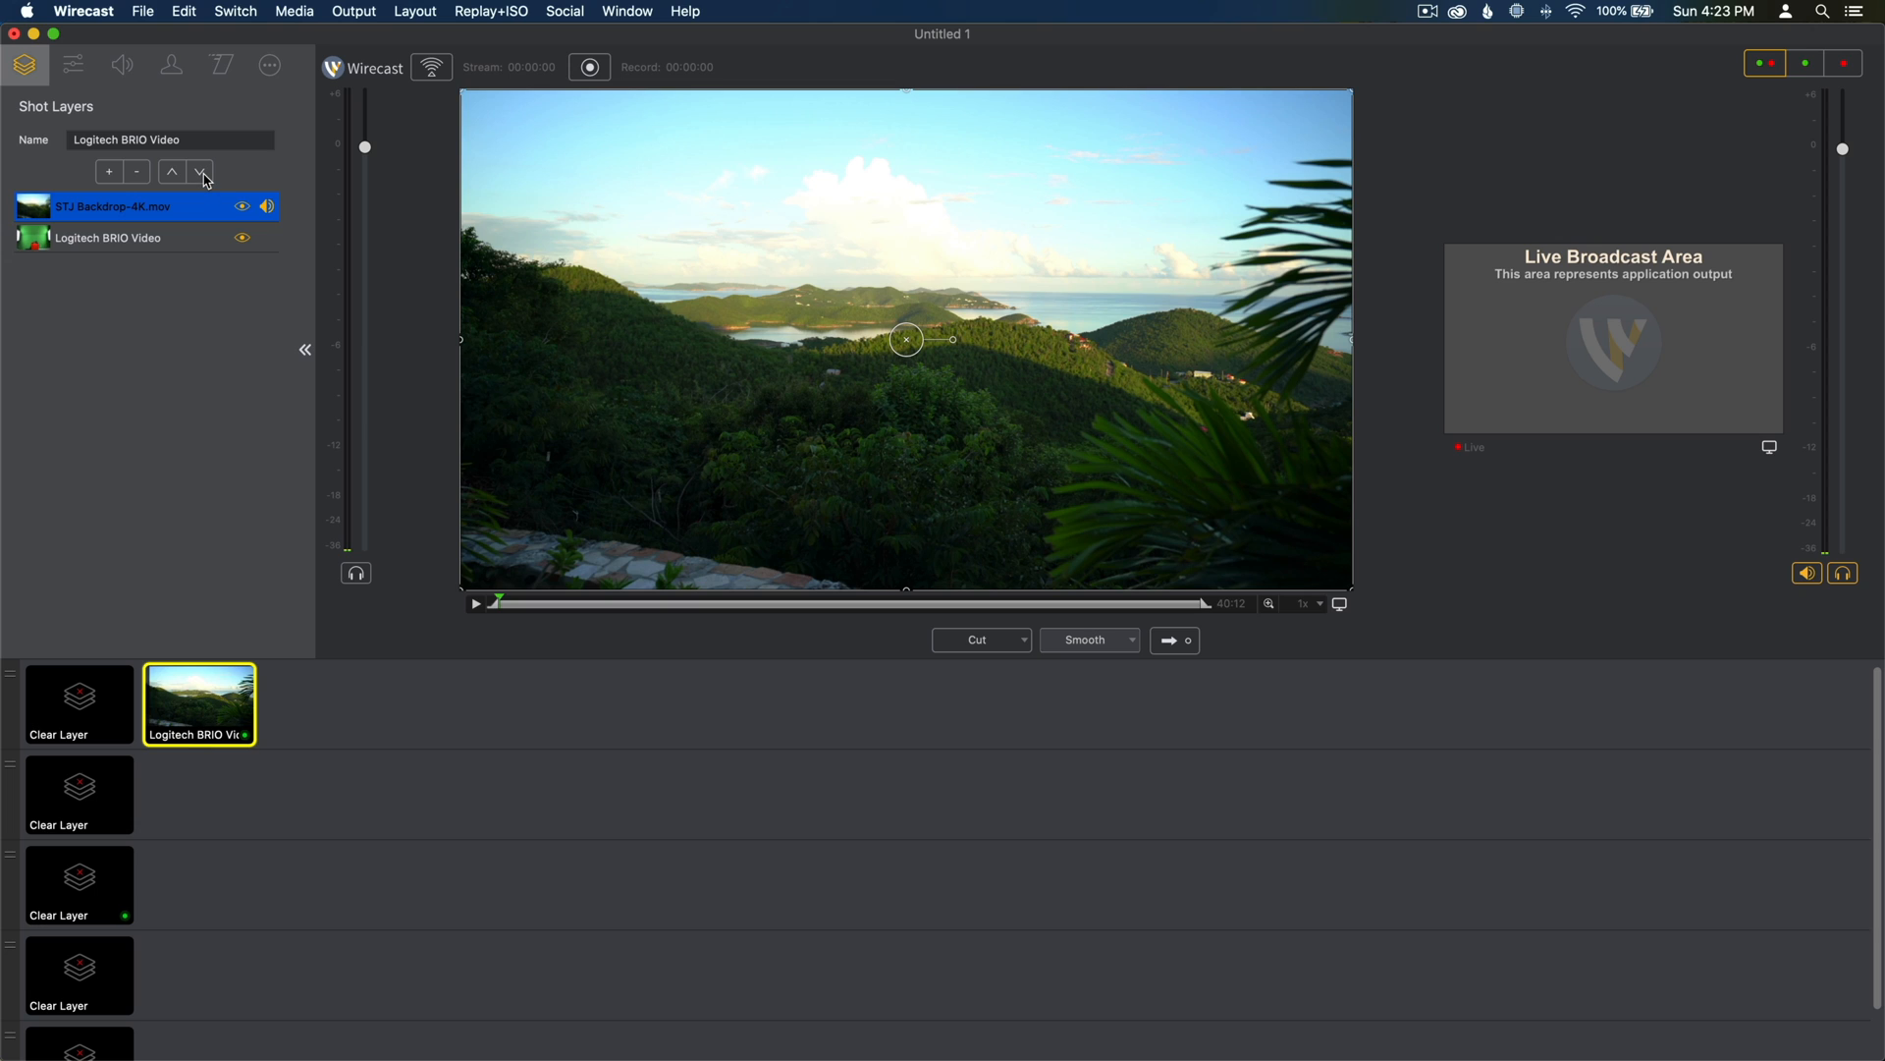
pyautogui.click(202, 171)
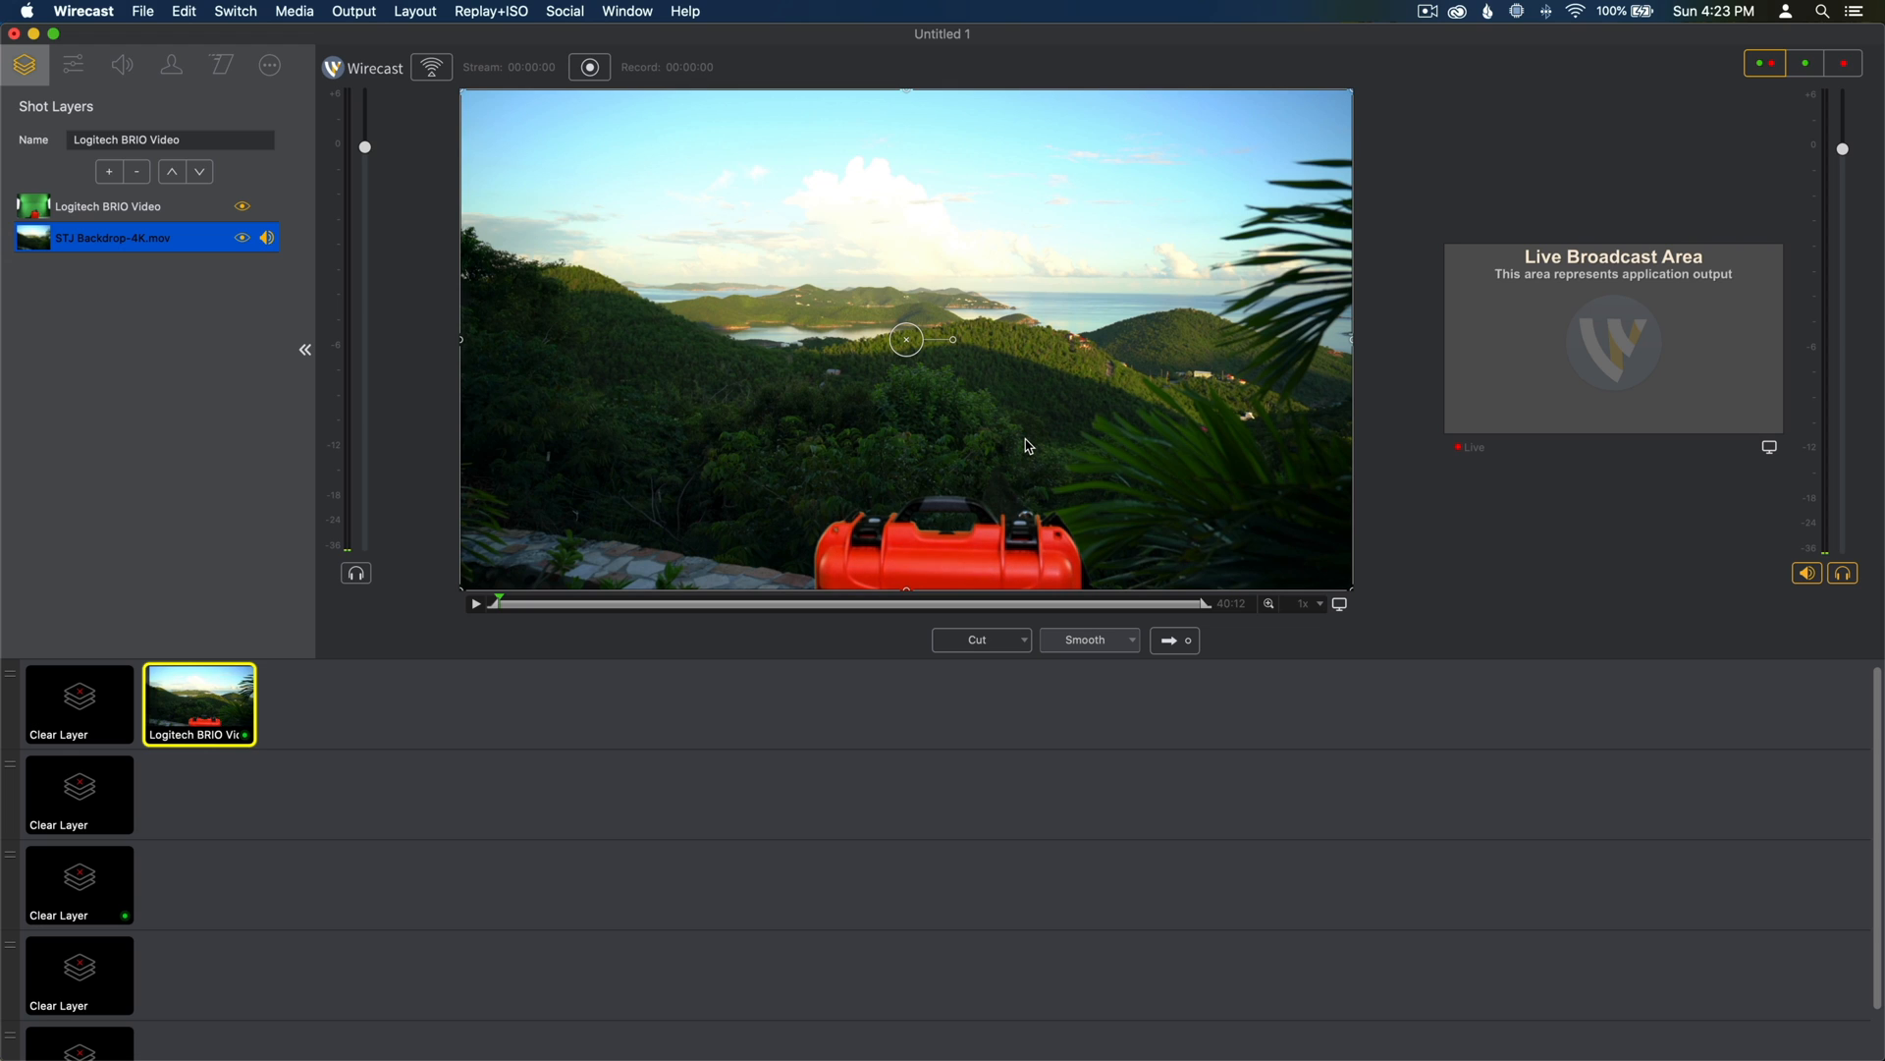
pyautogui.moveTo(961, 442)
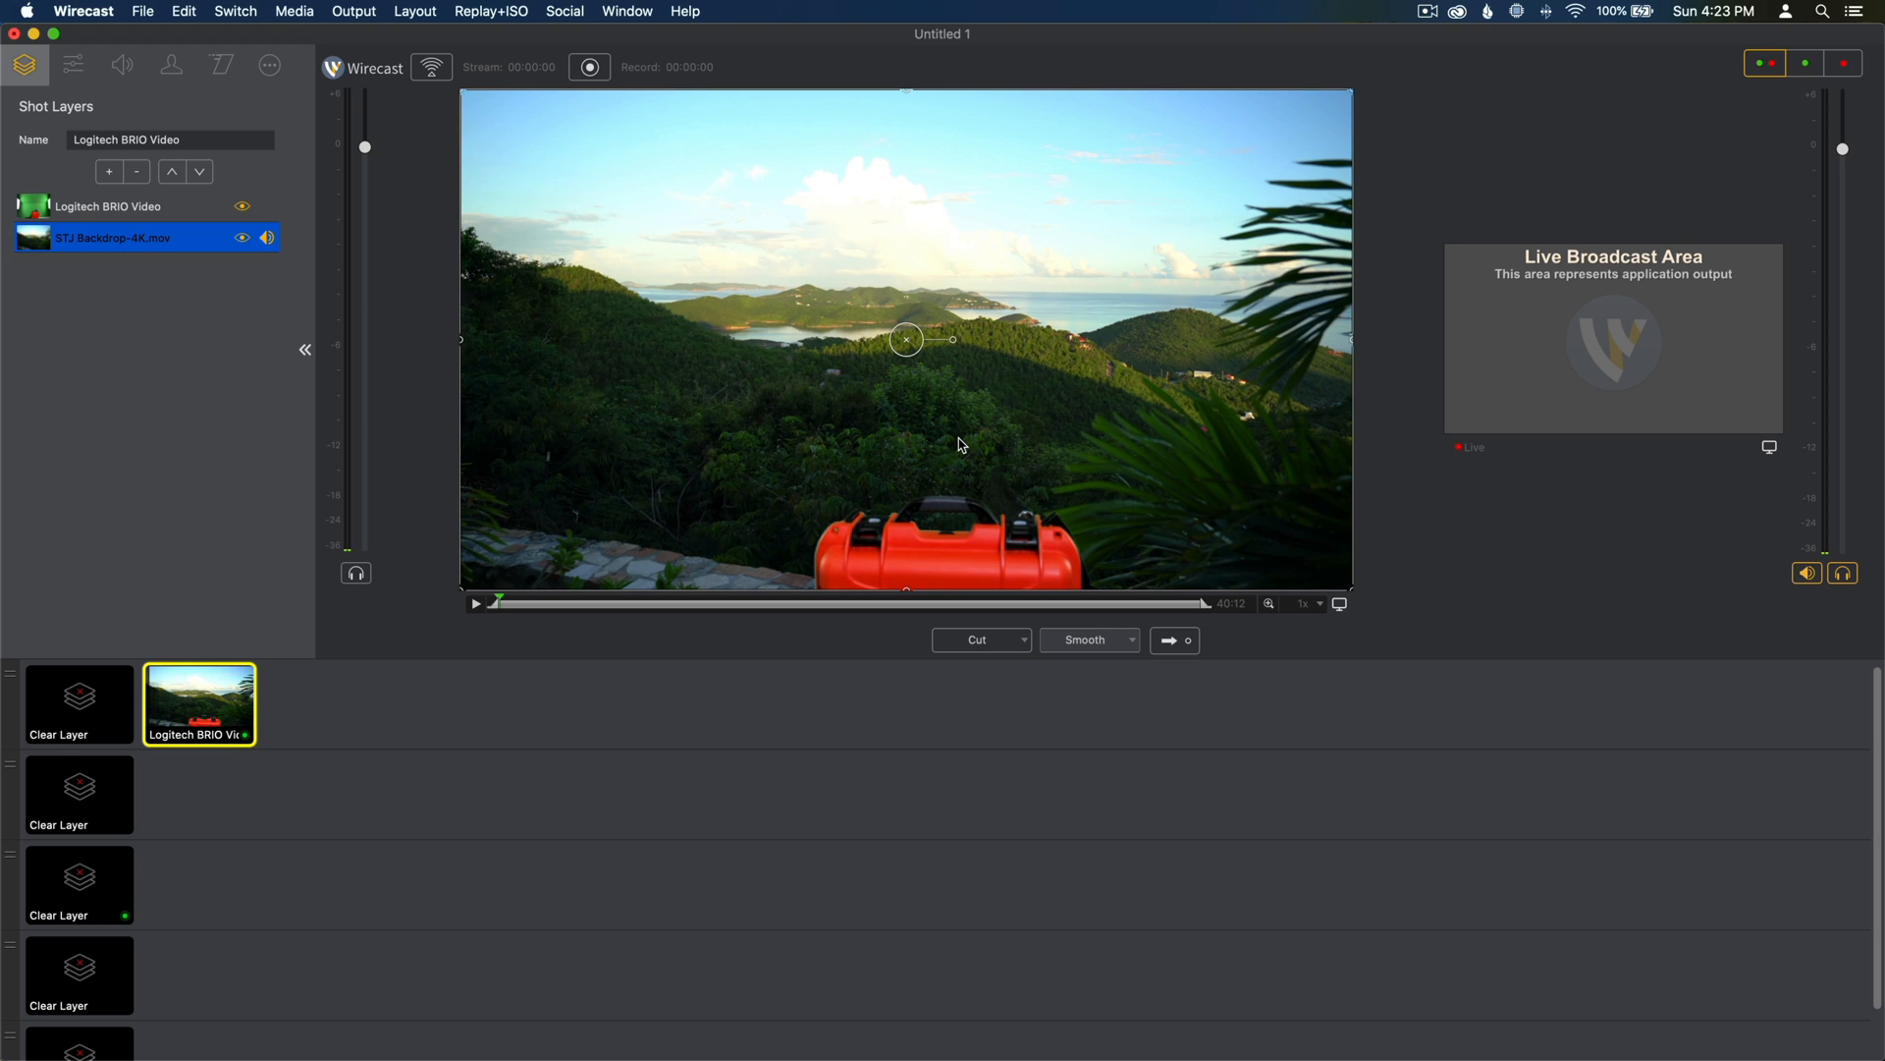
pyautogui.moveTo(1211, 656)
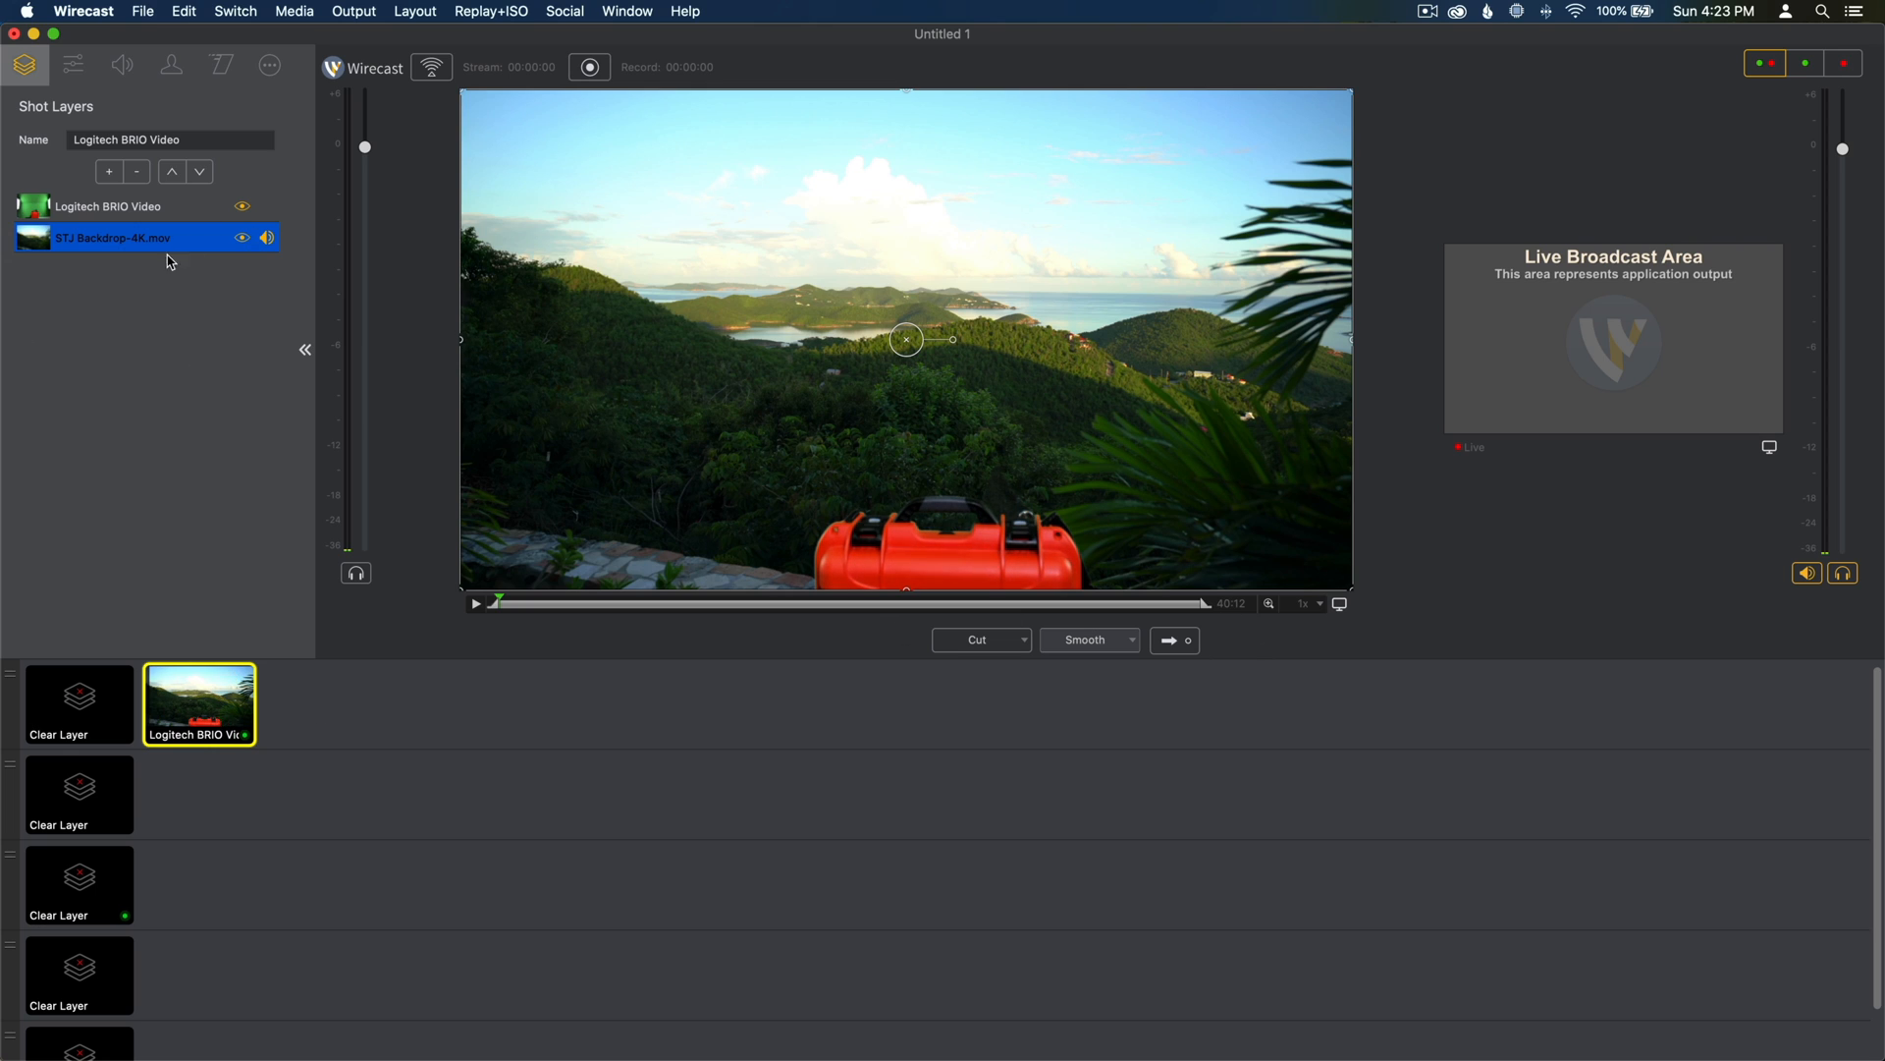
pyautogui.moveTo(159, 265)
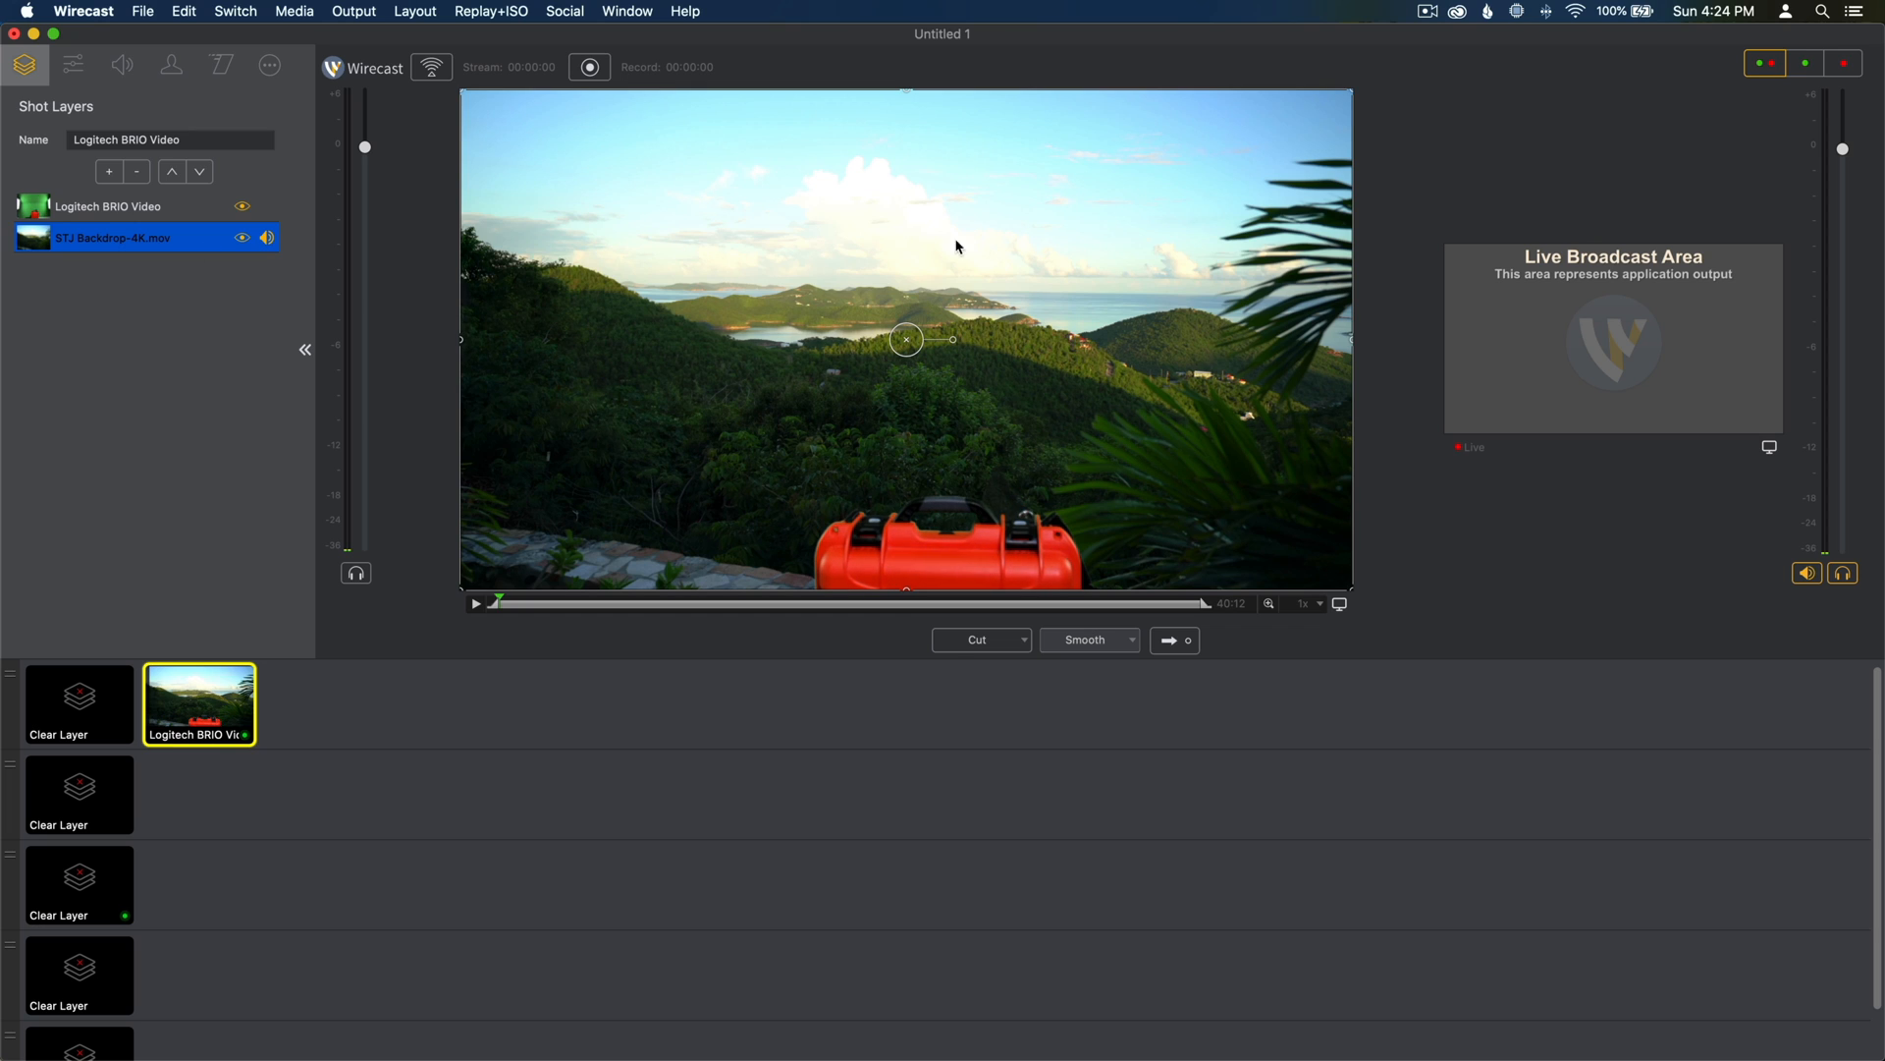
pyautogui.moveTo(1175, 646)
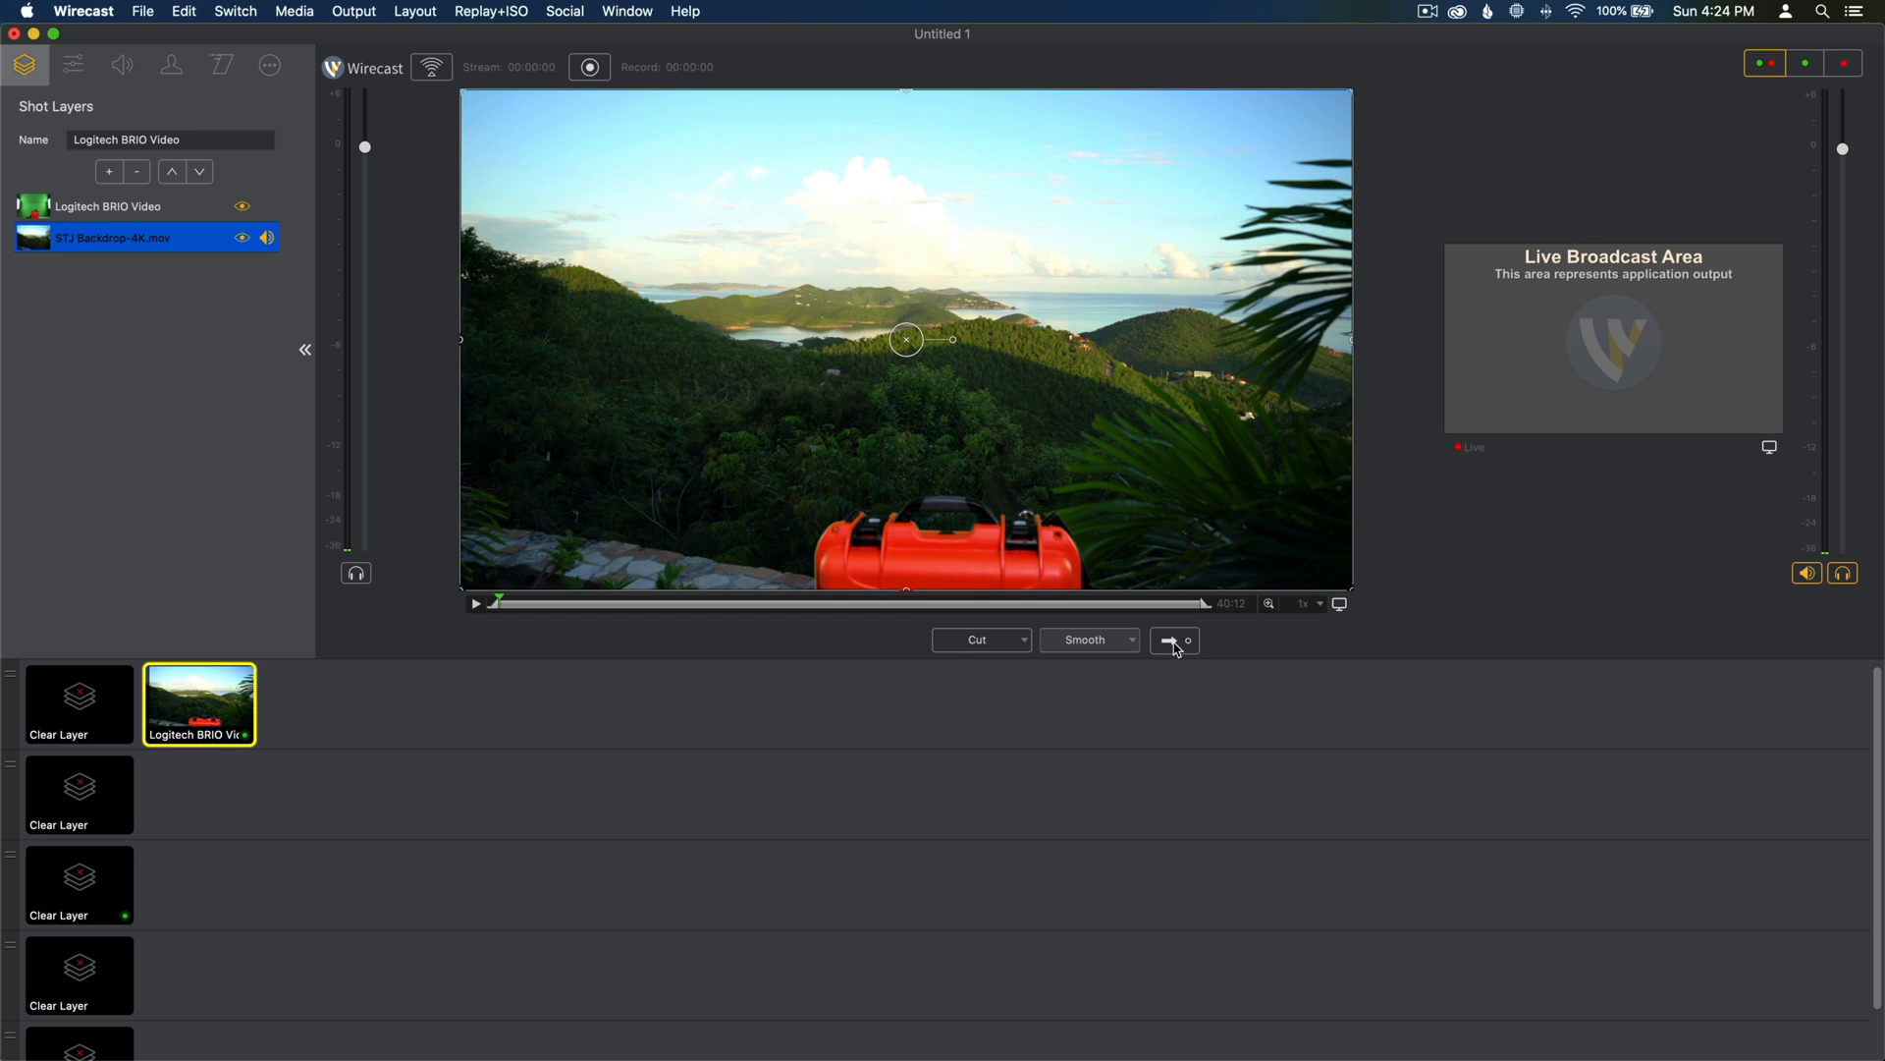
pyautogui.moveTo(1168, 639)
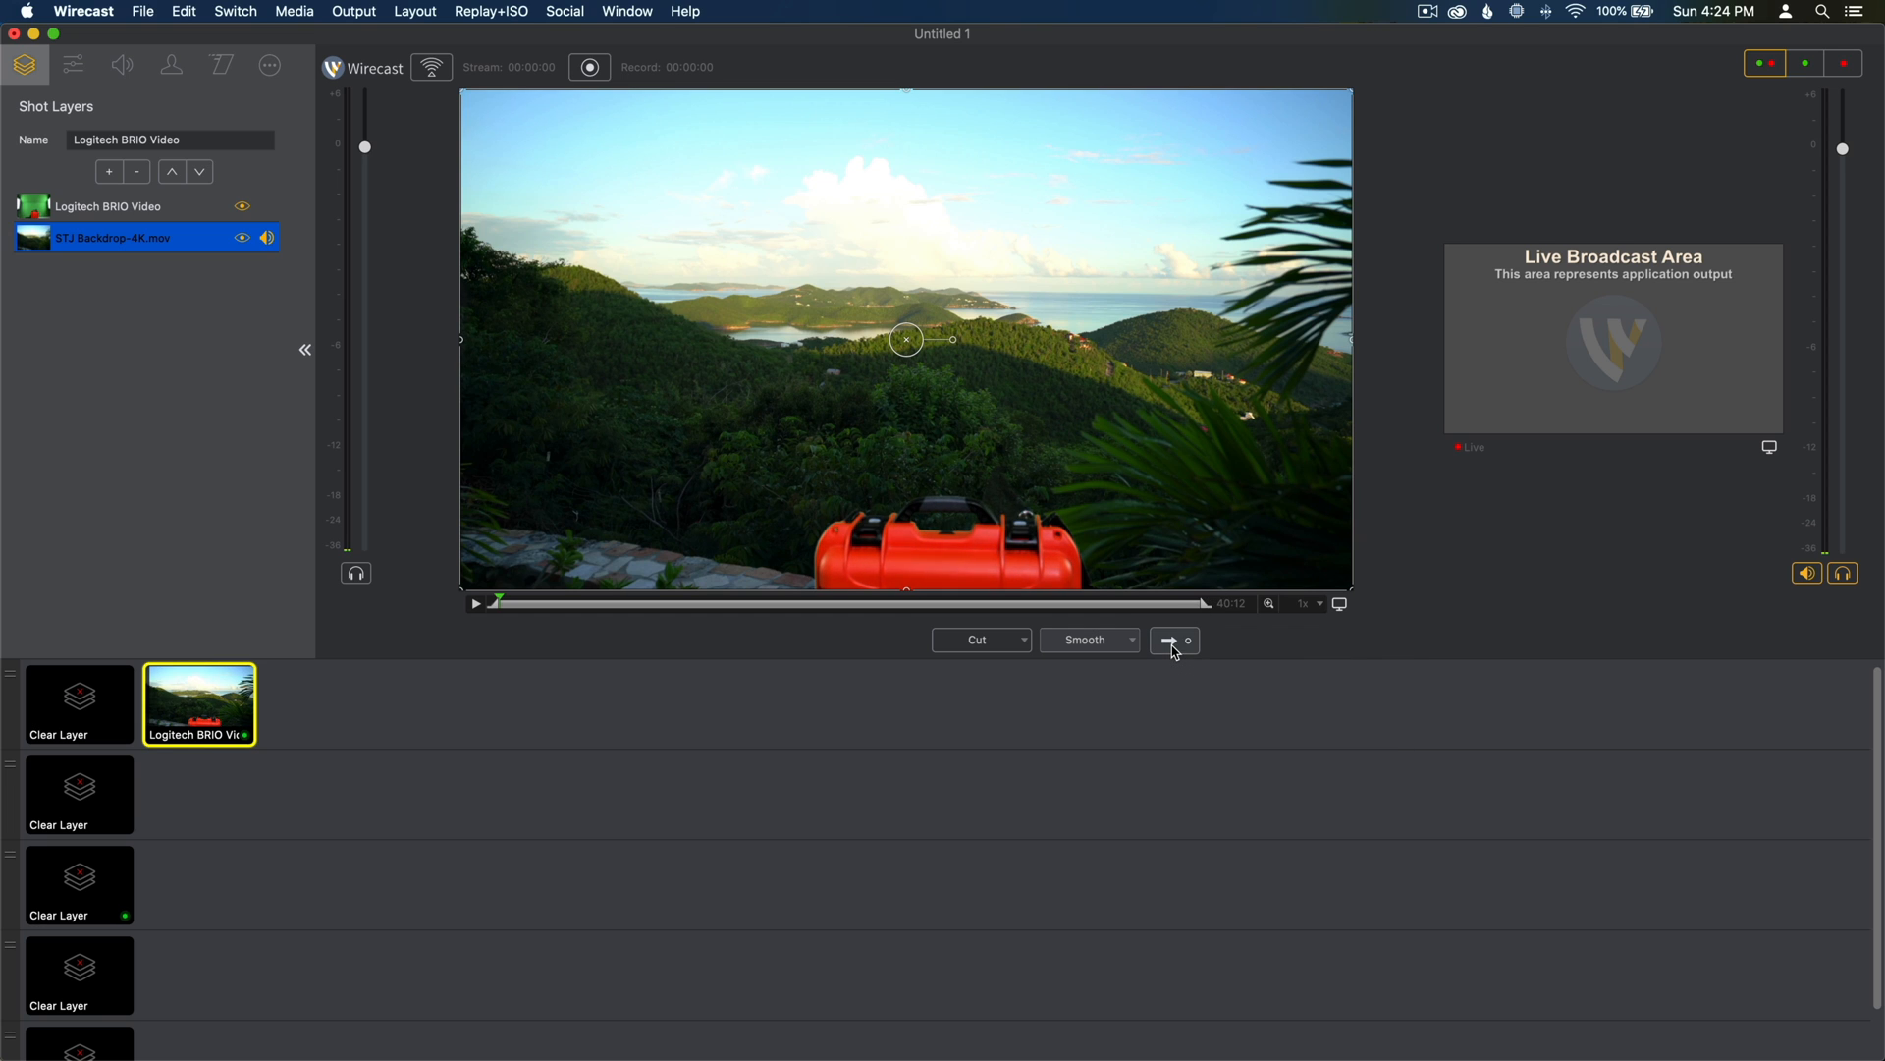
pyautogui.click(1166, 638)
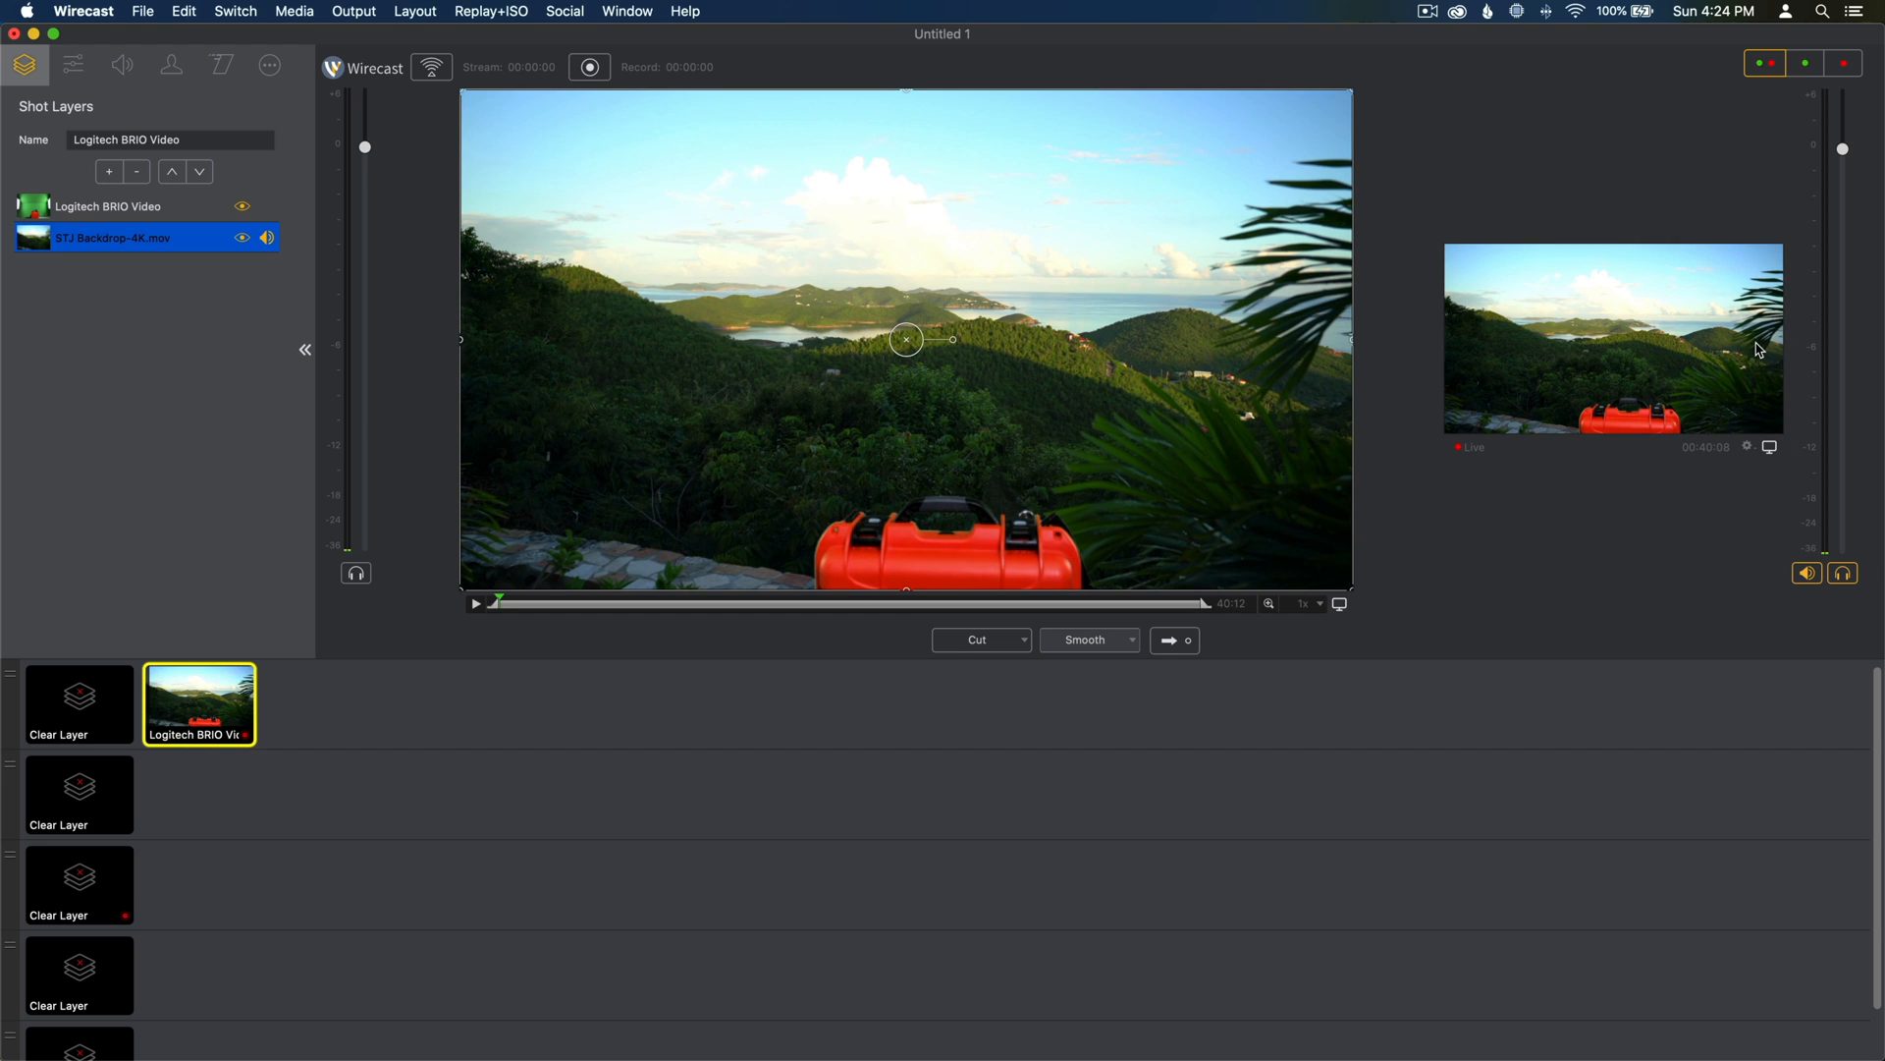
pyautogui.moveTo(1852, 322)
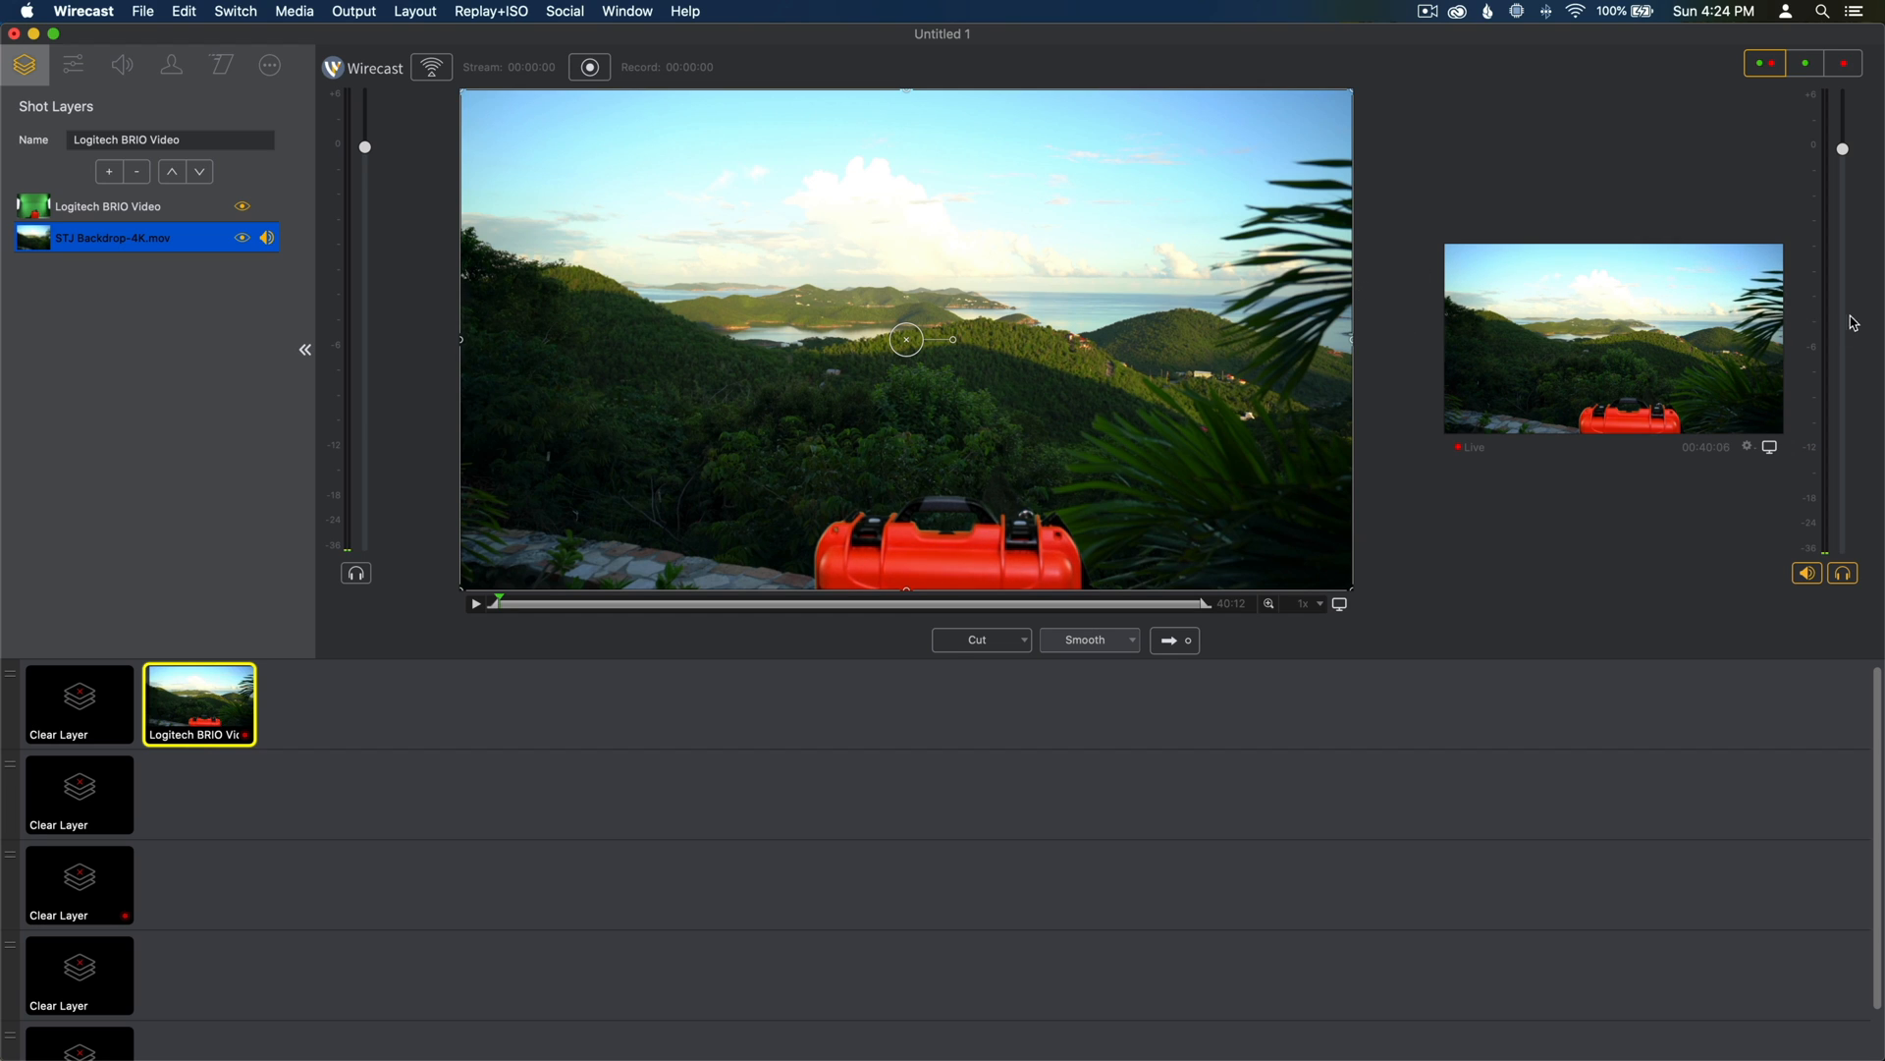
pyautogui.moveTo(1766, 332)
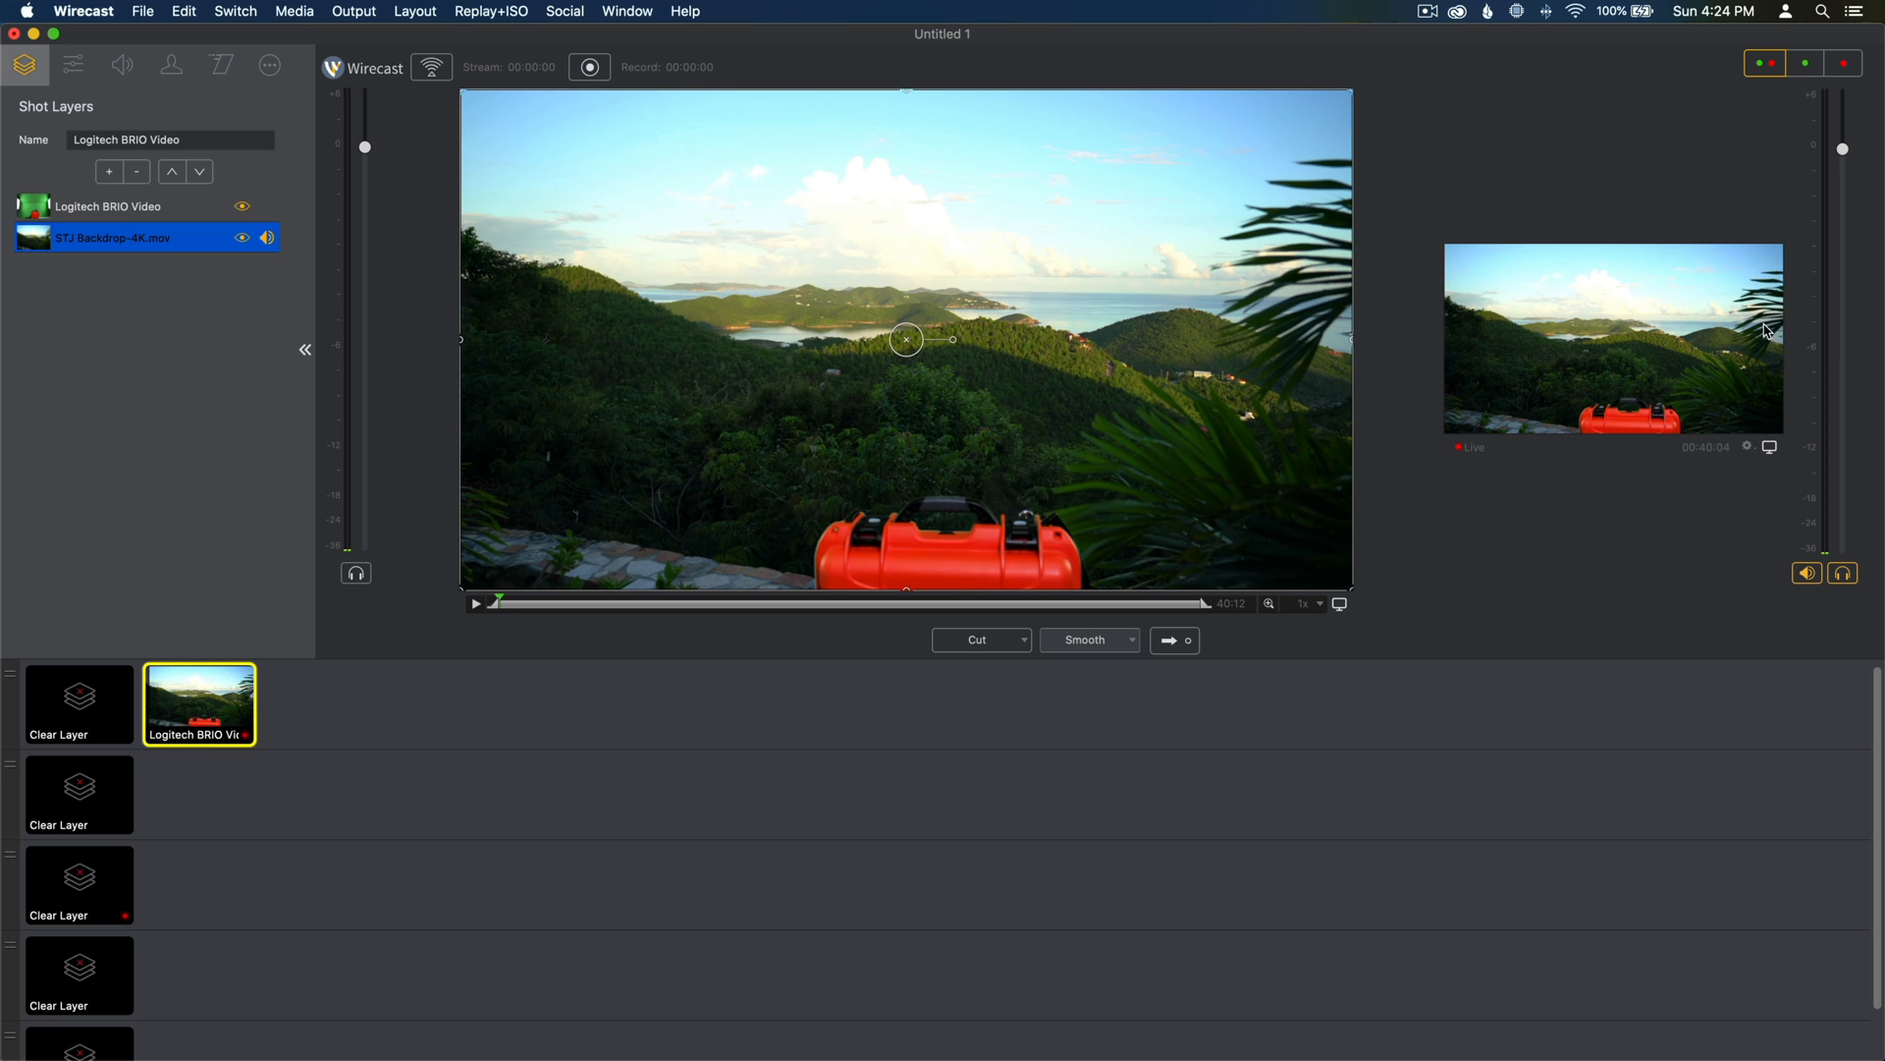
pyautogui.moveTo(1730, 342)
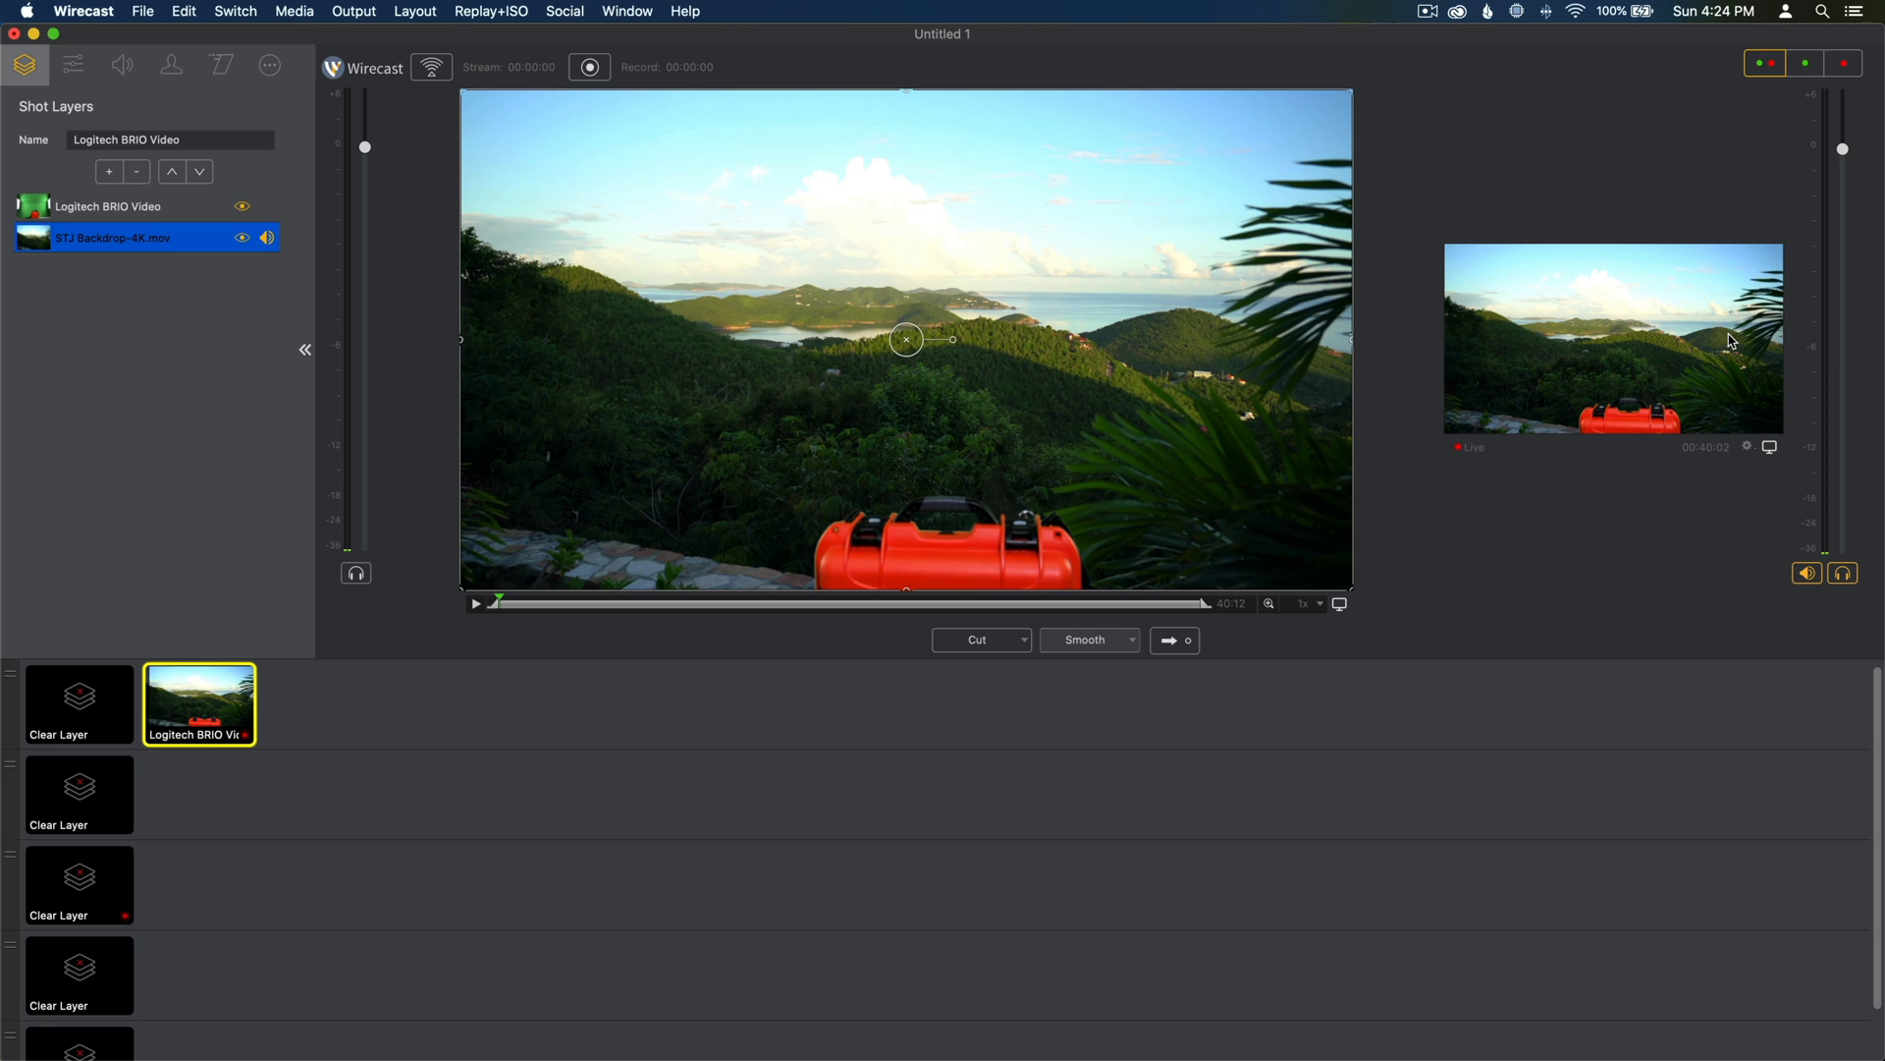
pyautogui.moveTo(1188, 349)
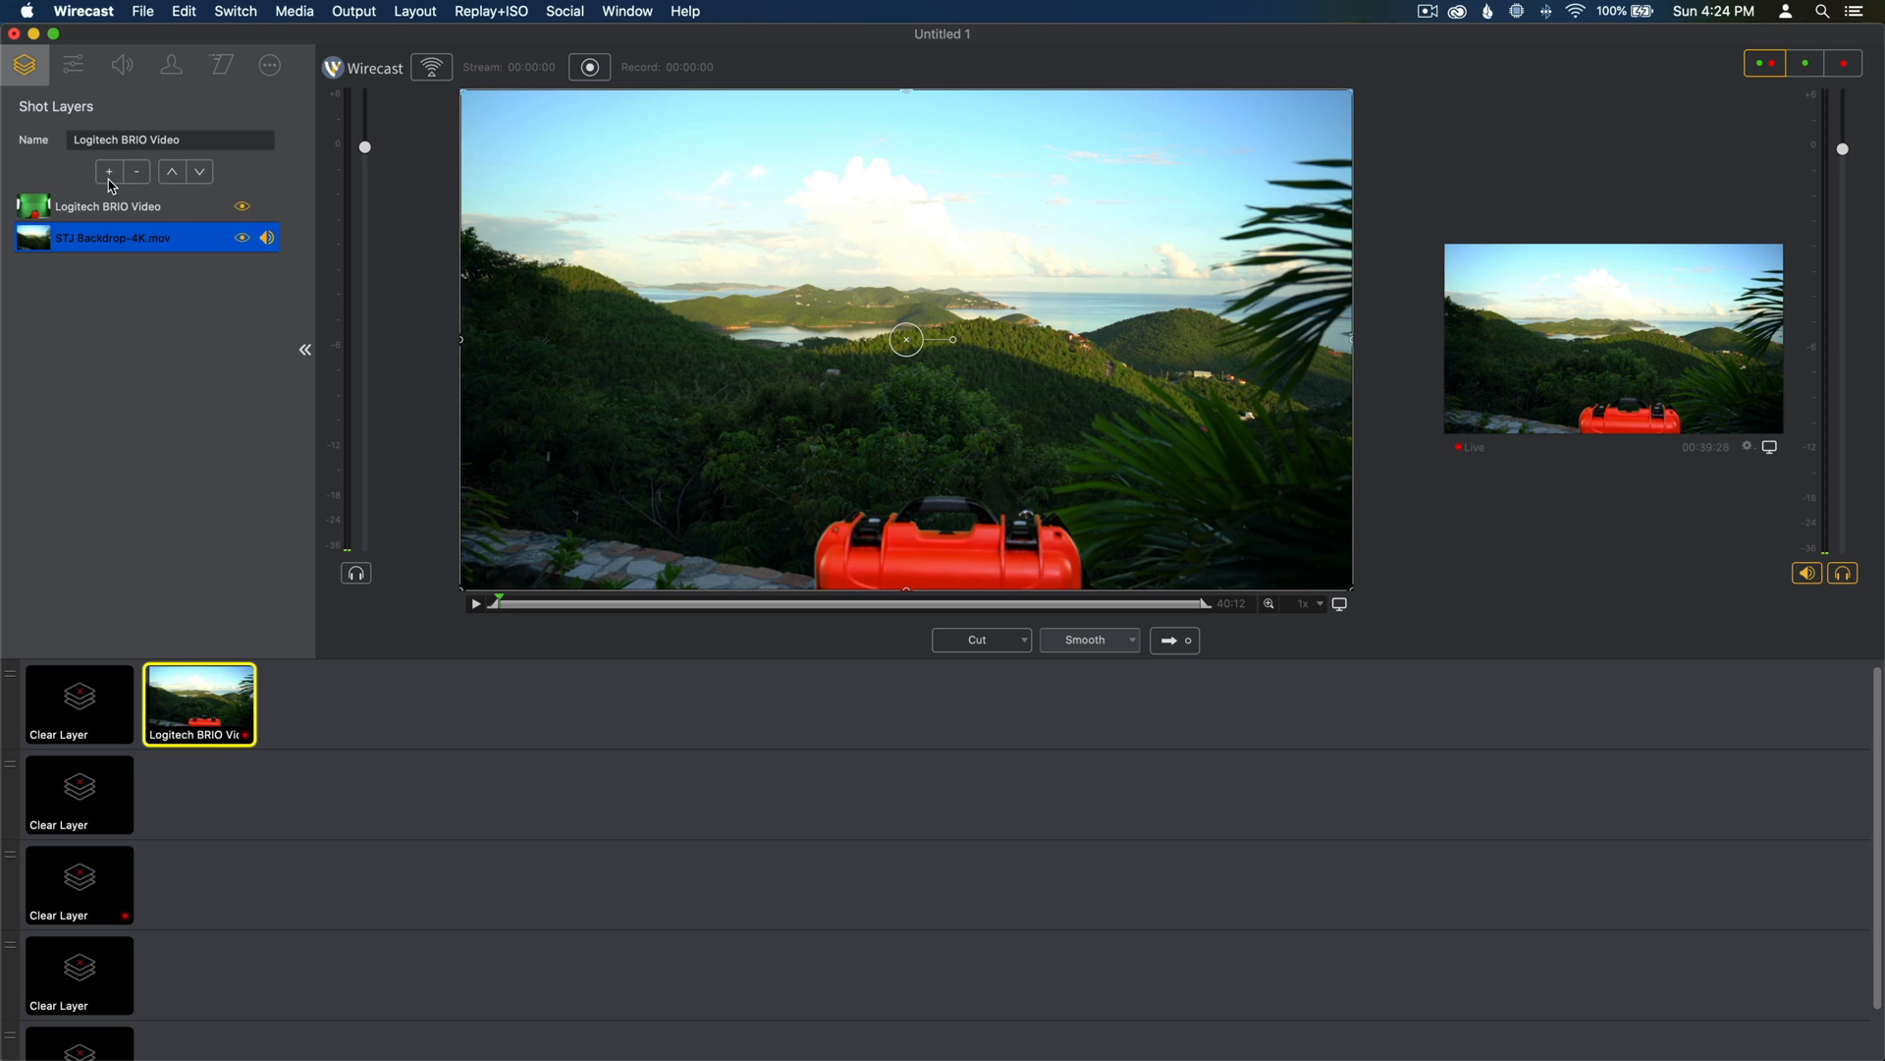
# Step: Load IrixGuyPNGSign from LiveShowContent as a third layer over the hillside
pyautogui.click(106, 171)
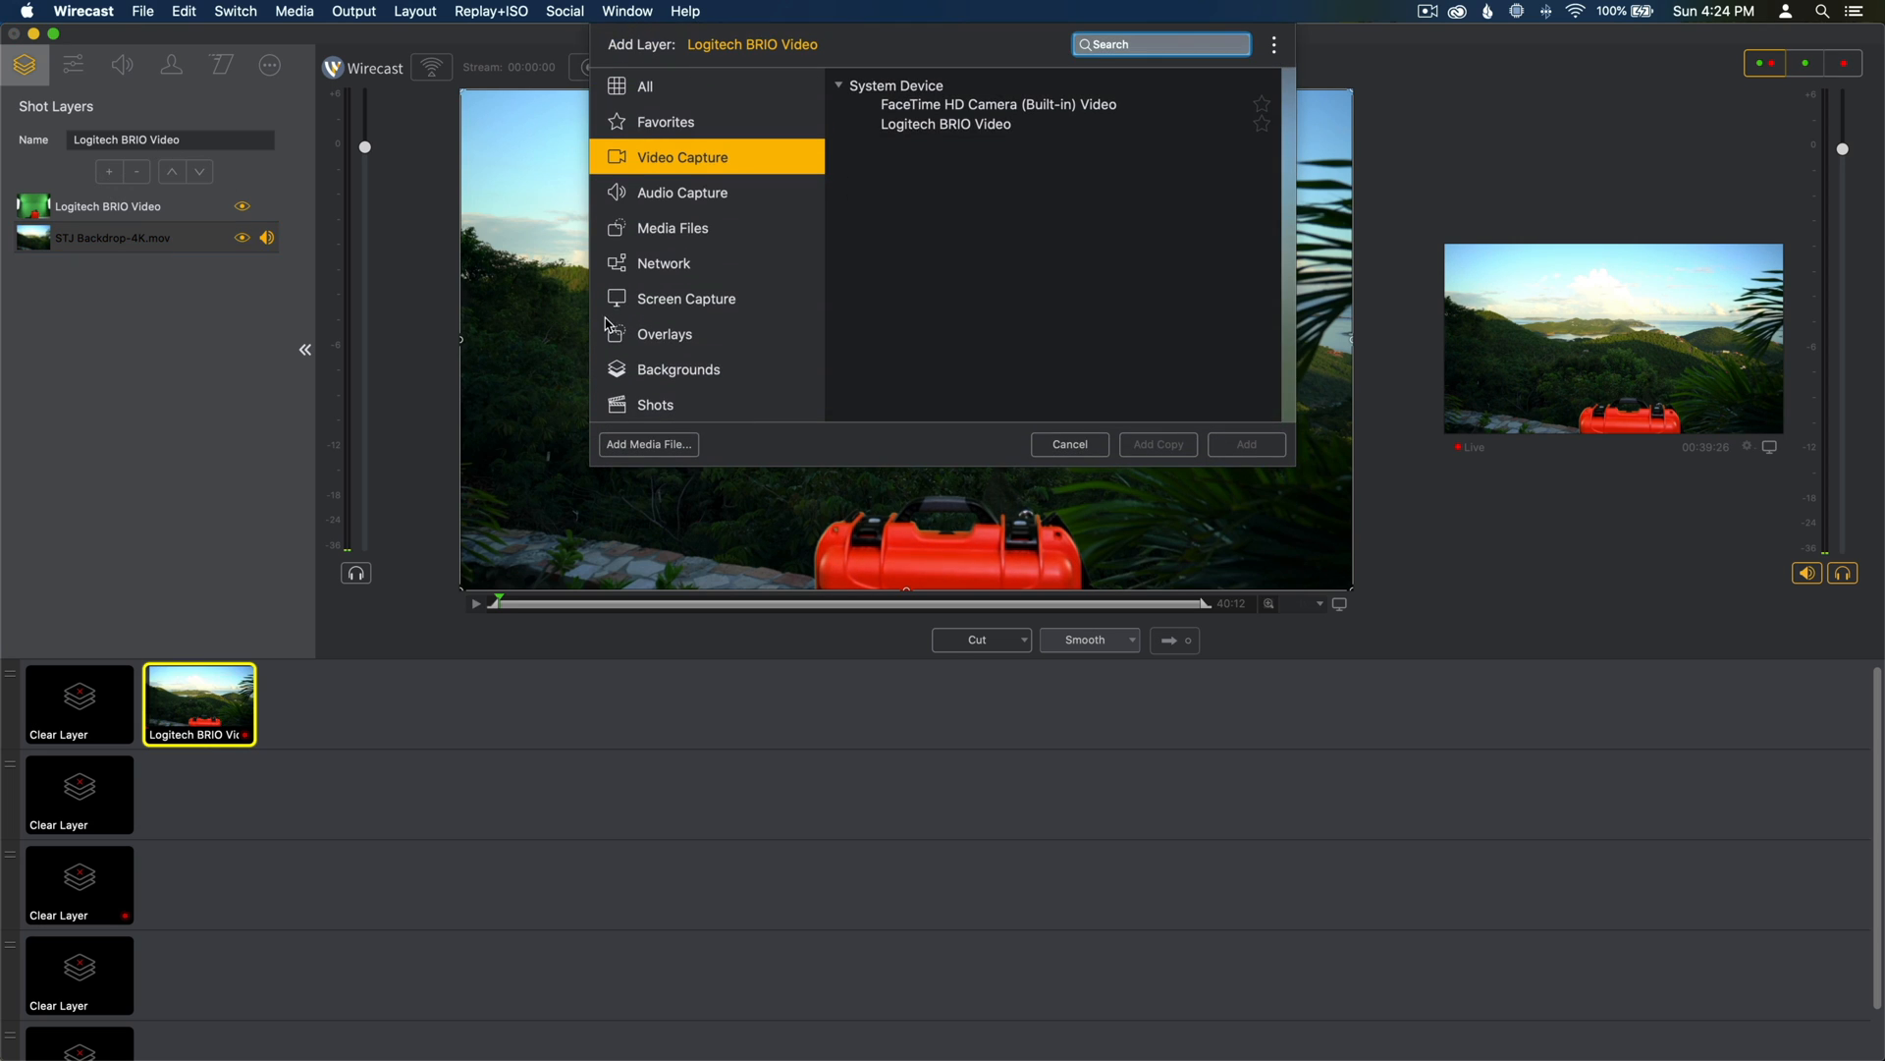
pyautogui.click(646, 444)
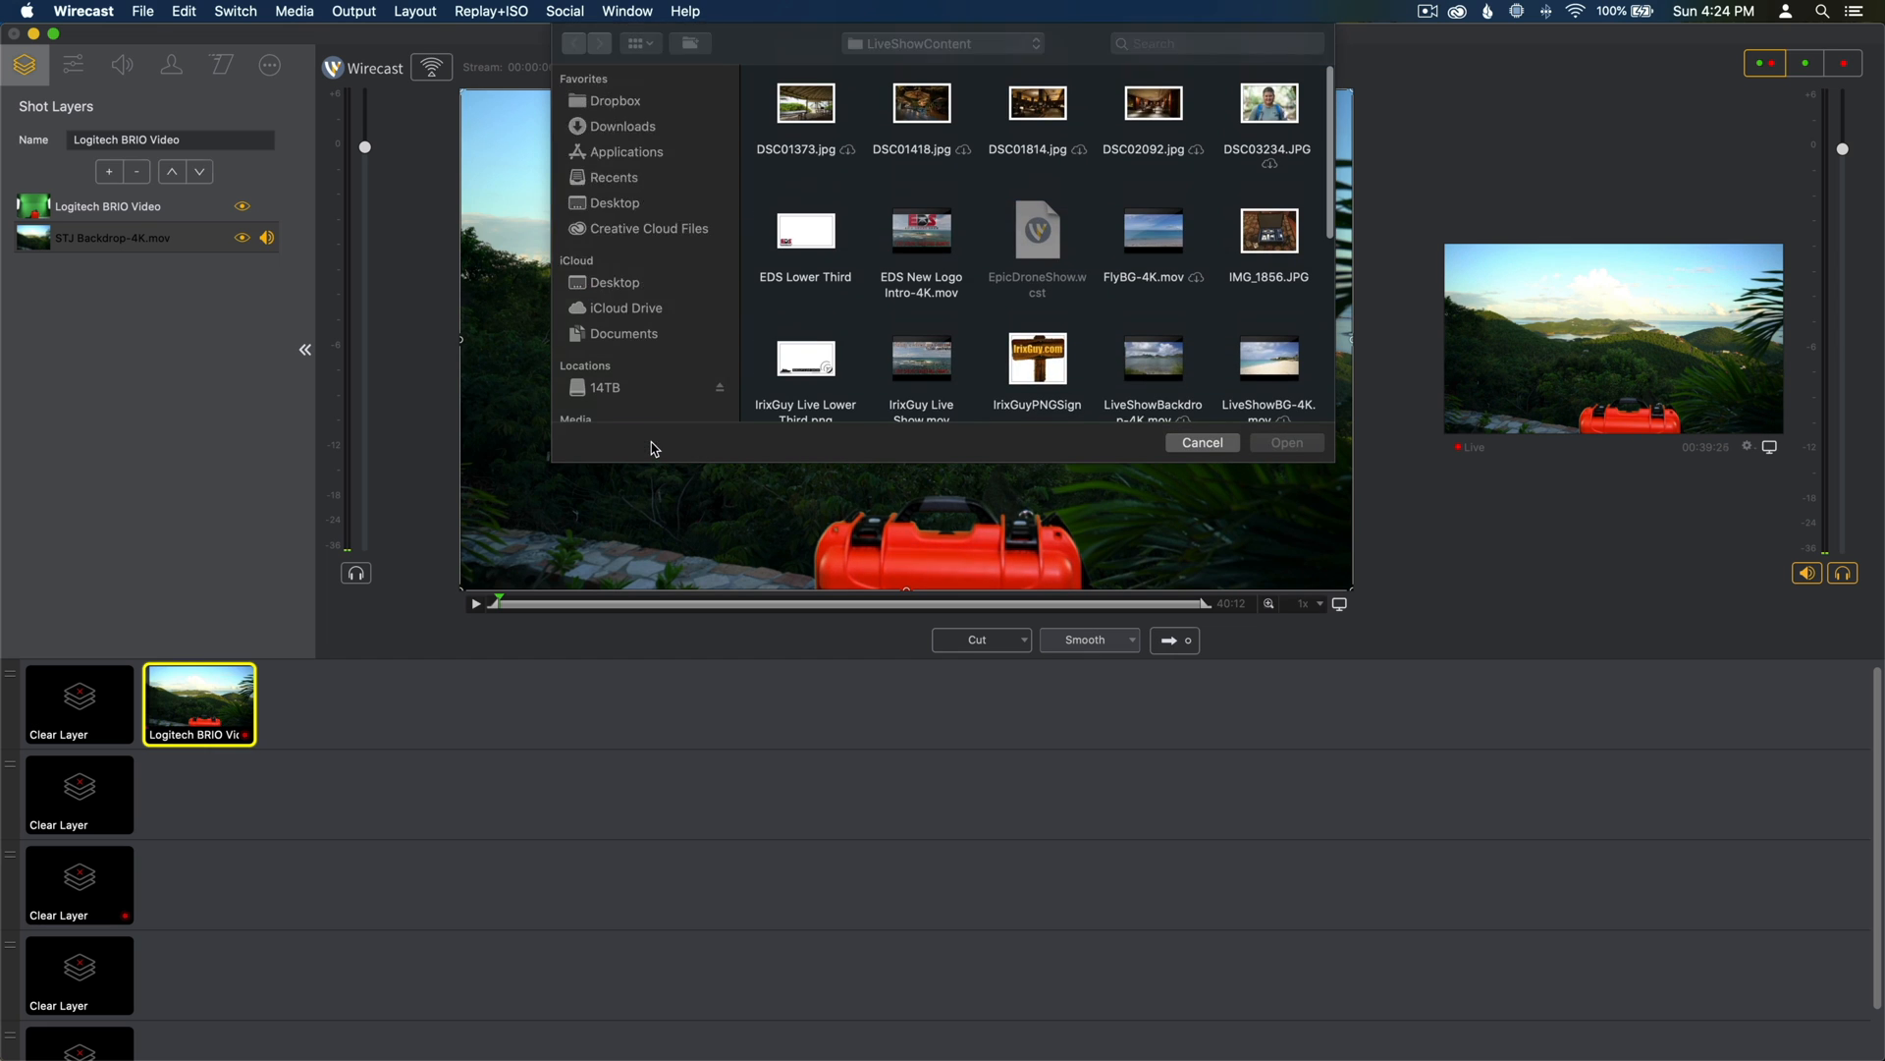
pyautogui.scroll(-3)
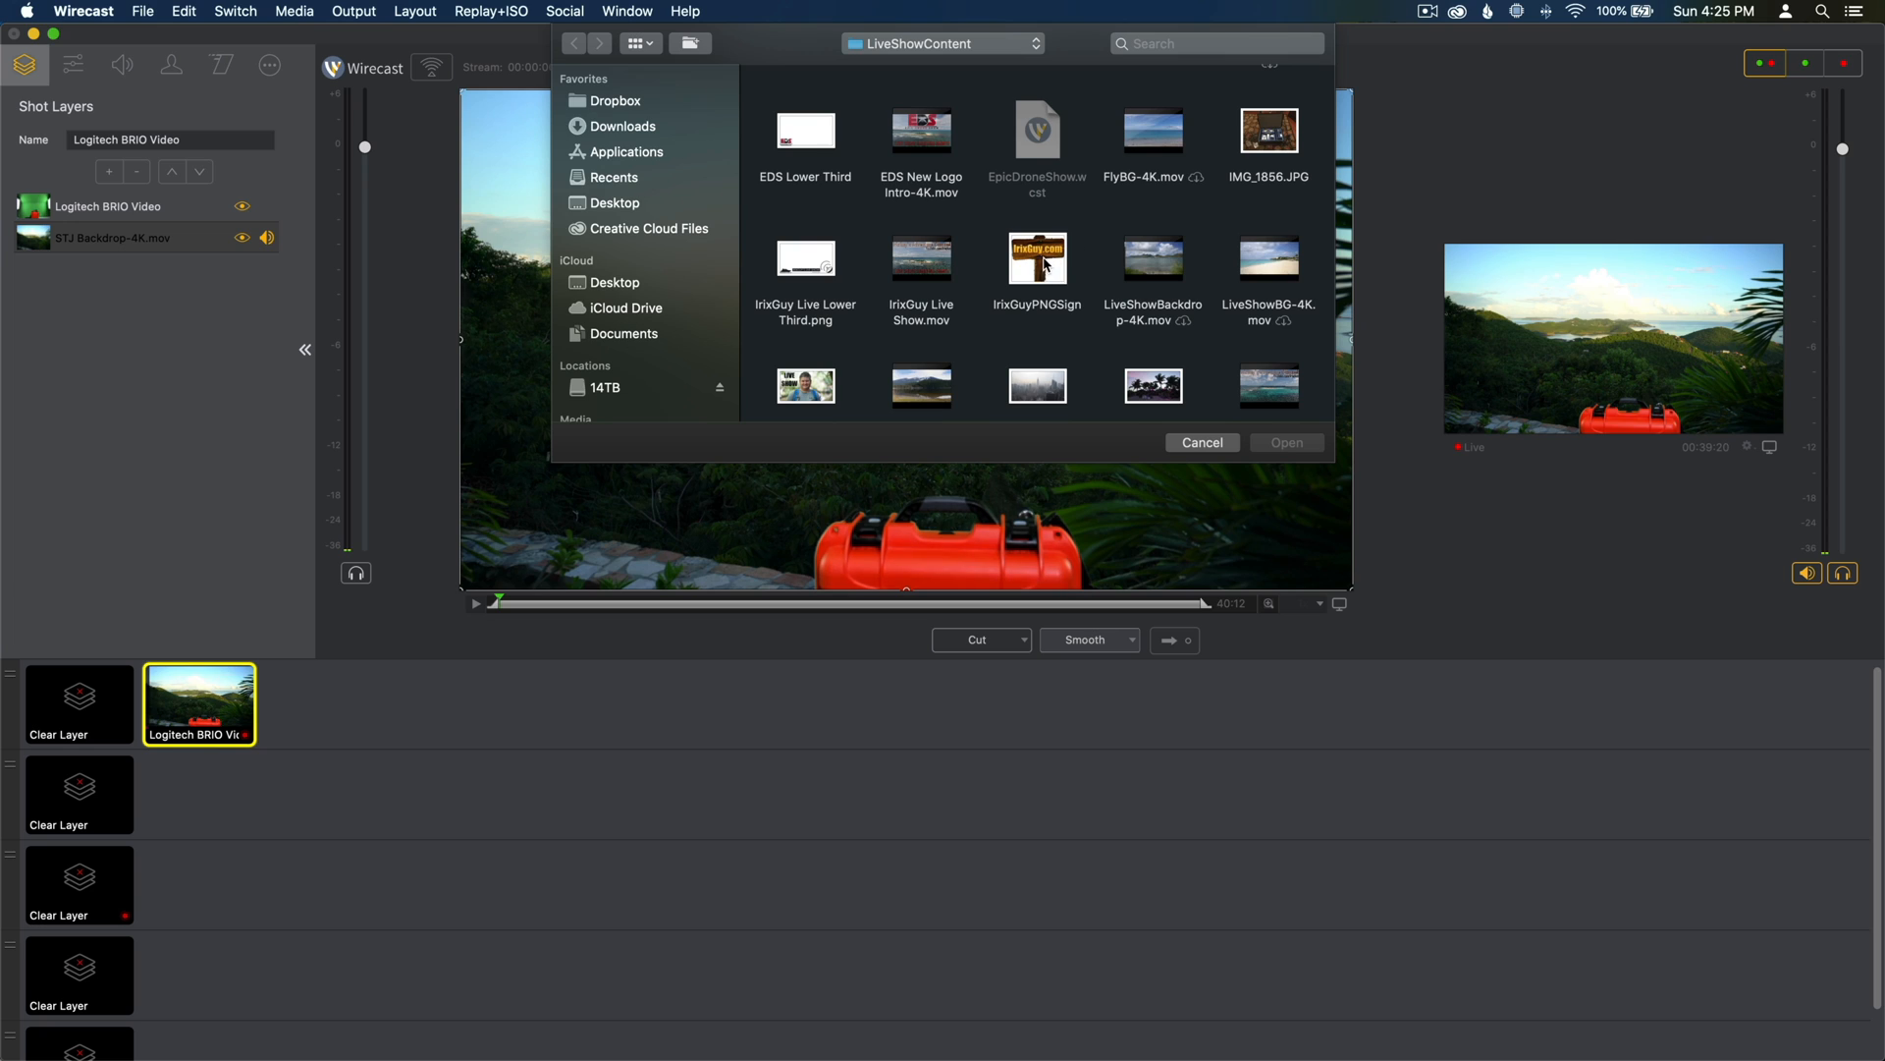
pyautogui.click(1037, 260)
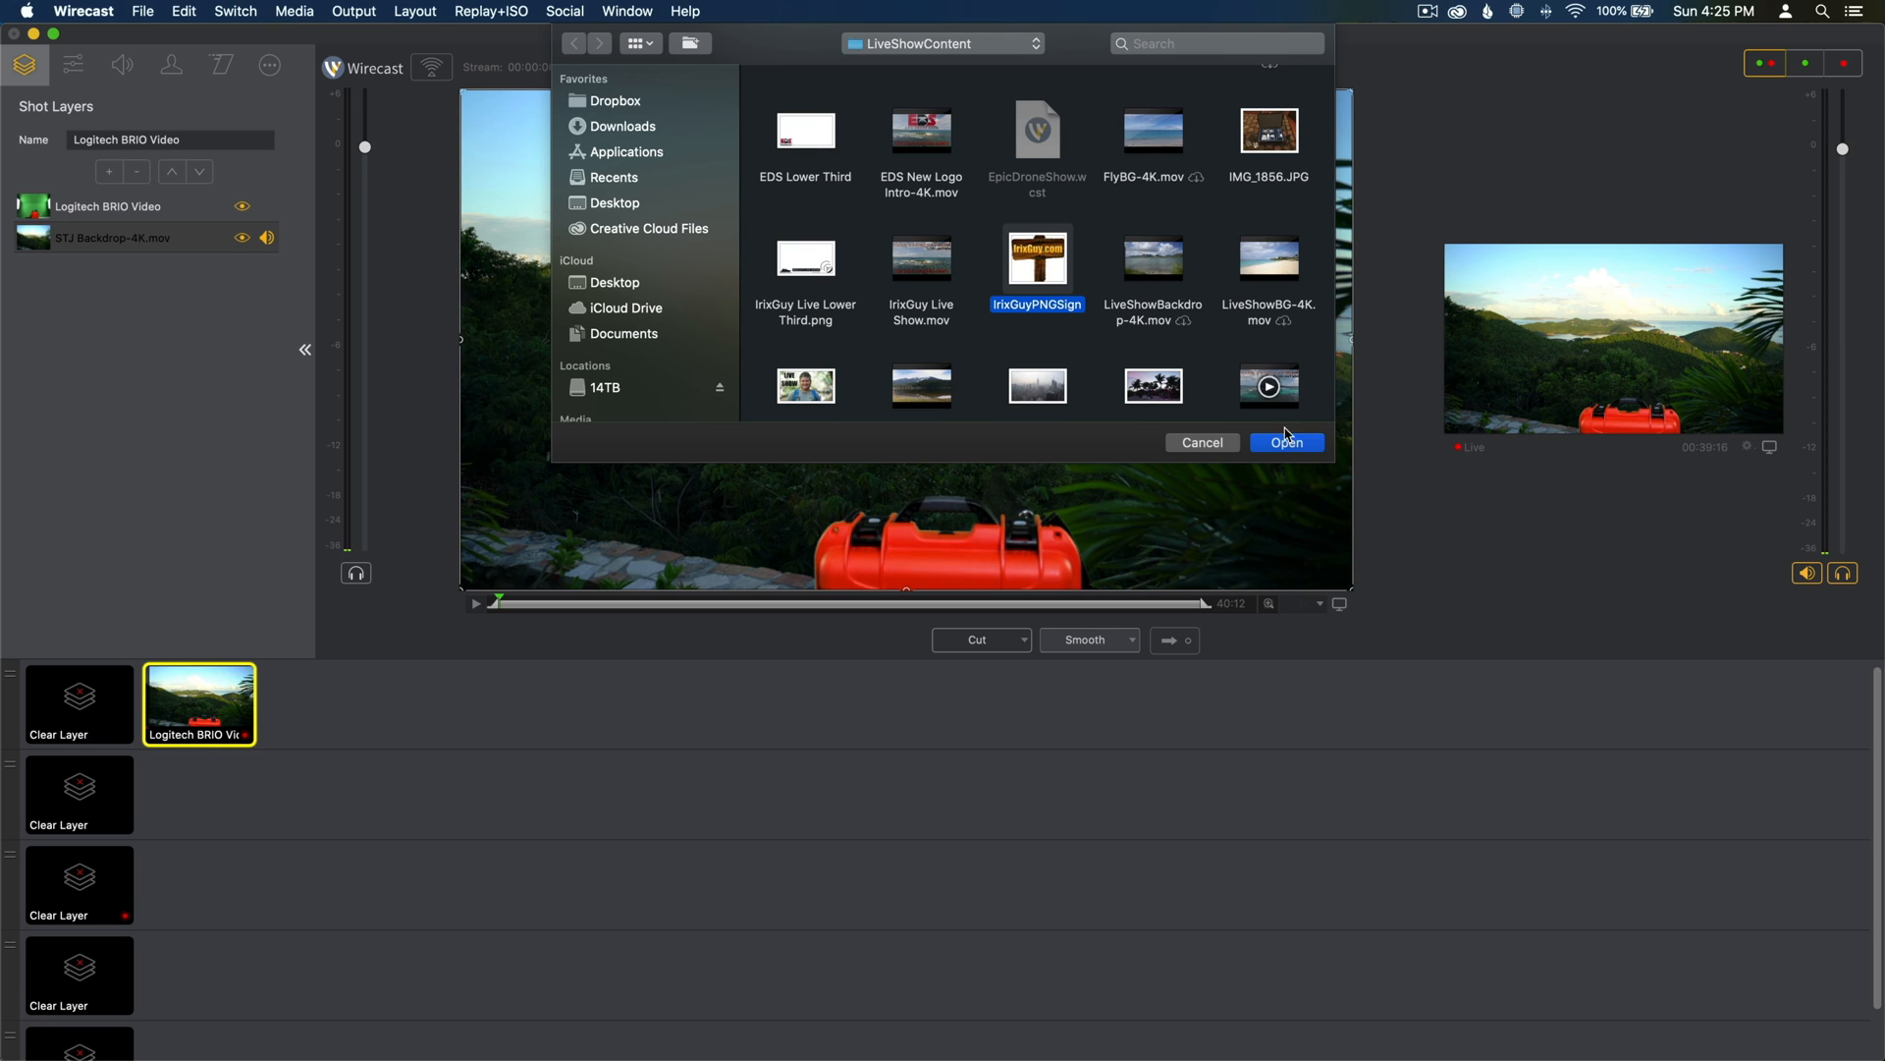
pyautogui.click(1285, 442)
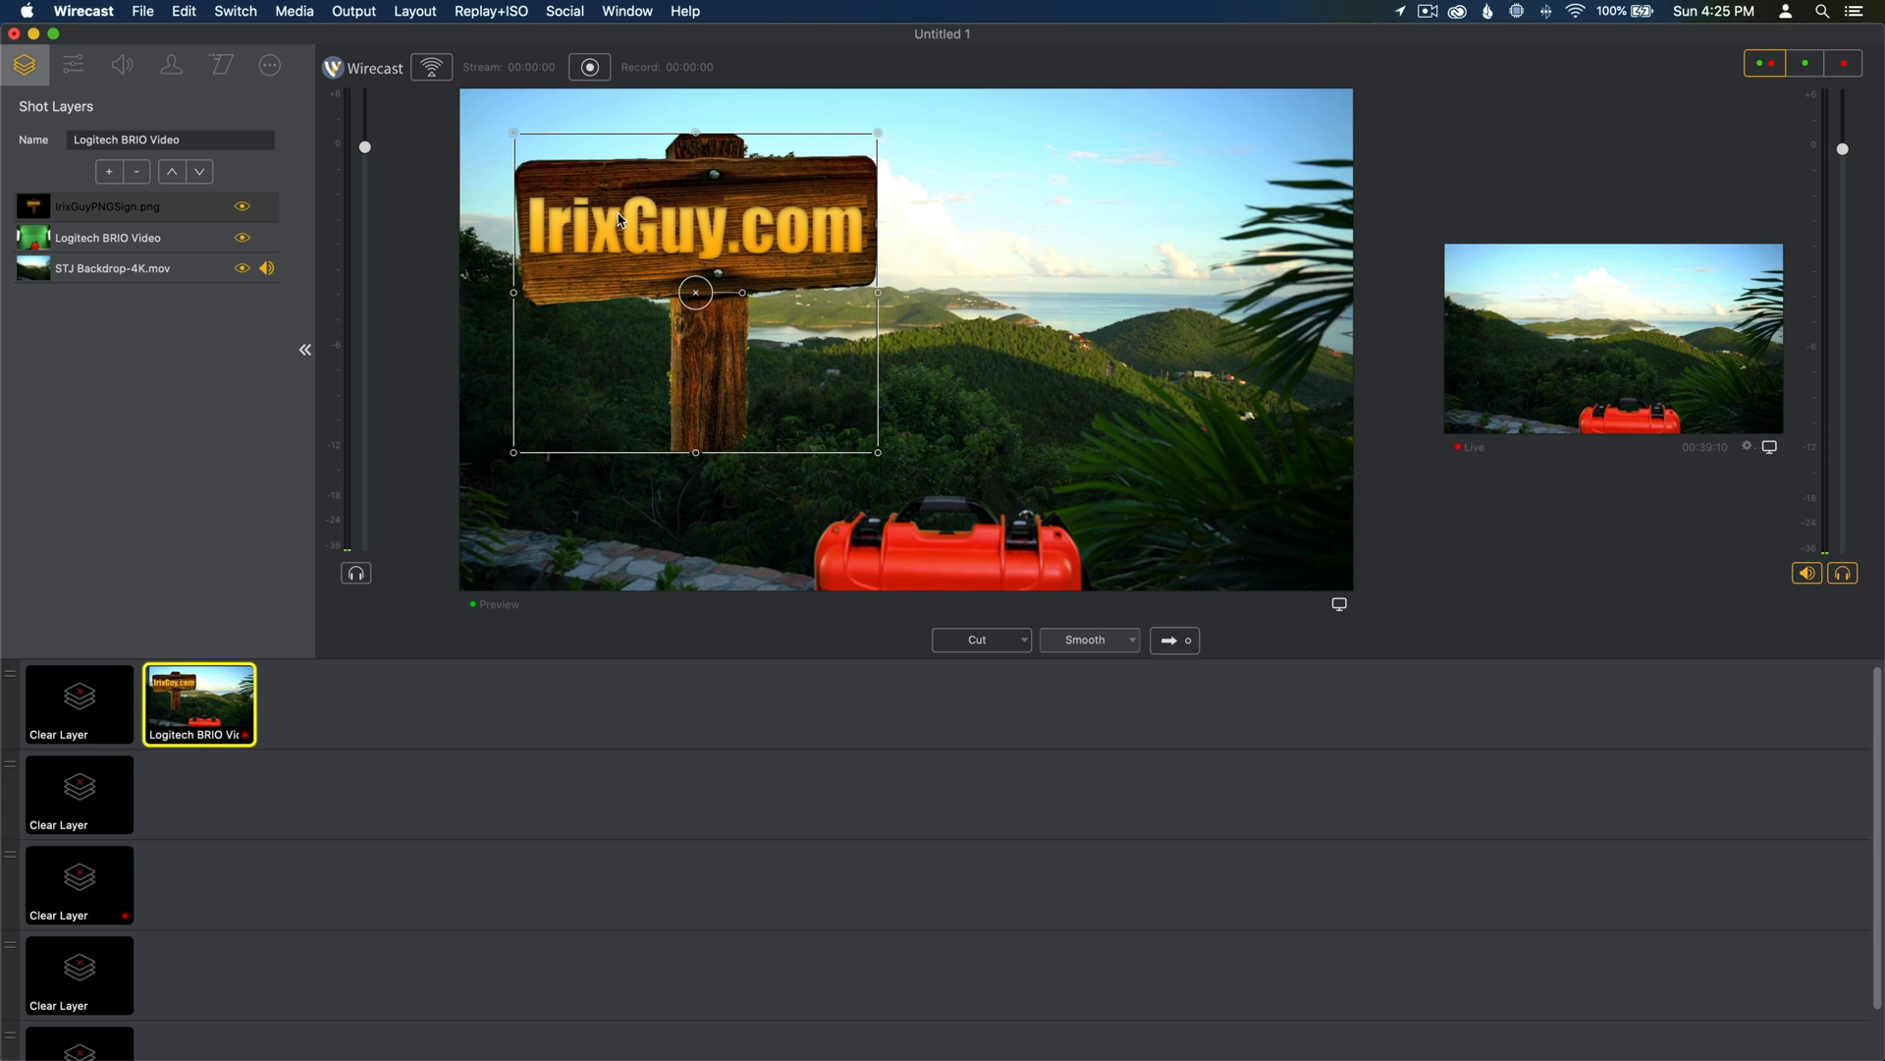
# Step: Shrink the IrixGuy.com sign and settle it in the lower-left corner of the preview
pyautogui.moveTo(695, 290); pyautogui.dragTo(676, 265)
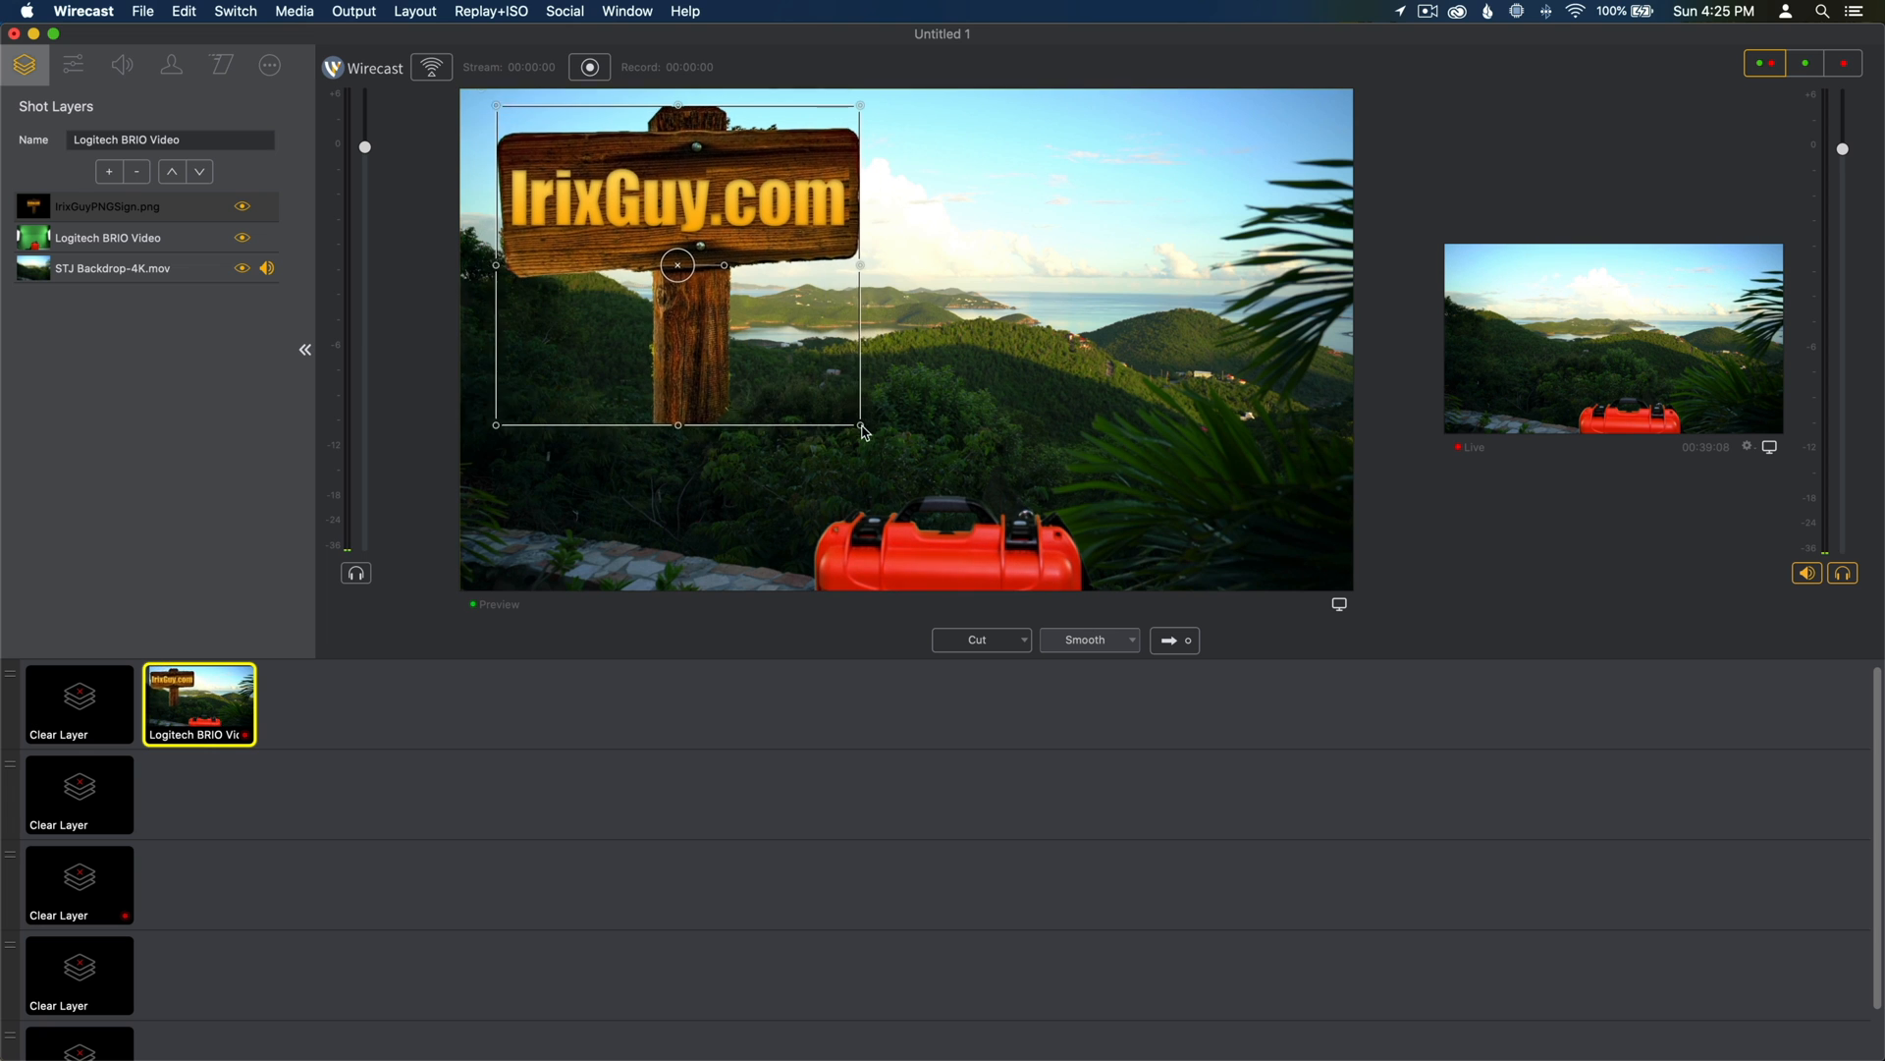
pyautogui.moveTo(858, 426); pyautogui.dragTo(826, 387)
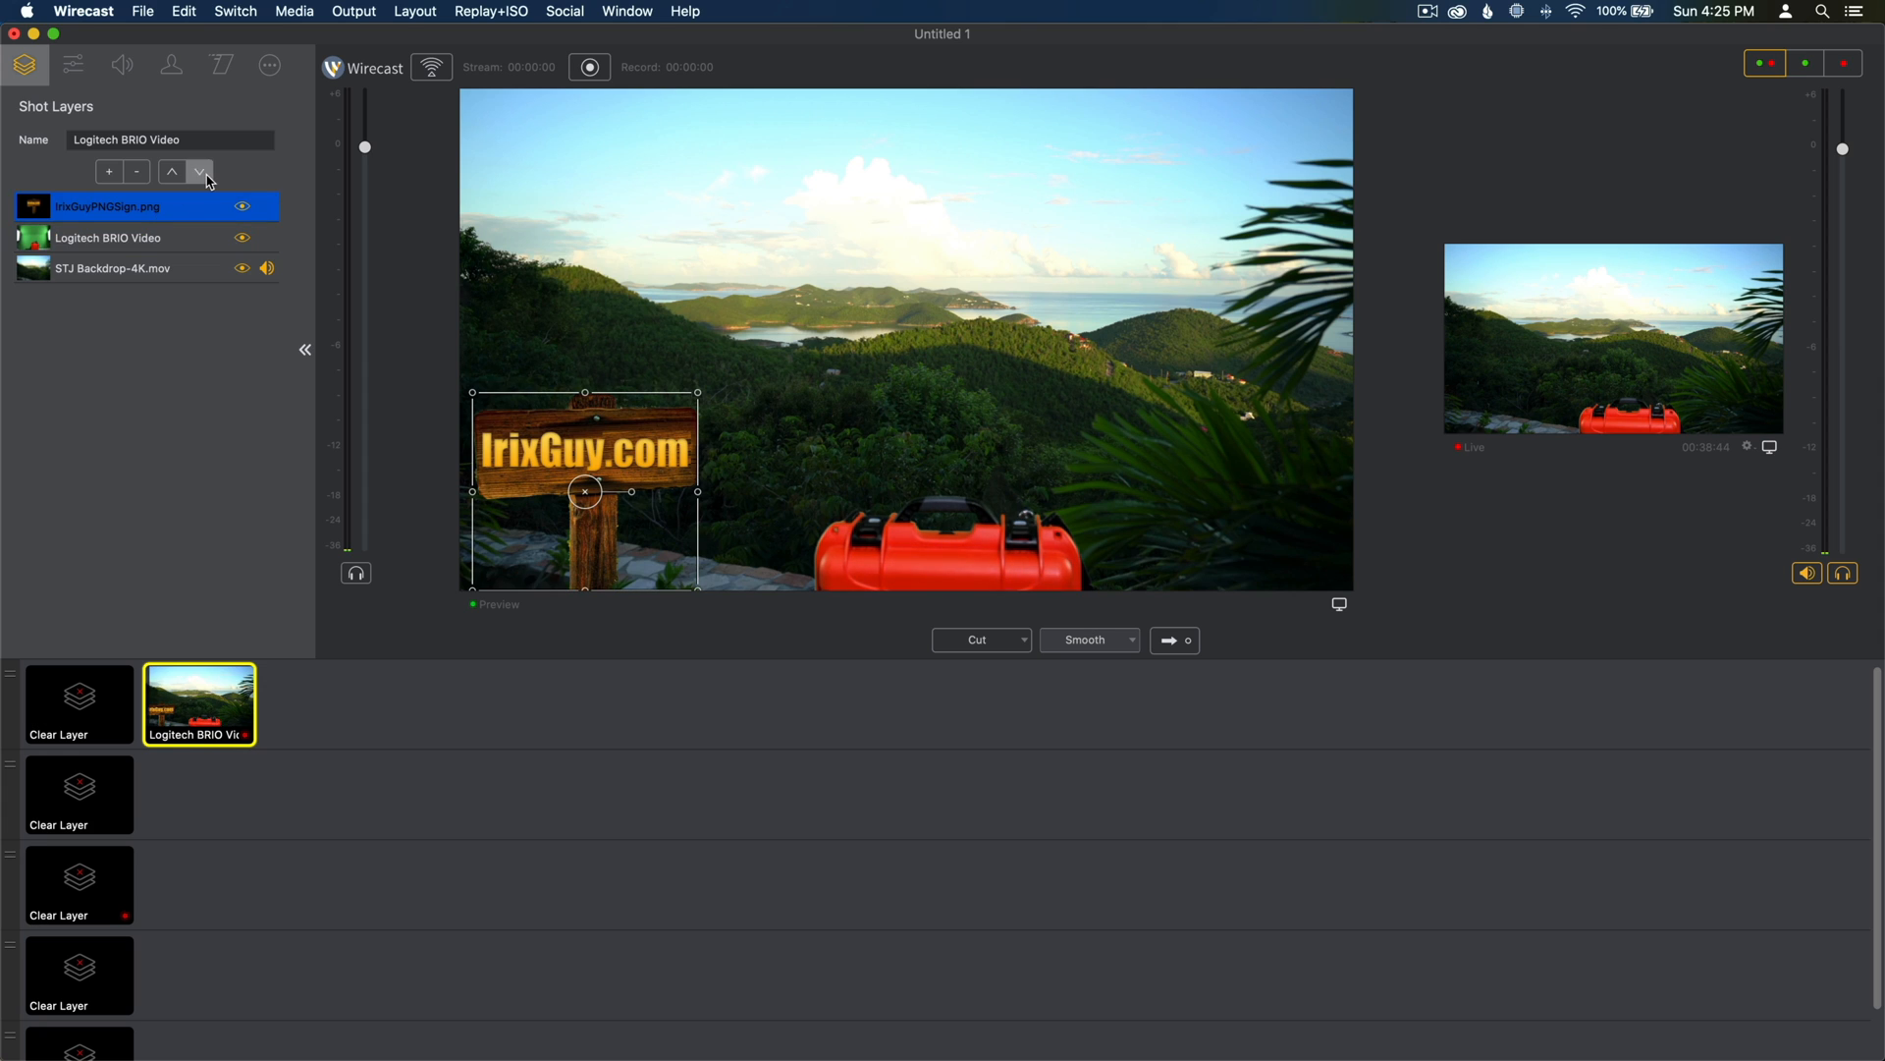
pyautogui.click(201, 173)
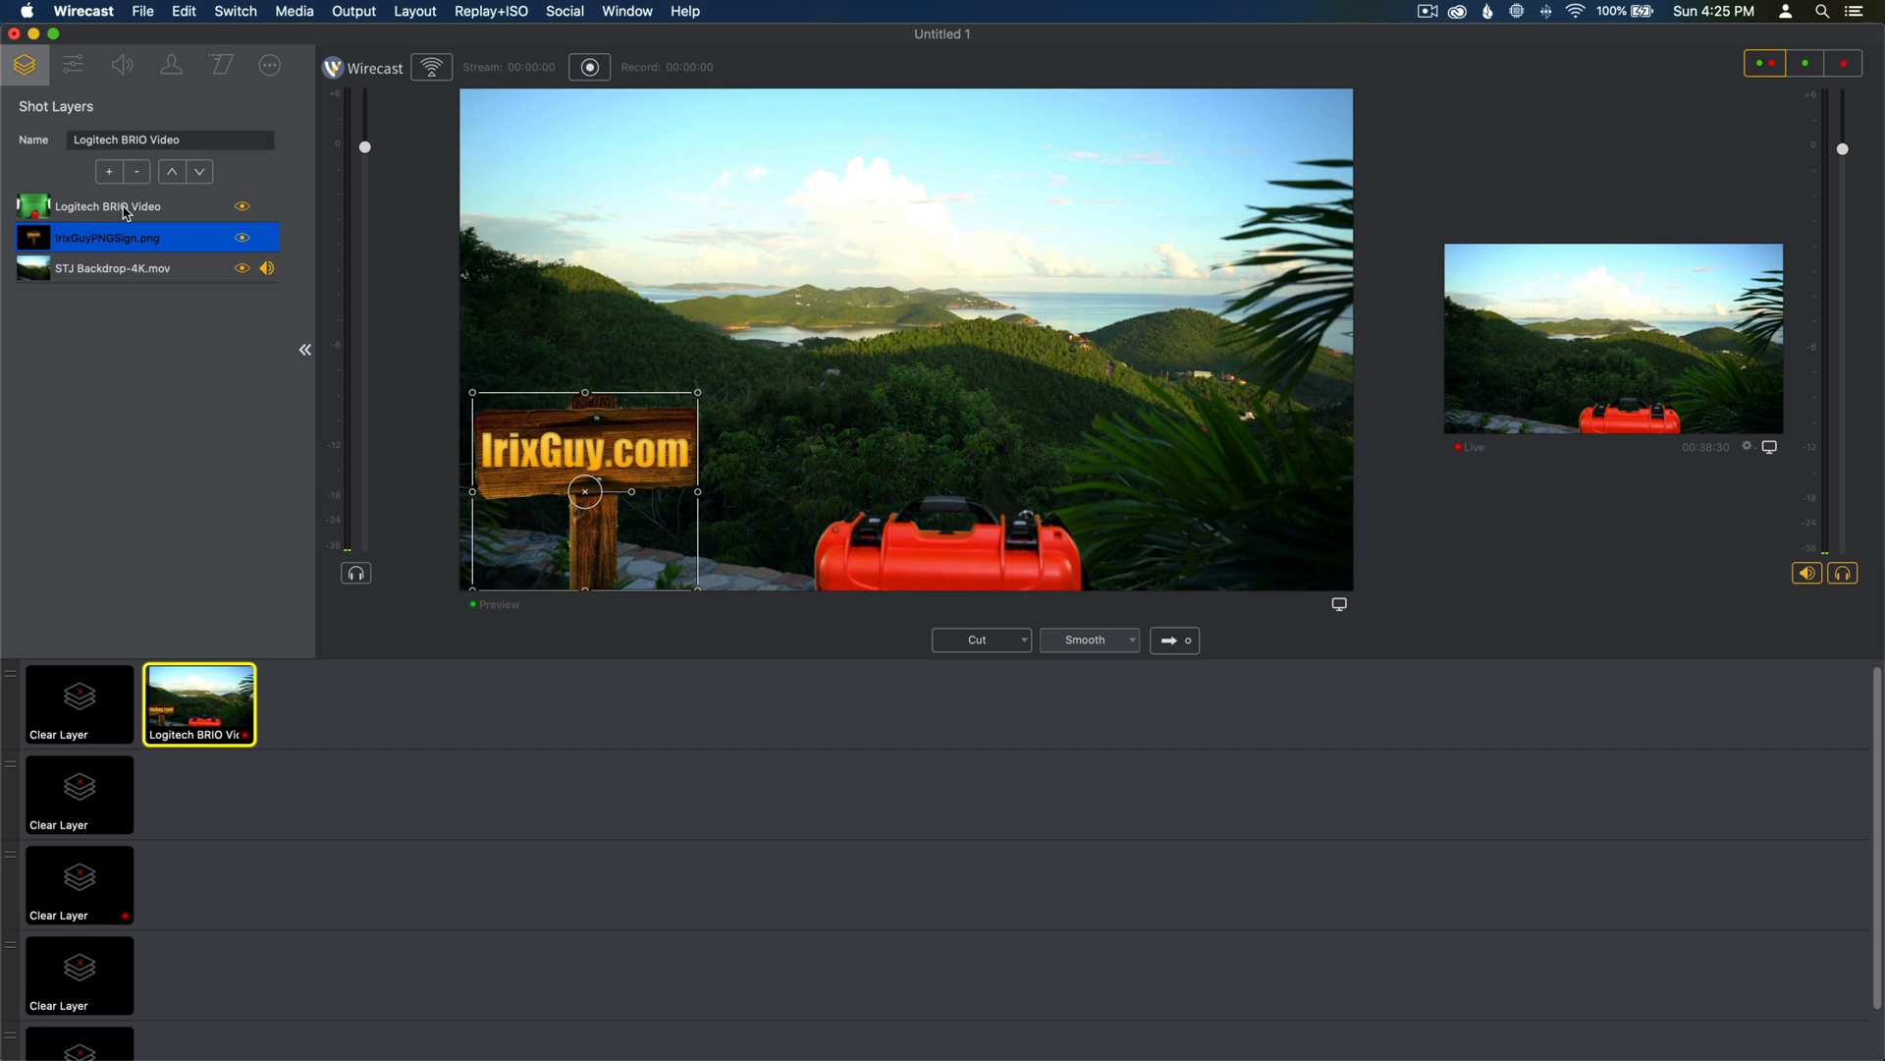
pyautogui.click(108, 206)
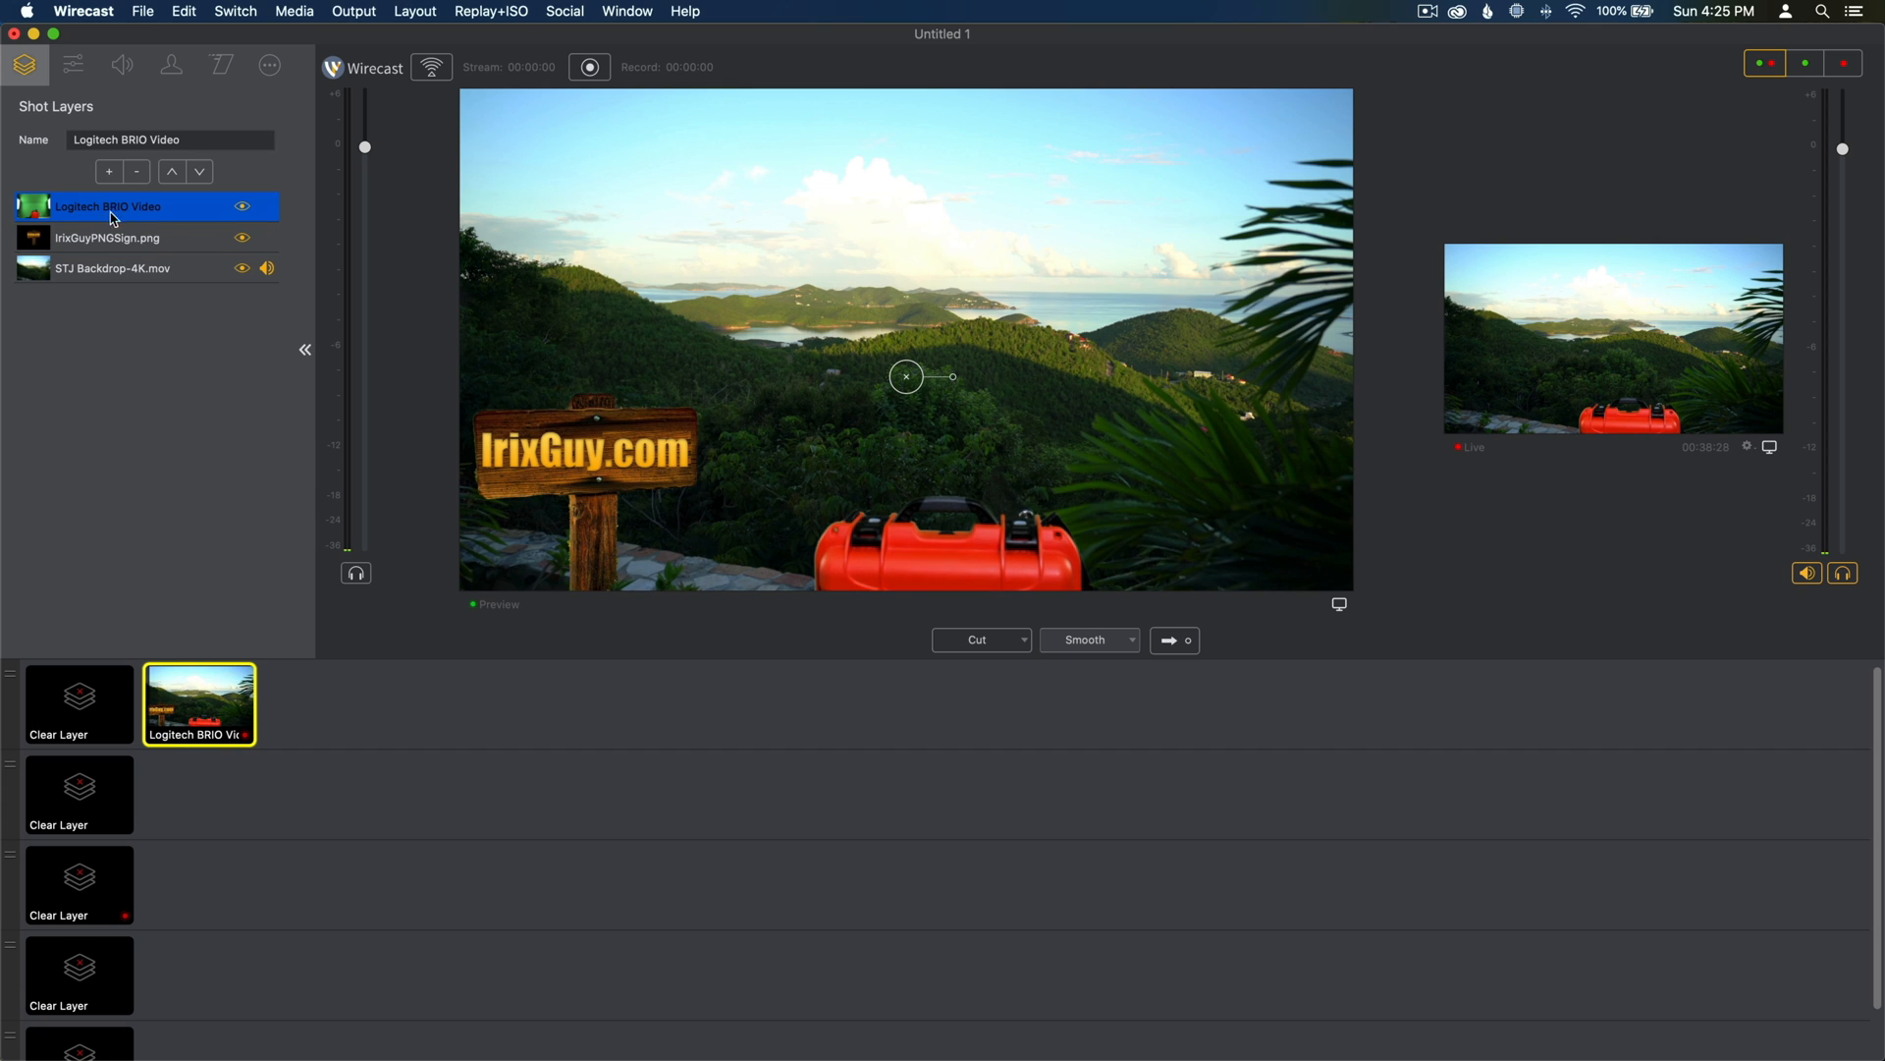
pyautogui.click(108, 237)
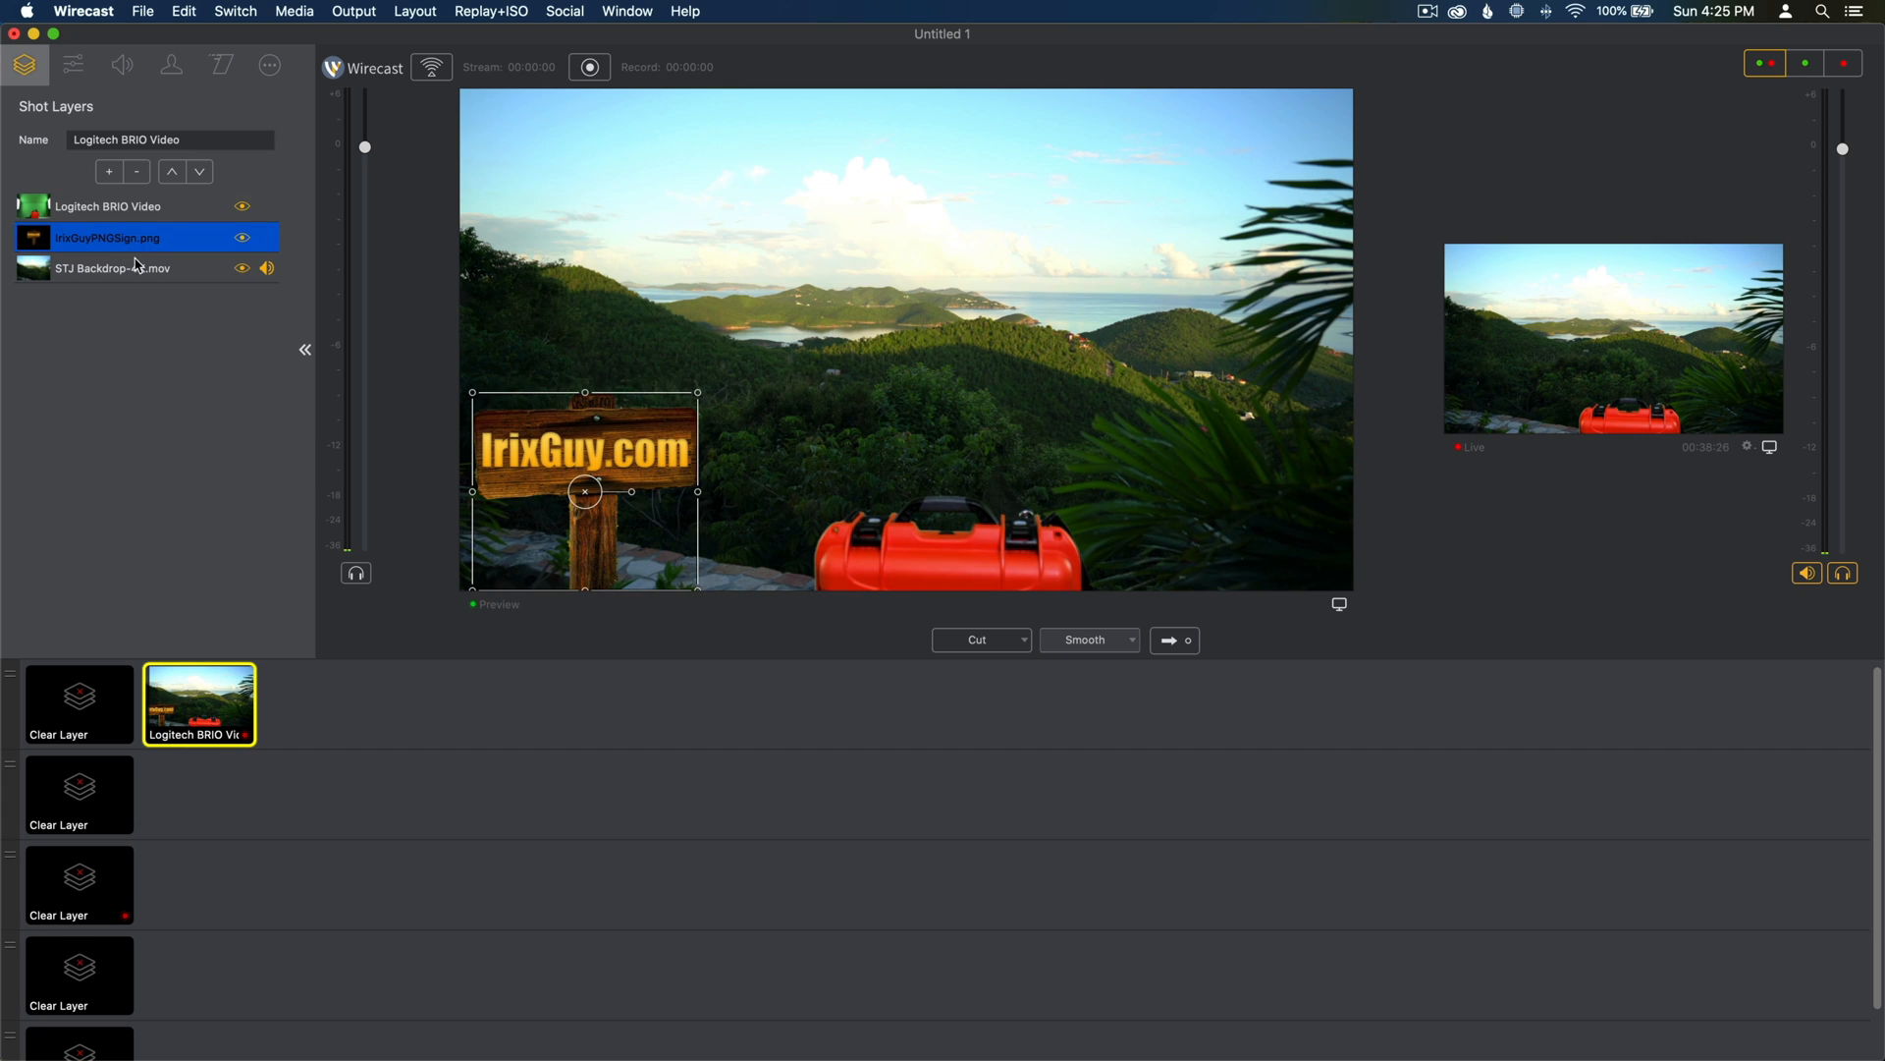
pyautogui.click(113, 267)
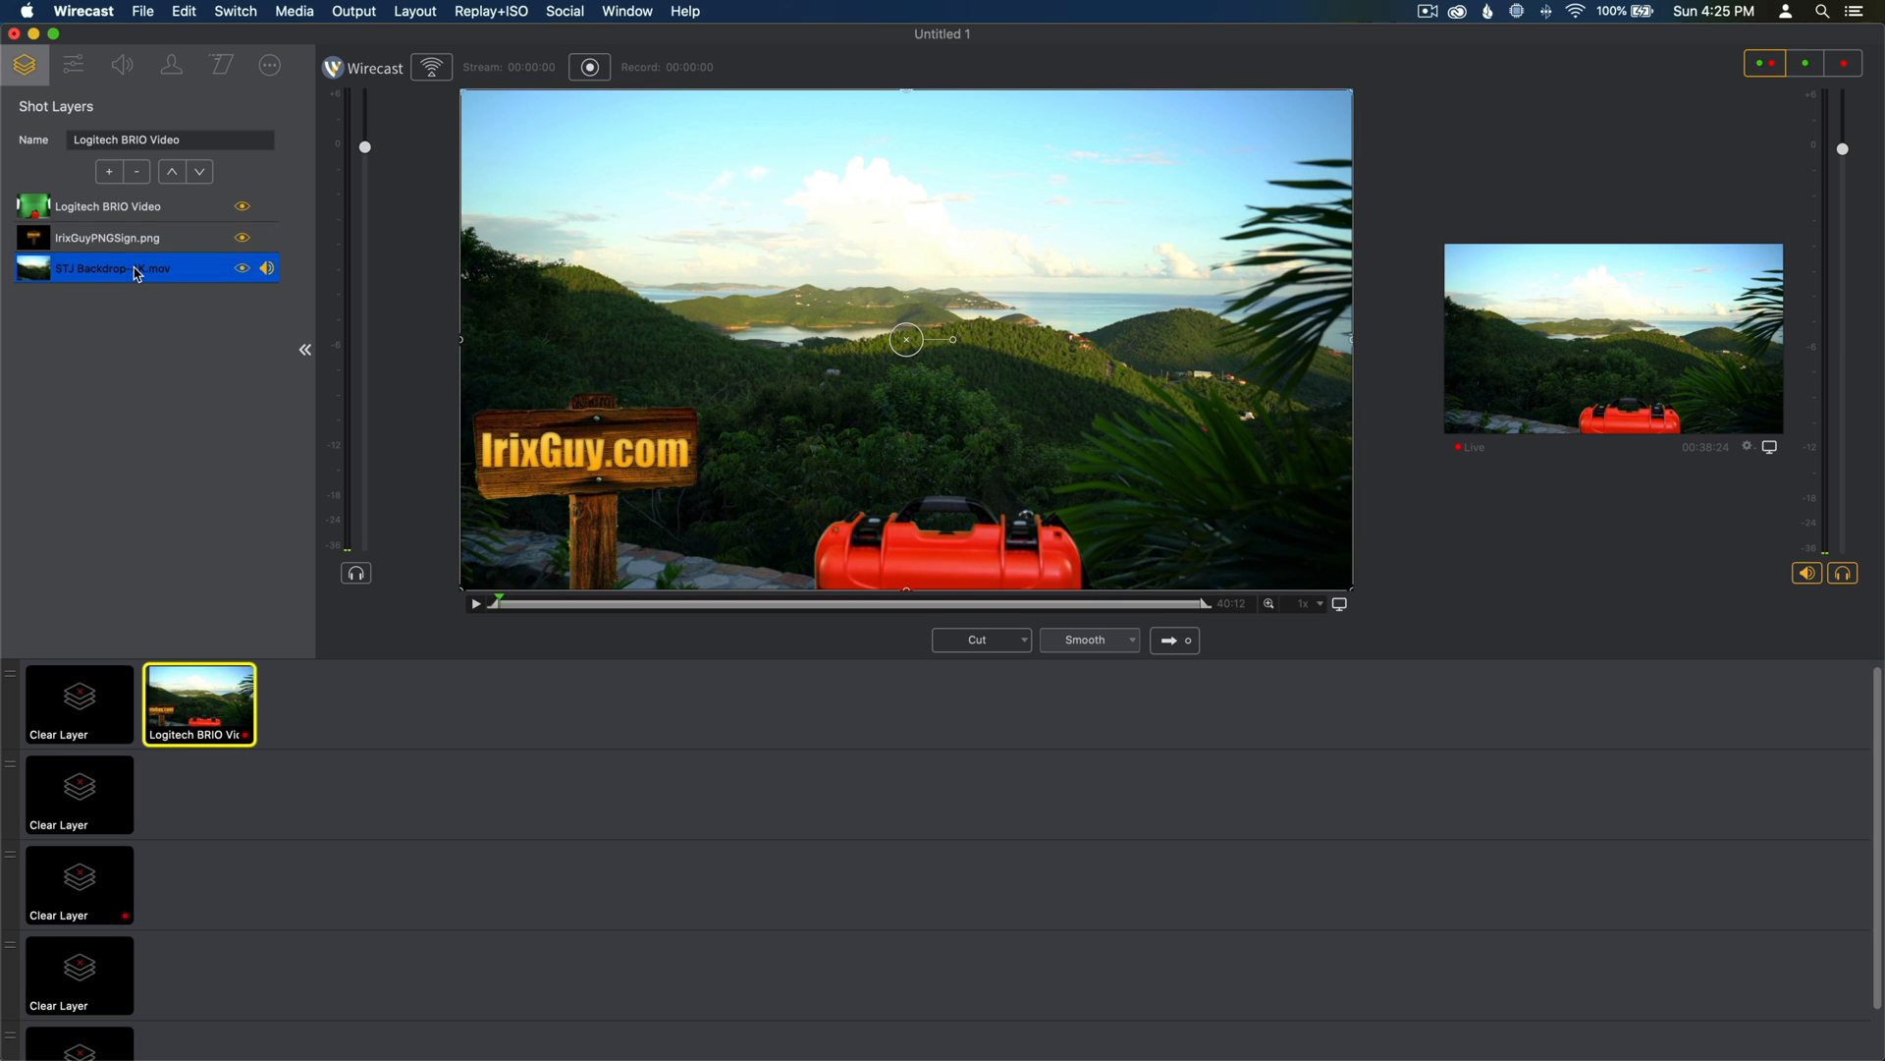
pyautogui.click(106, 238)
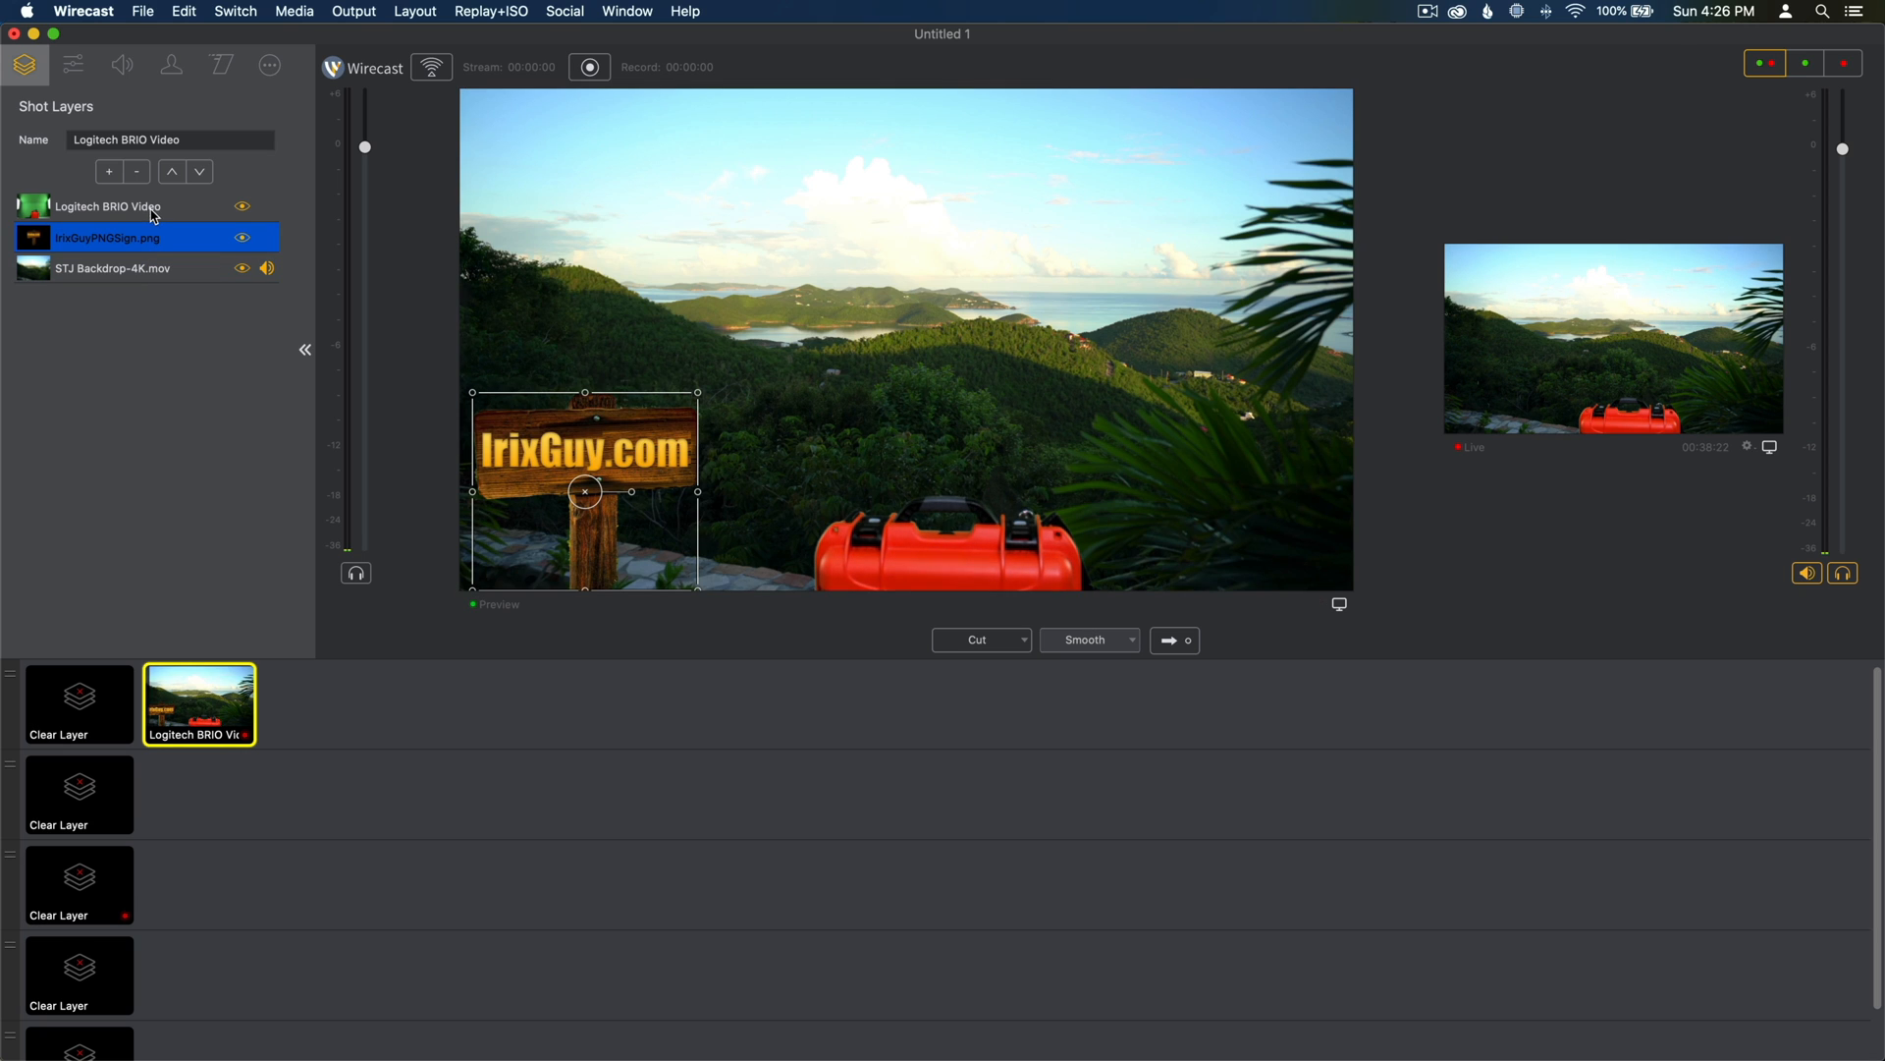
pyautogui.click(108, 206)
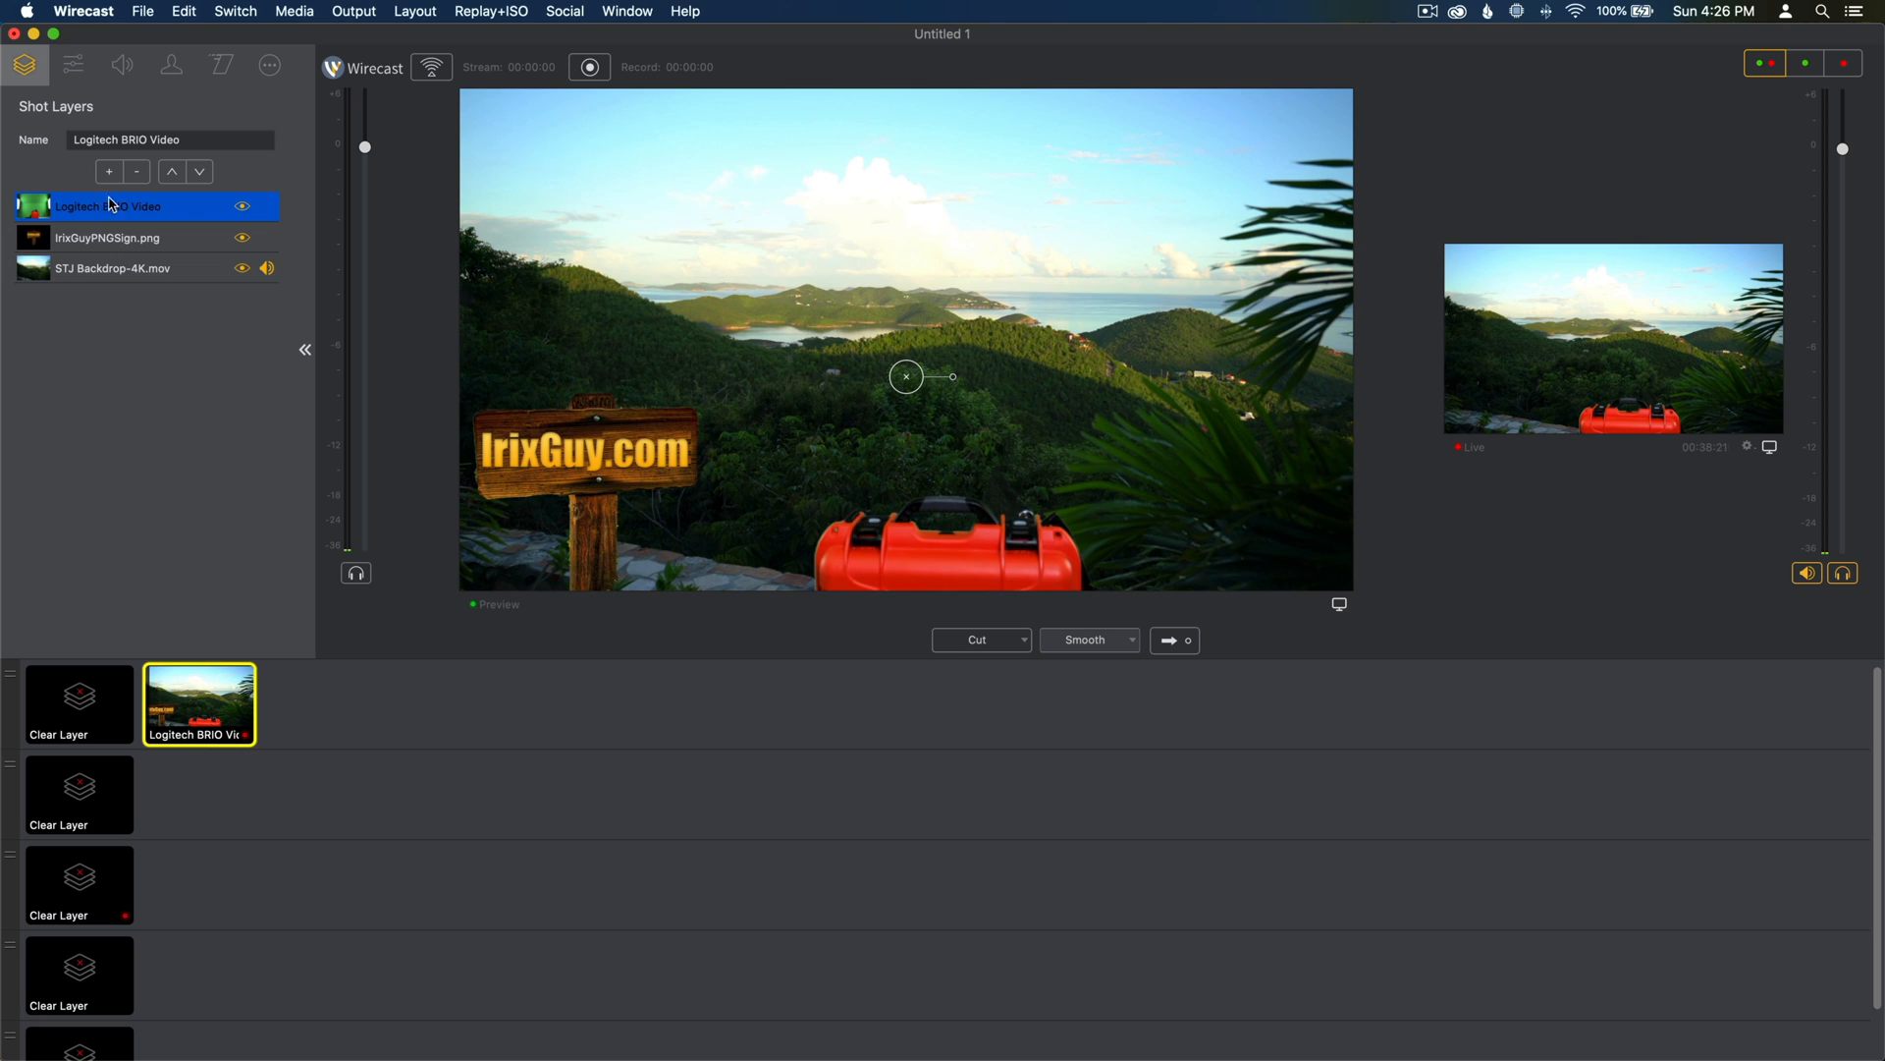
pyautogui.moveTo(147, 255)
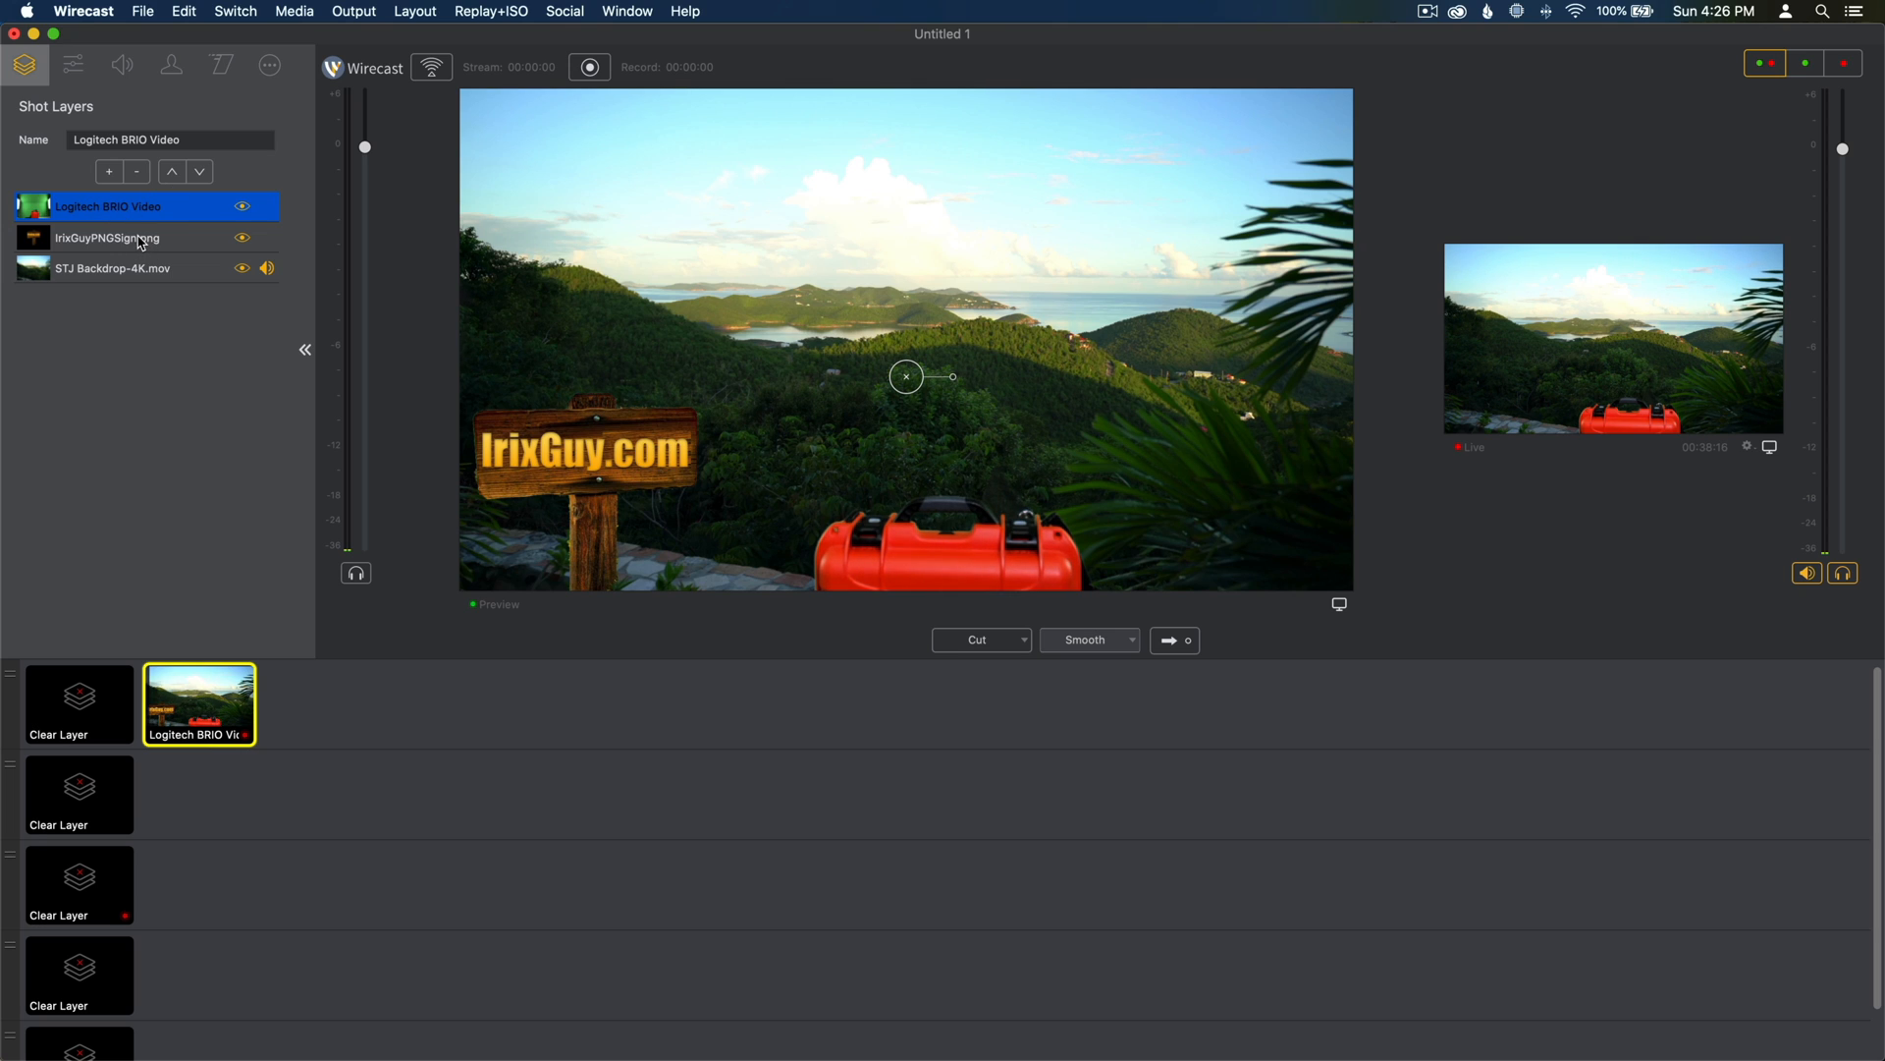
pyautogui.click(108, 237)
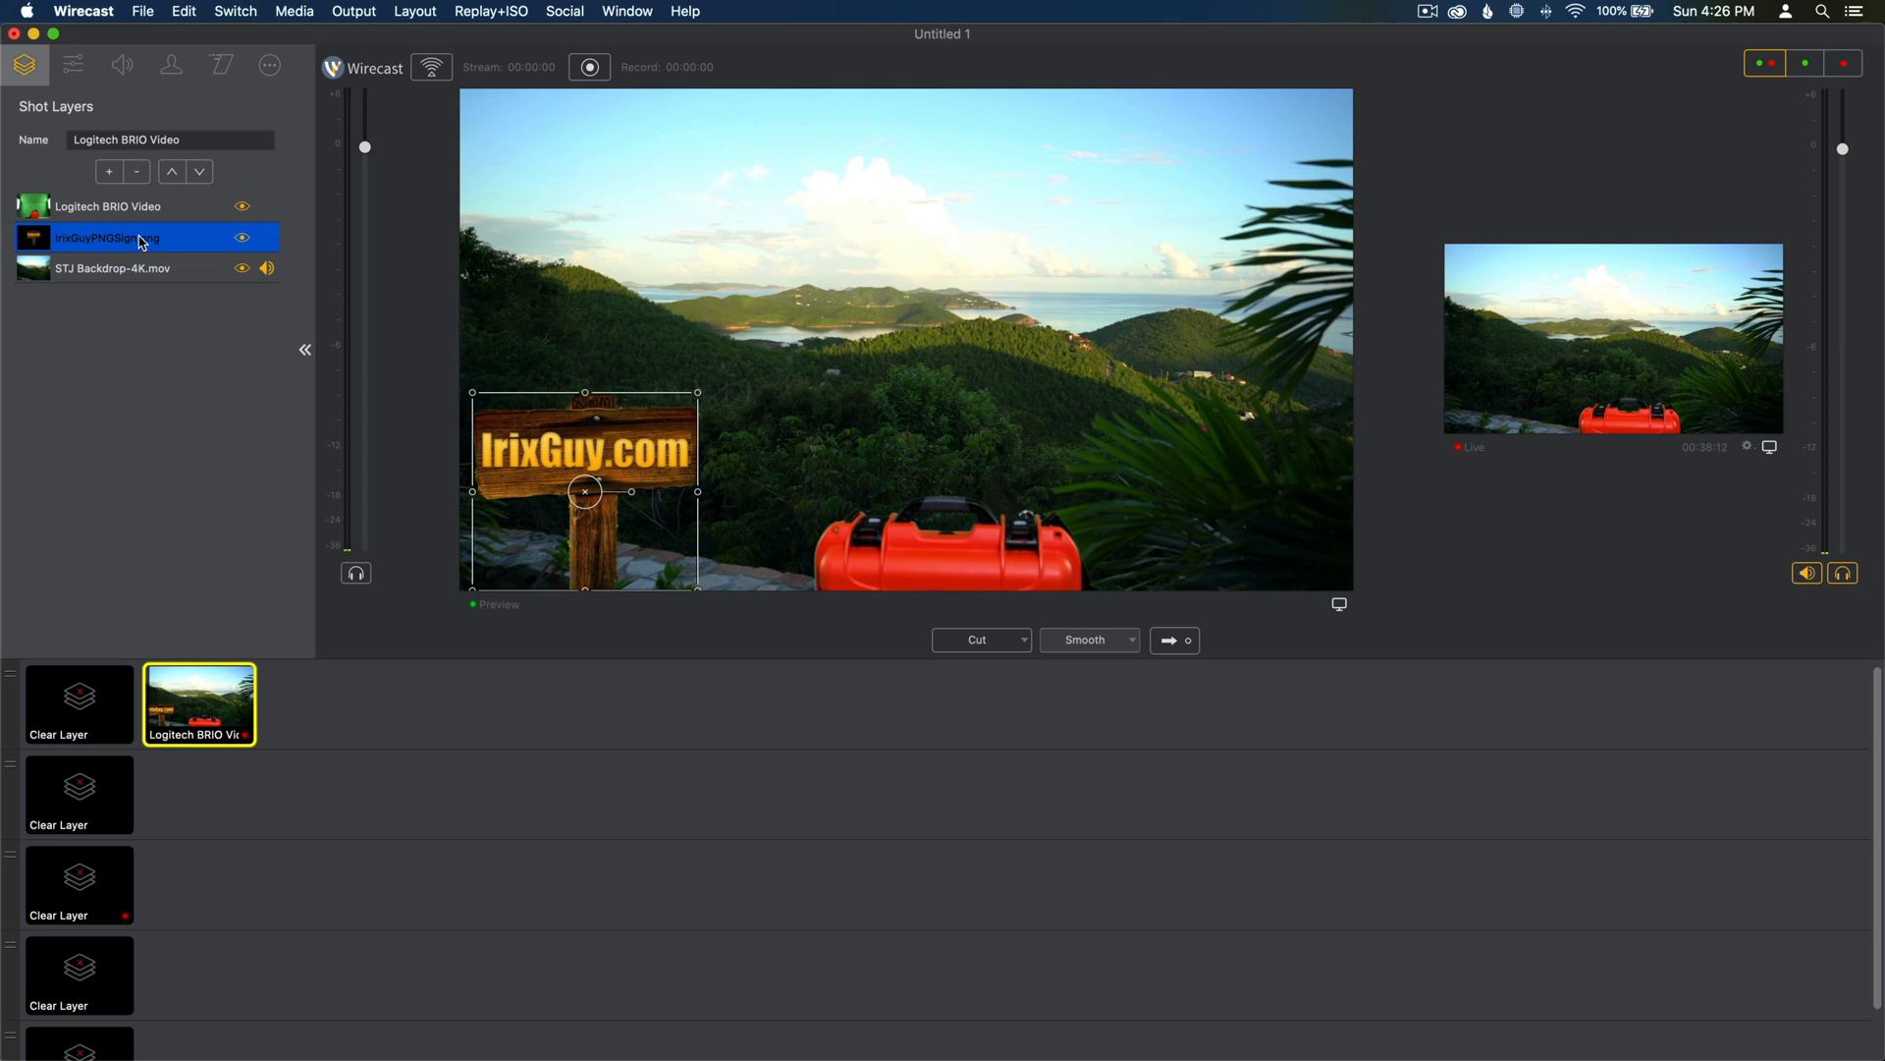
pyautogui.click(113, 267)
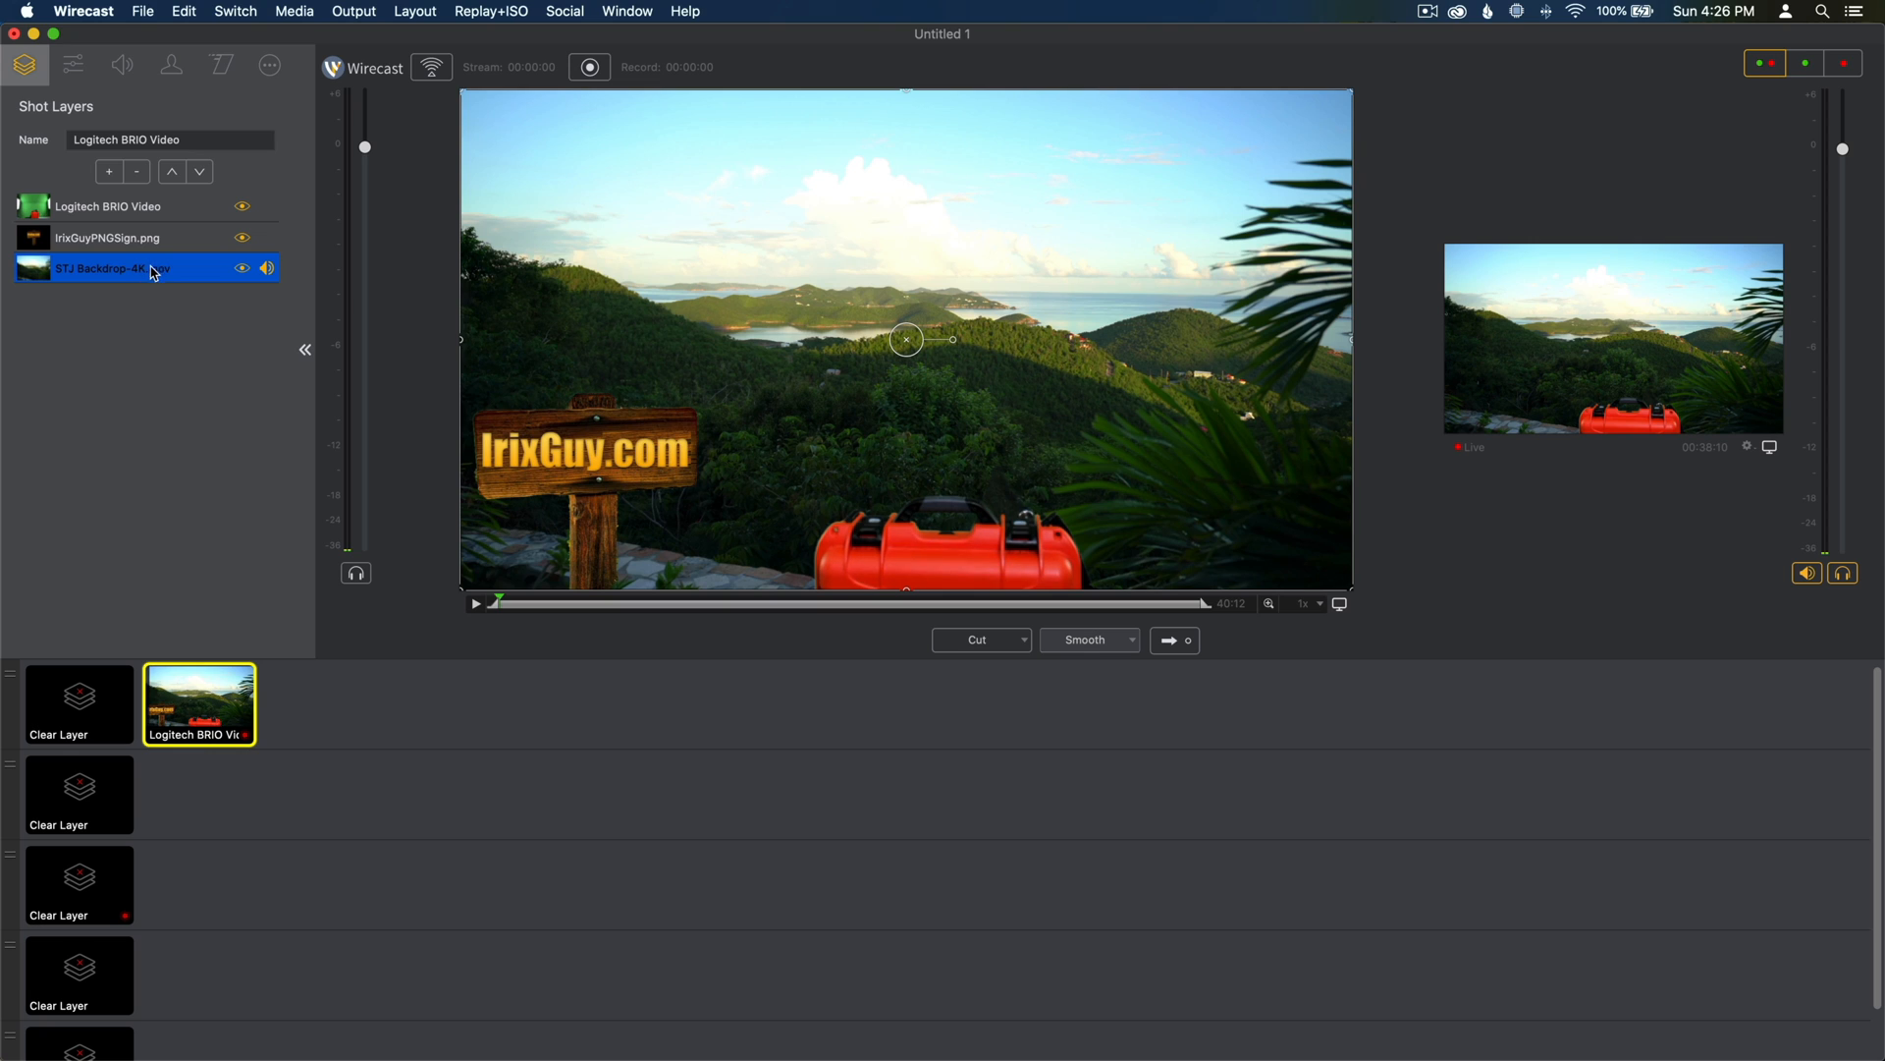
pyautogui.moveTo(153, 247)
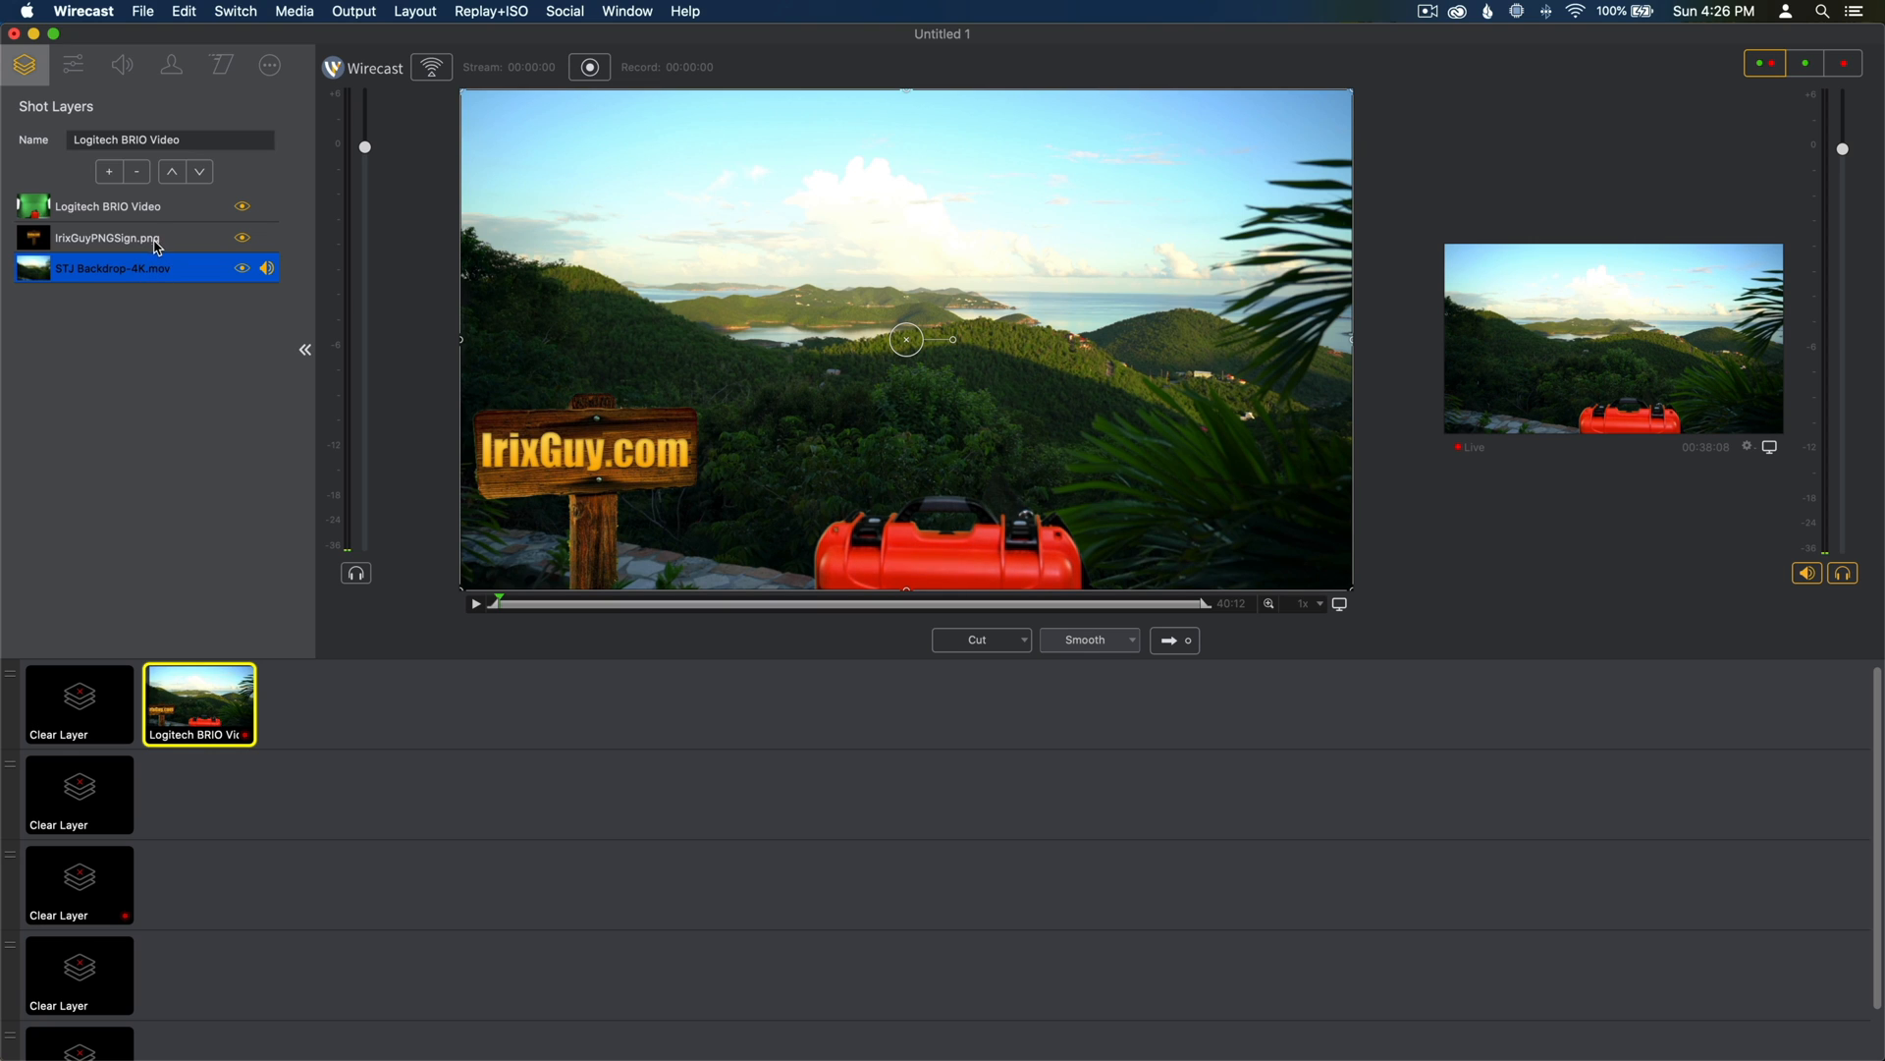
pyautogui.click(106, 238)
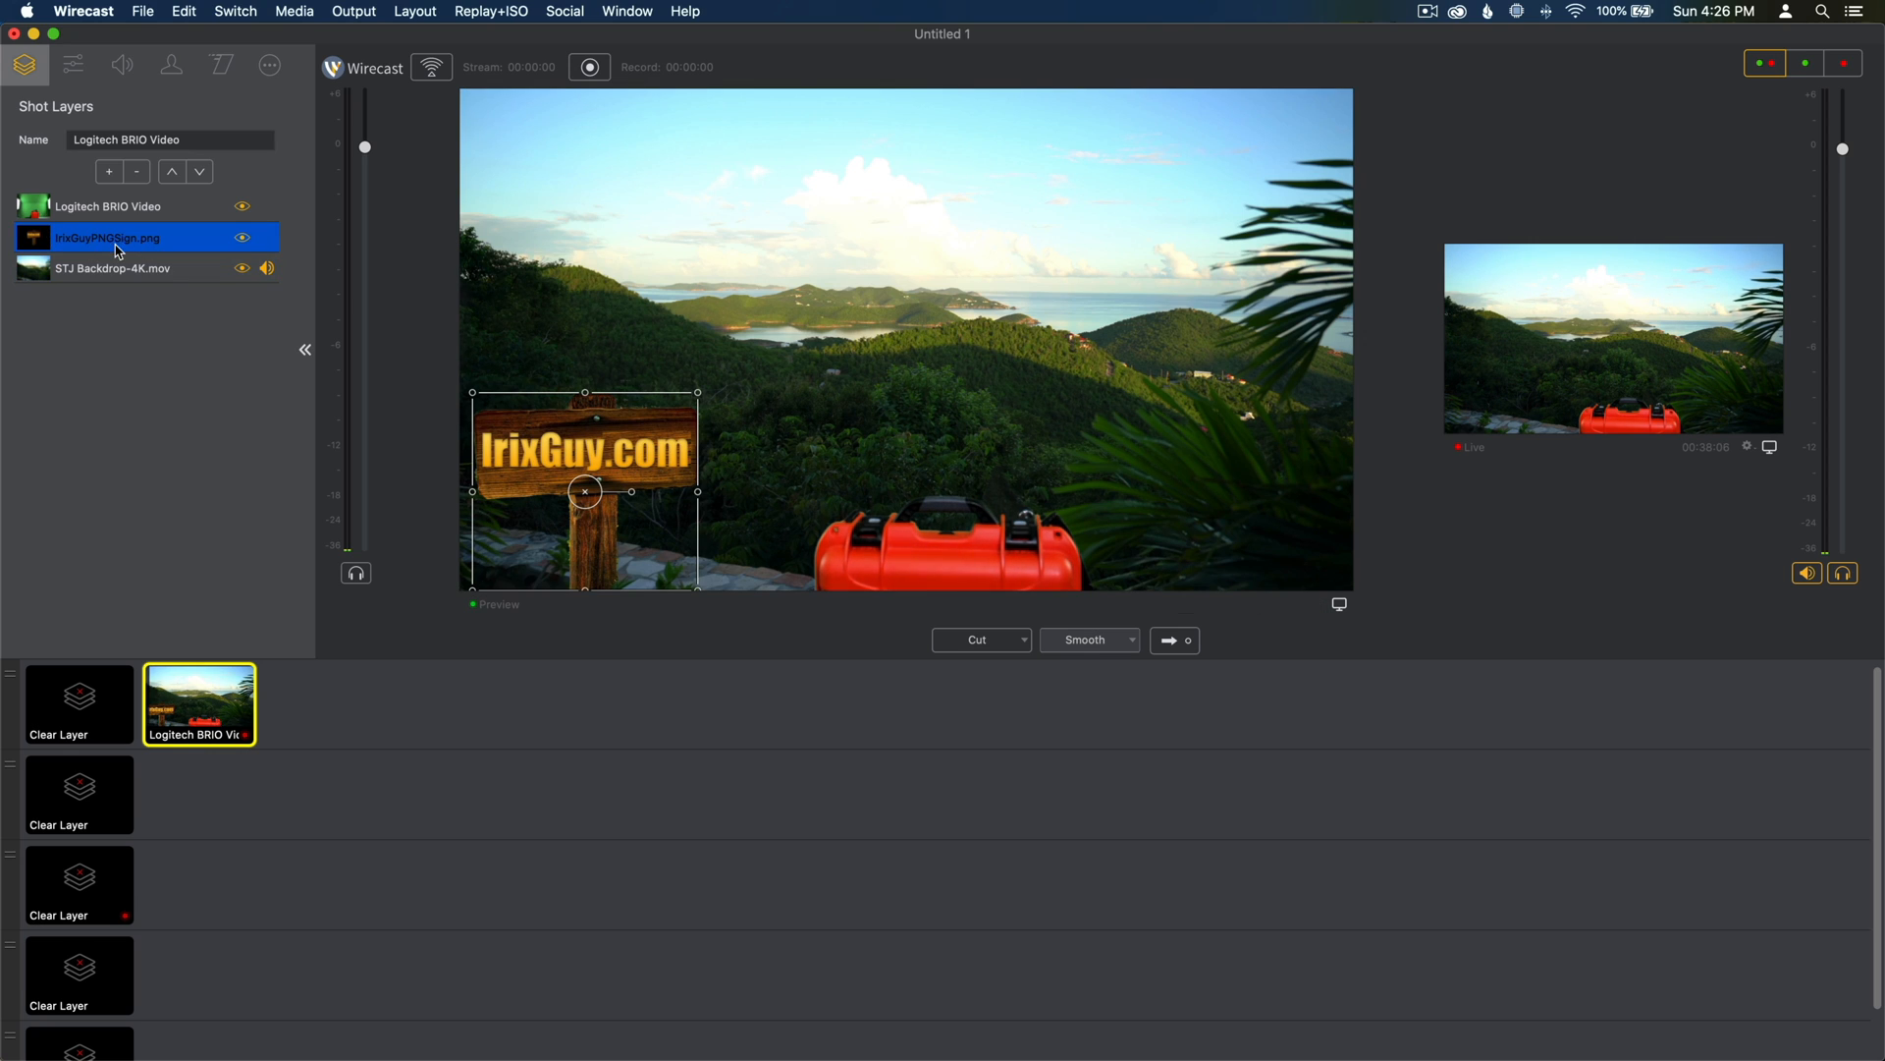
pyautogui.click(112, 267)
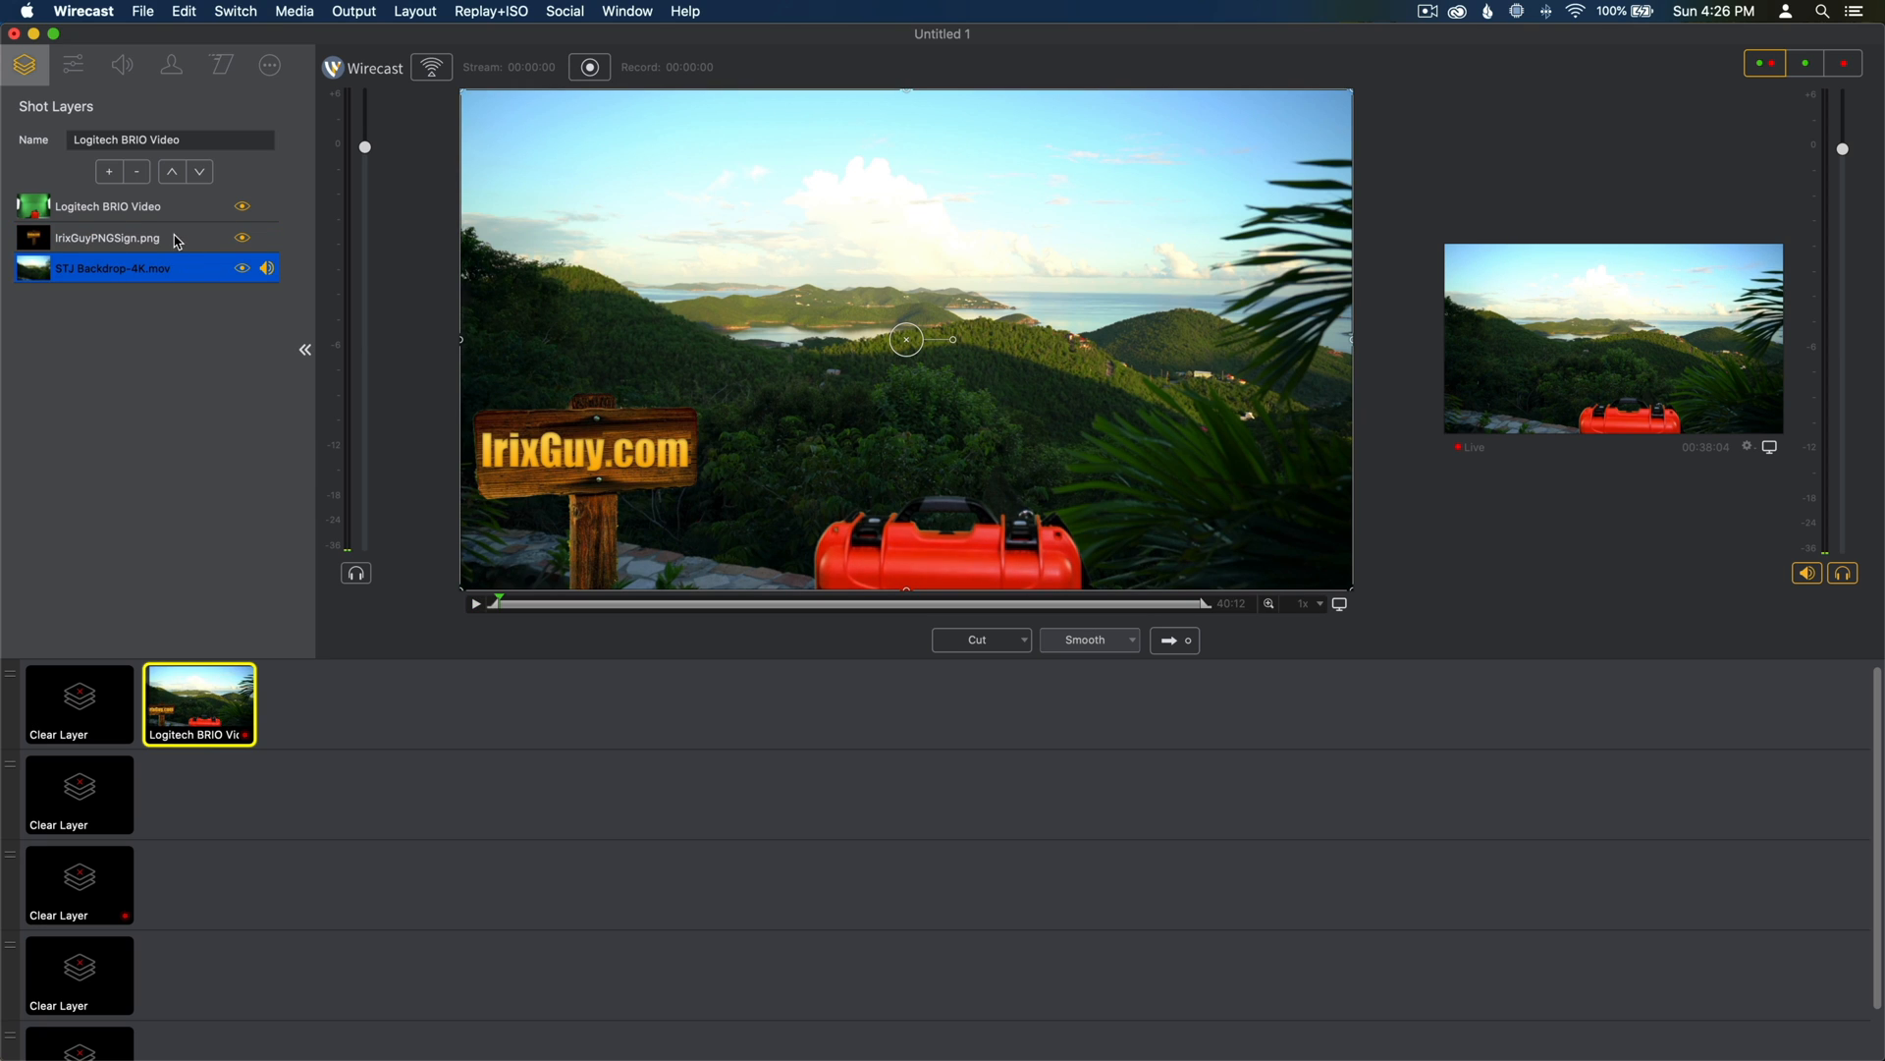
pyautogui.click(108, 206)
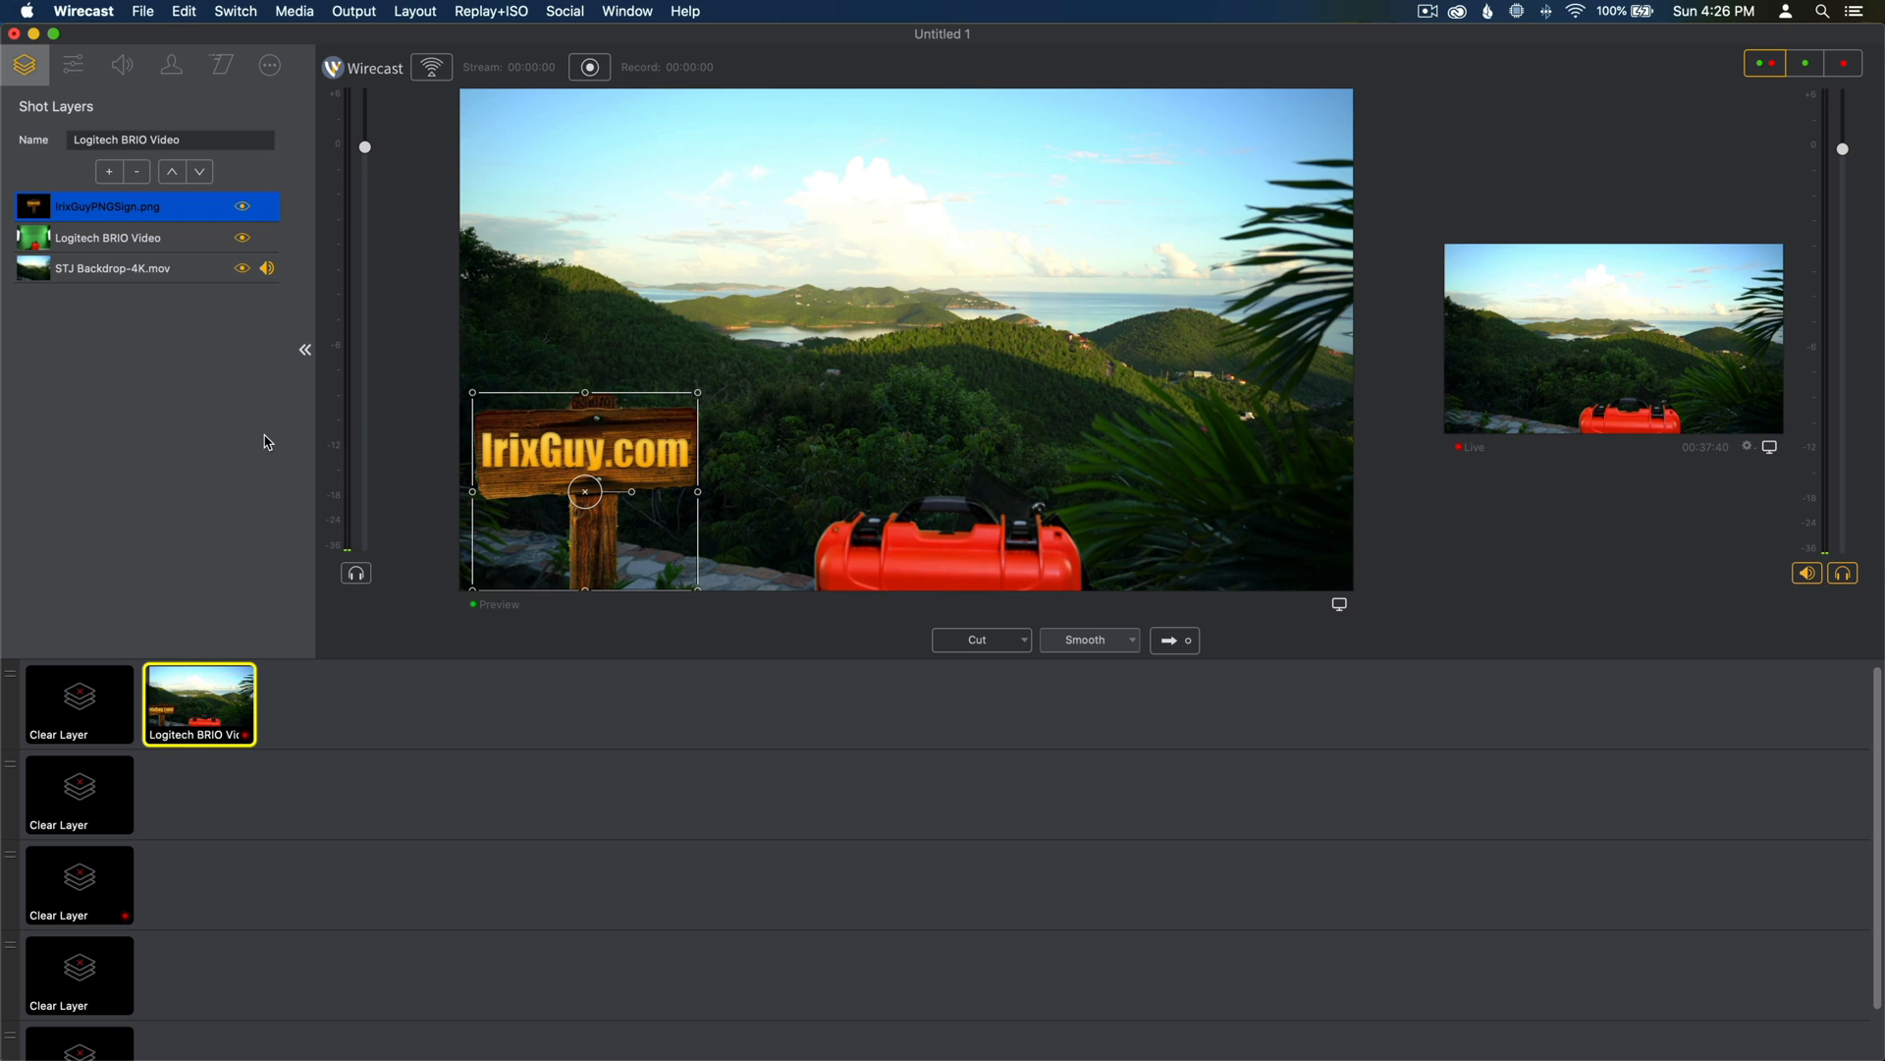
# Step: Reorder IrixGuyPNGSign.png to sit below the webcam layer and above the hillside backdrop
pyautogui.click(108, 238)
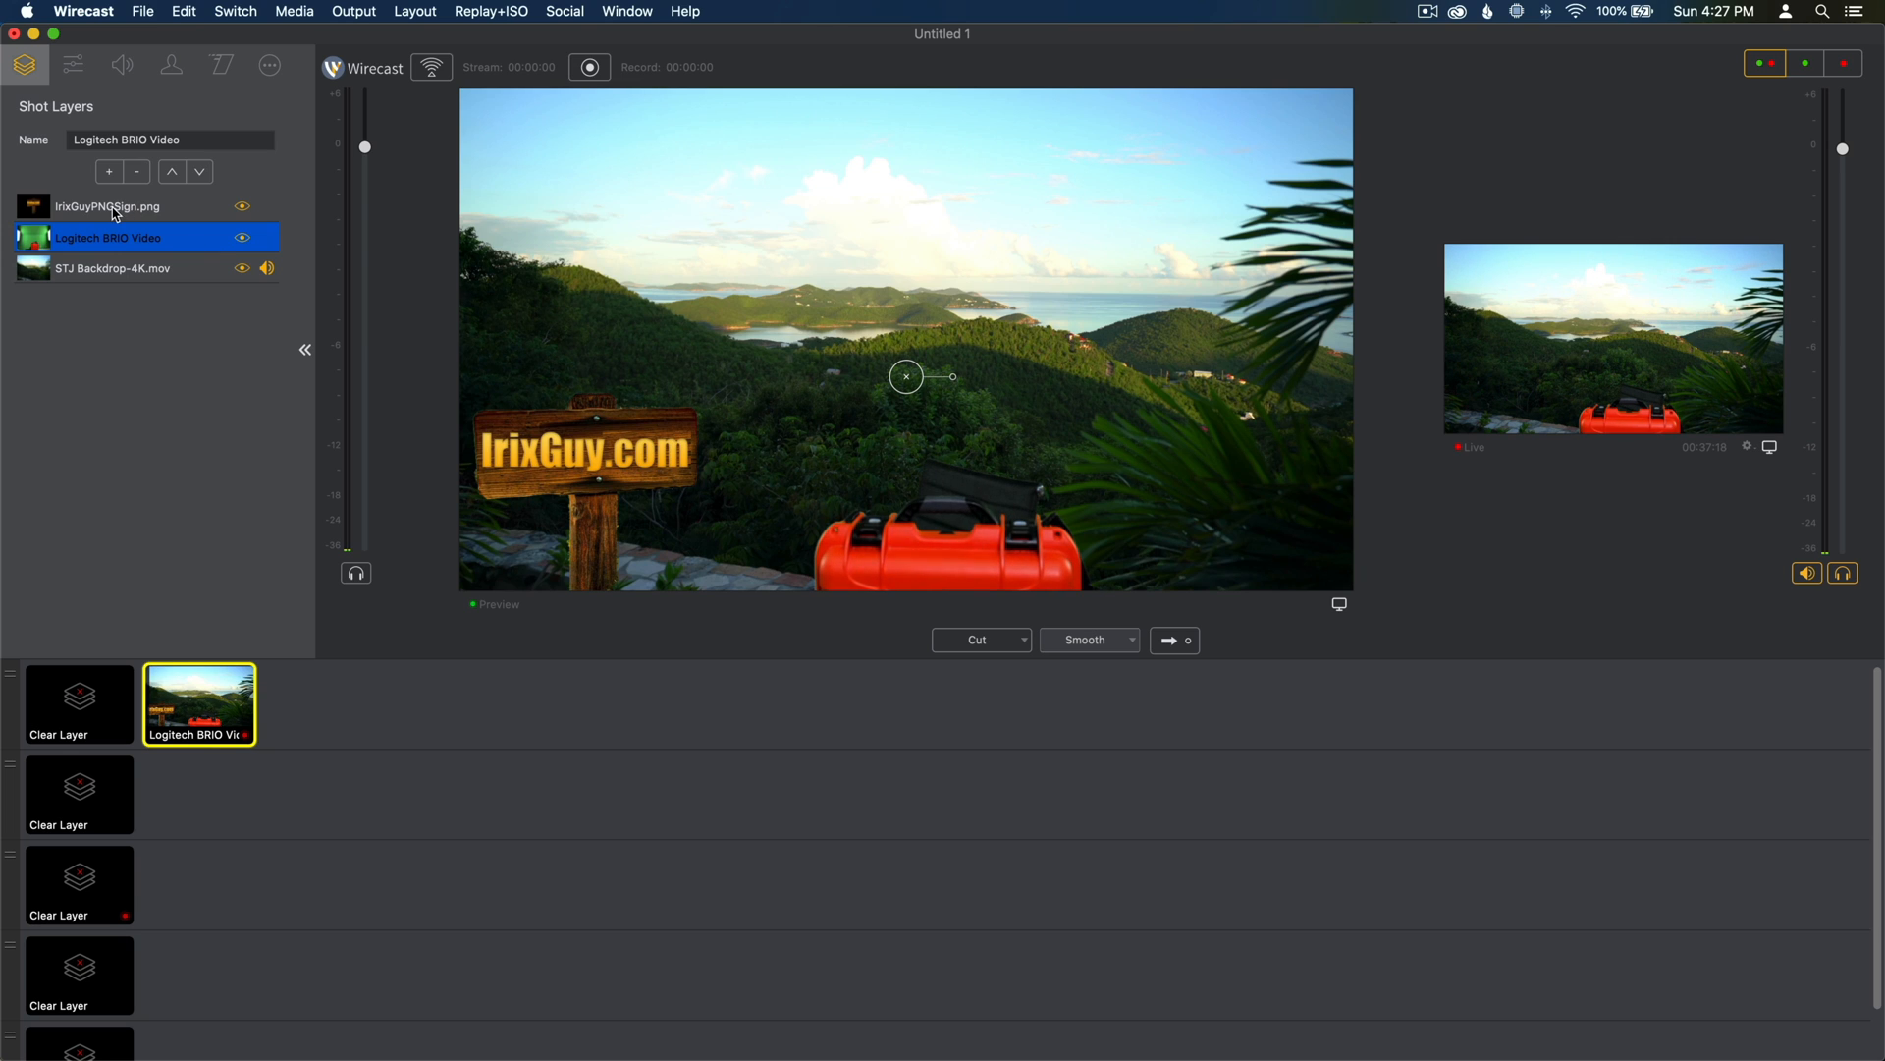
pyautogui.click(114, 206)
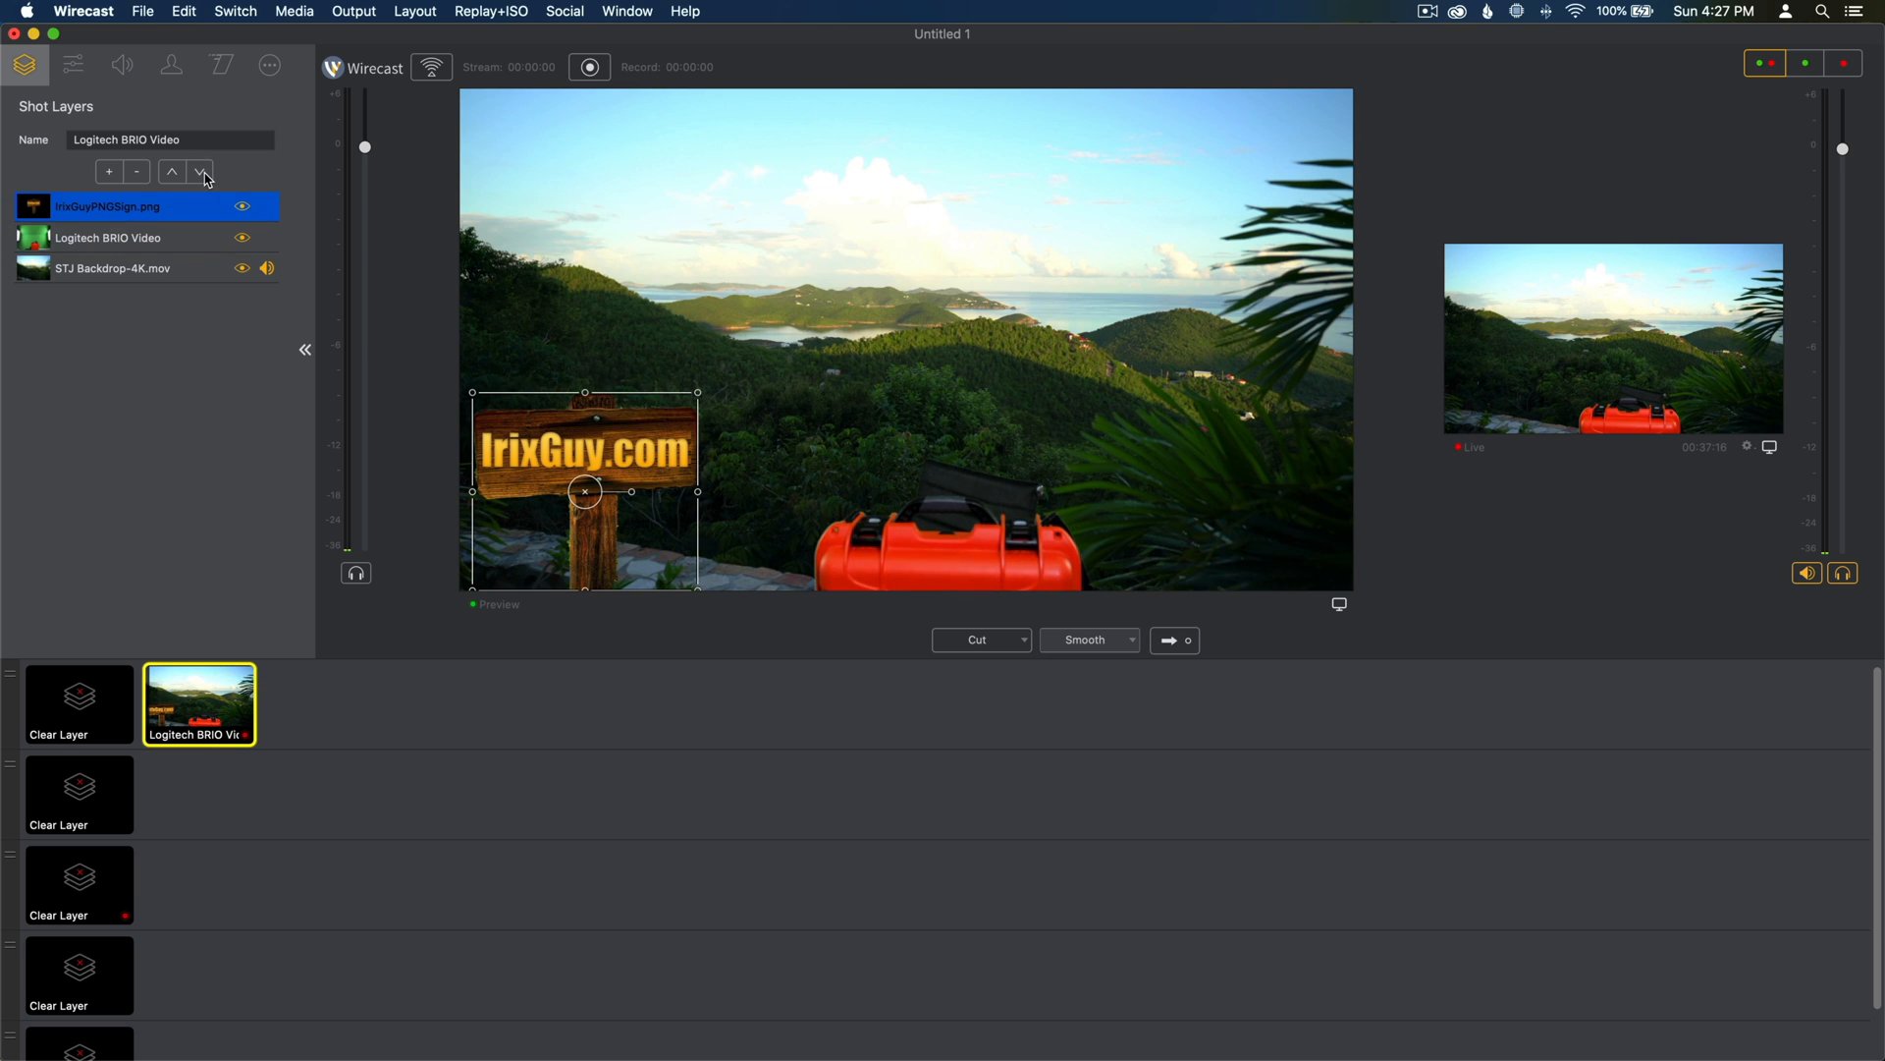
pyautogui.click(200, 171)
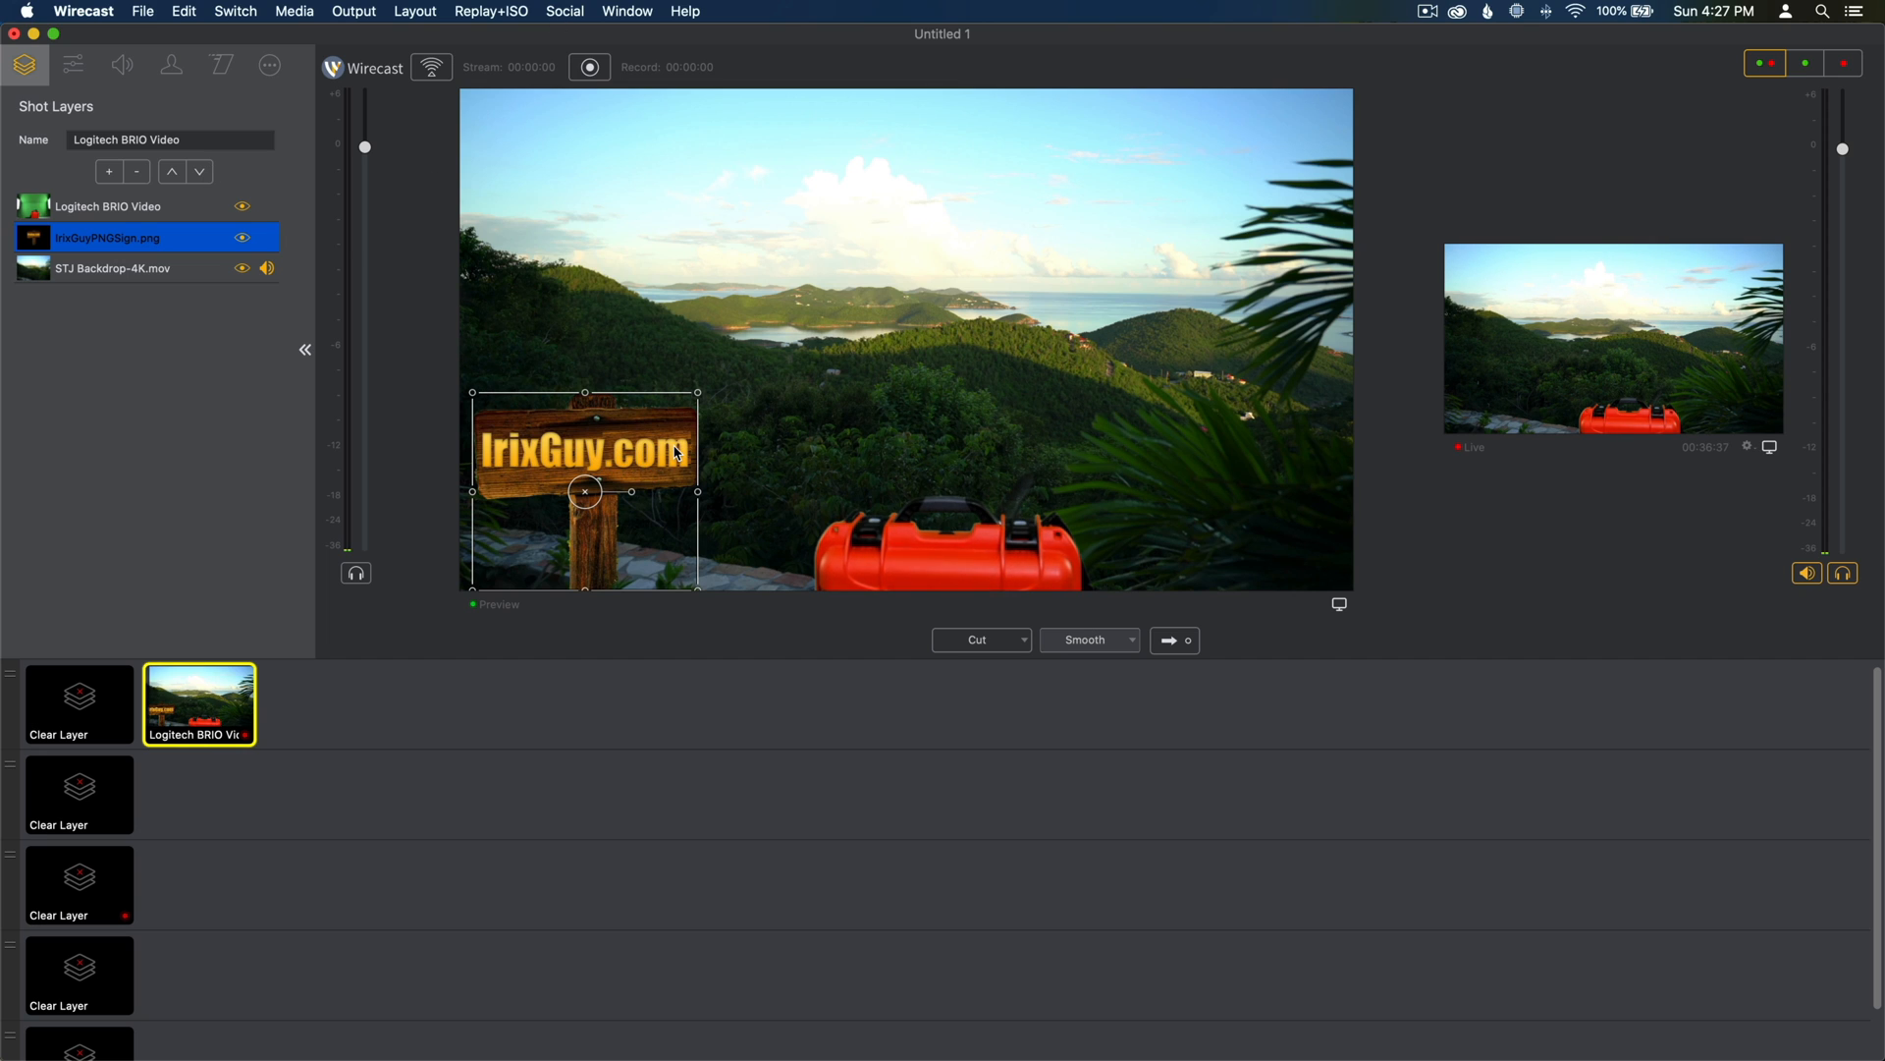
pyautogui.moveTo(855, 218)
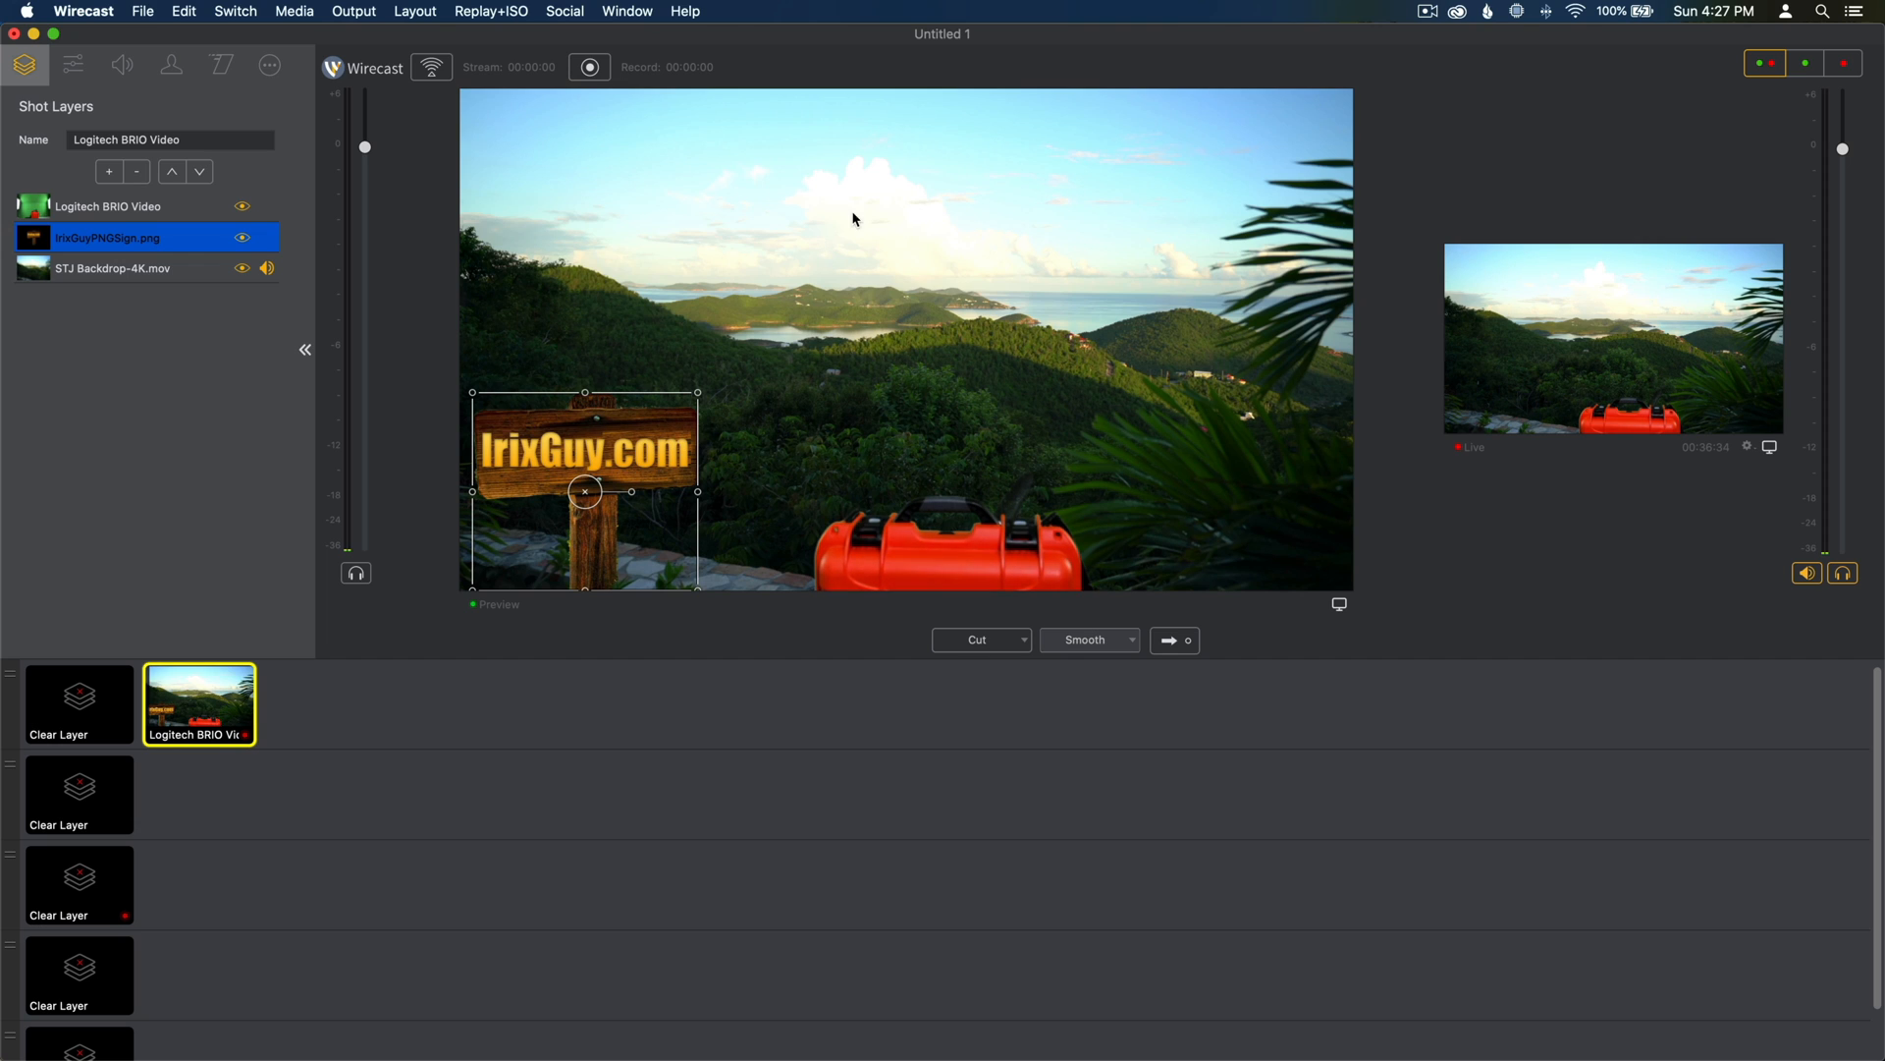
pyautogui.moveTo(1027, 350)
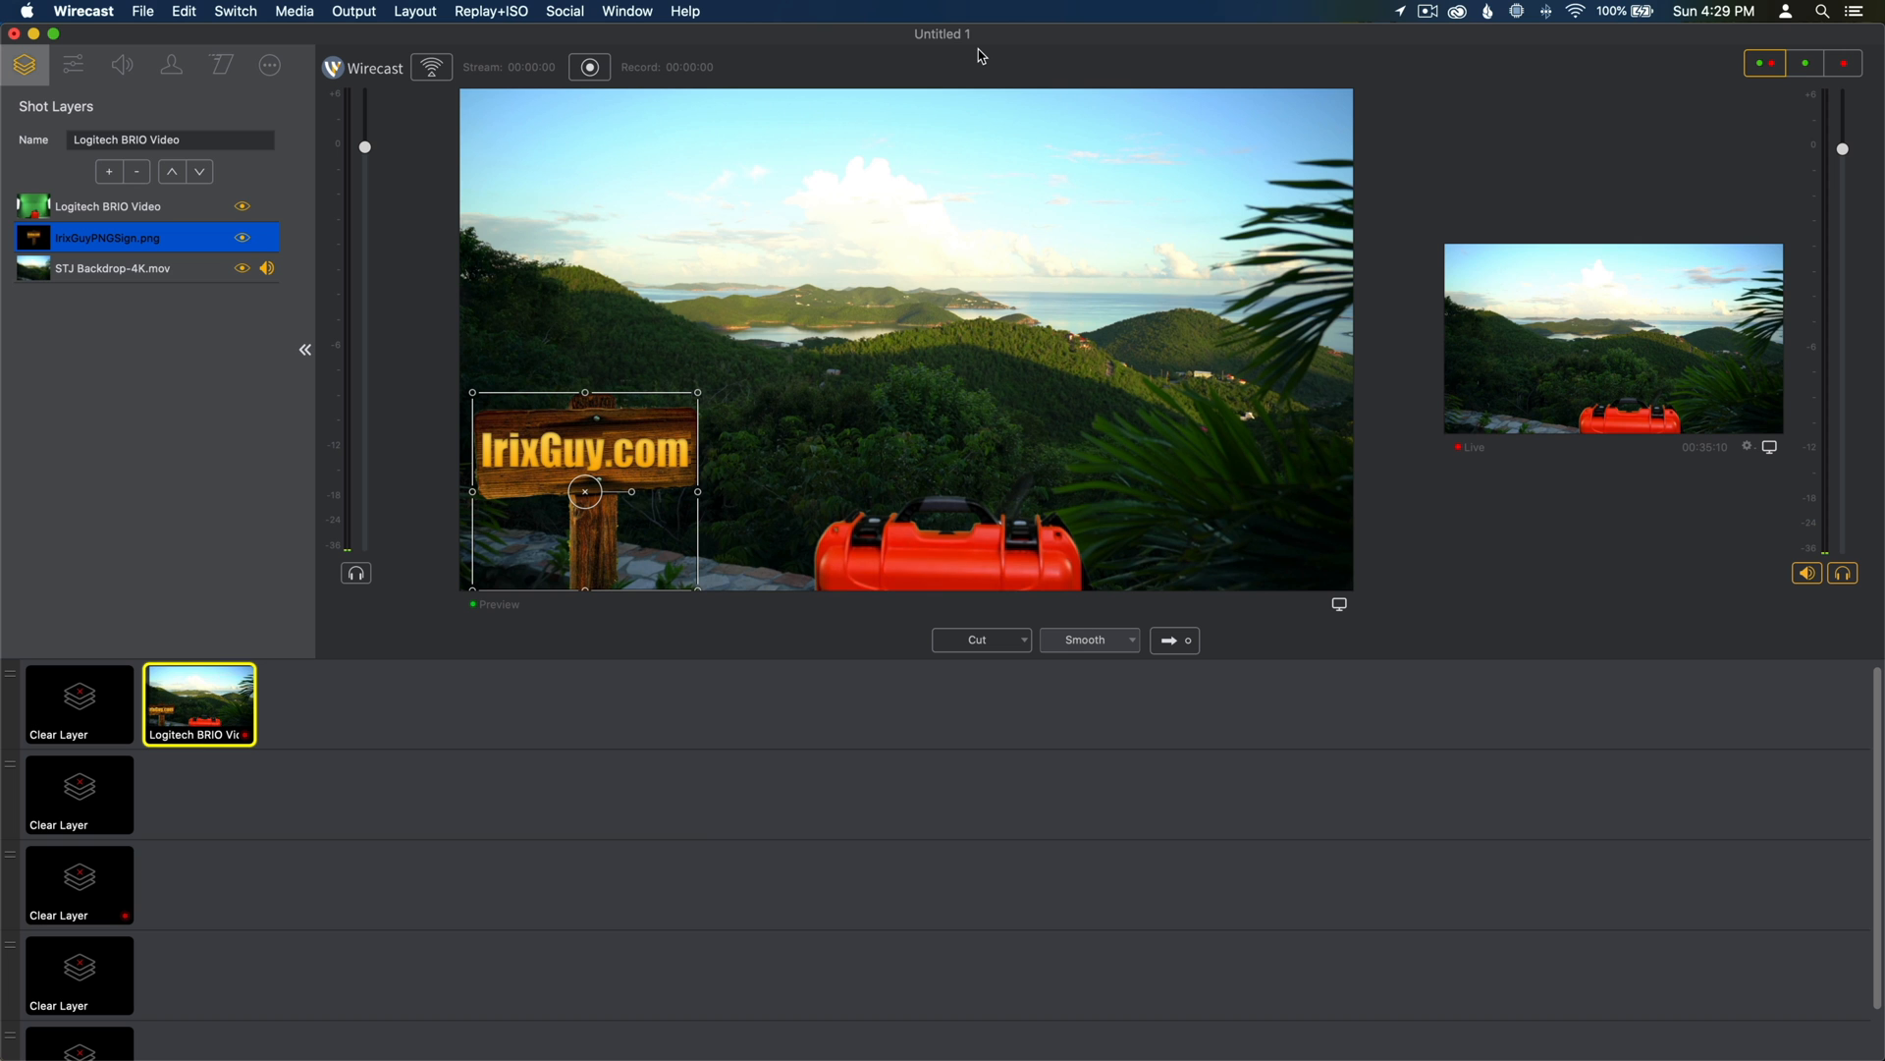
pyautogui.moveTo(1424, 14)
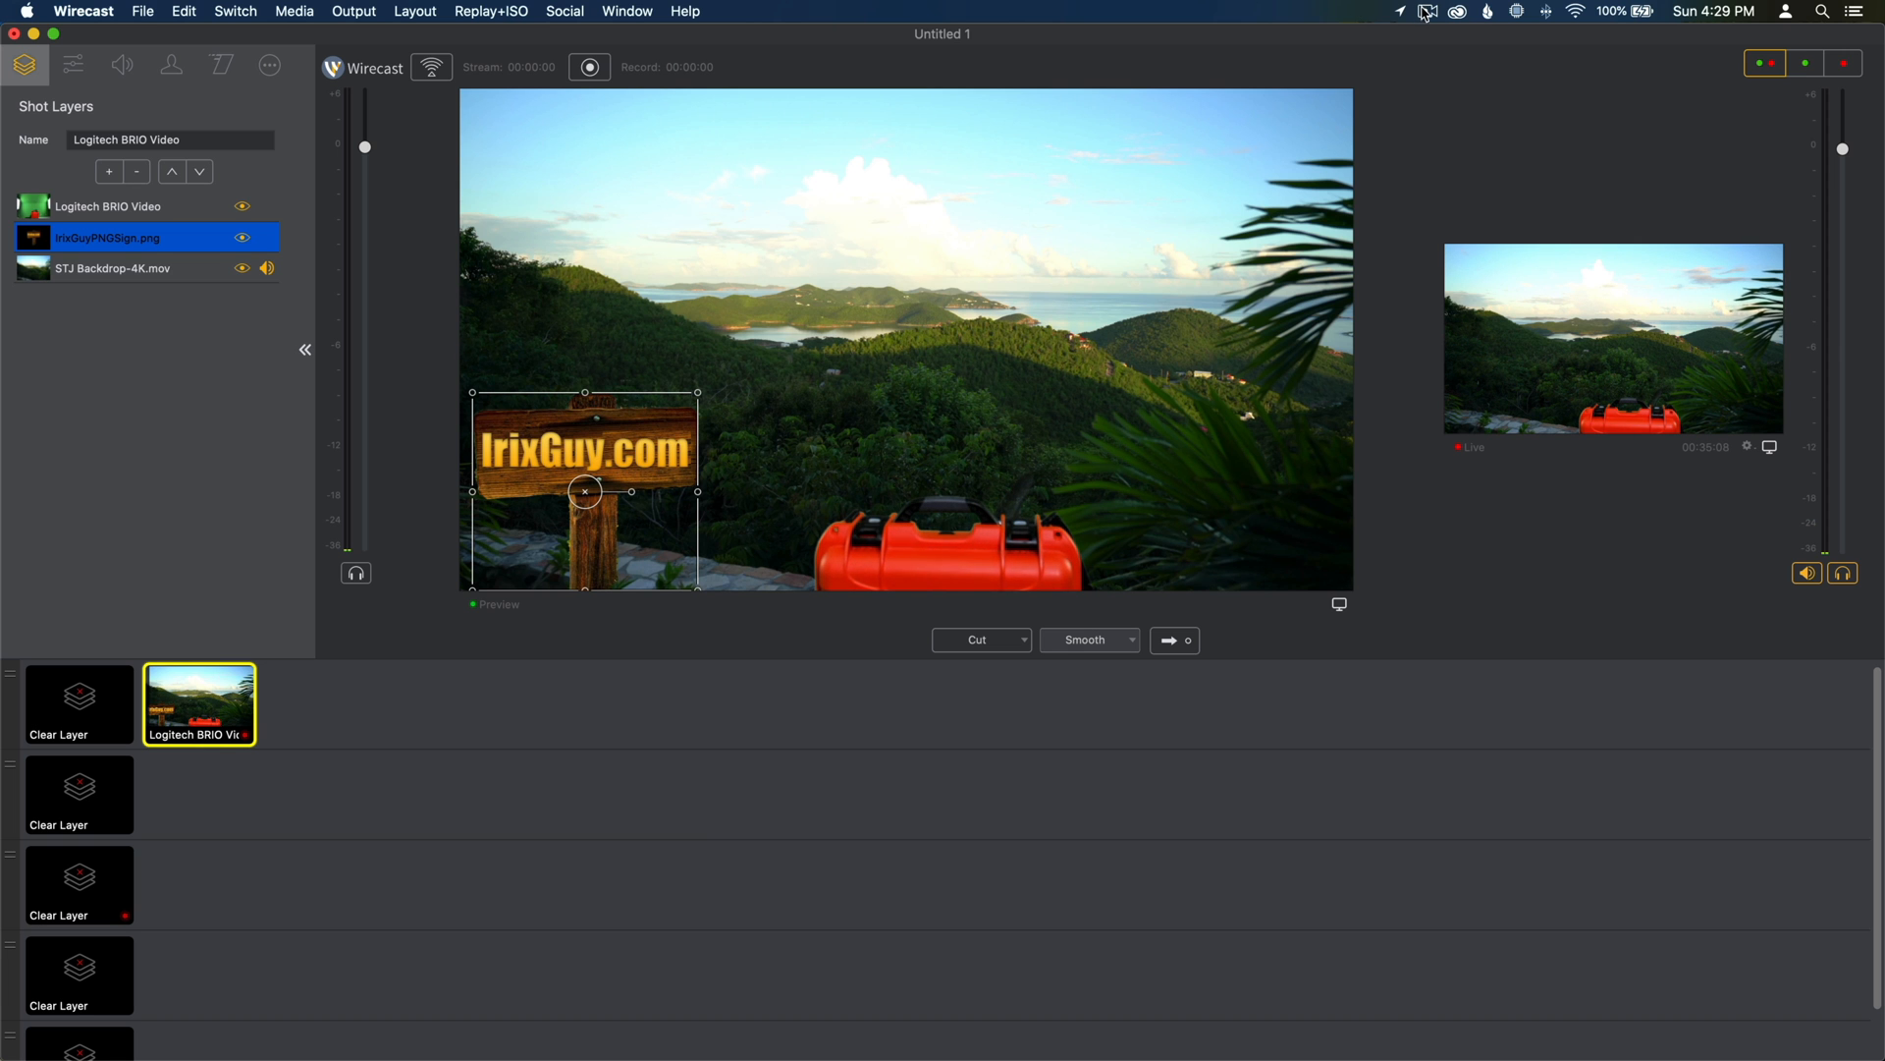